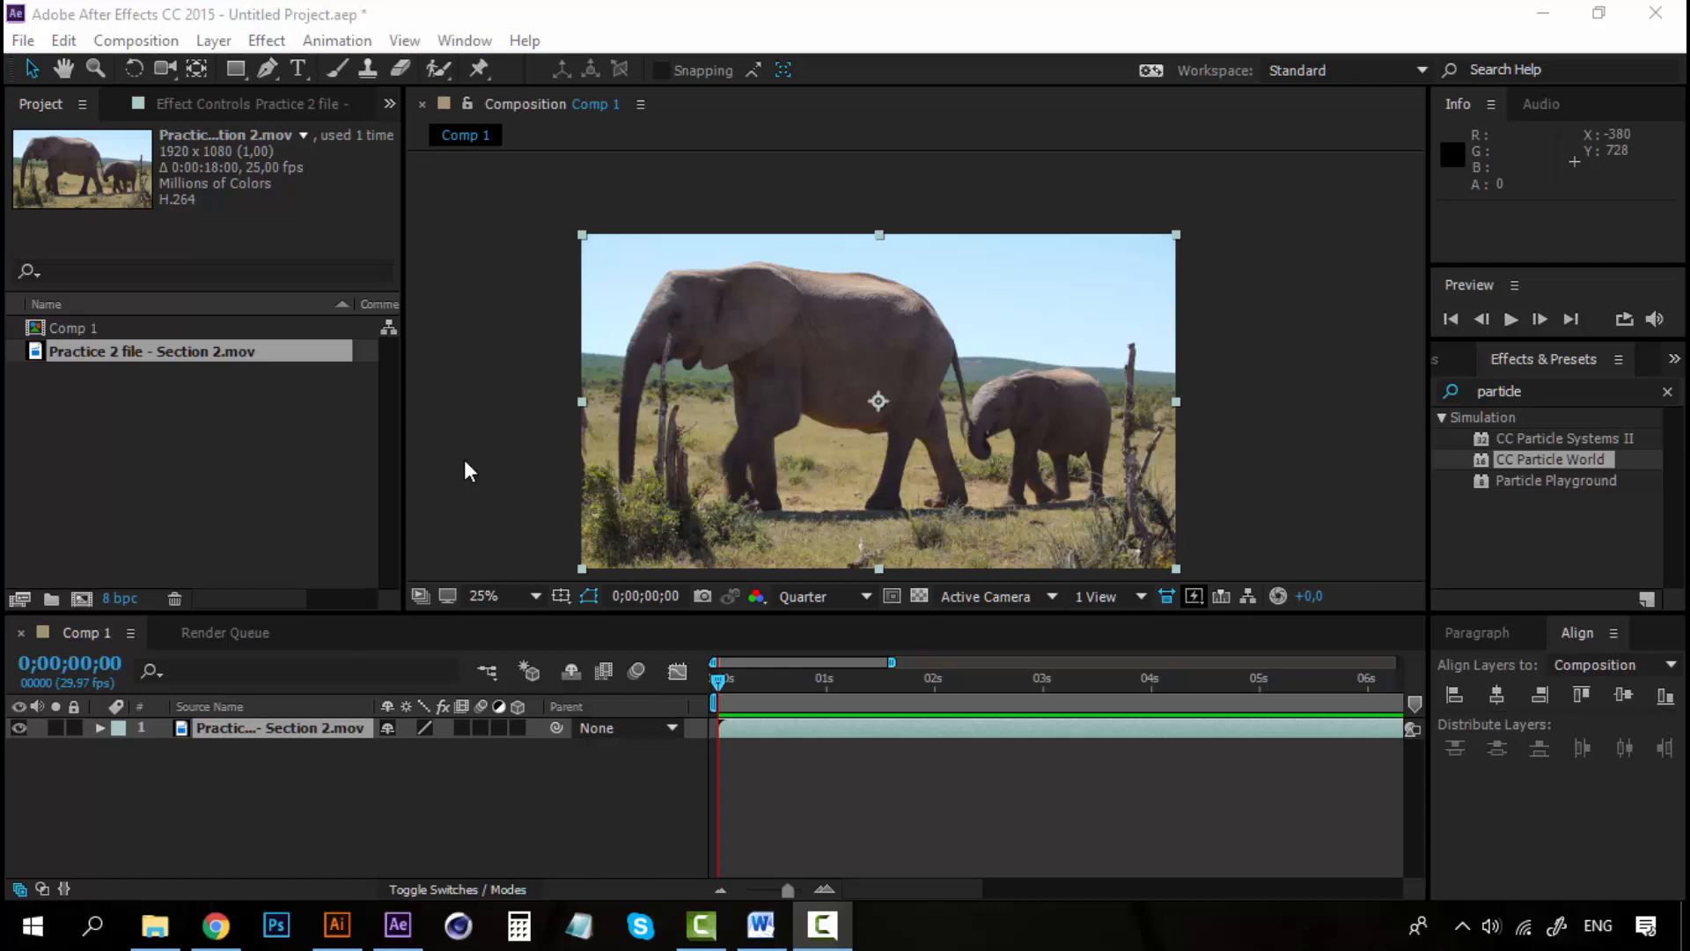
mouse_move(486, 461)
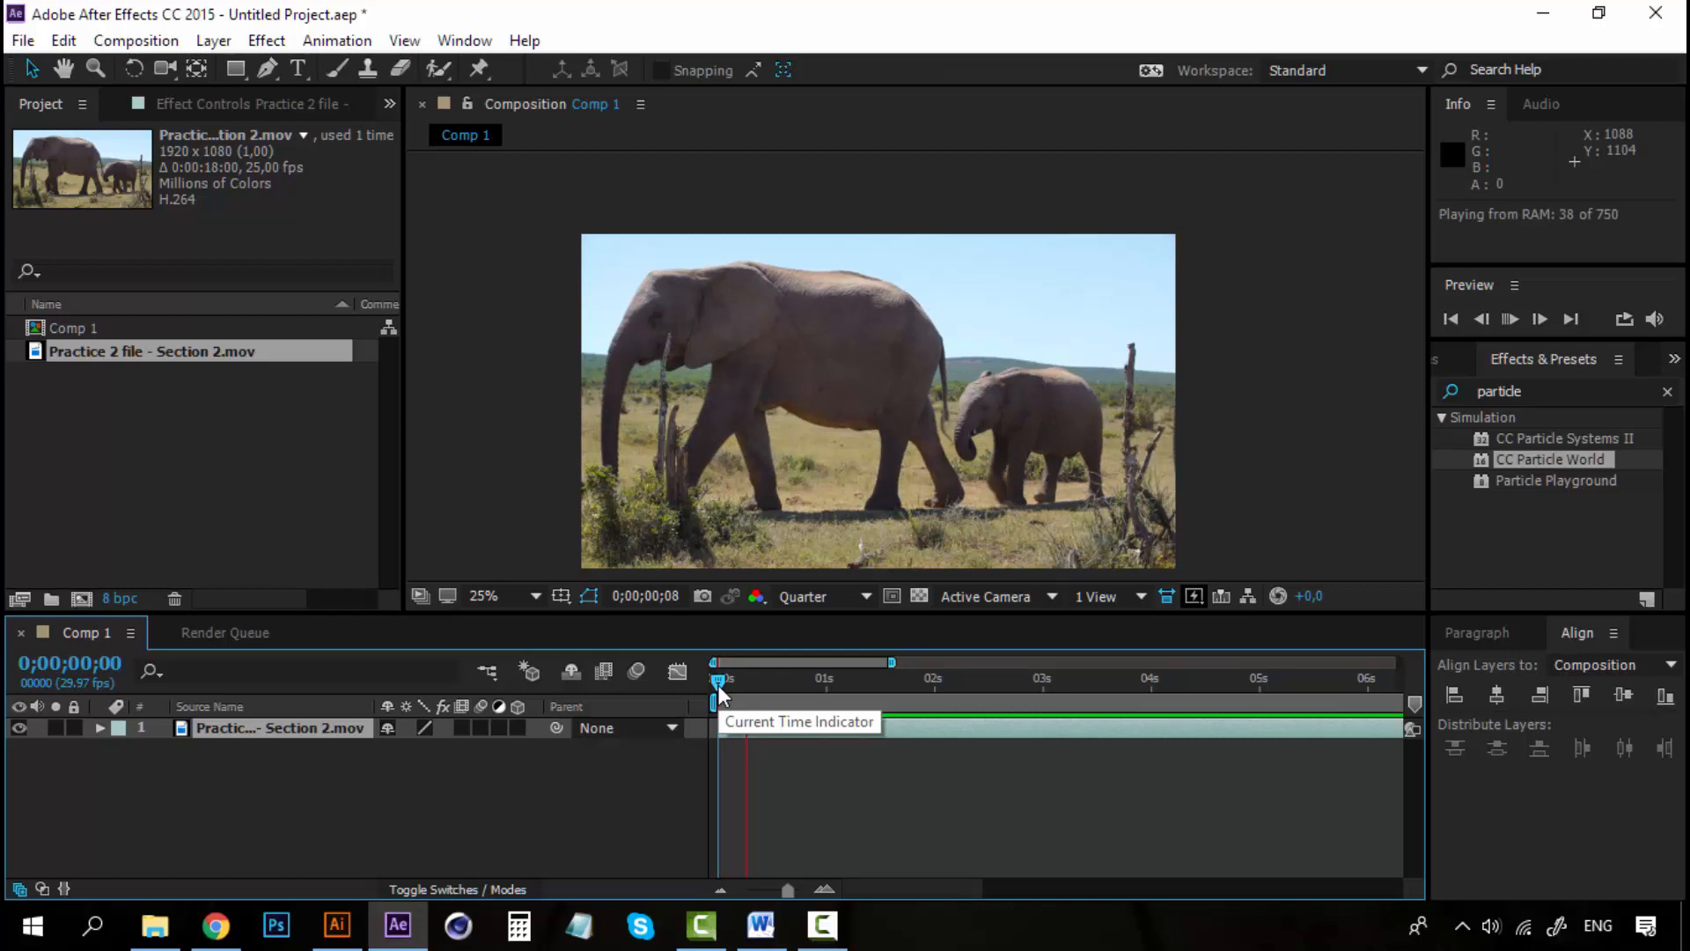
Stop the preview at the start and show the elephant footage layer's empty effect controls
click(1539, 318)
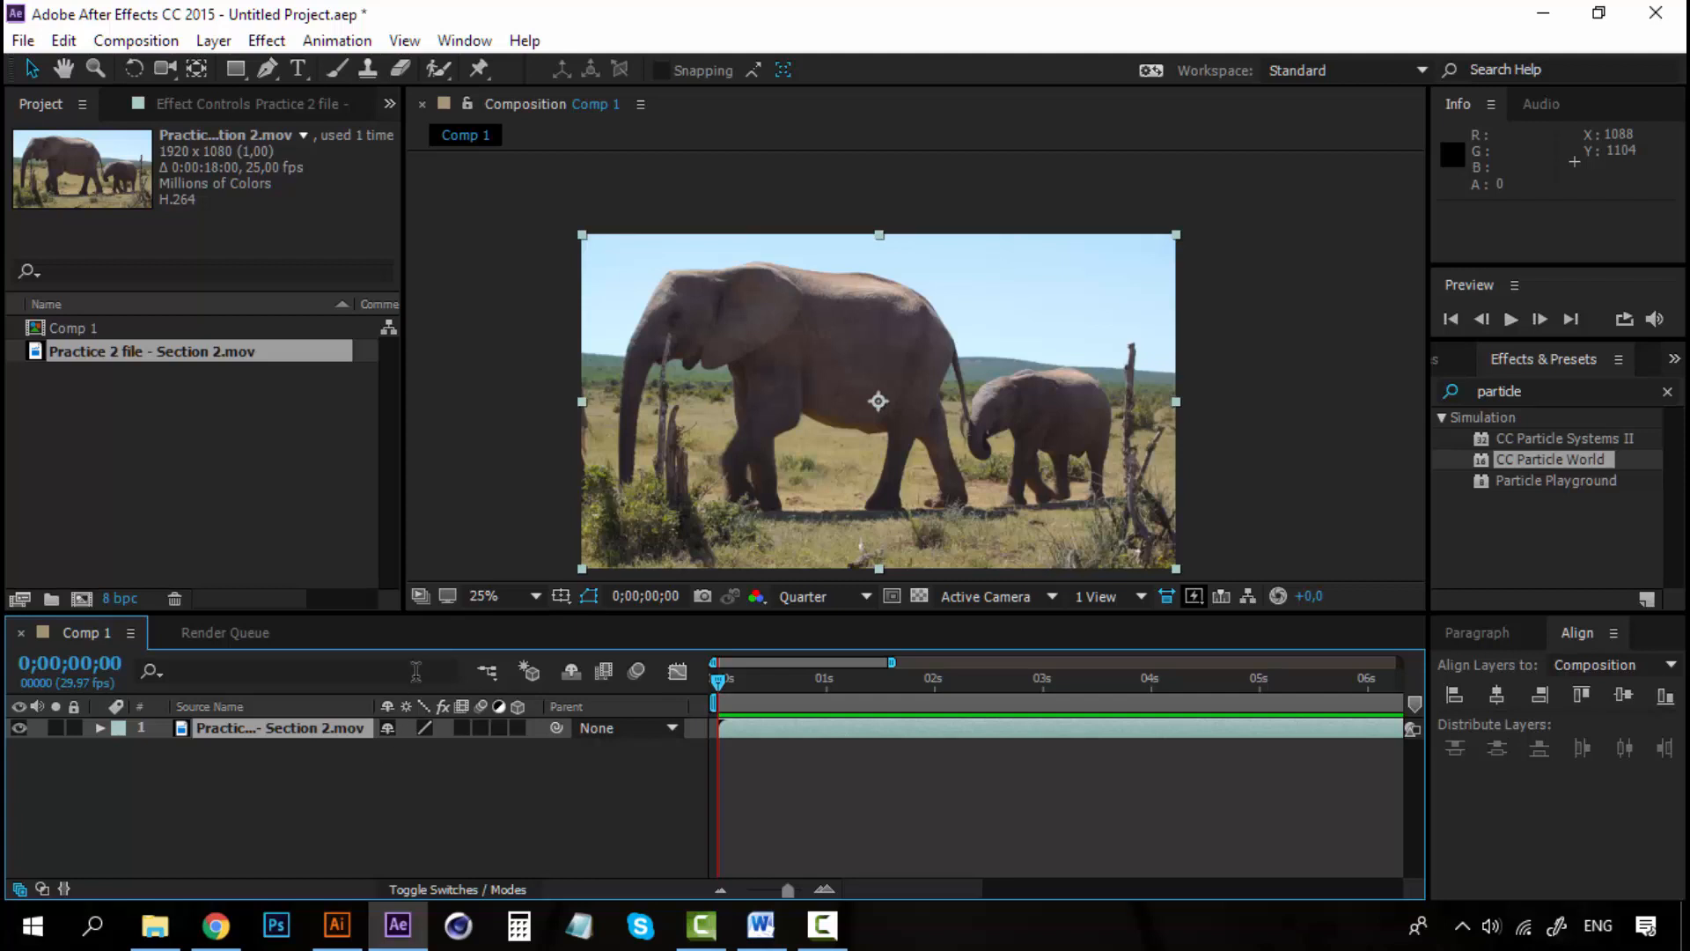
mouse_move(452, 829)
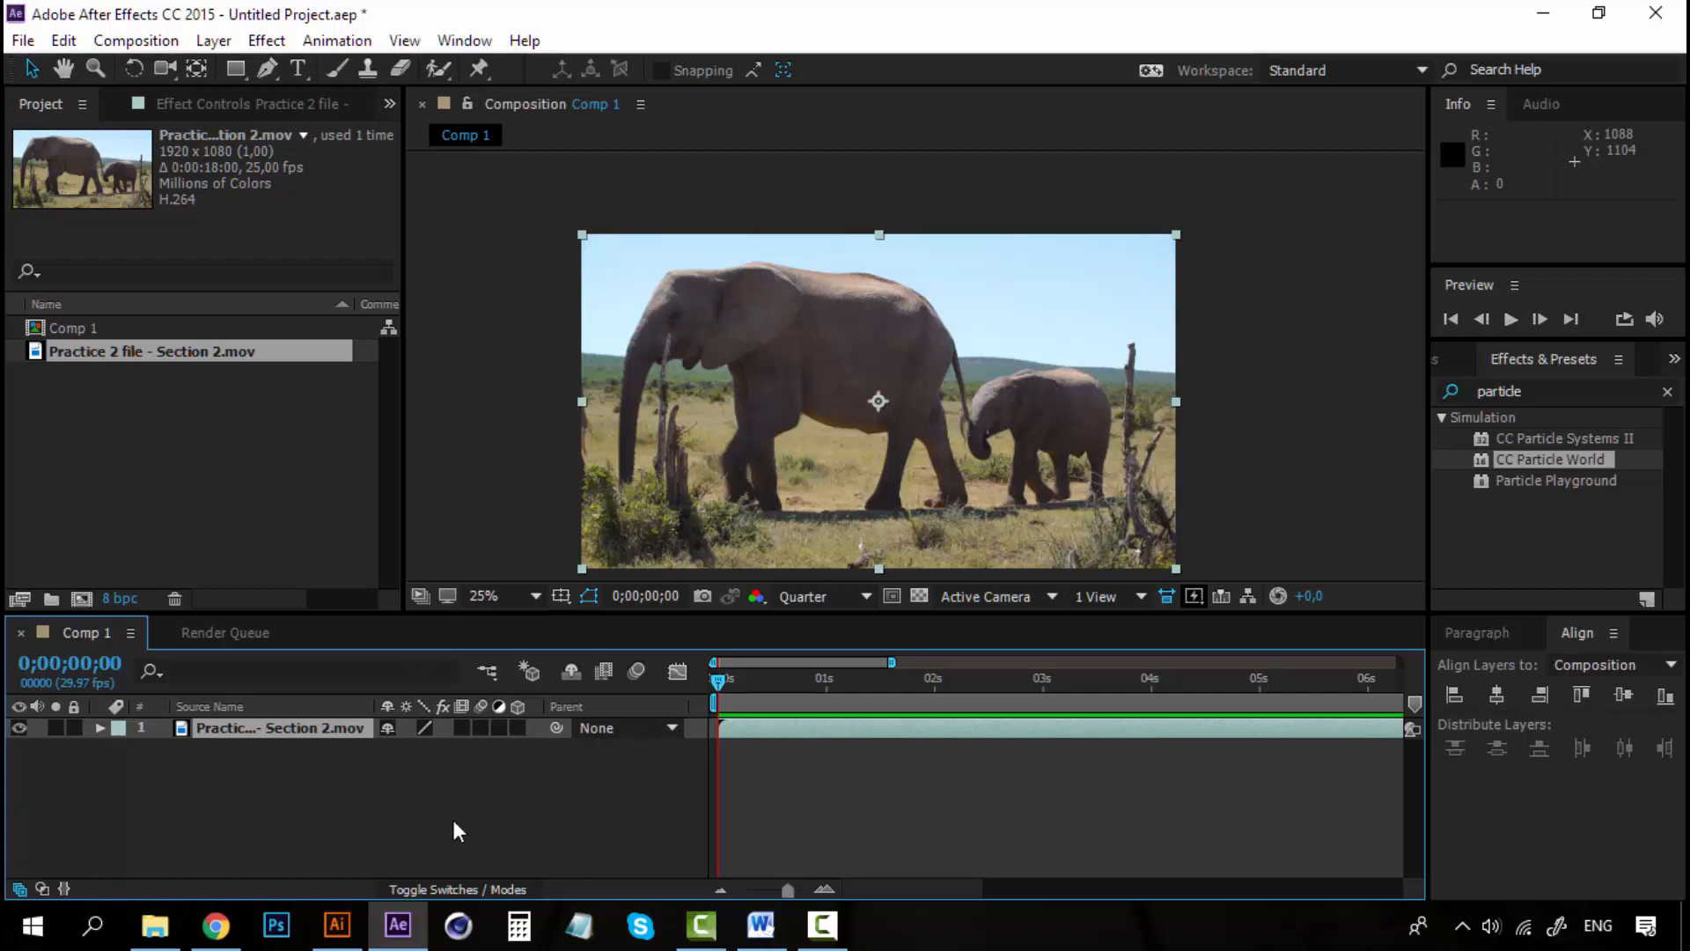
mouse_move(461, 811)
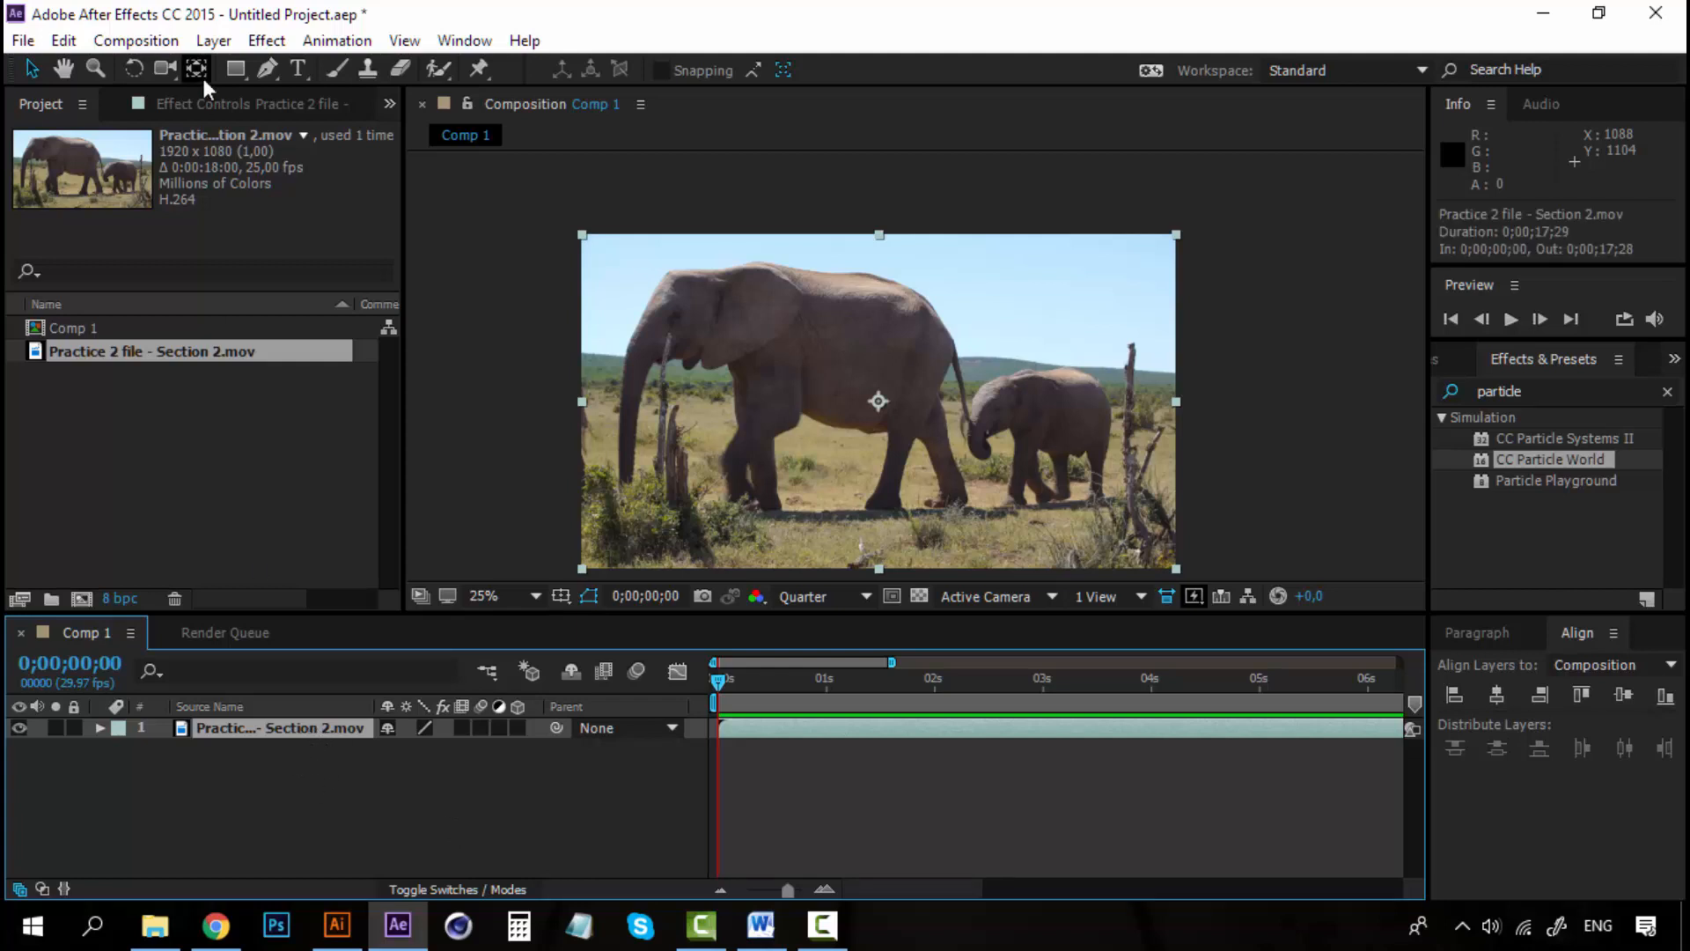
click(224, 104)
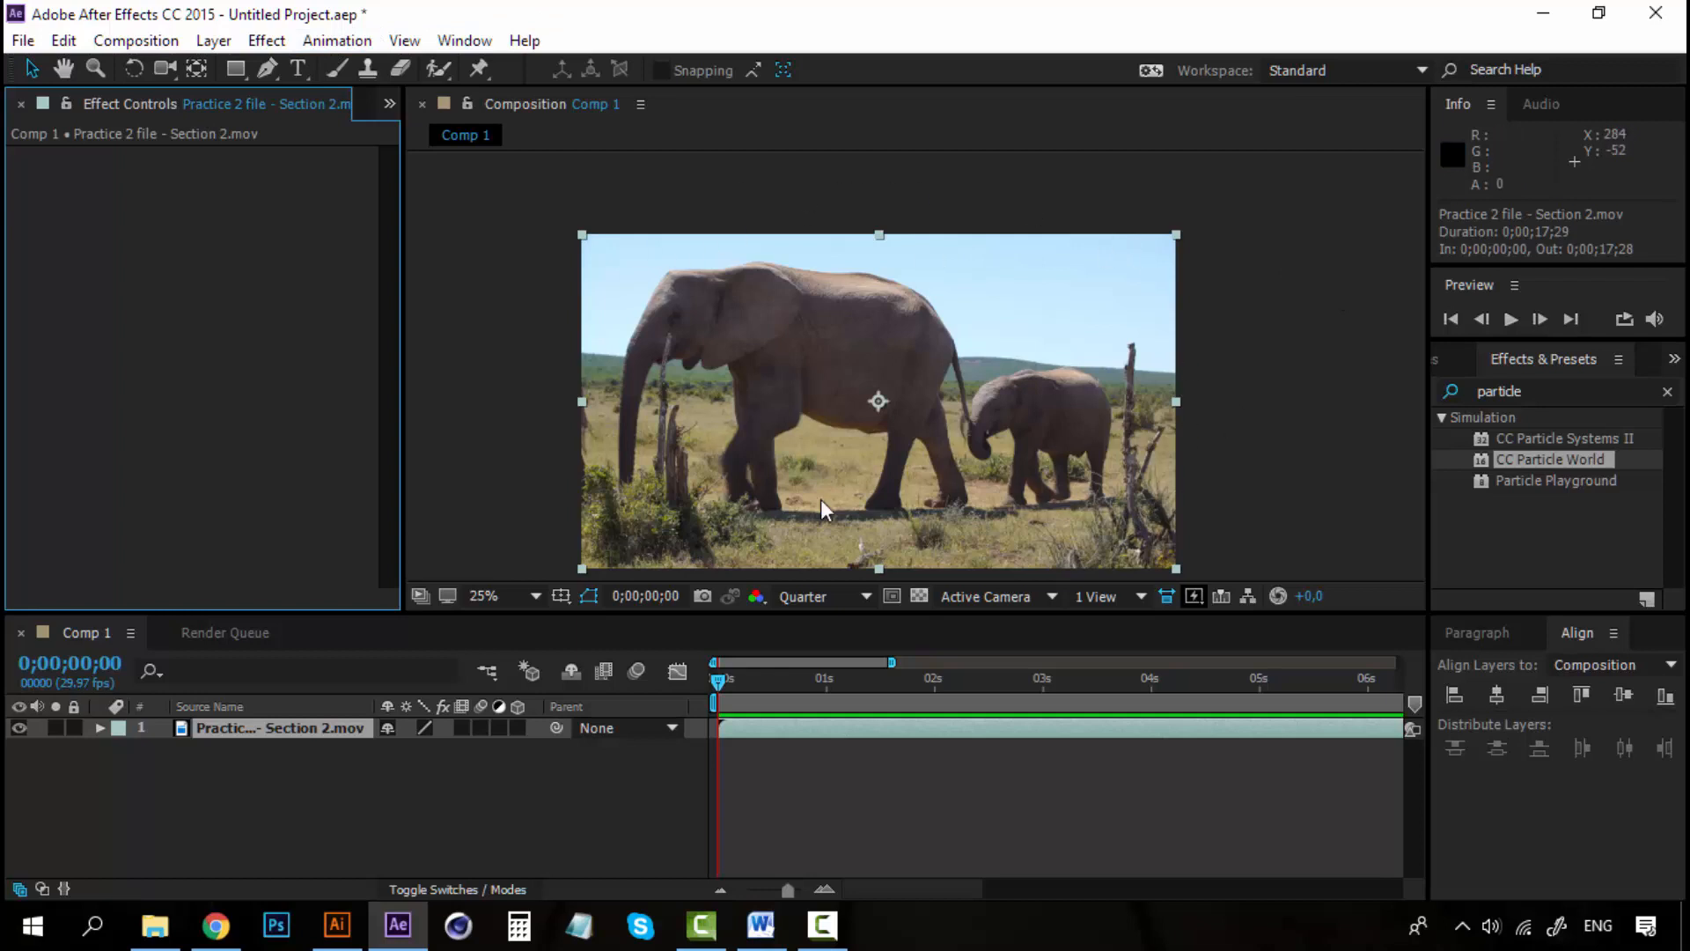
mouse_move(1066, 282)
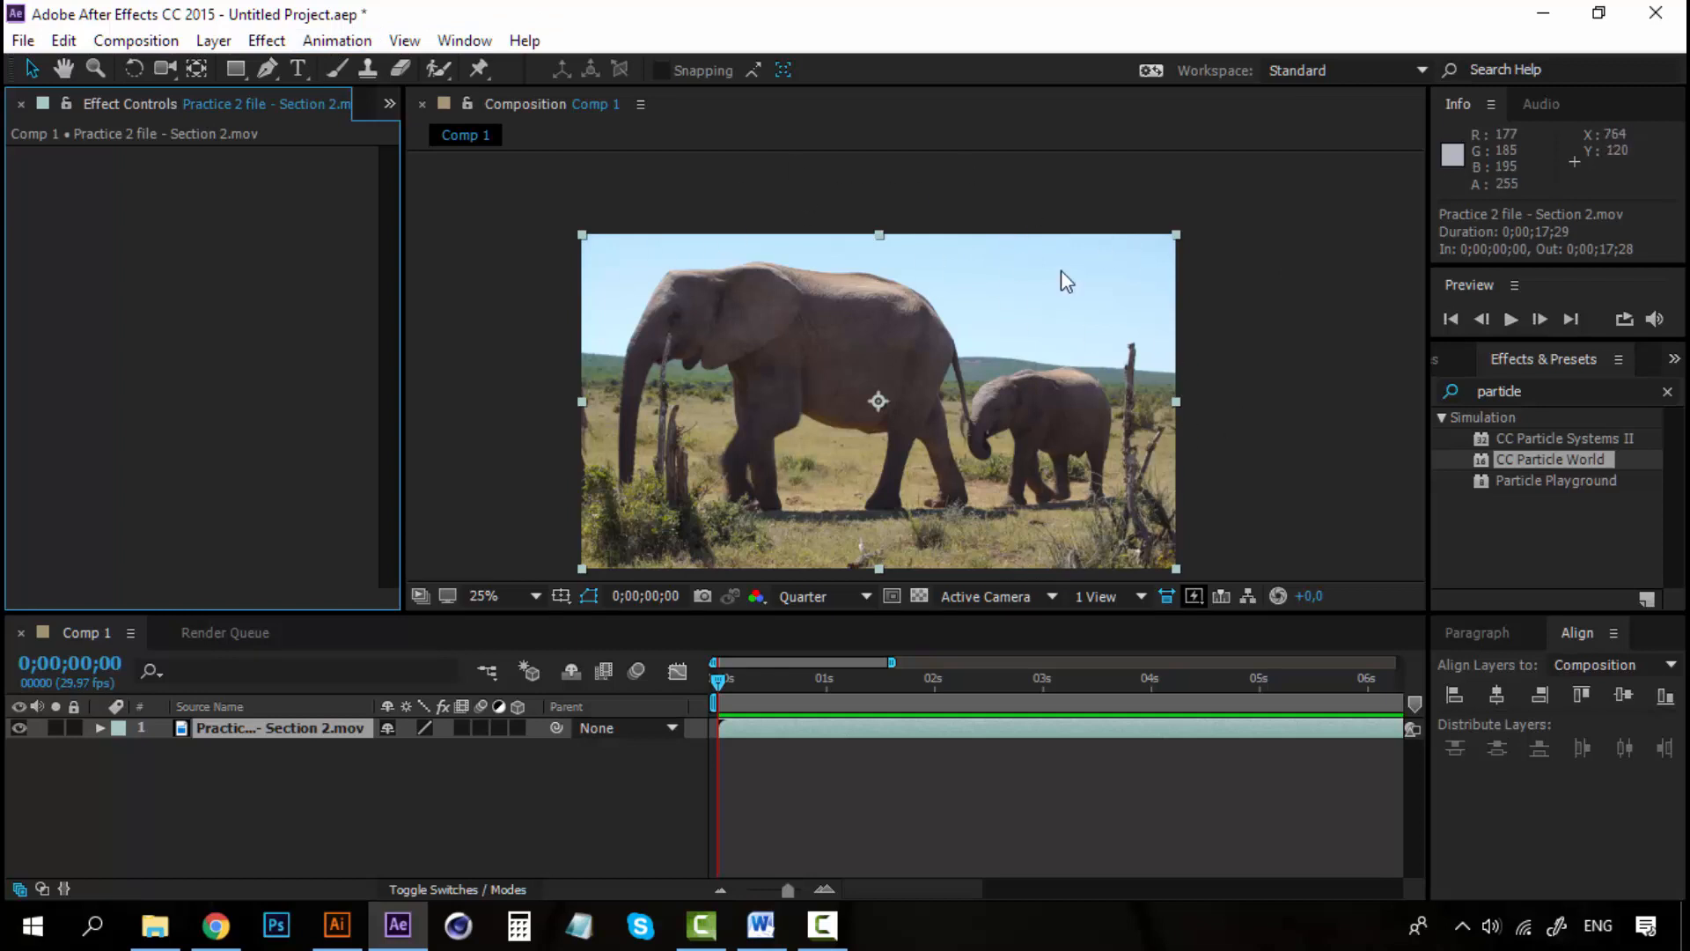
mouse_move(984, 329)
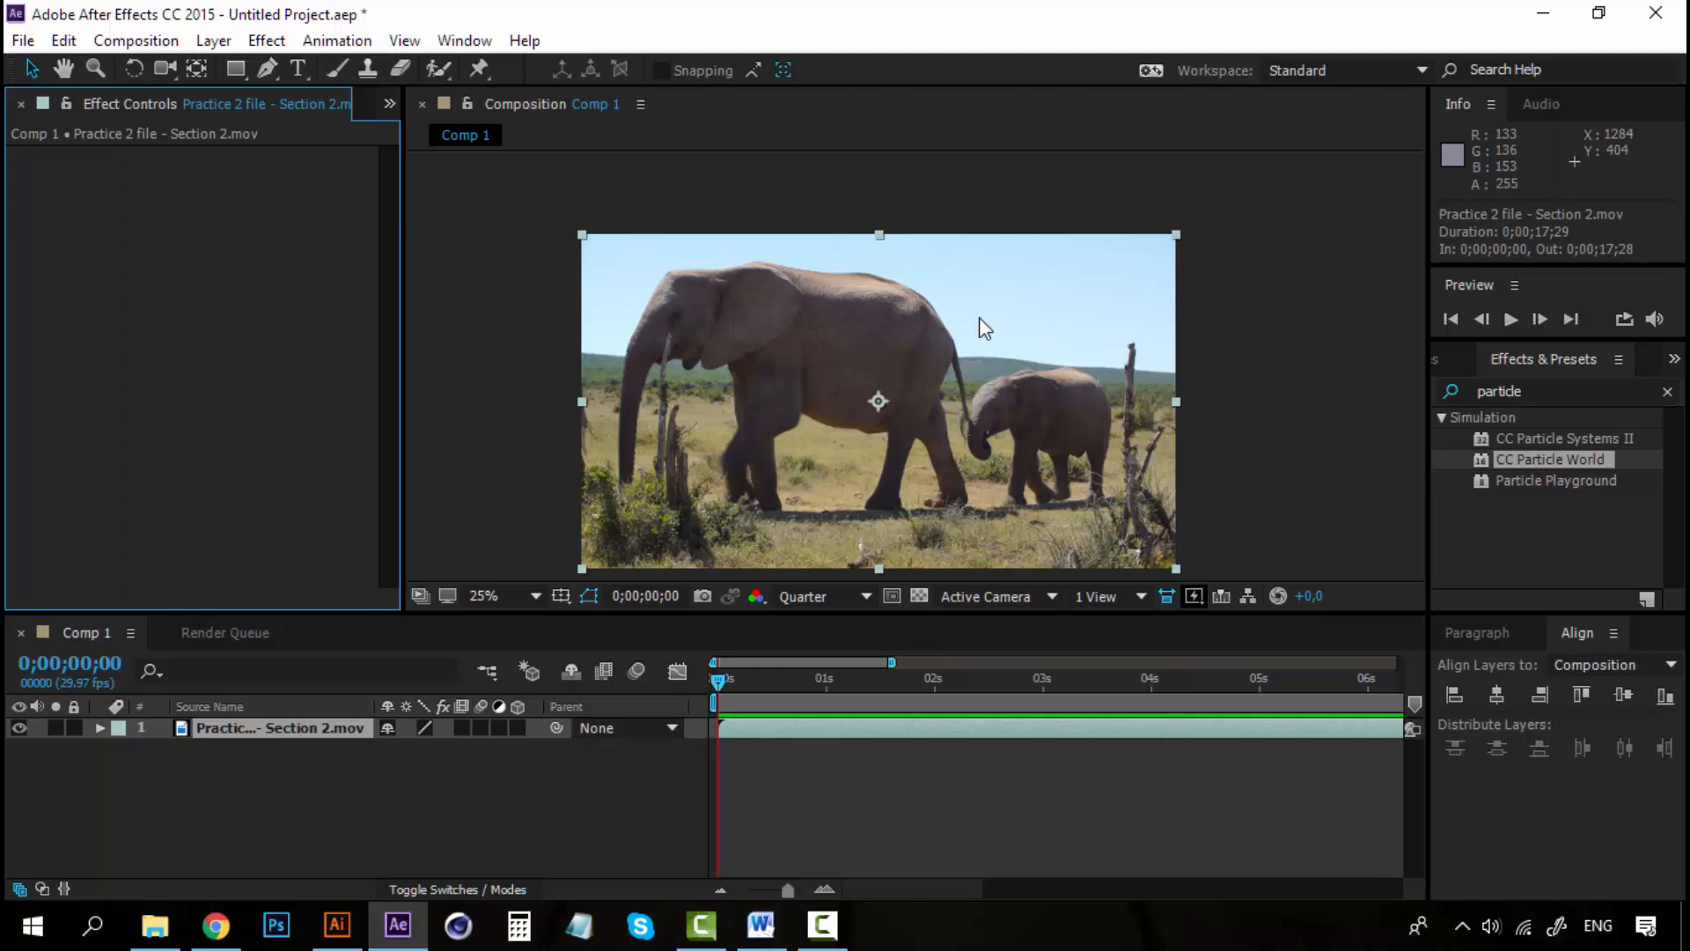
mouse_move(530, 430)
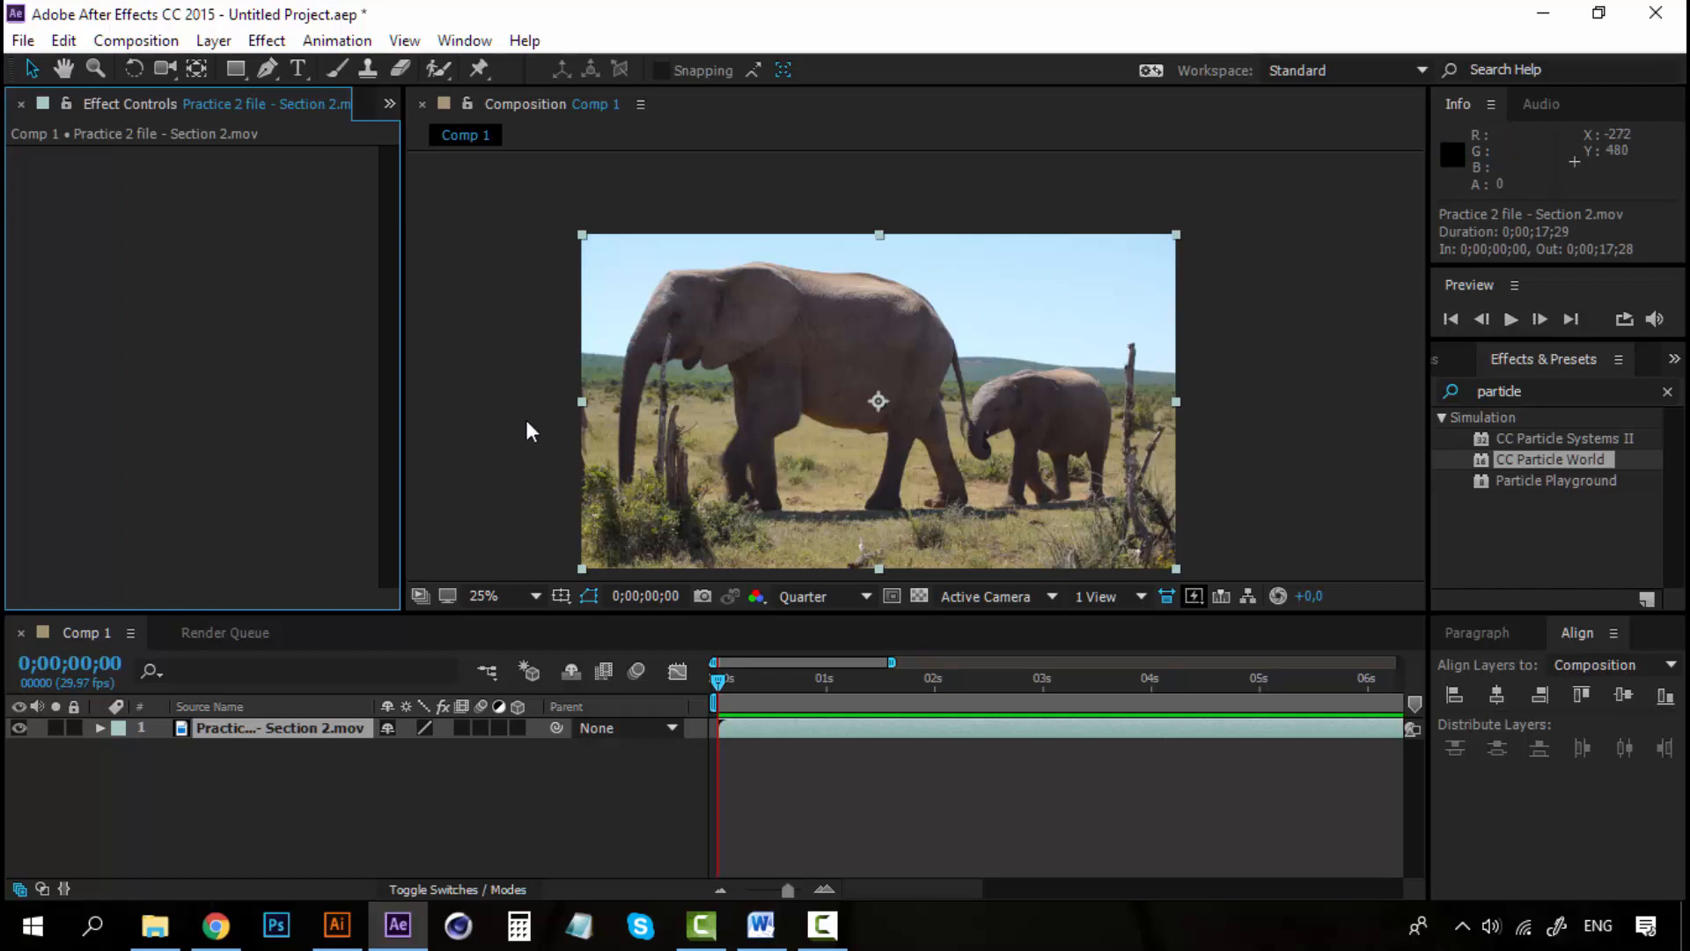
mouse_move(1060, 491)
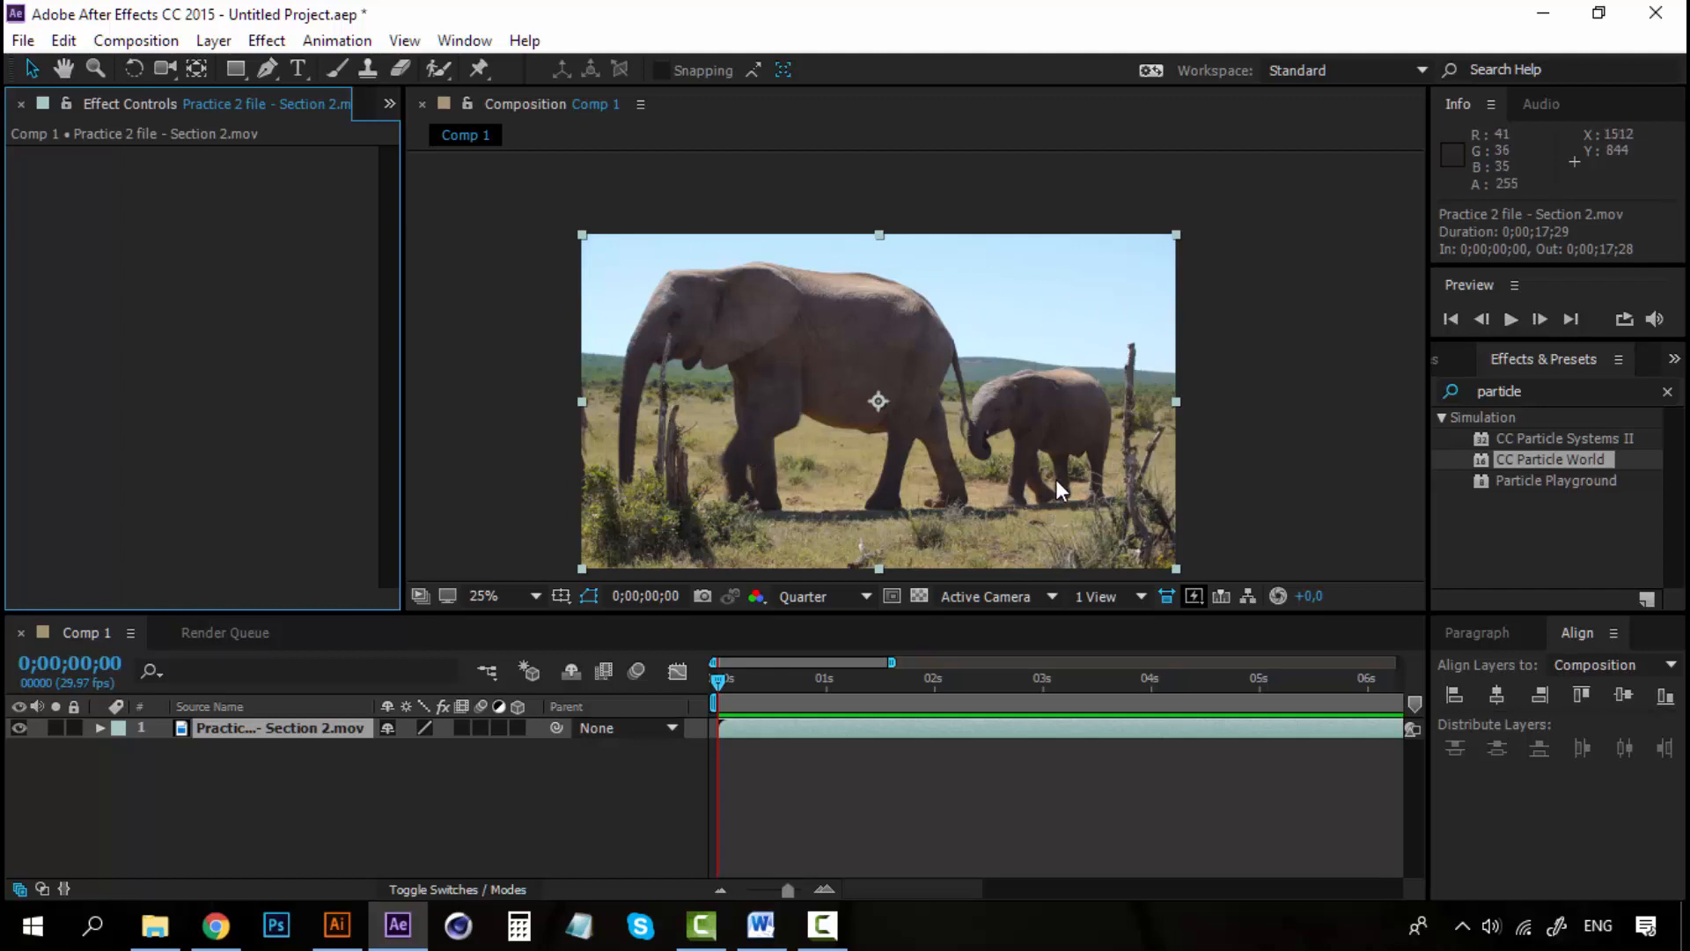
mouse_move(547, 367)
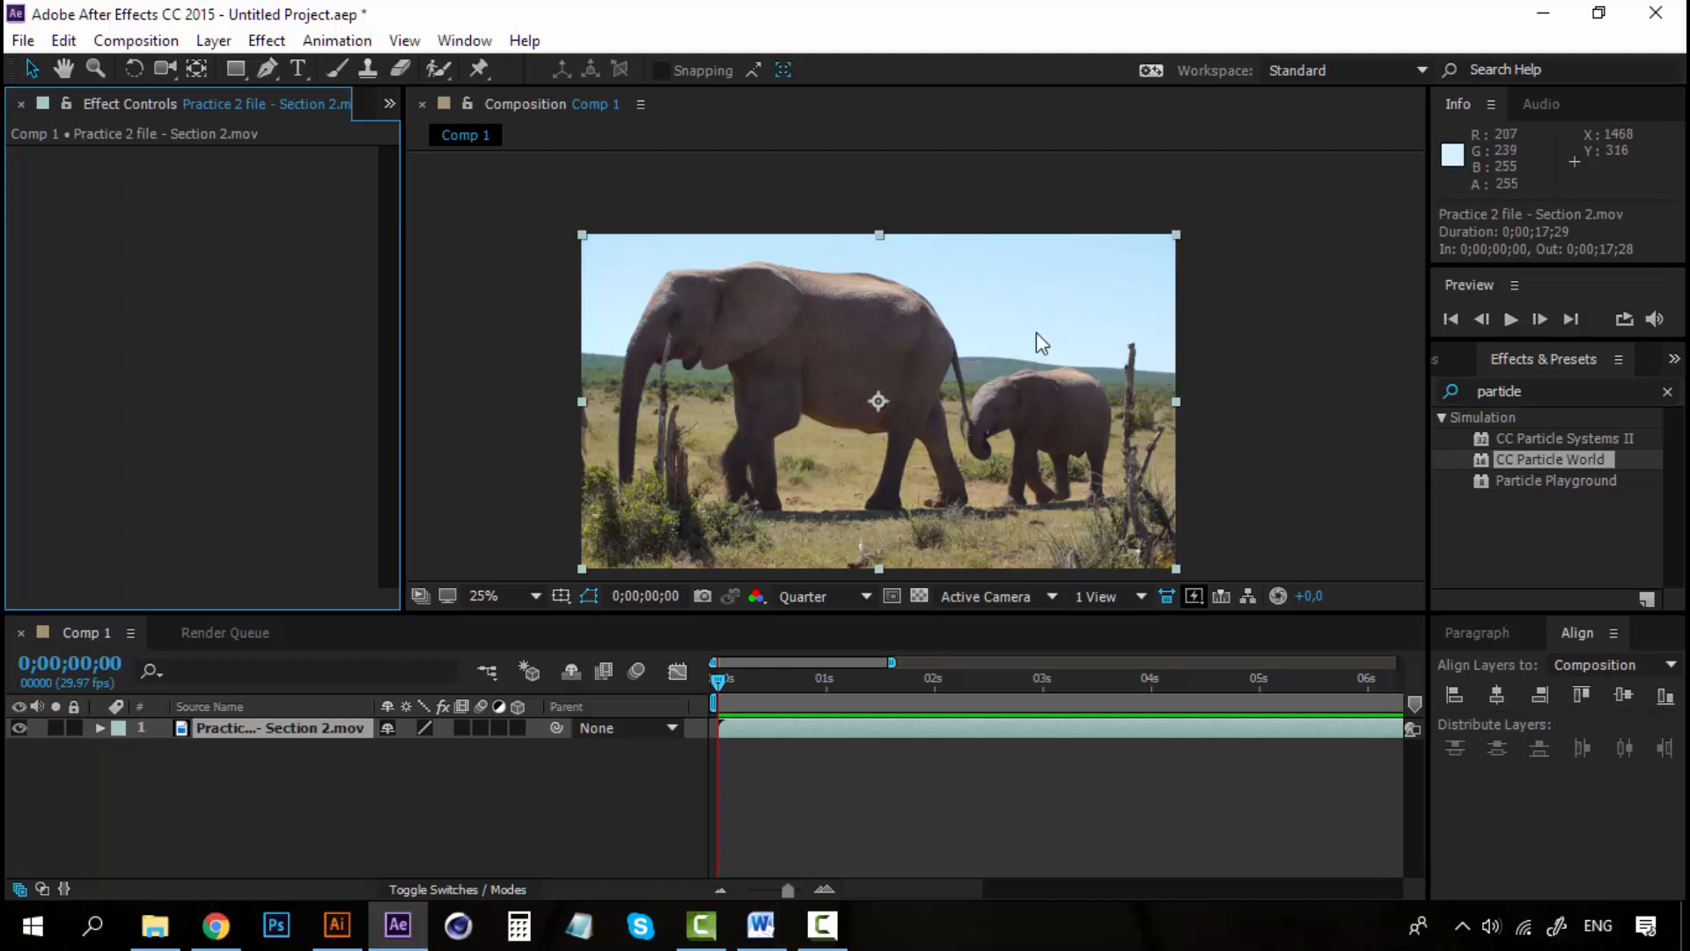
mouse_move(769, 688)
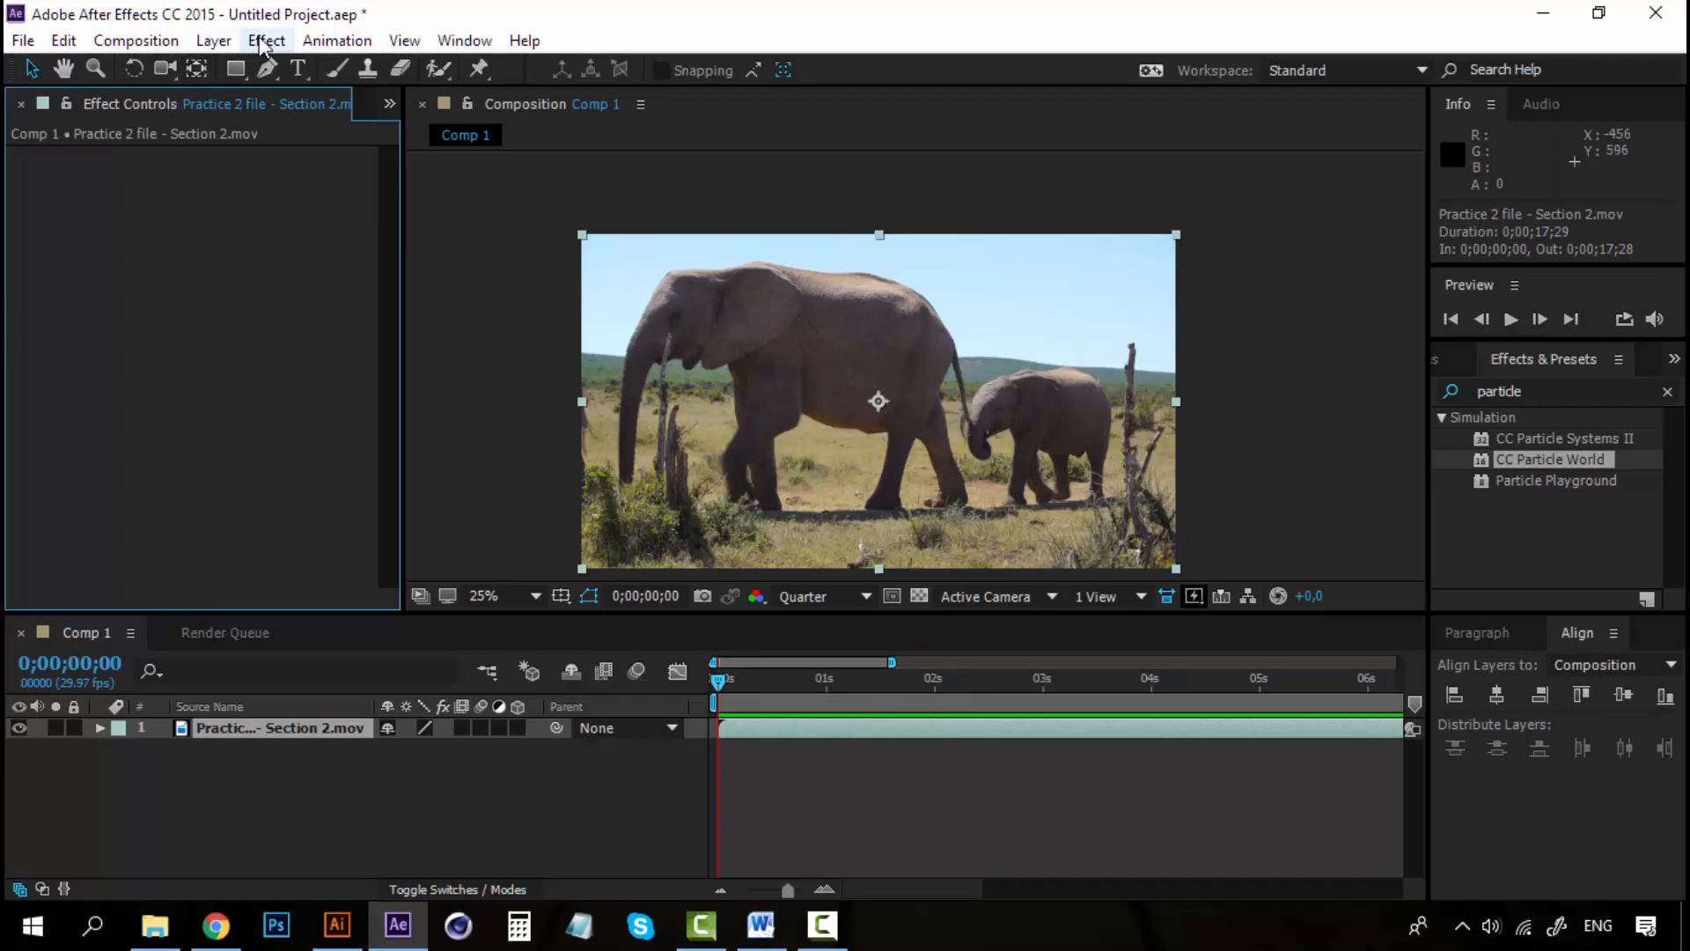
Add a Color Correction > Brightness & Contrast effect to the elephant footage and reselect the layer
click(266, 40)
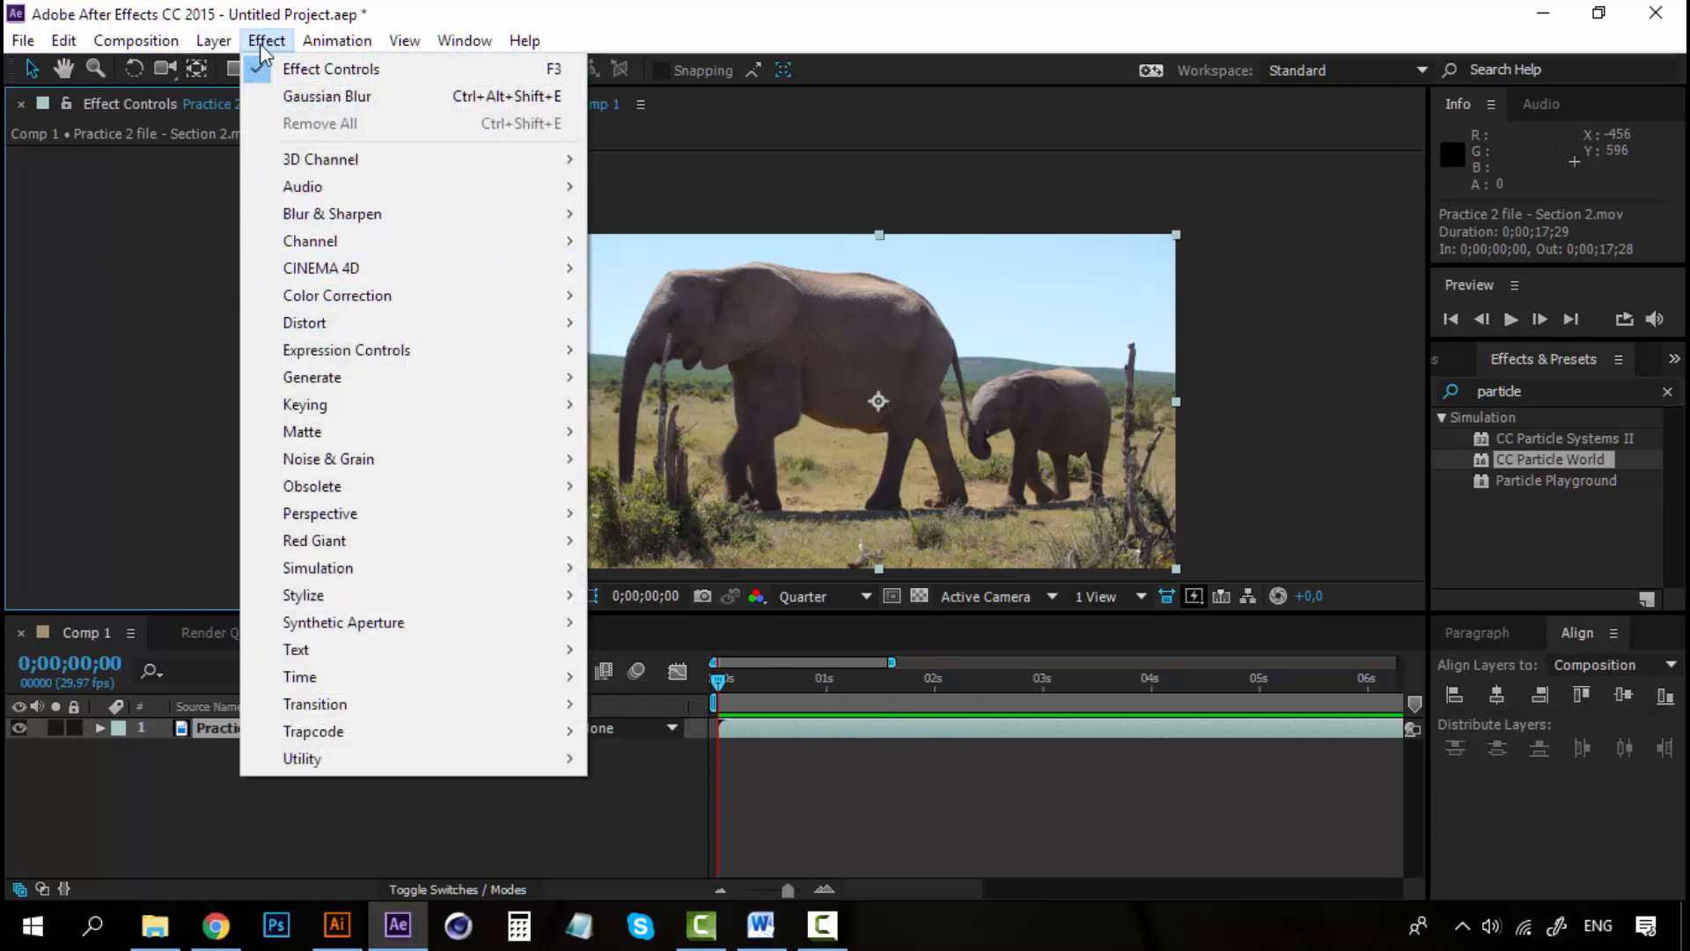
click(336, 296)
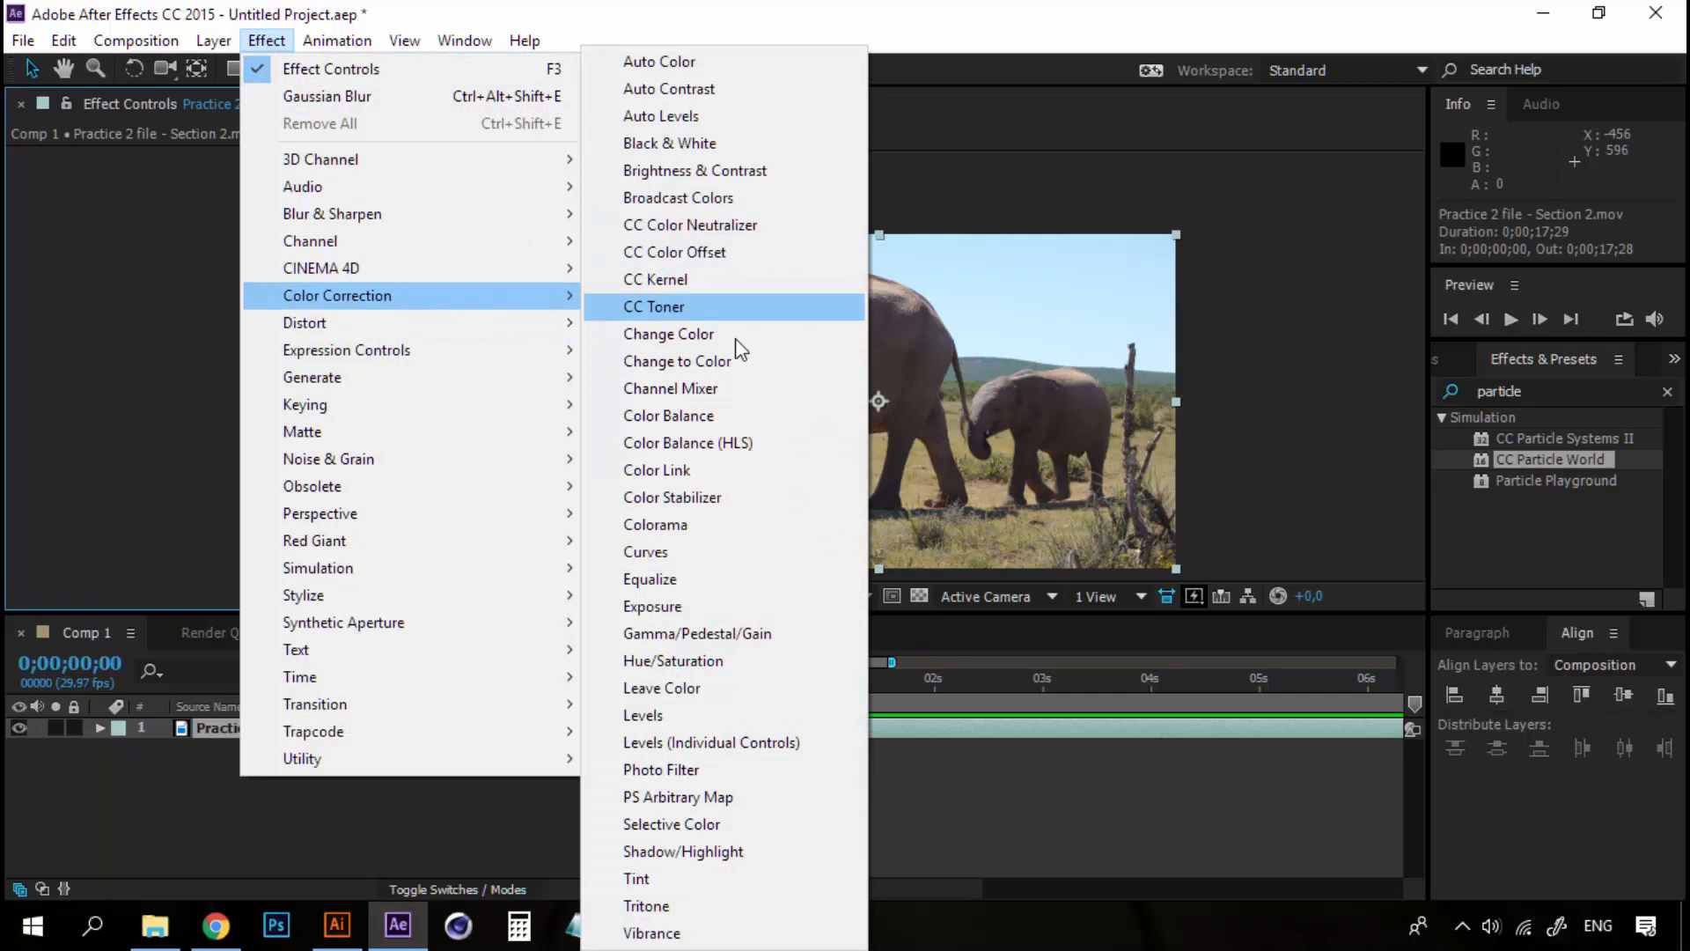
mouse_move(696, 171)
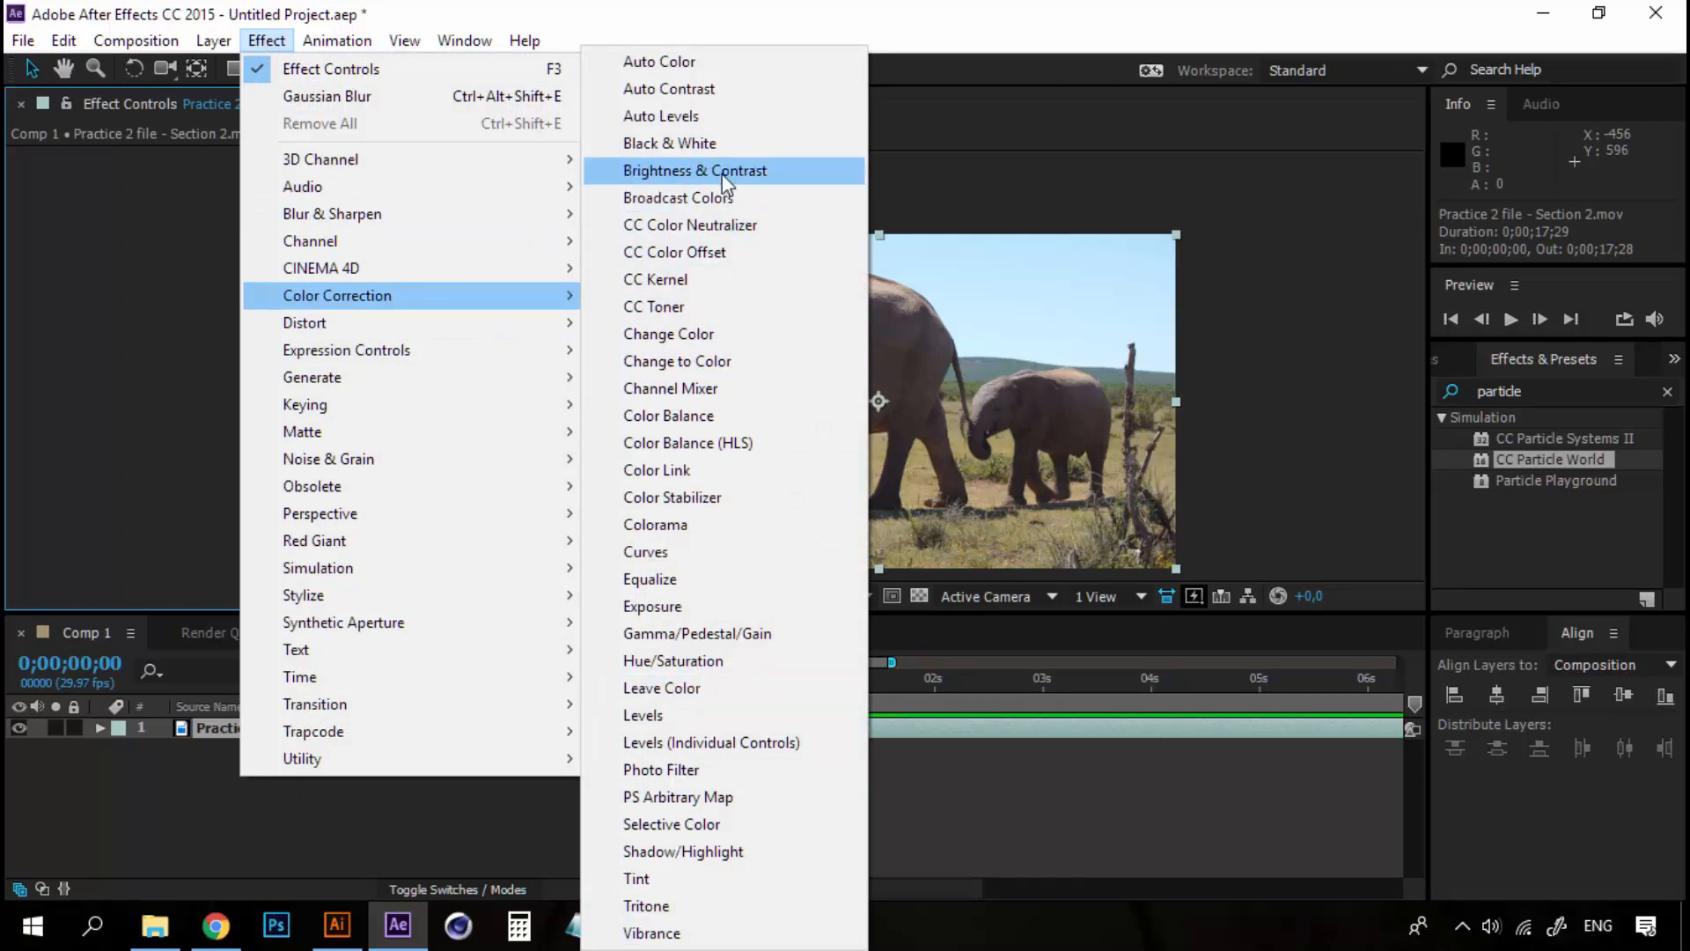
click(694, 171)
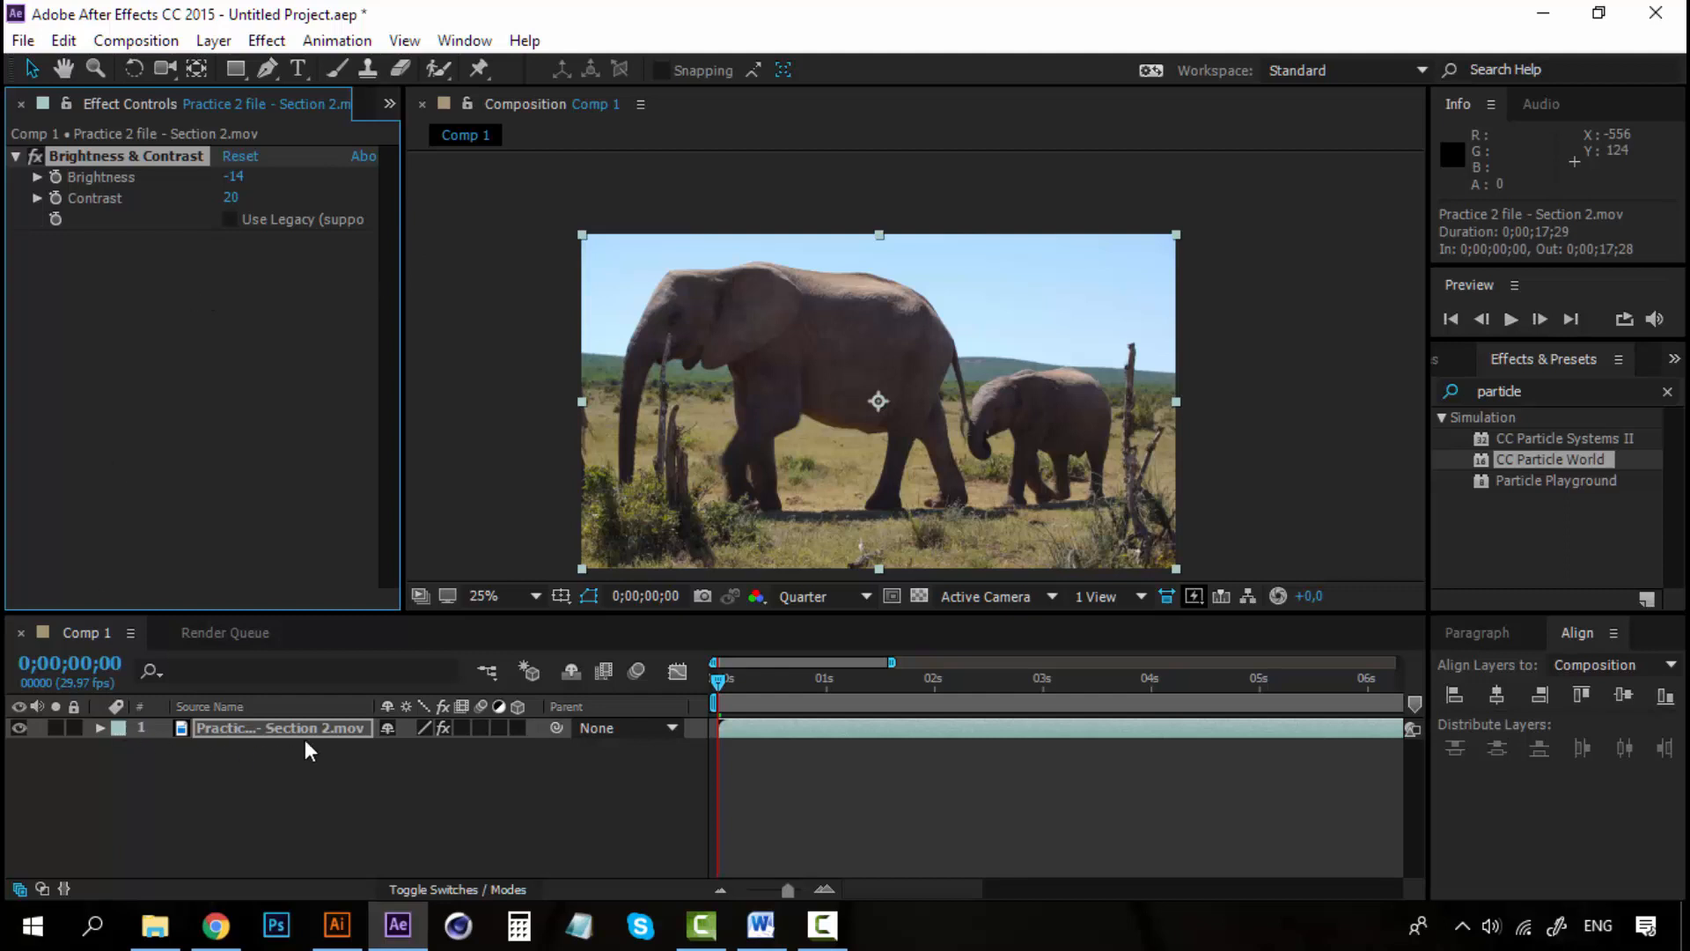
mouse_move(1447, 358)
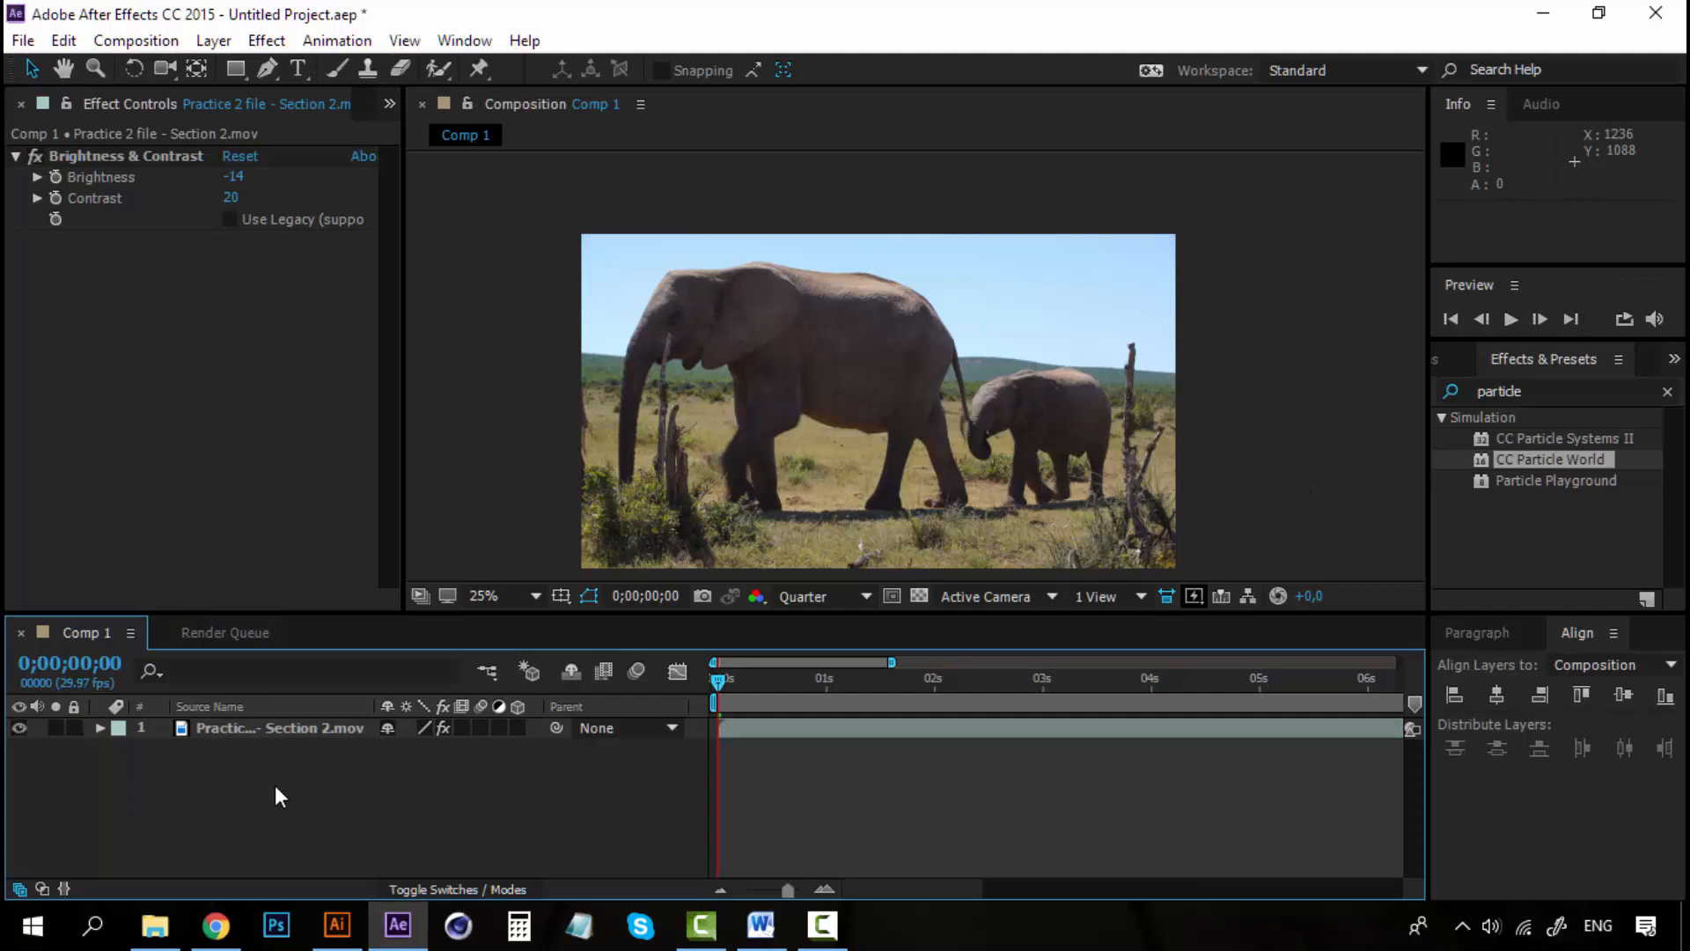
click(278, 727)
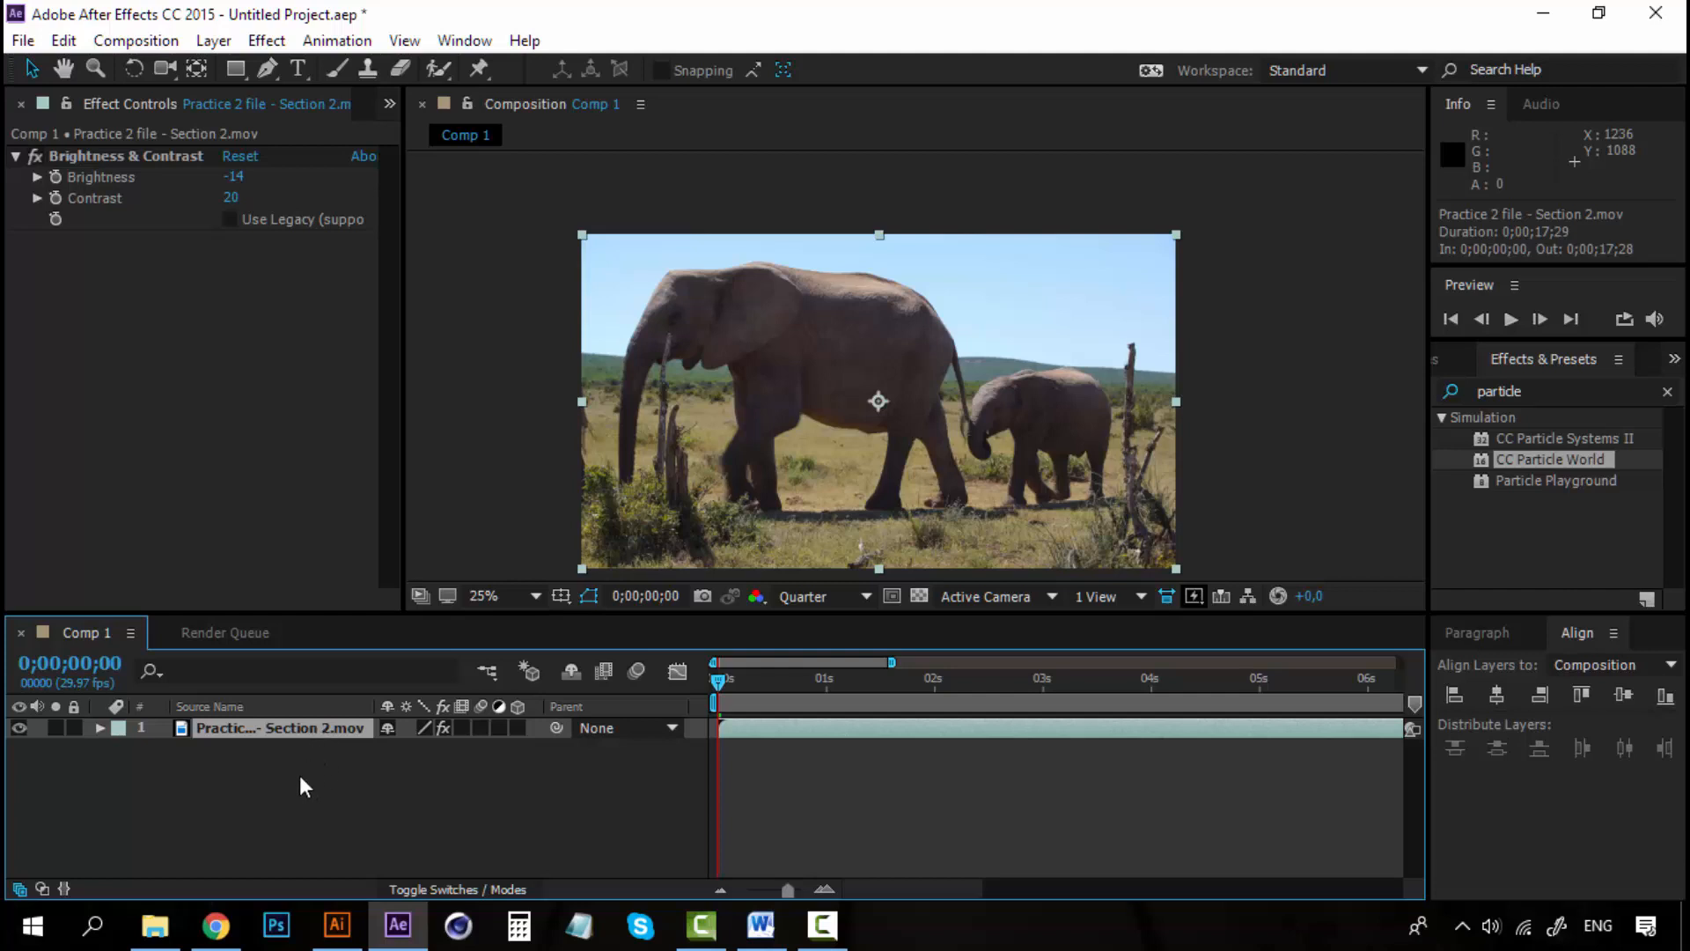
mouse_move(204, 183)
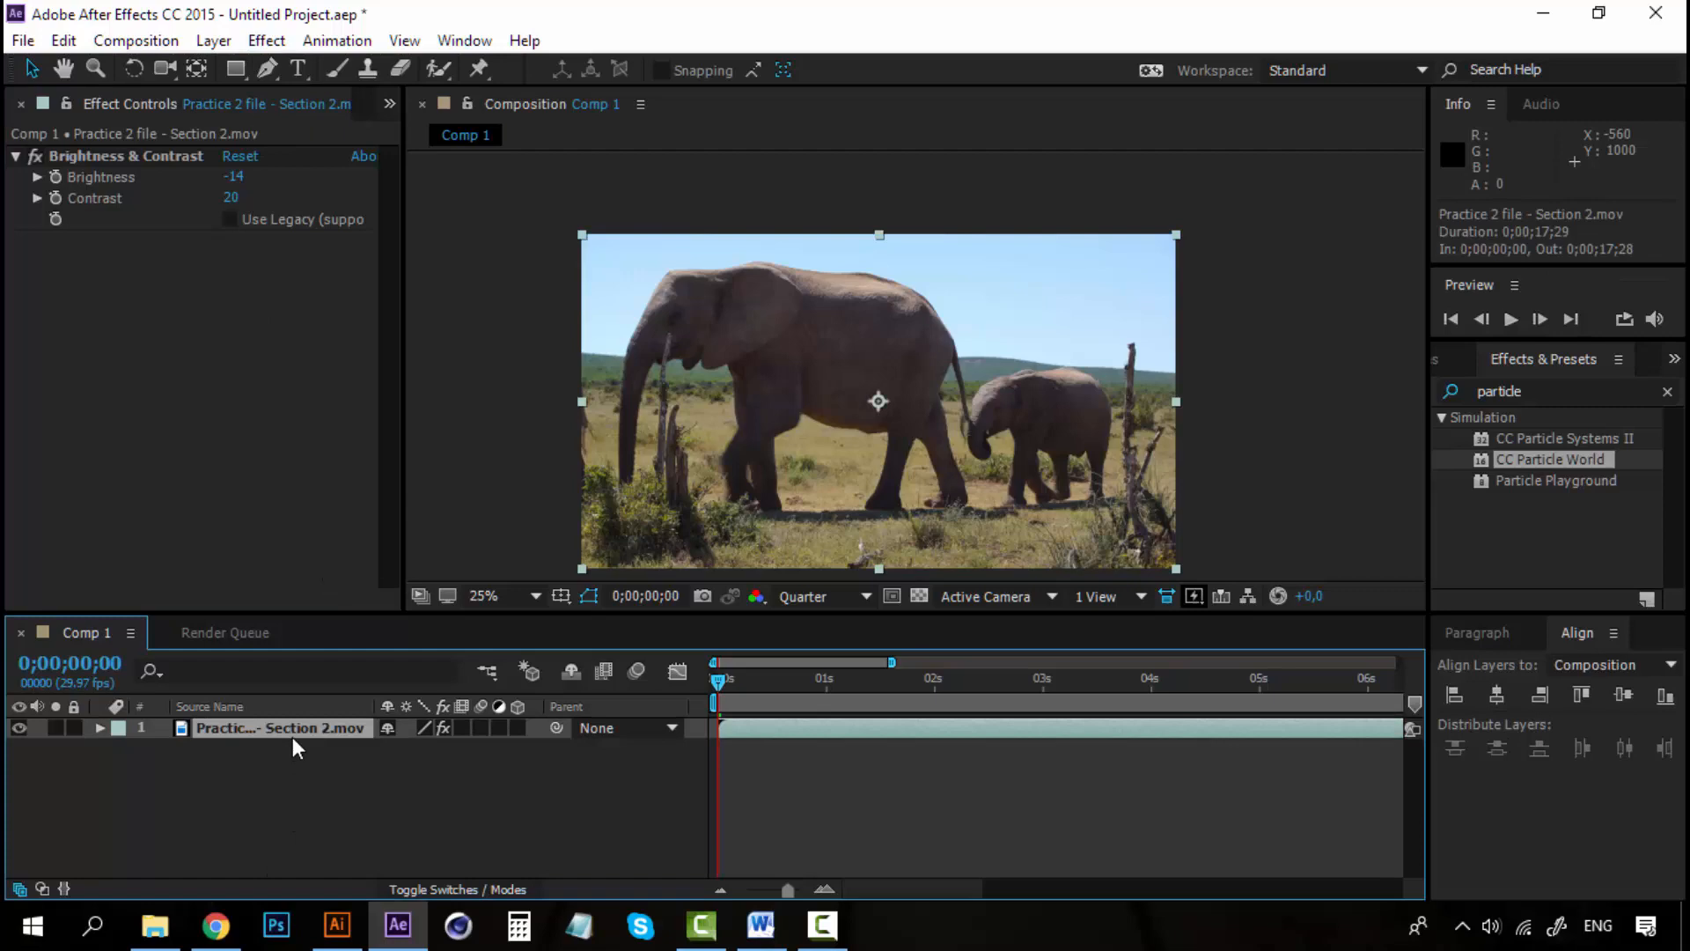
Add a Color Correction > Photo Filter effect below Brightness & Contrast at default warming settings
click(266, 41)
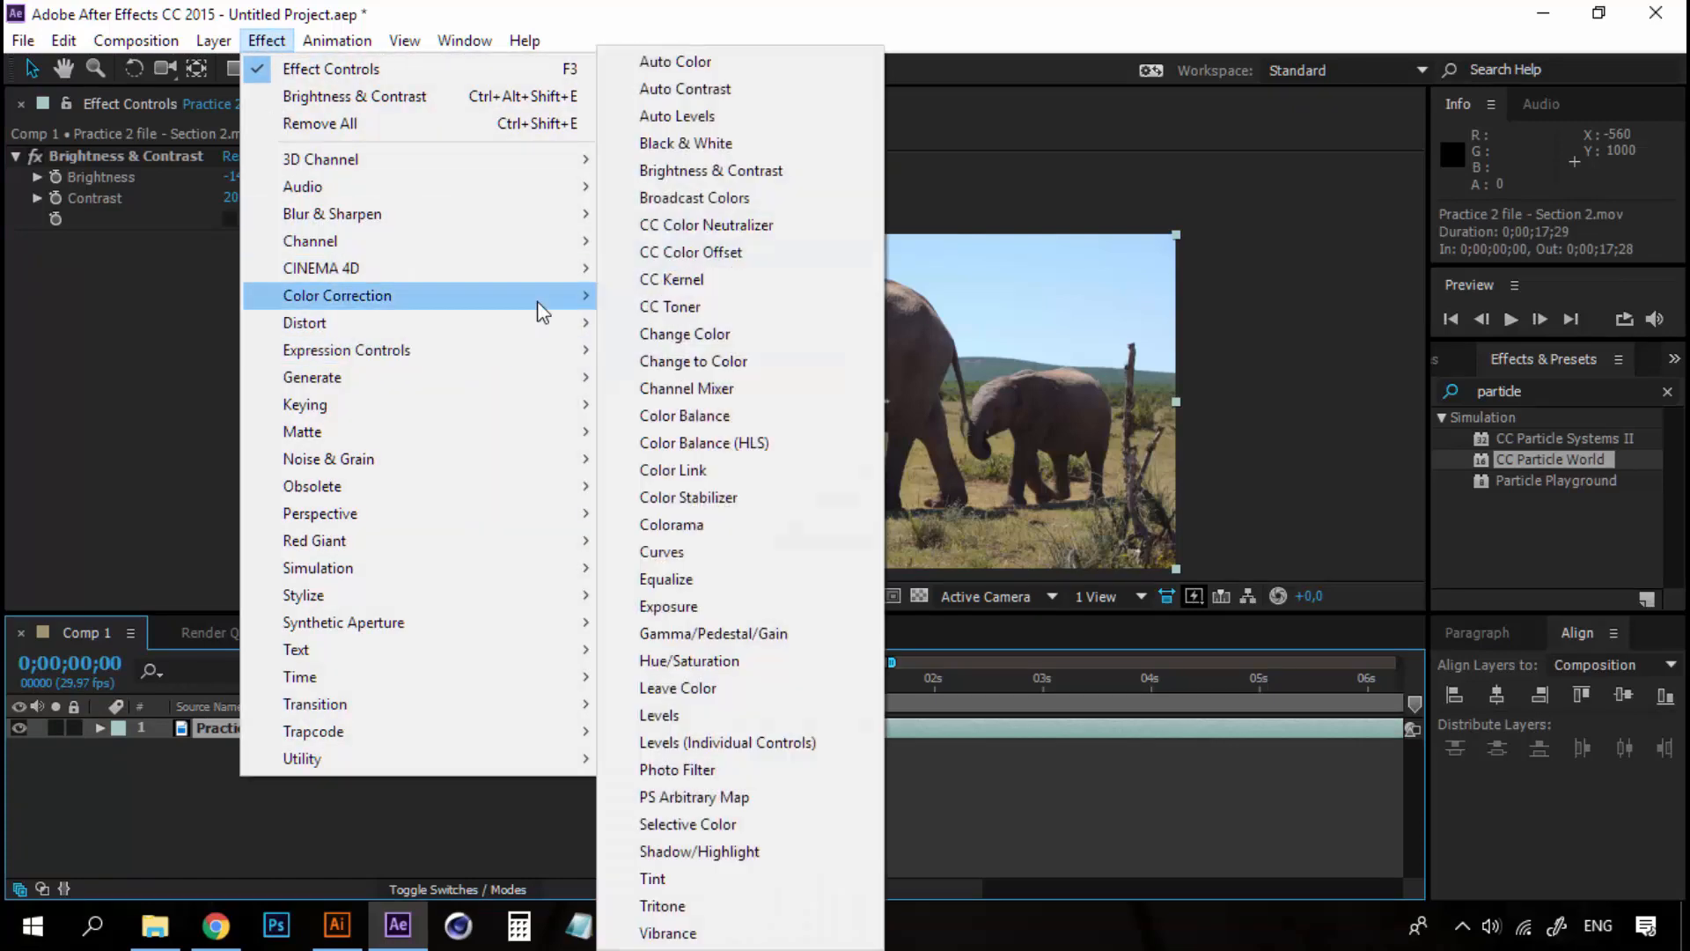
mouse_move(718, 551)
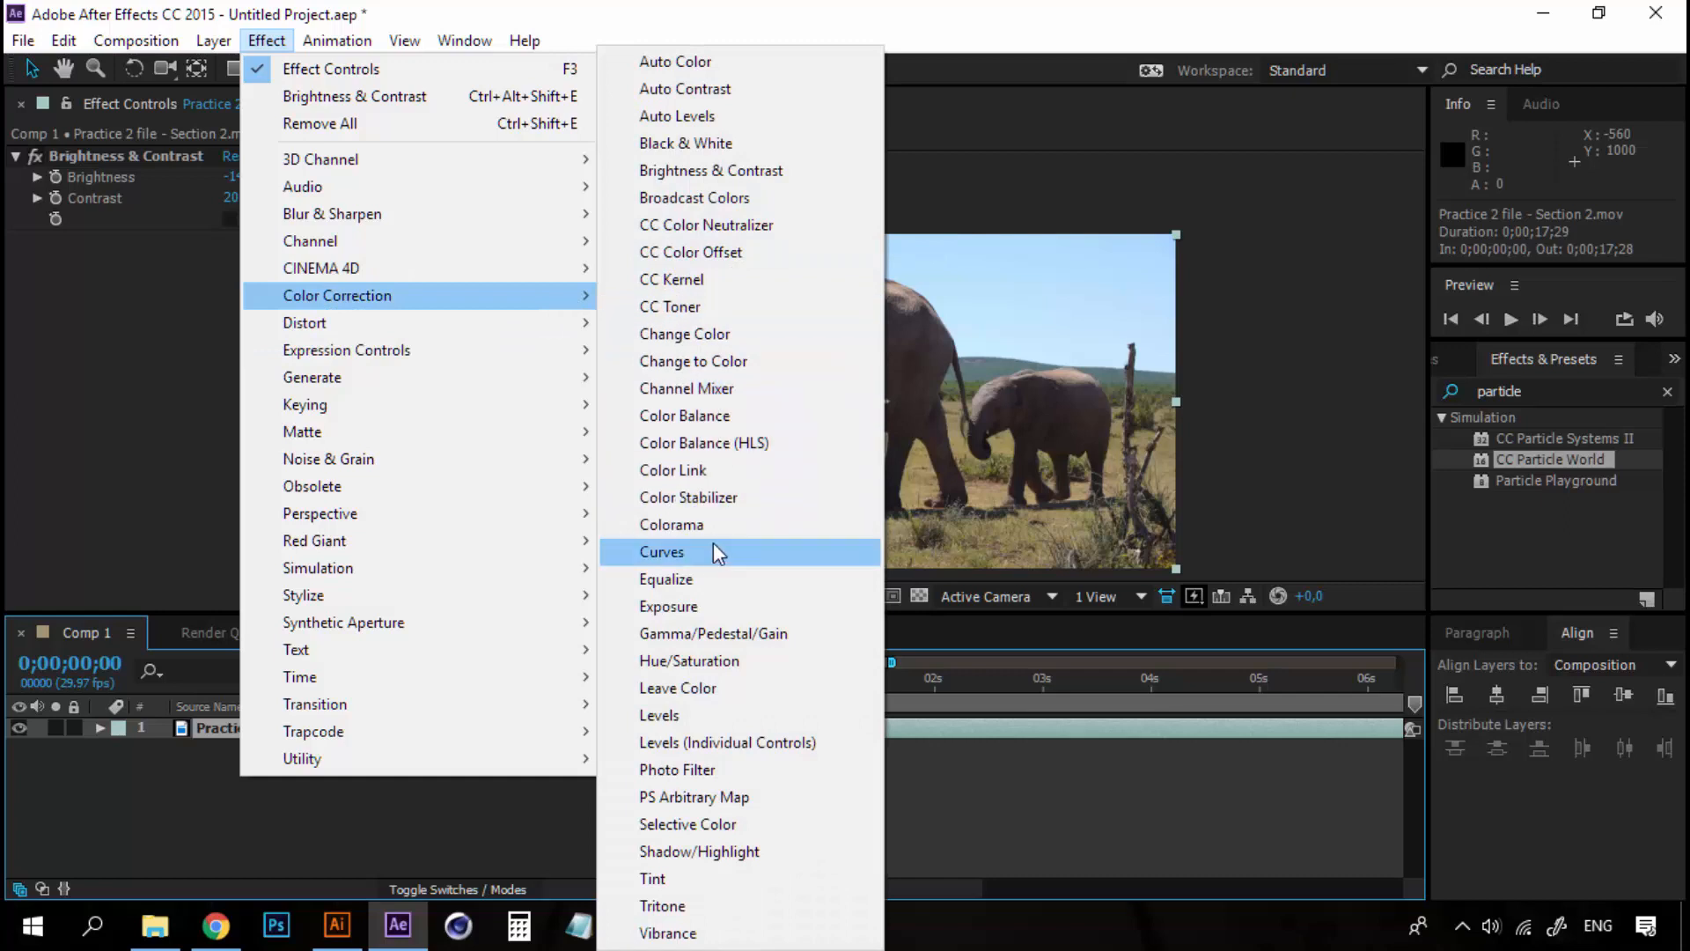
mouse_move(704, 769)
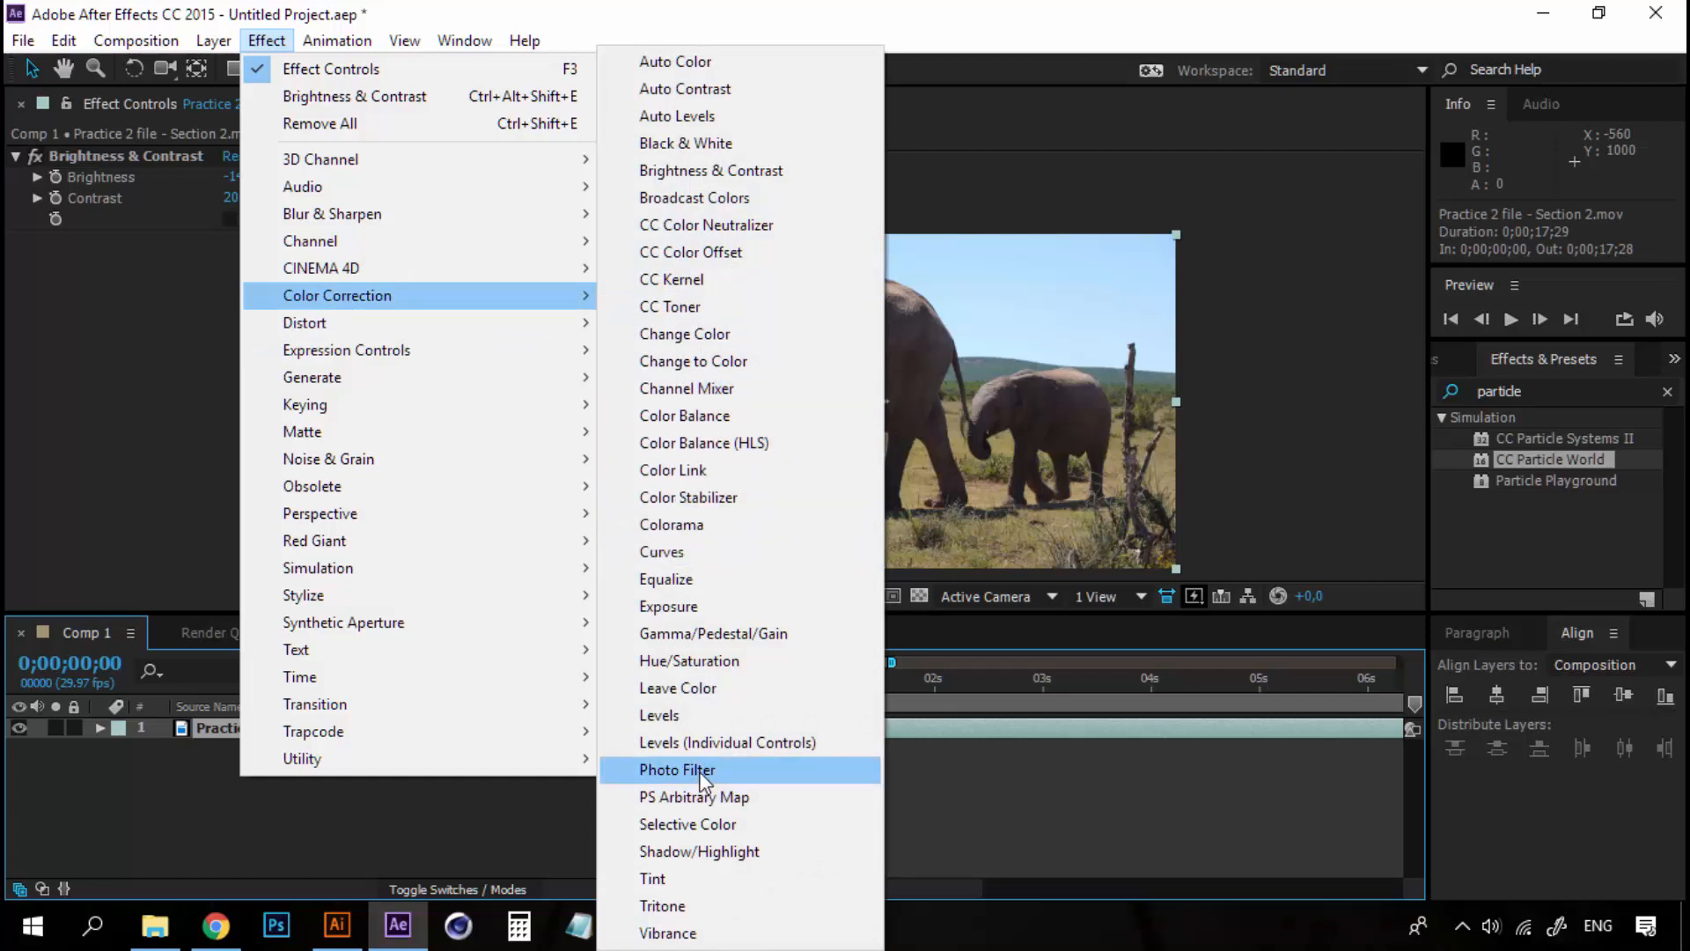
click(676, 770)
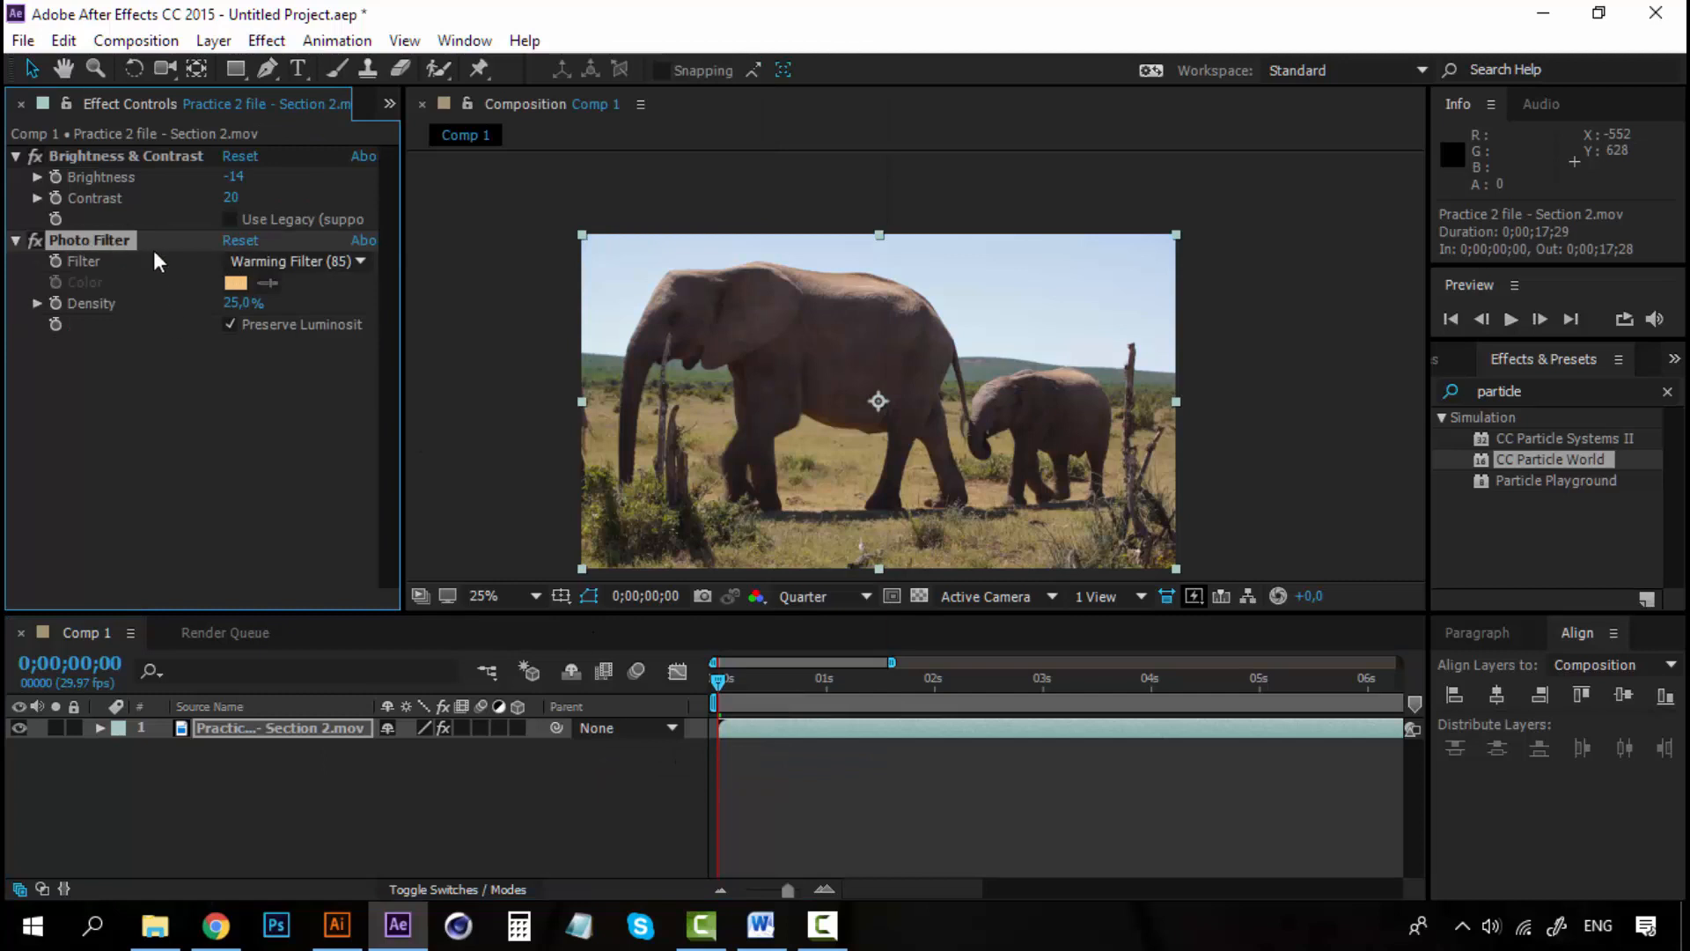
mouse_move(1327, 241)
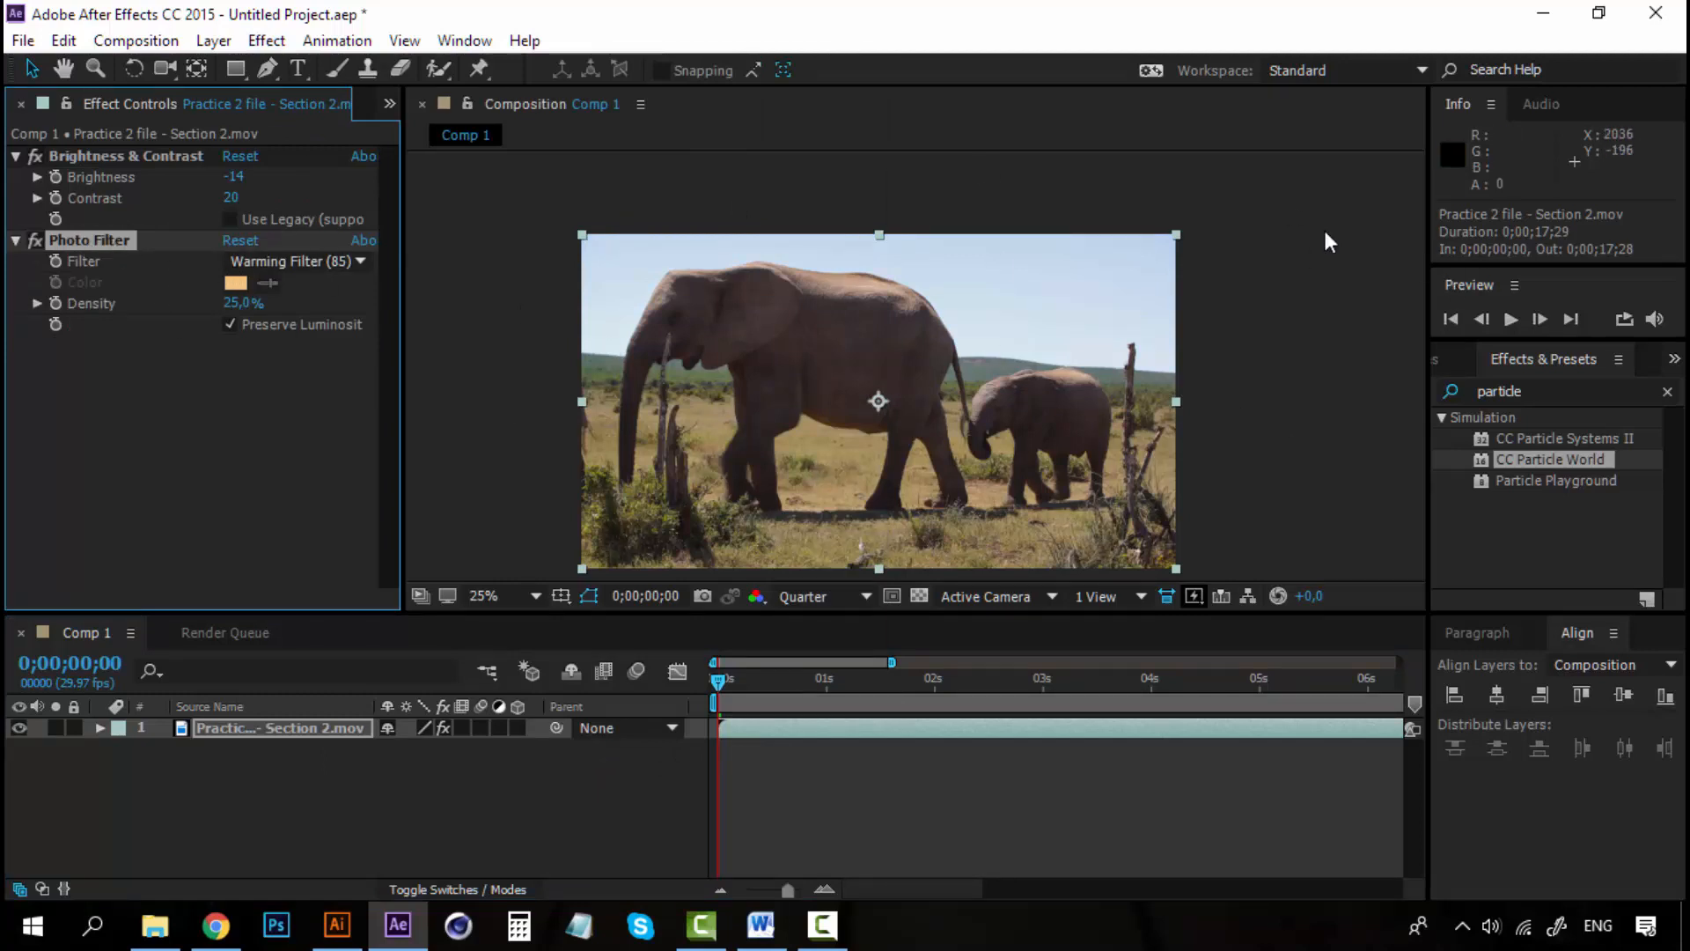
mouse_move(930, 260)
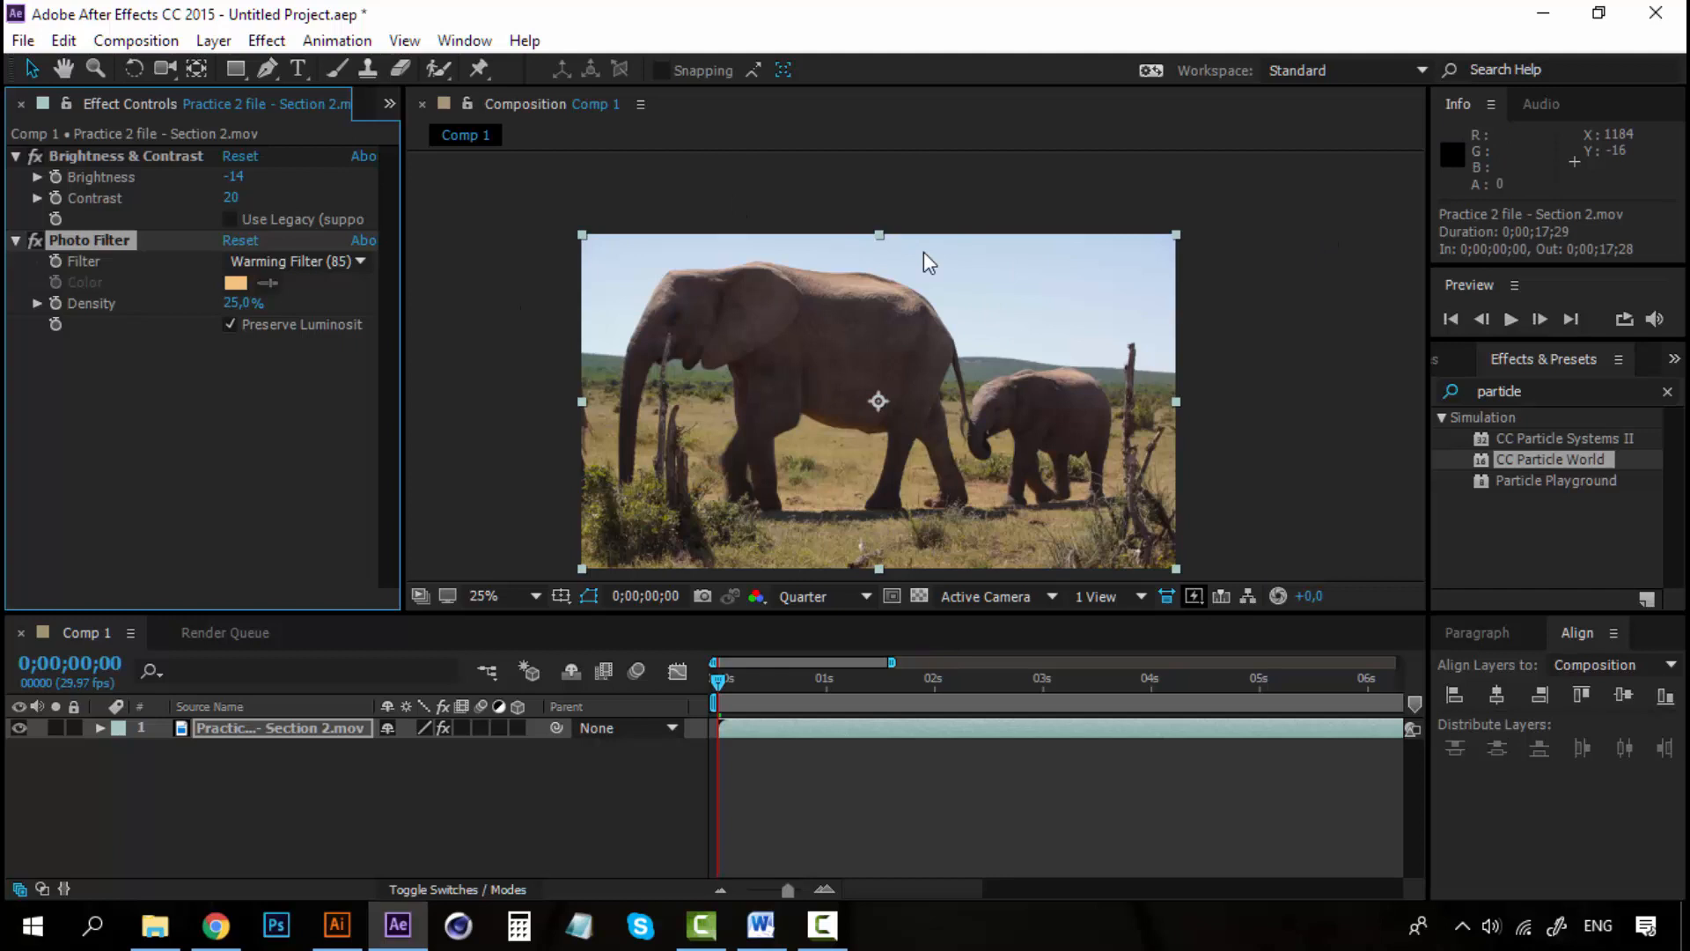
mouse_move(883, 295)
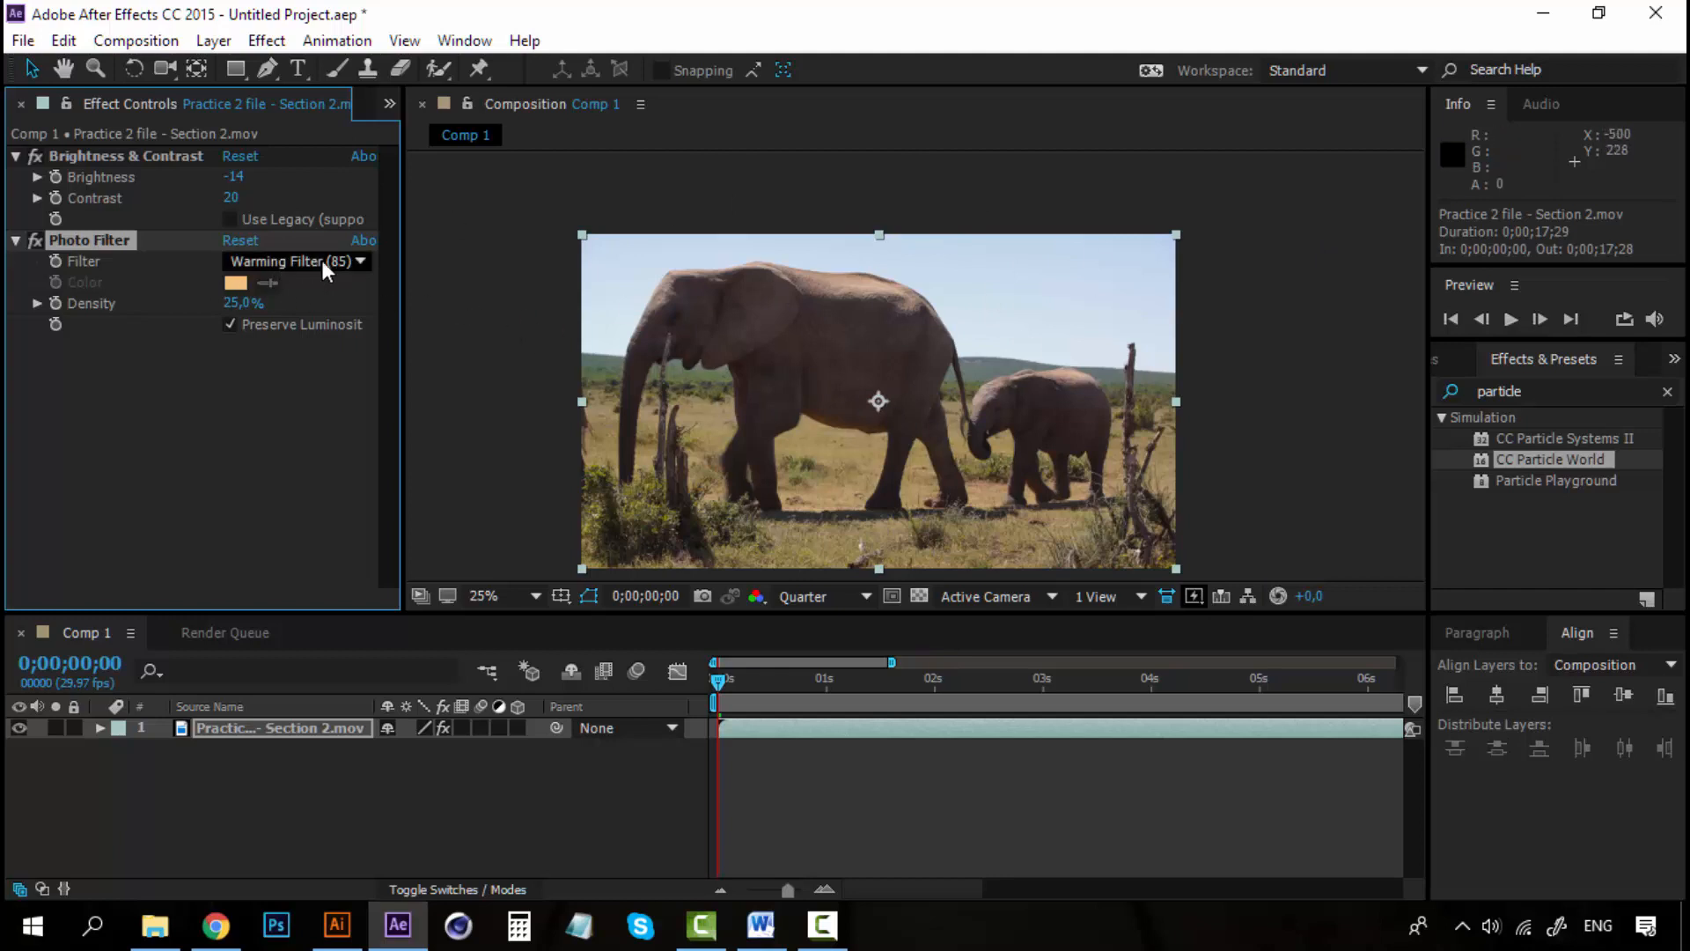
Try Red and Magenta, then settle the Photo Filter type on Cooling Filter (82)
click(296, 261)
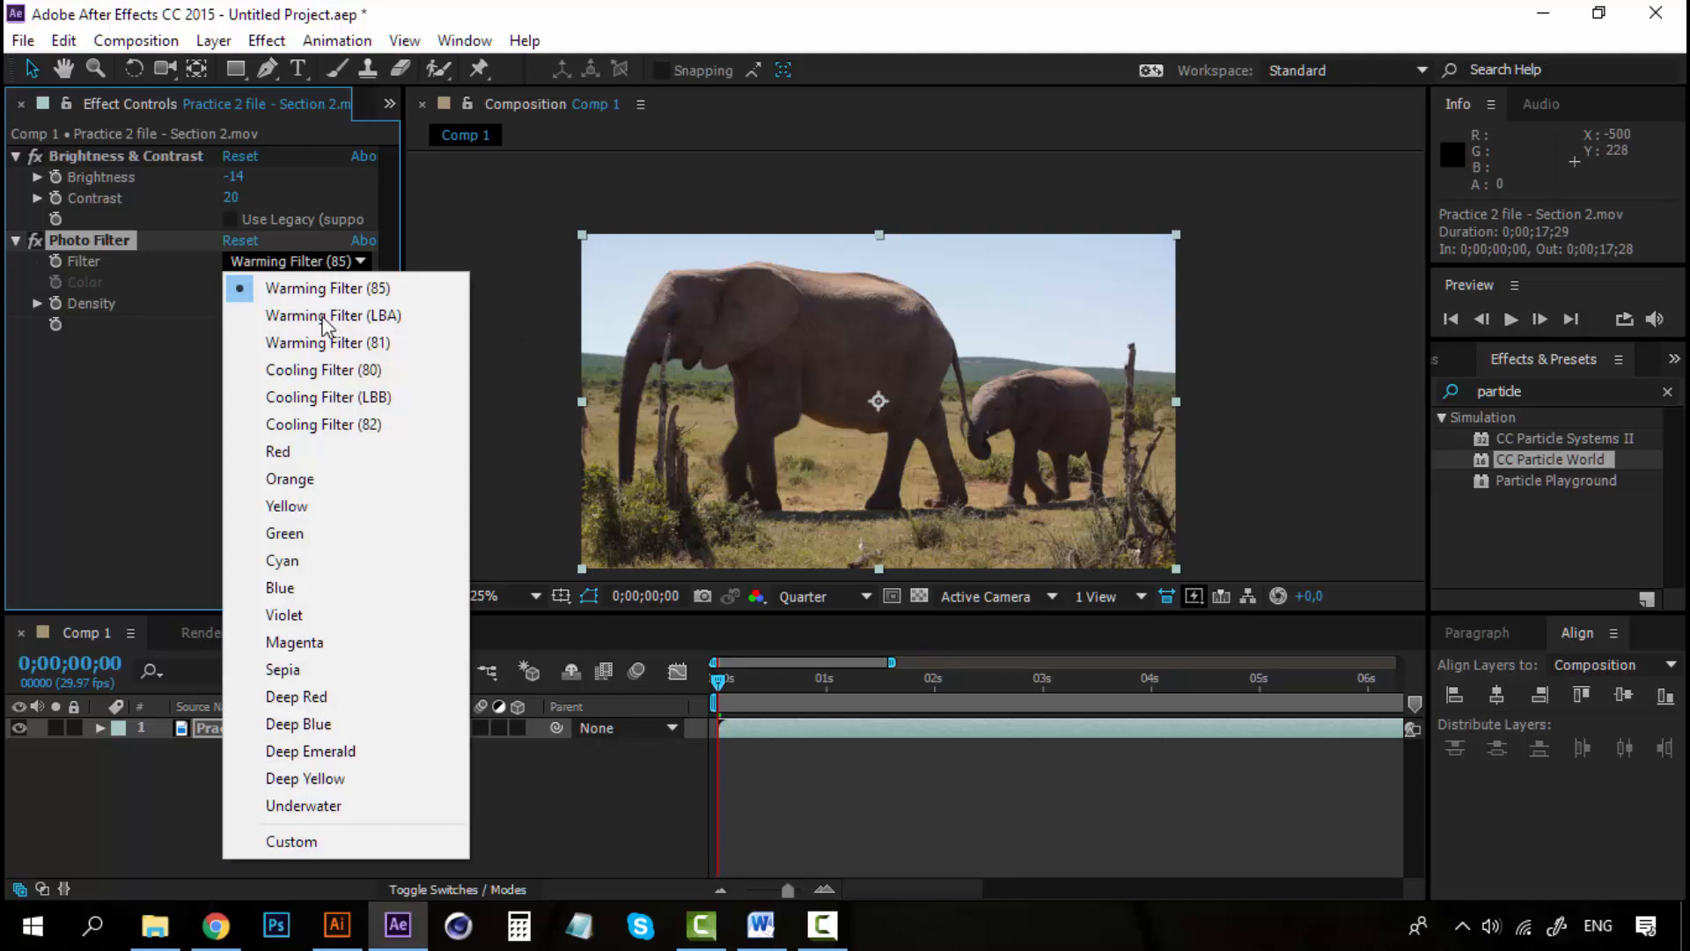
click(278, 453)
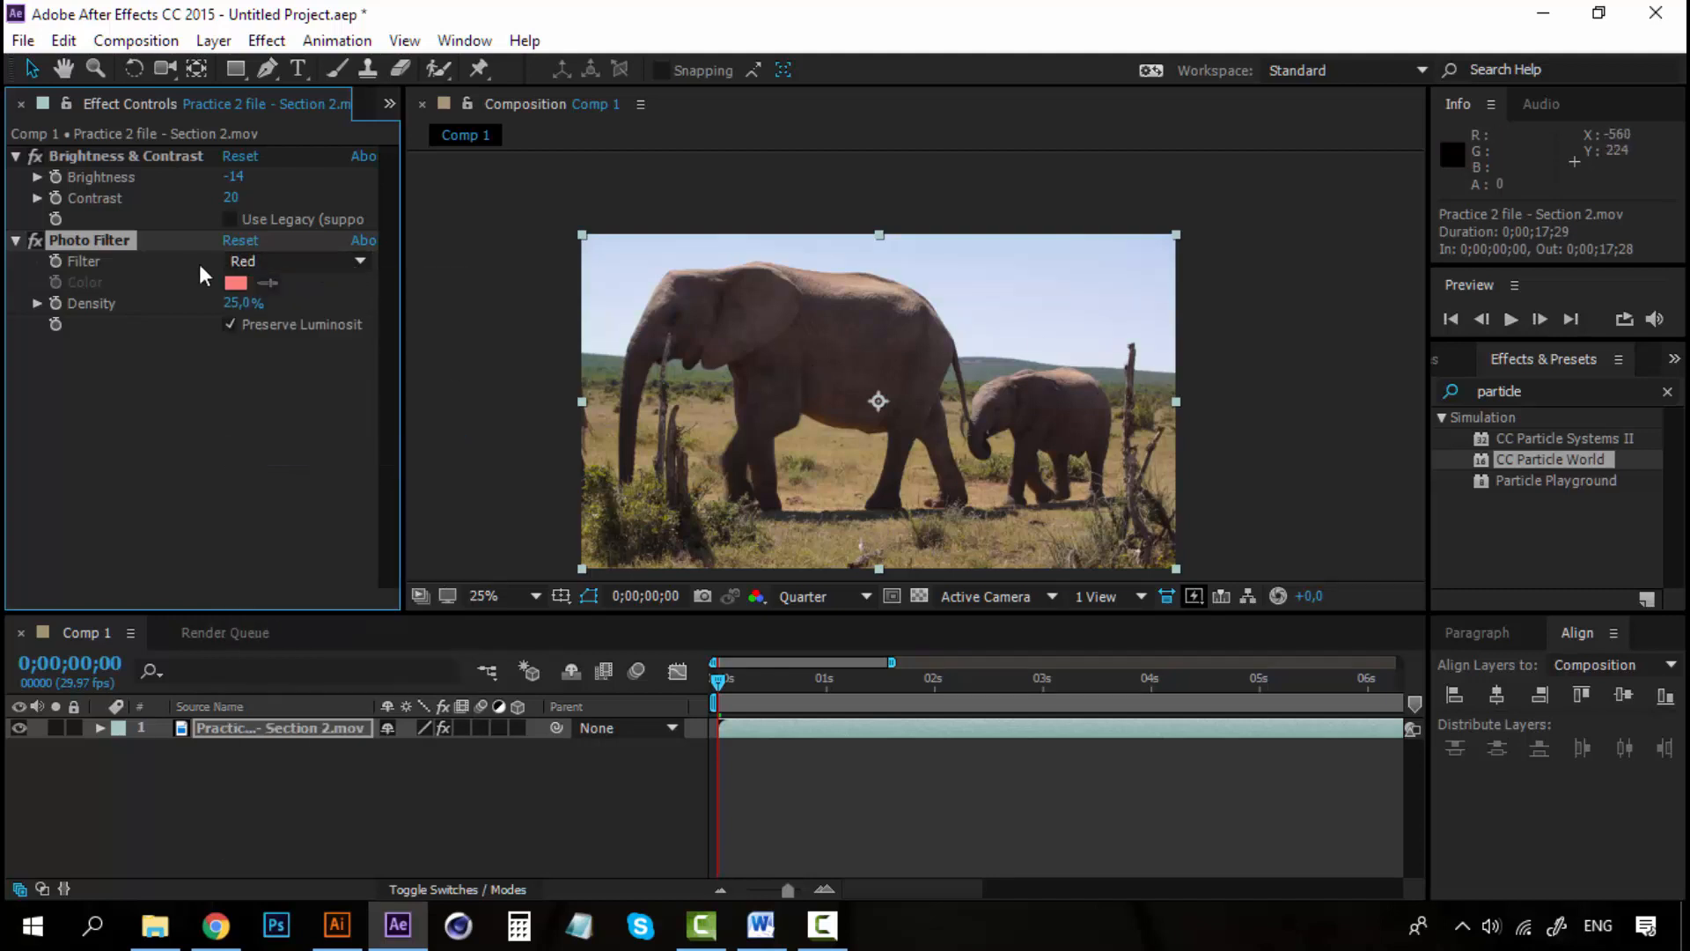
click(296, 260)
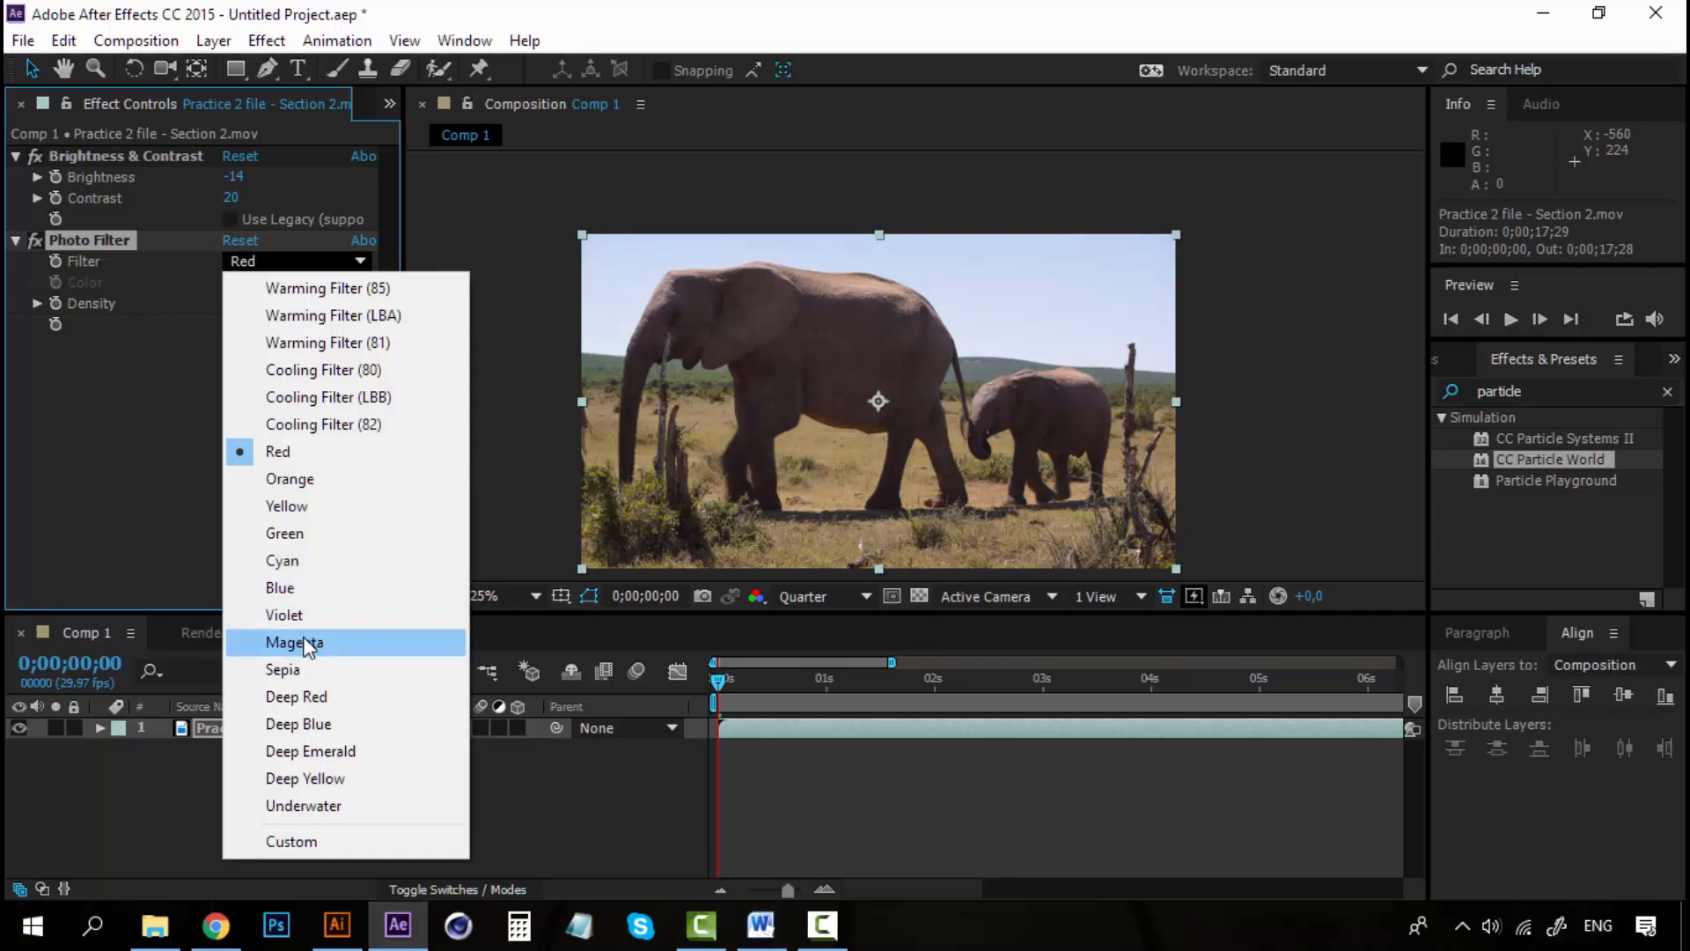
click(294, 642)
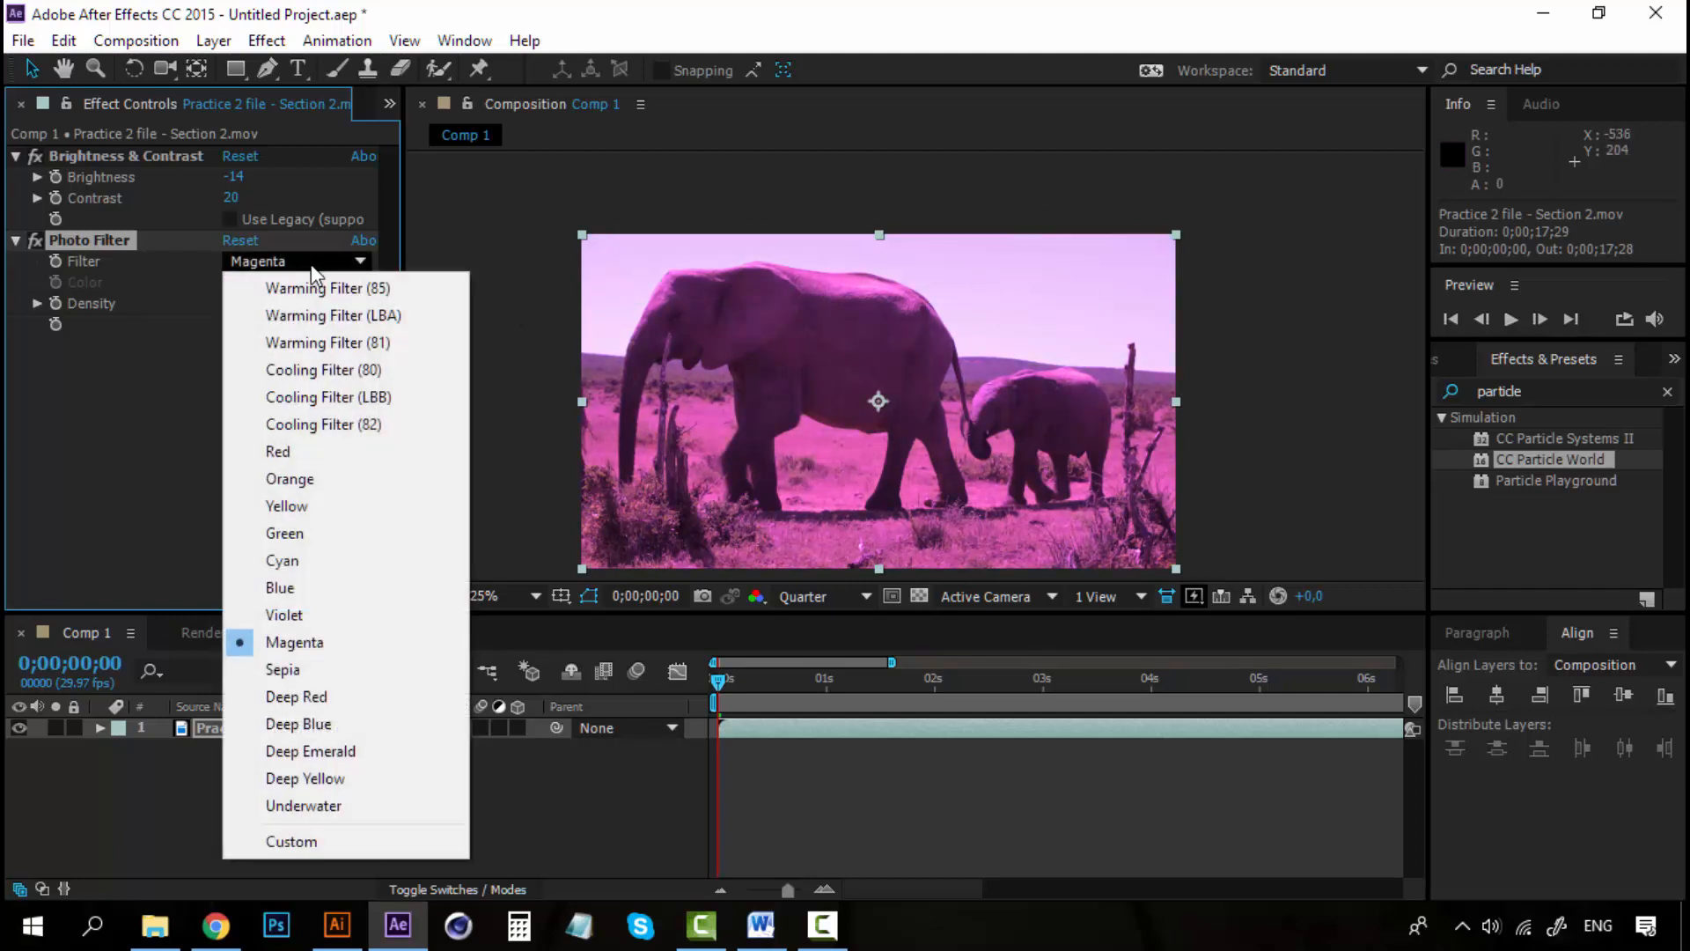
mouse_move(345, 424)
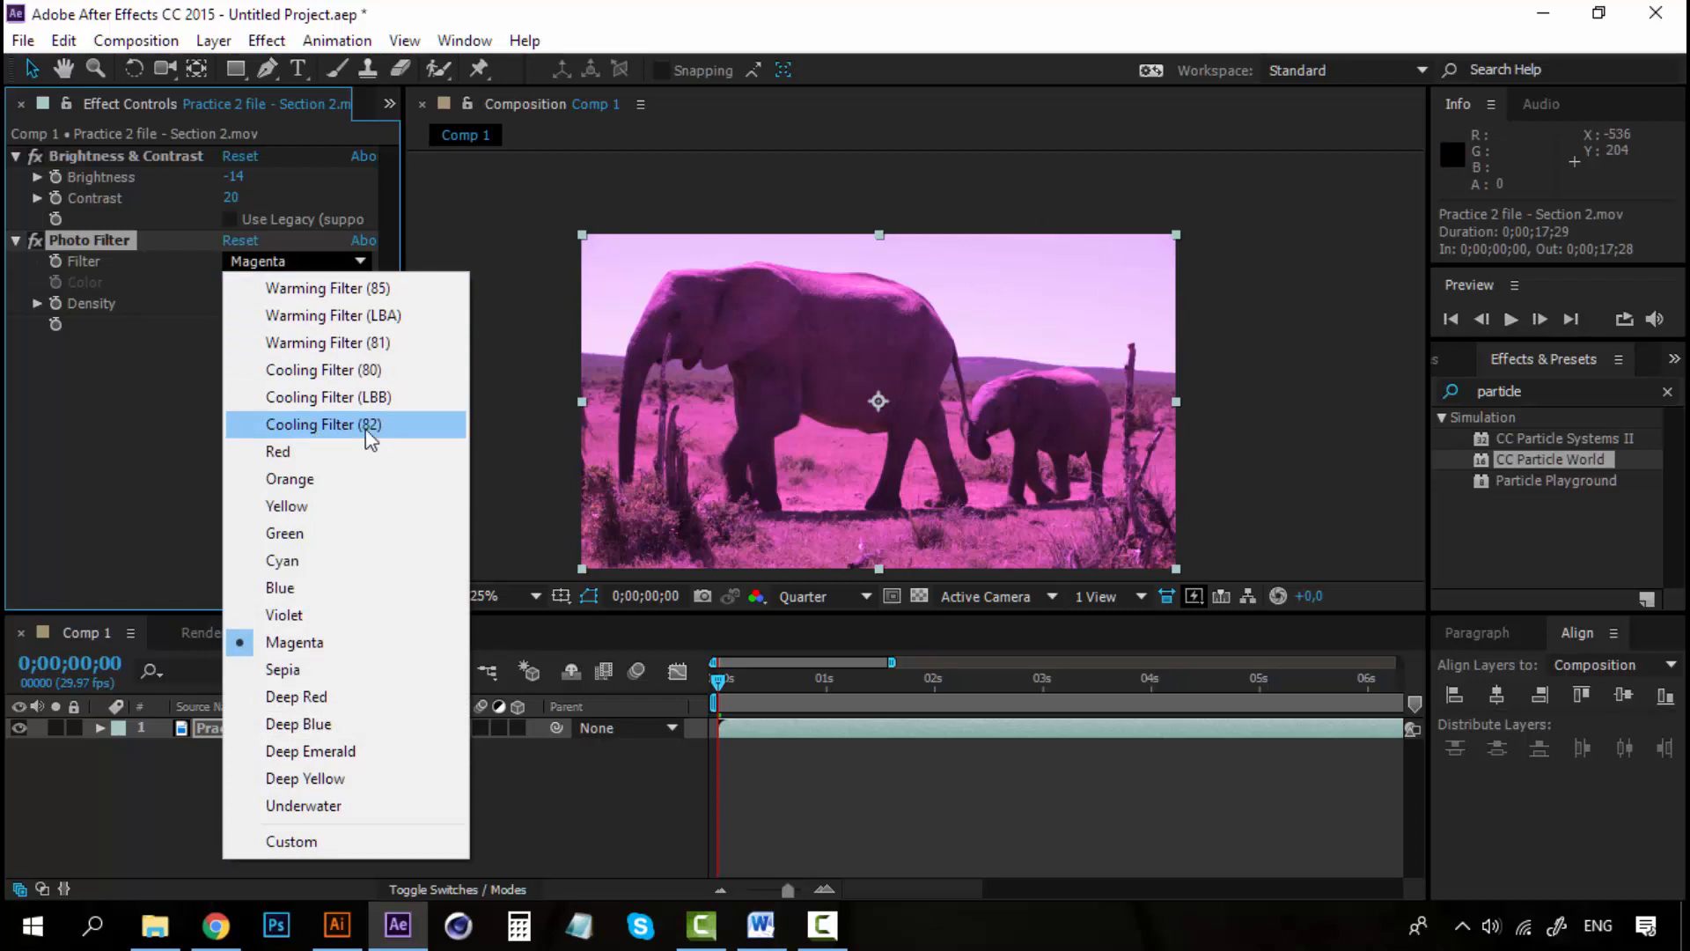
click(329, 424)
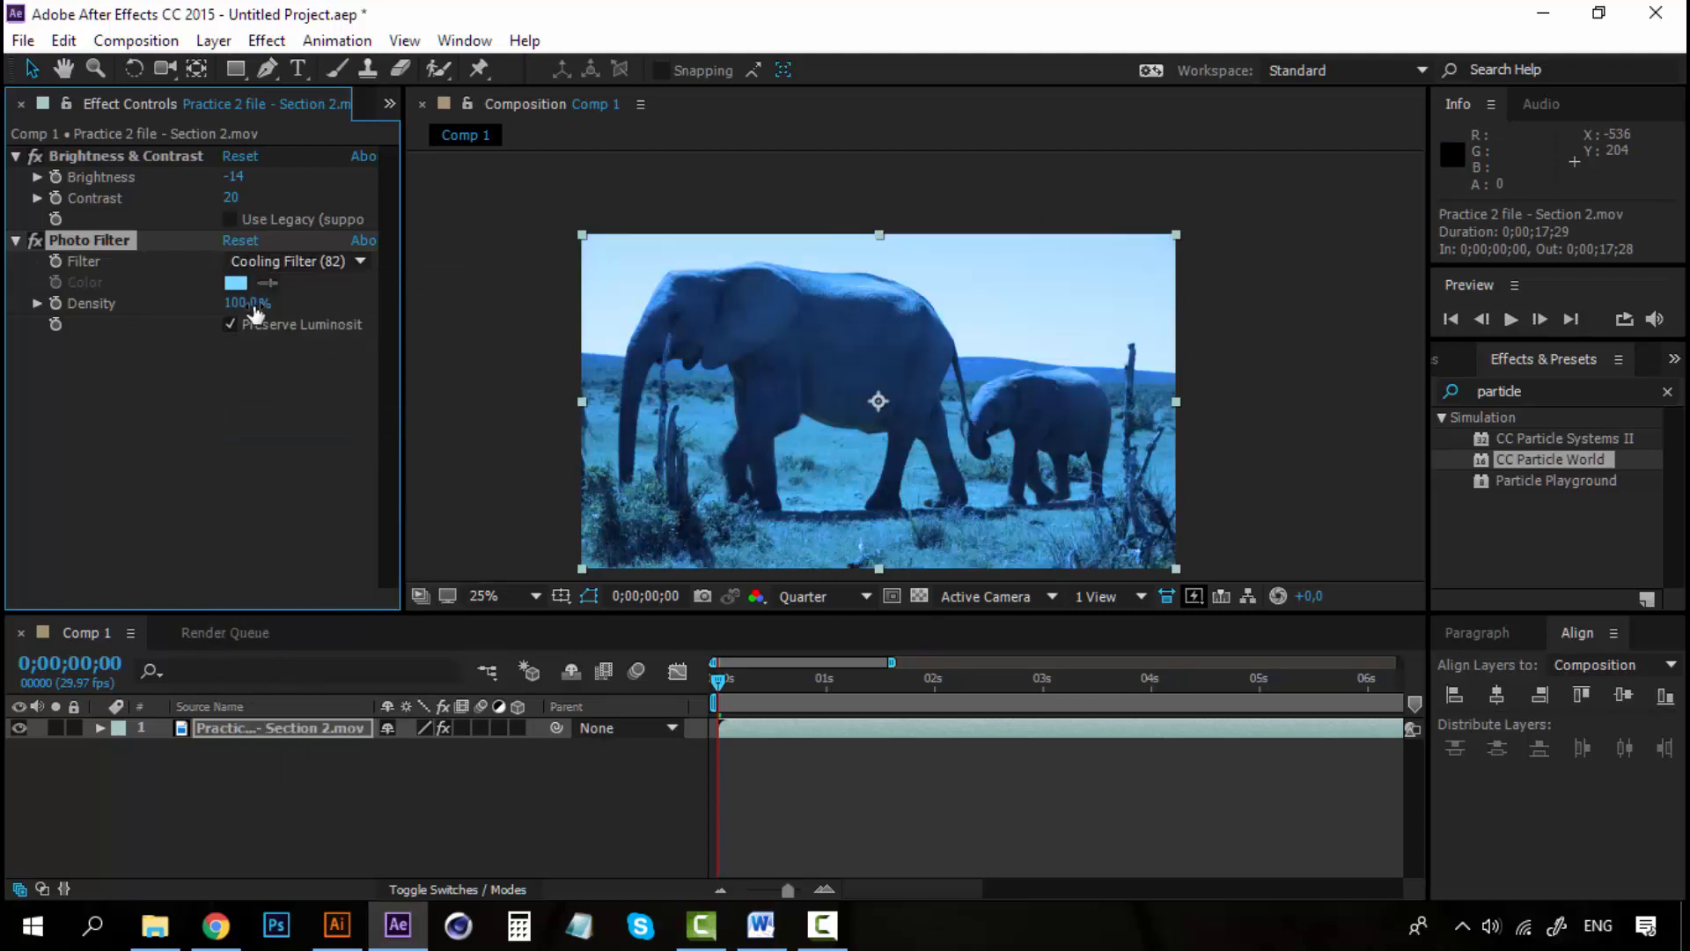
Lower the Photo Filter density to about 25% for a light cool blue tint
drag(248, 301, 248, 301)
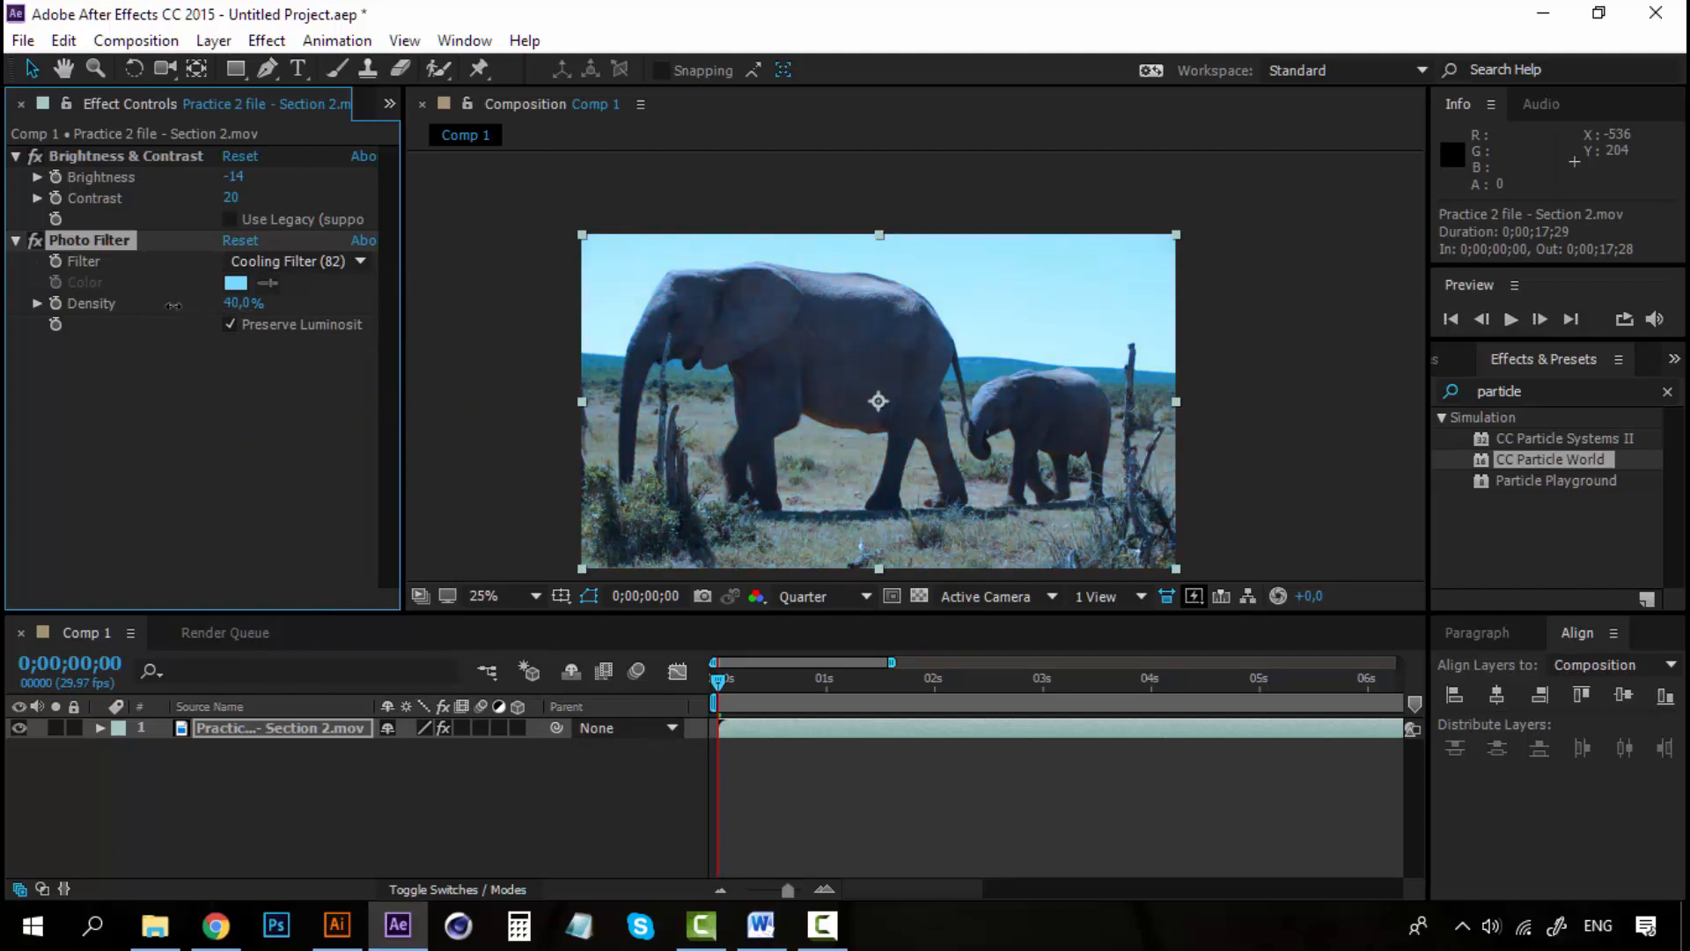
drag(243, 303, 162, 303)
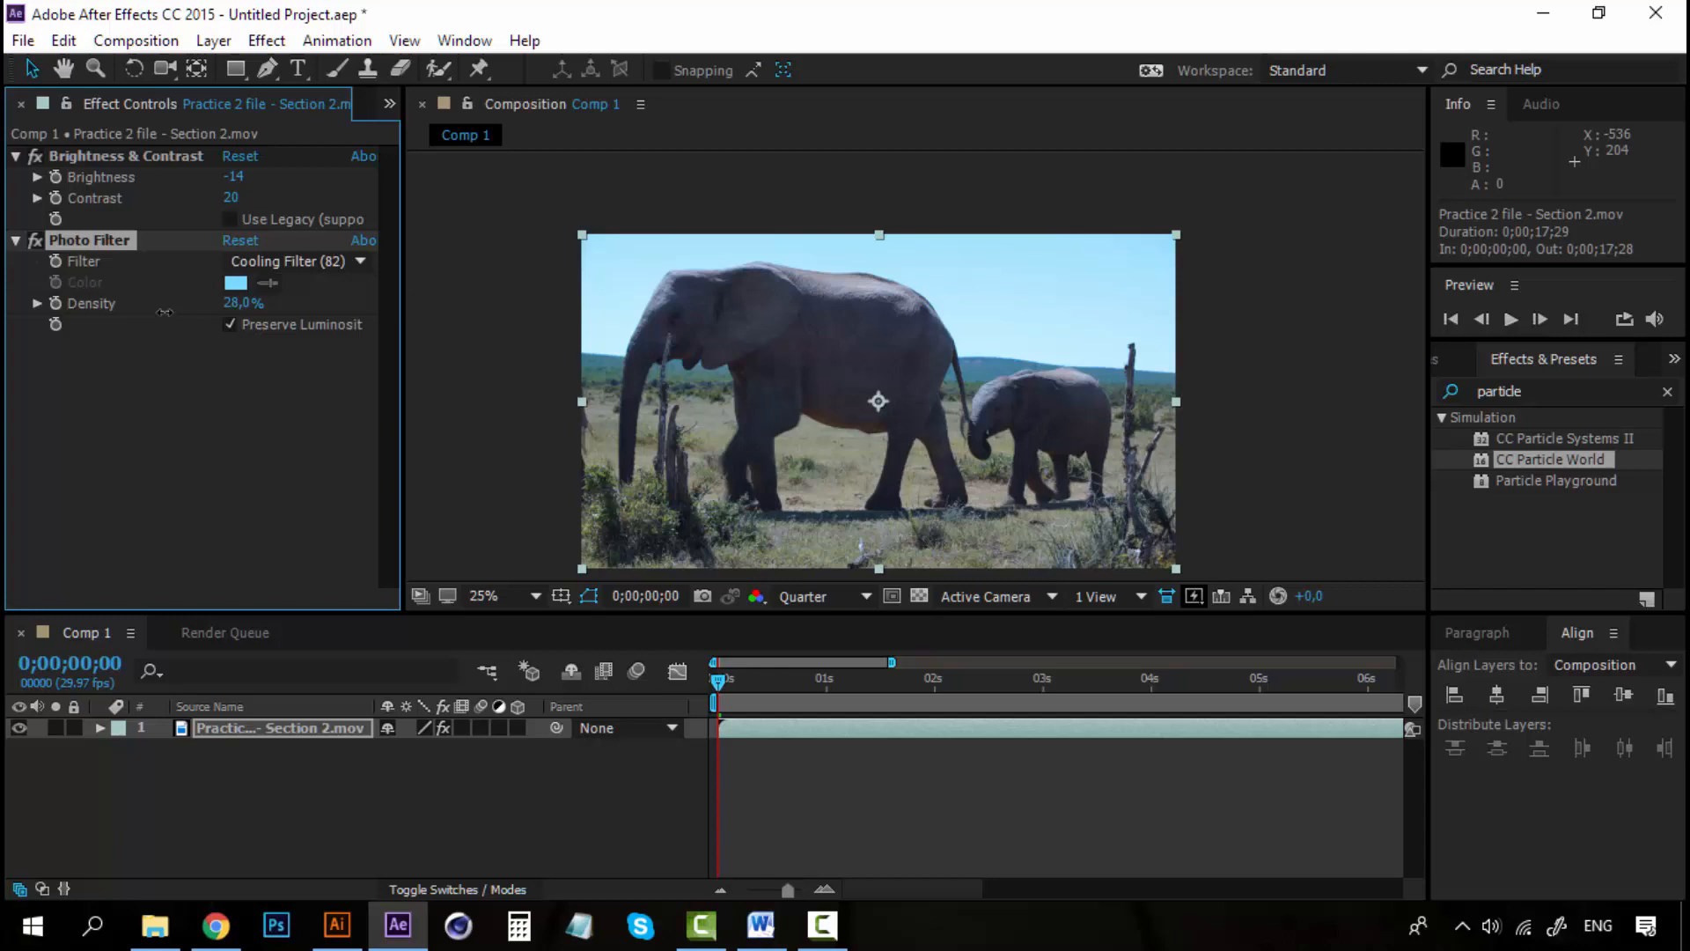
drag(243, 302, 246, 303)
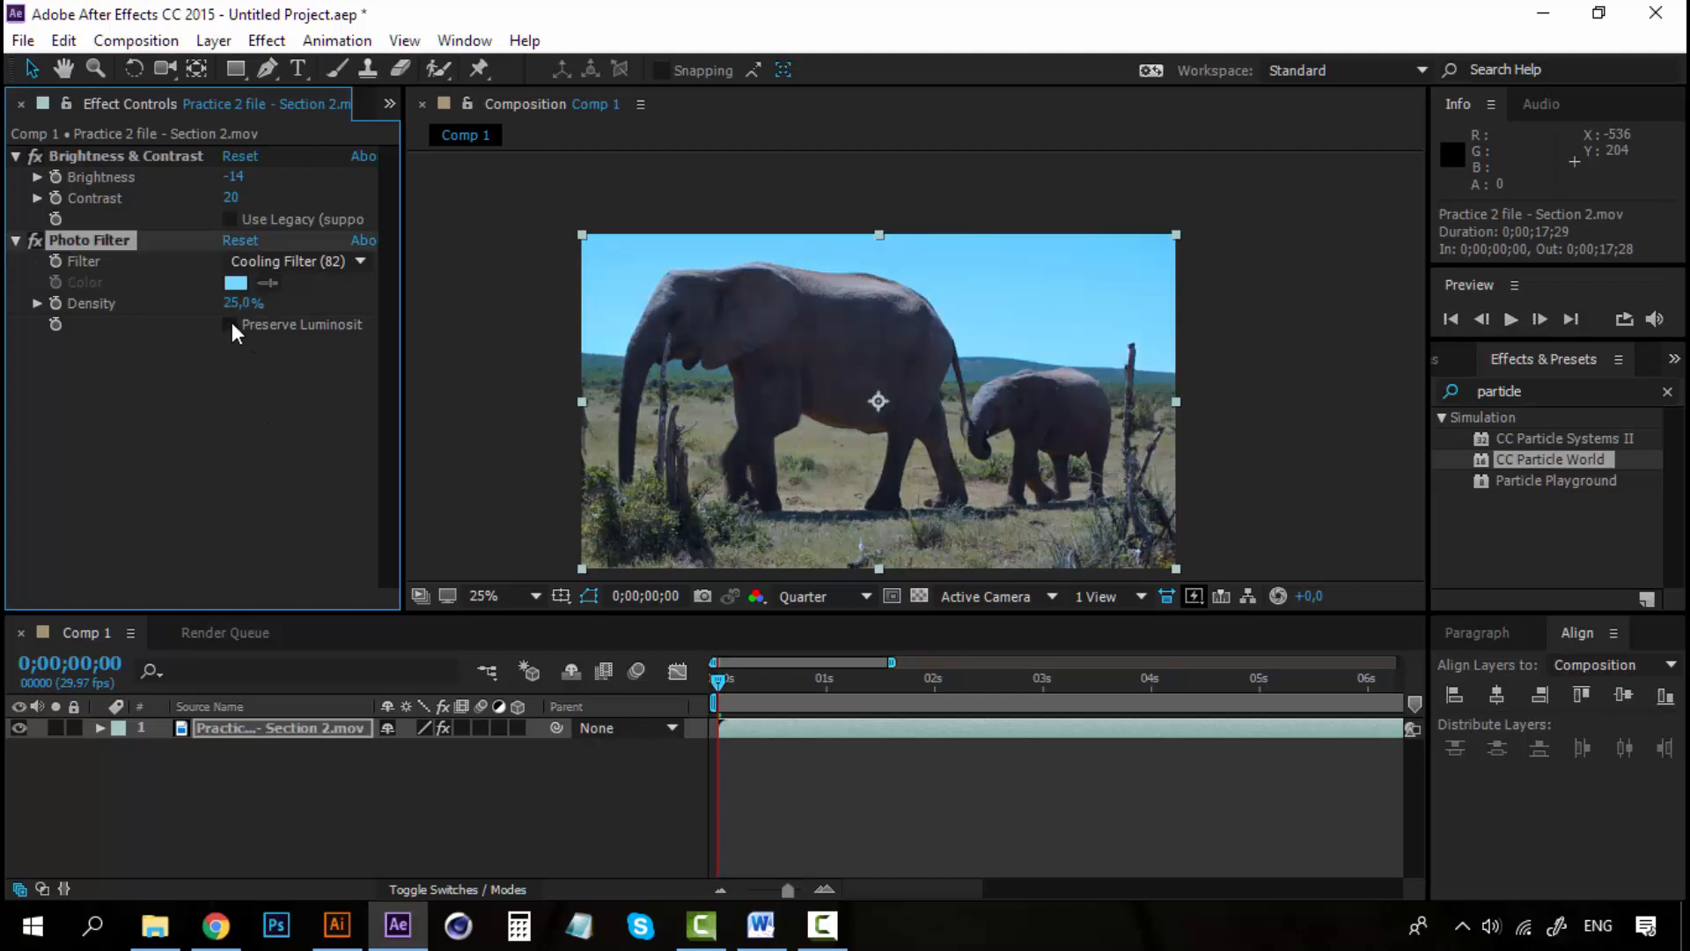
click(229, 324)
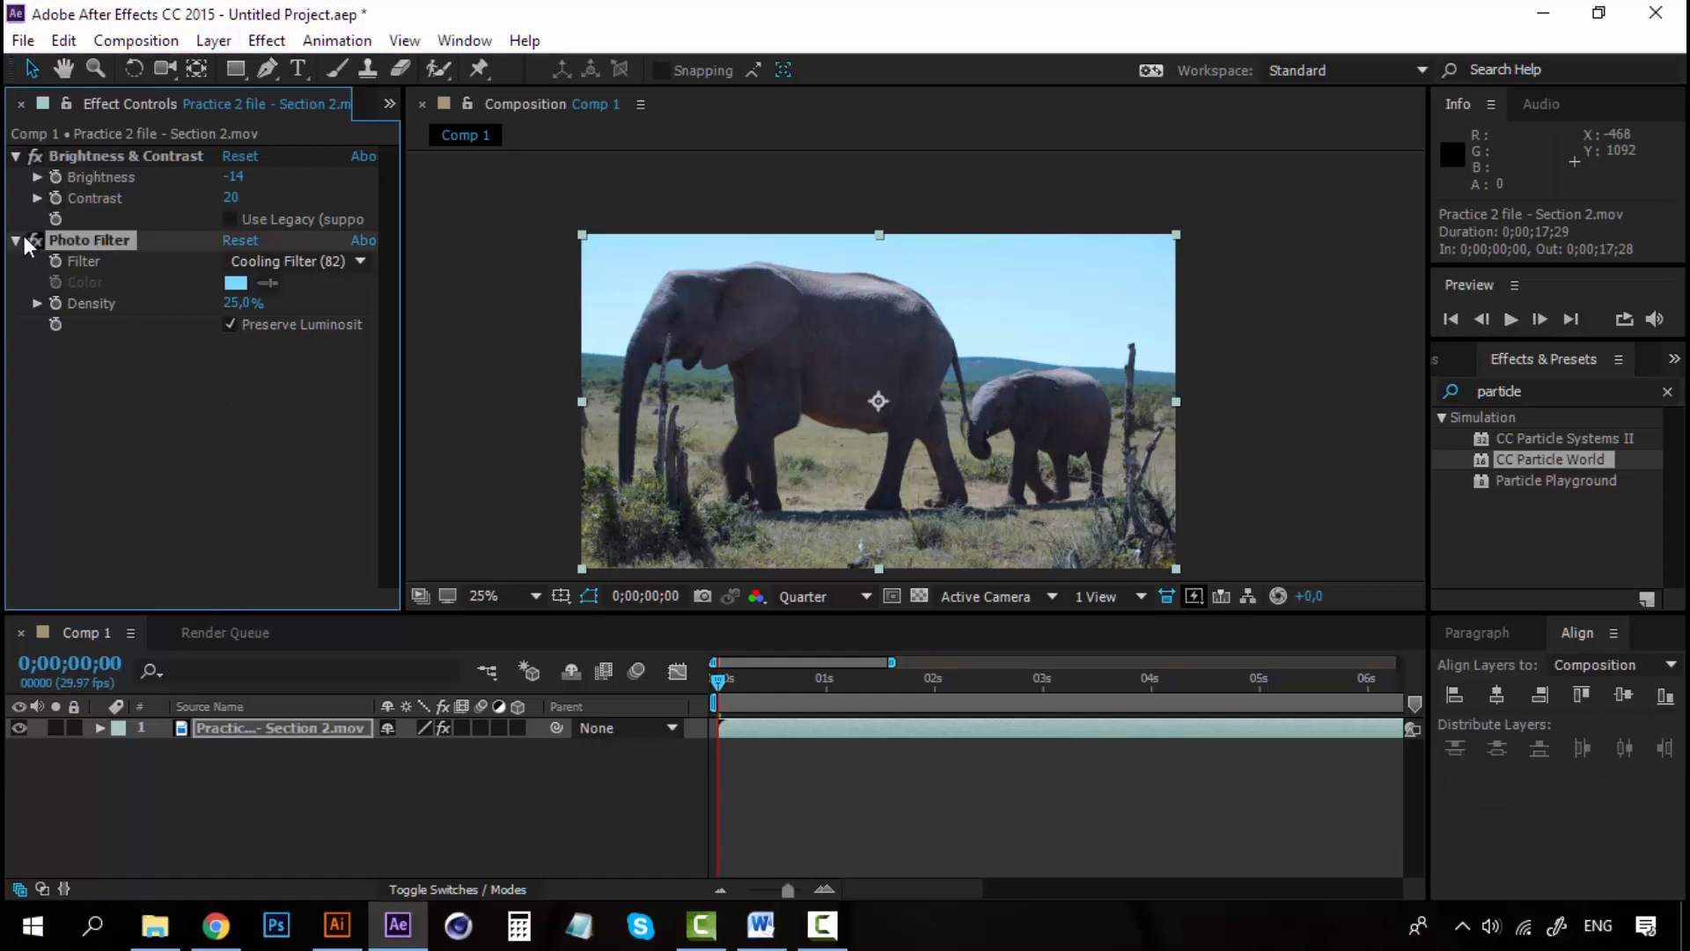
Create a new full-frame pale cyan solid layer above the footage via Layer > New > Solid
click(15, 155)
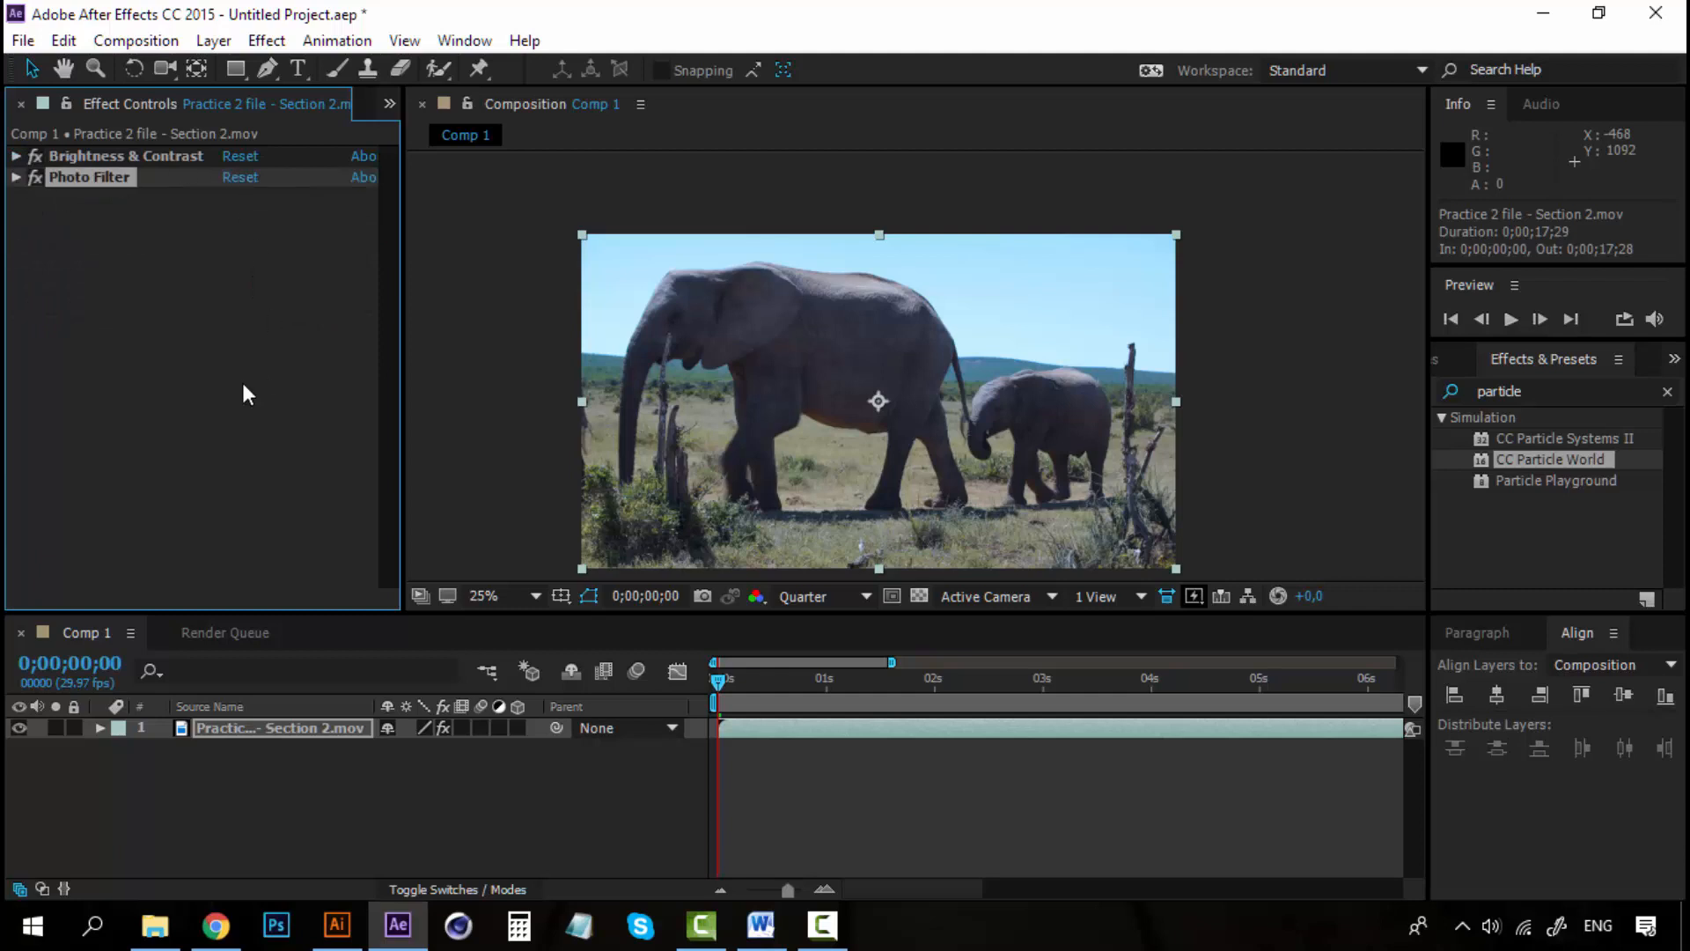
mouse_move(909, 462)
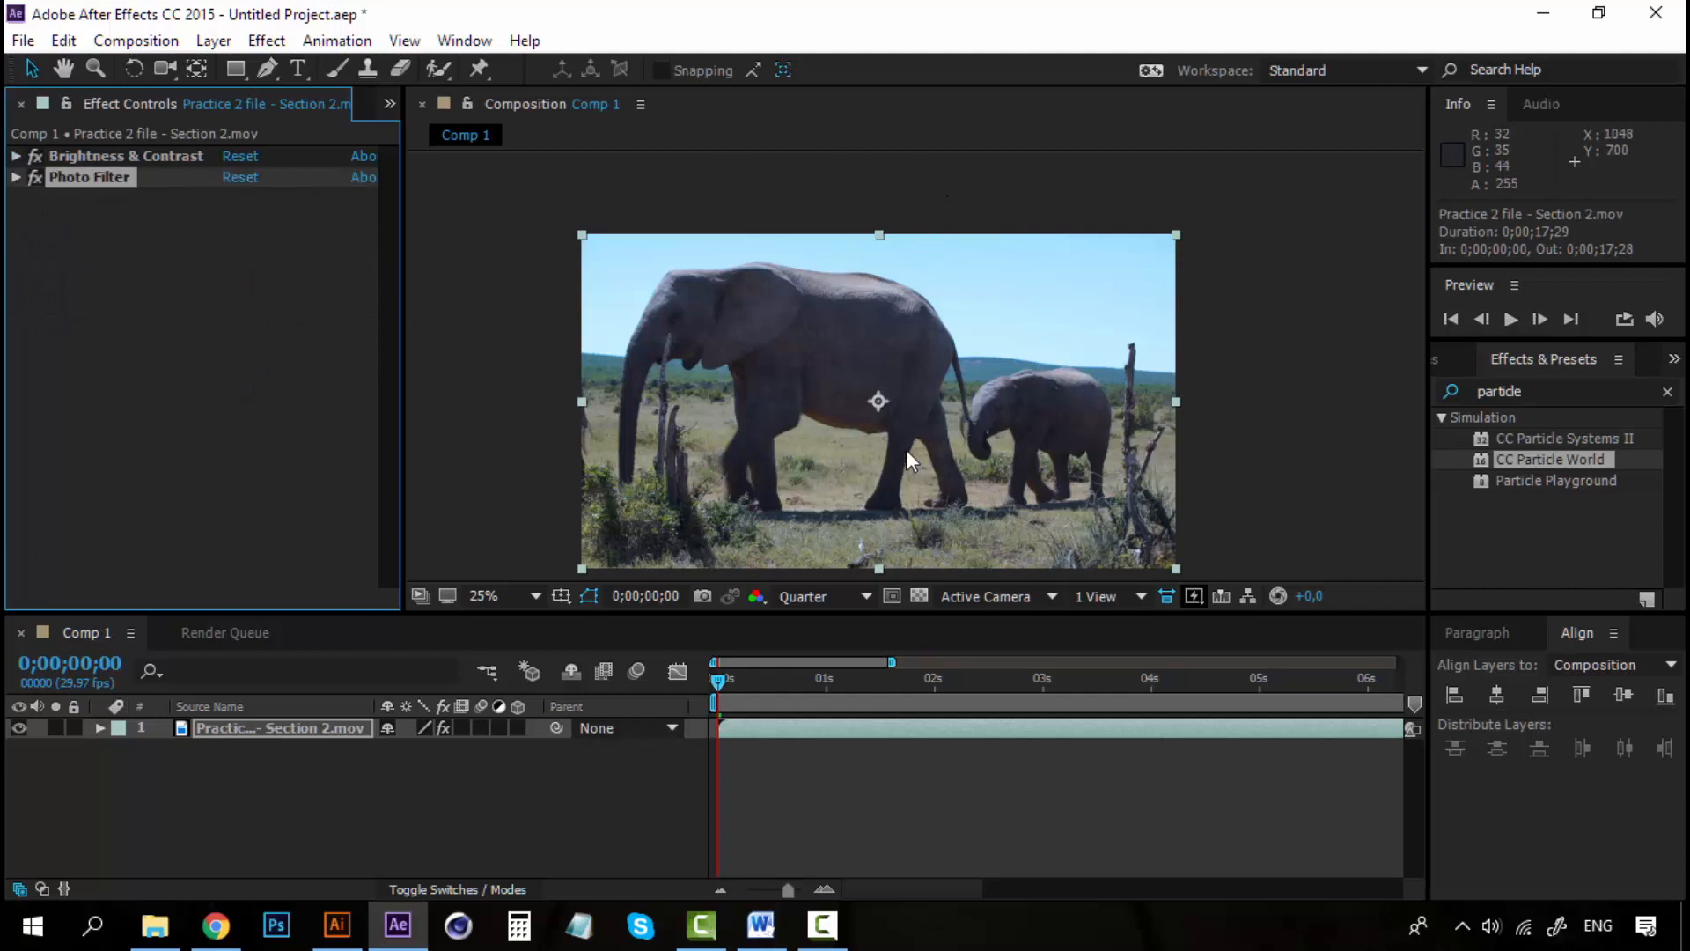
mouse_move(1532, 441)
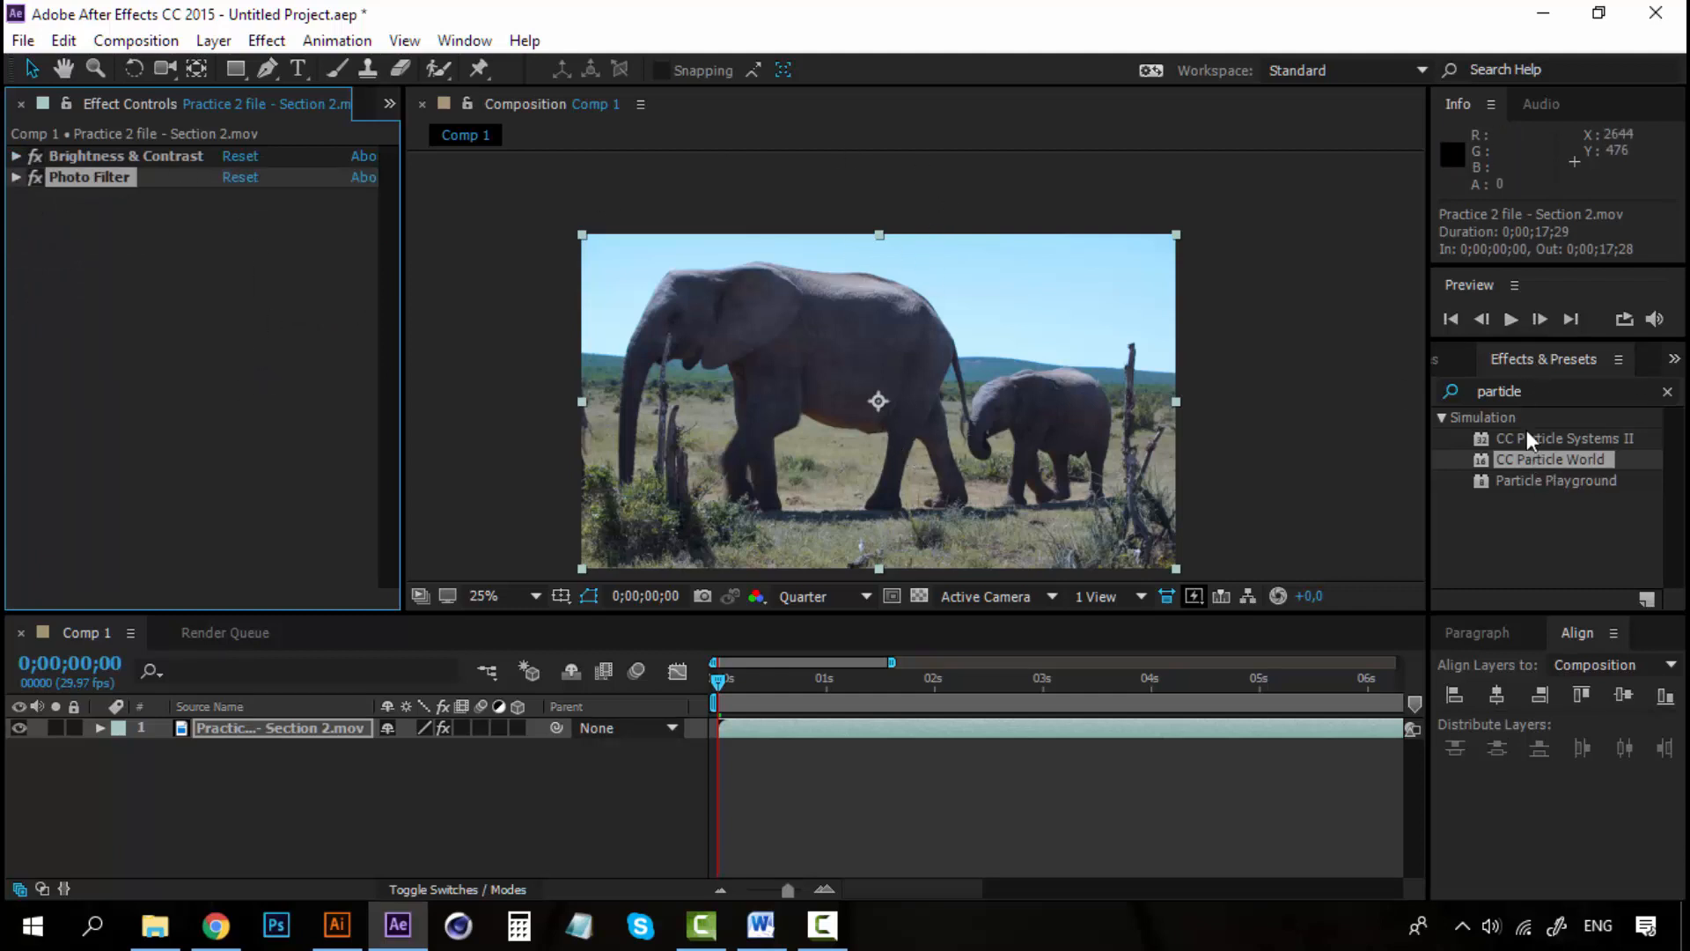
click(266, 40)
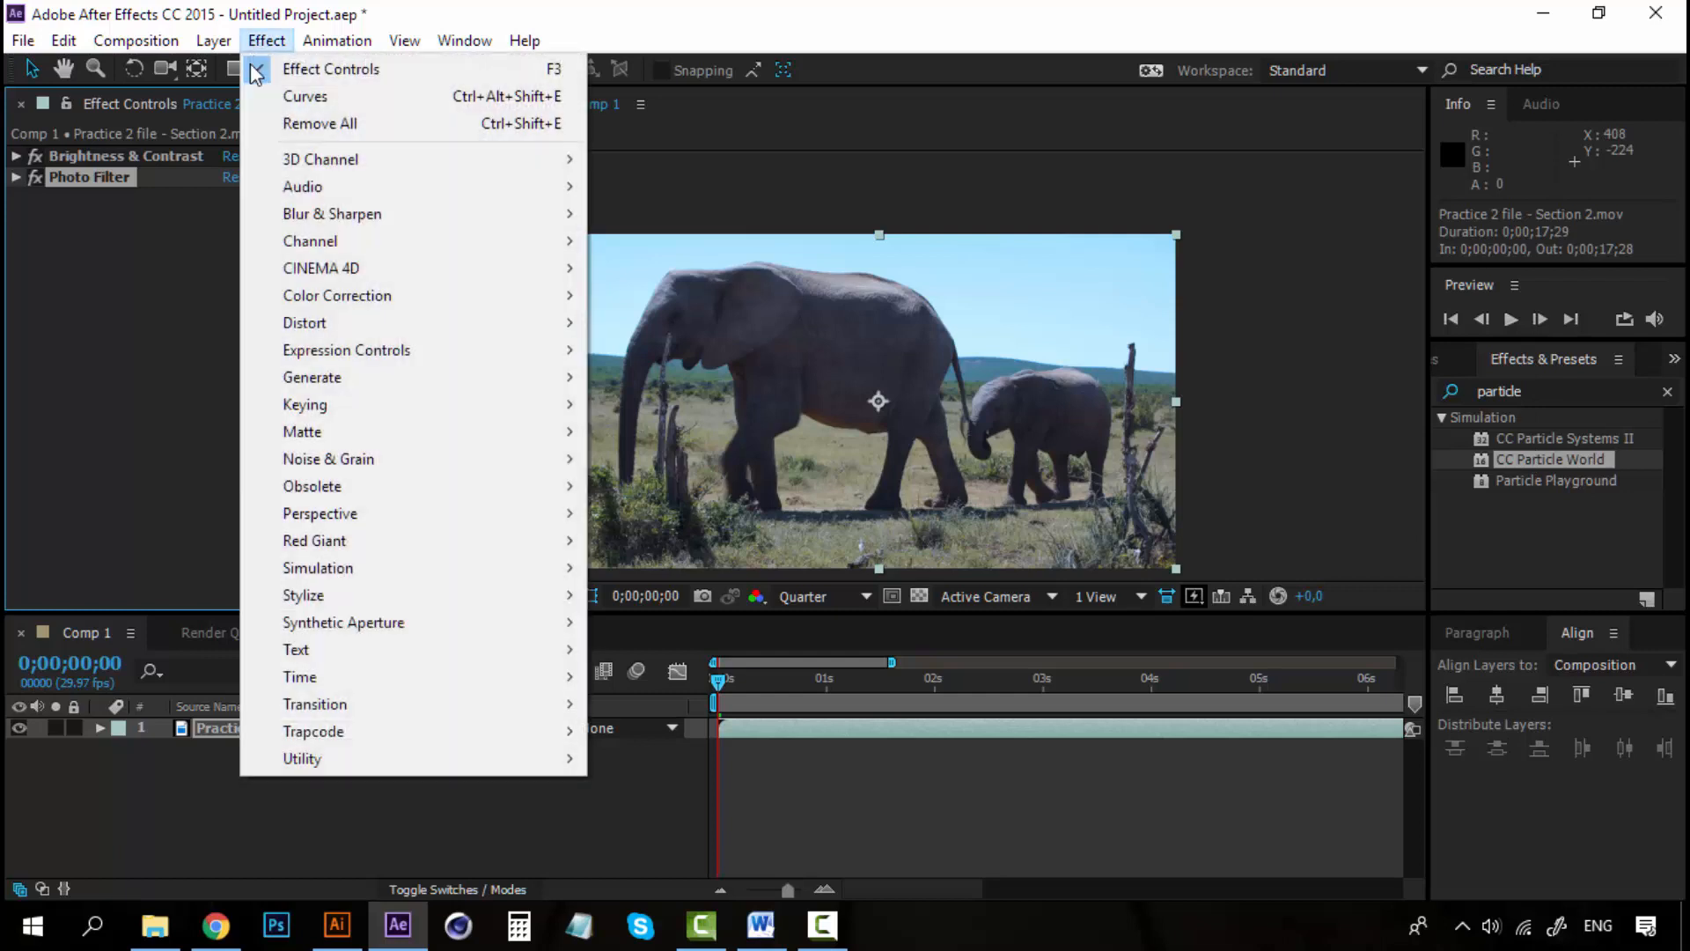
click(213, 40)
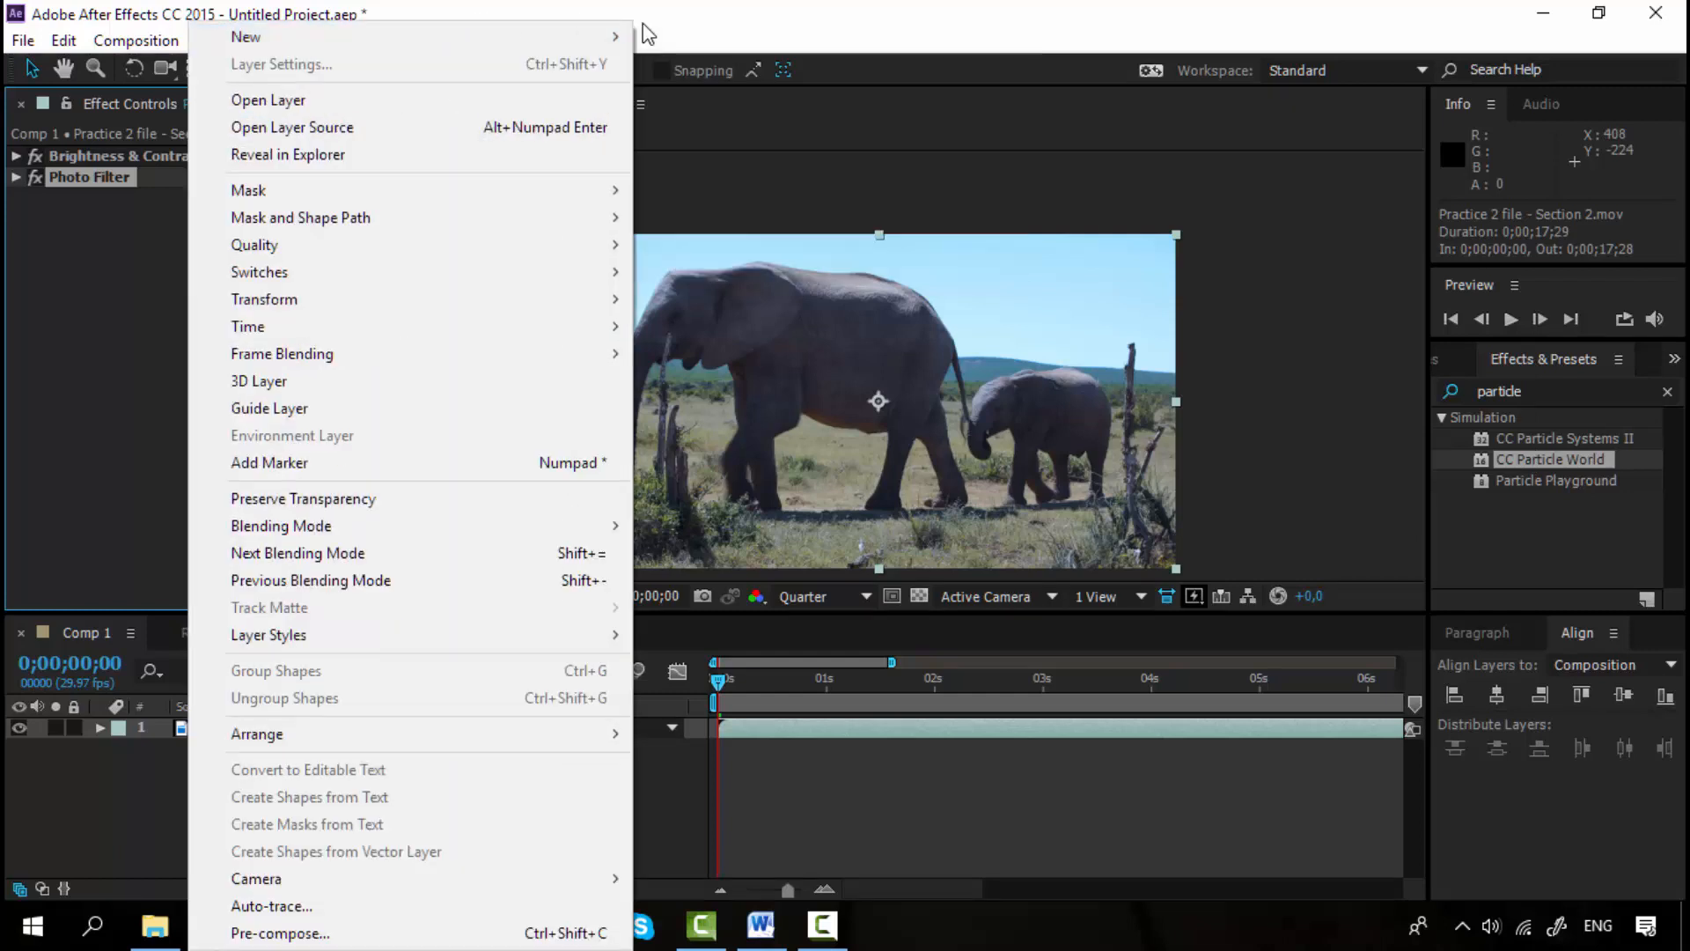
mouse_move(247, 37)
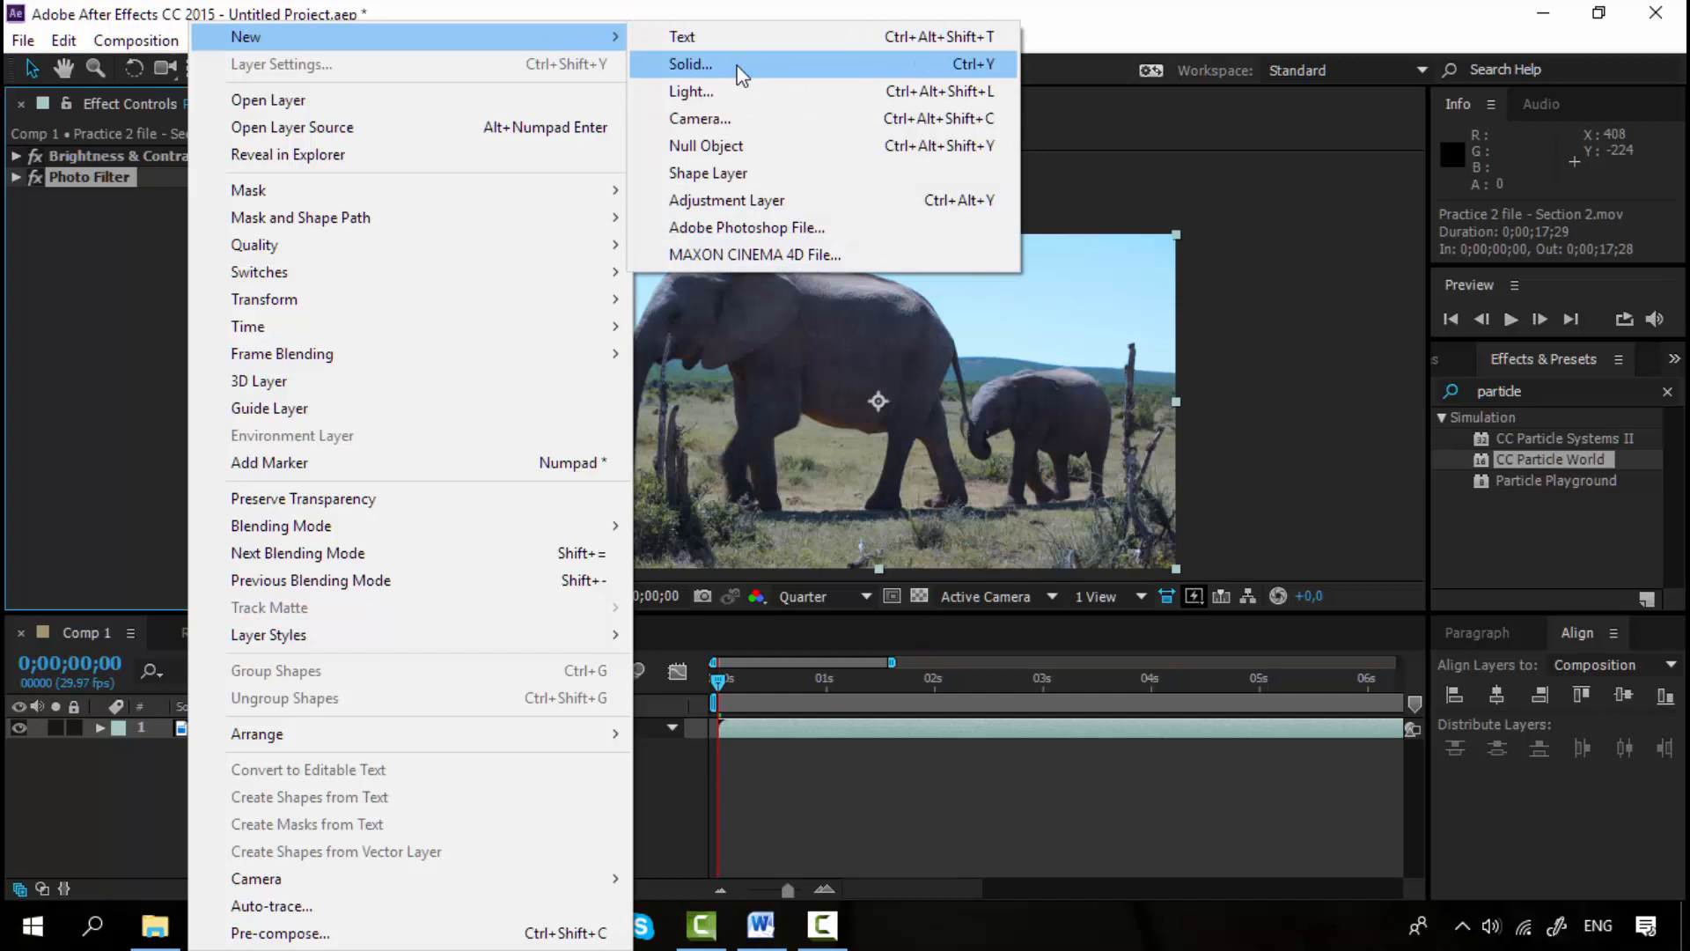
click(690, 63)
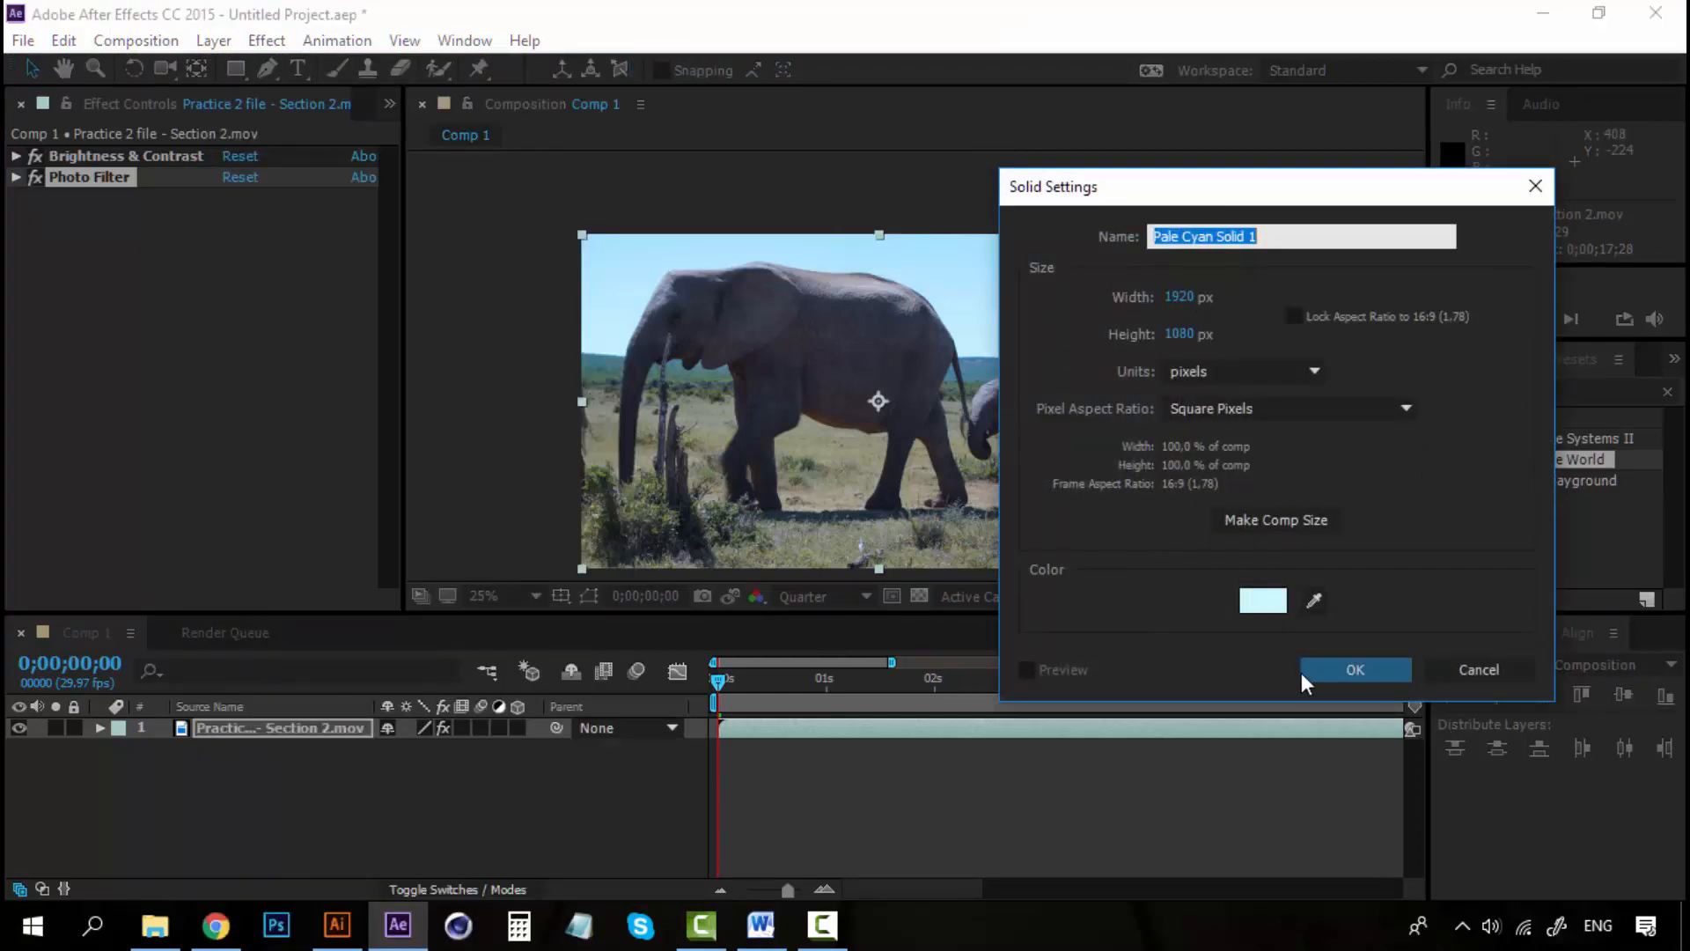
click(1356, 669)
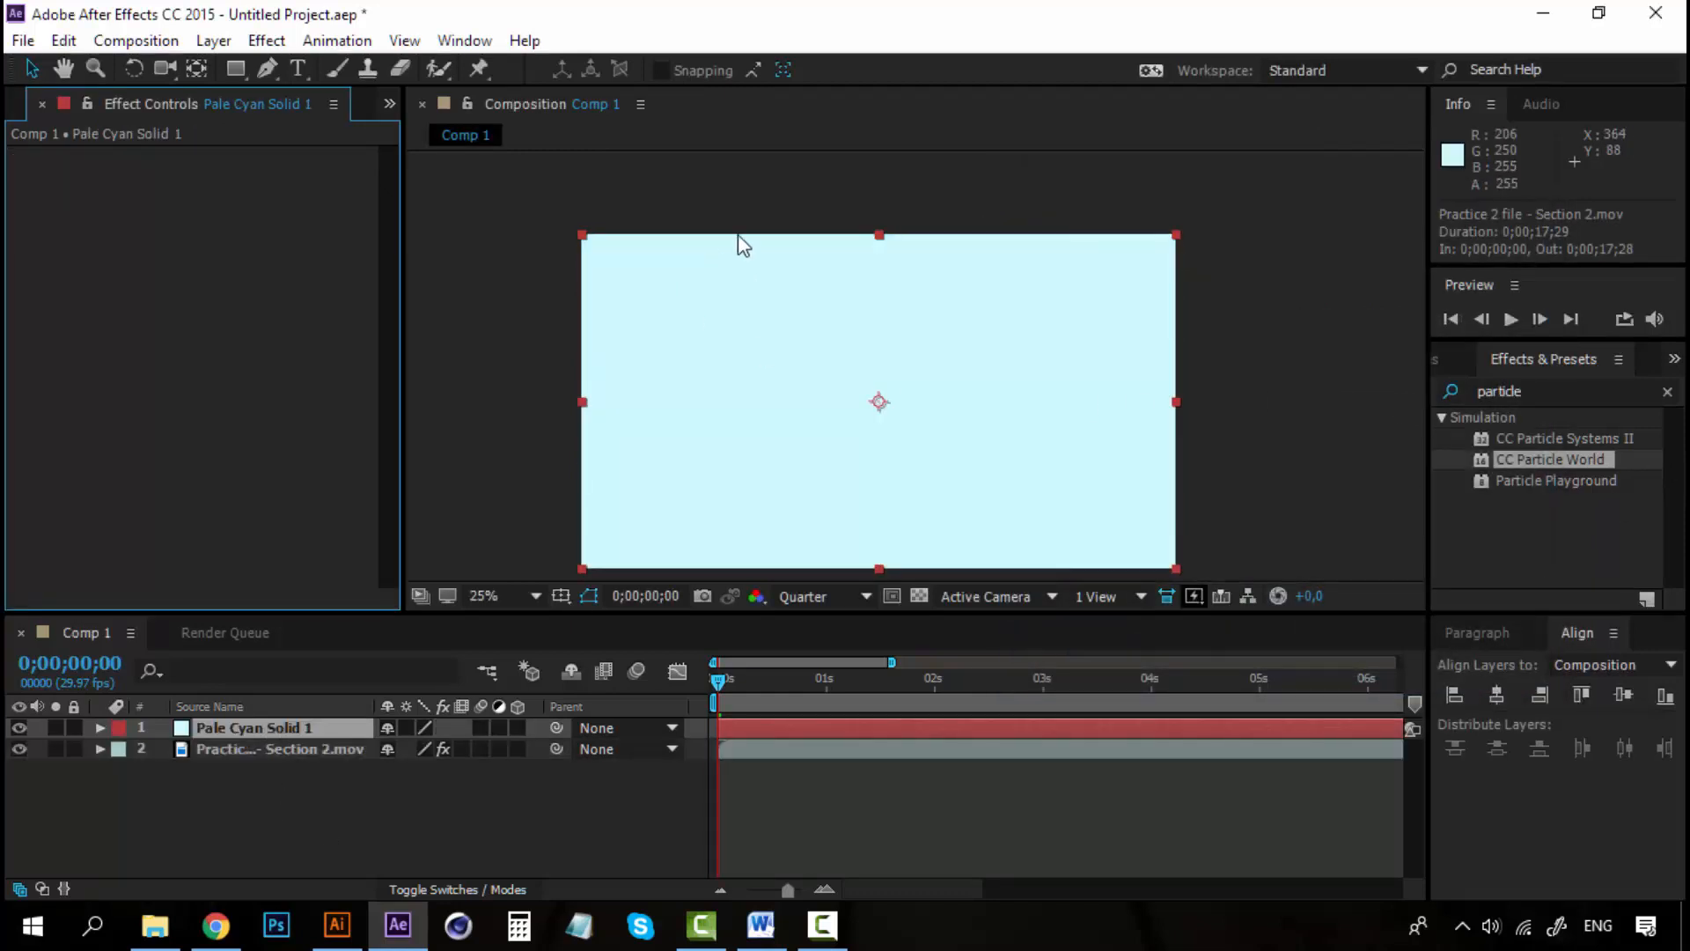
mouse_move(894, 386)
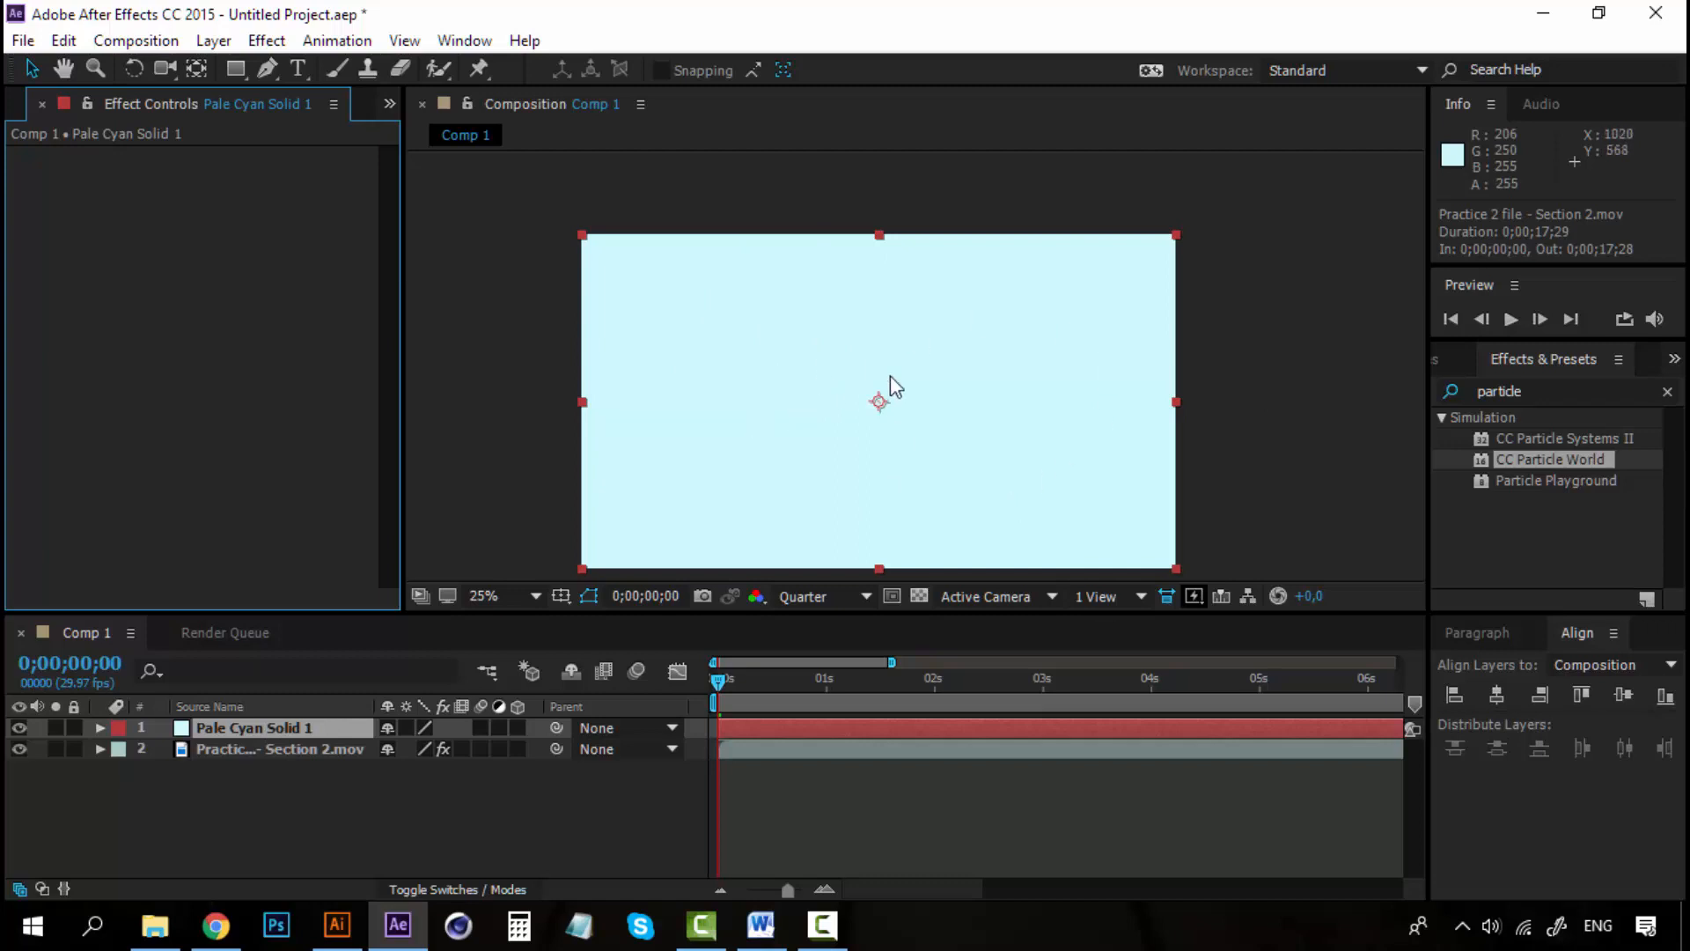
mouse_move(1553, 382)
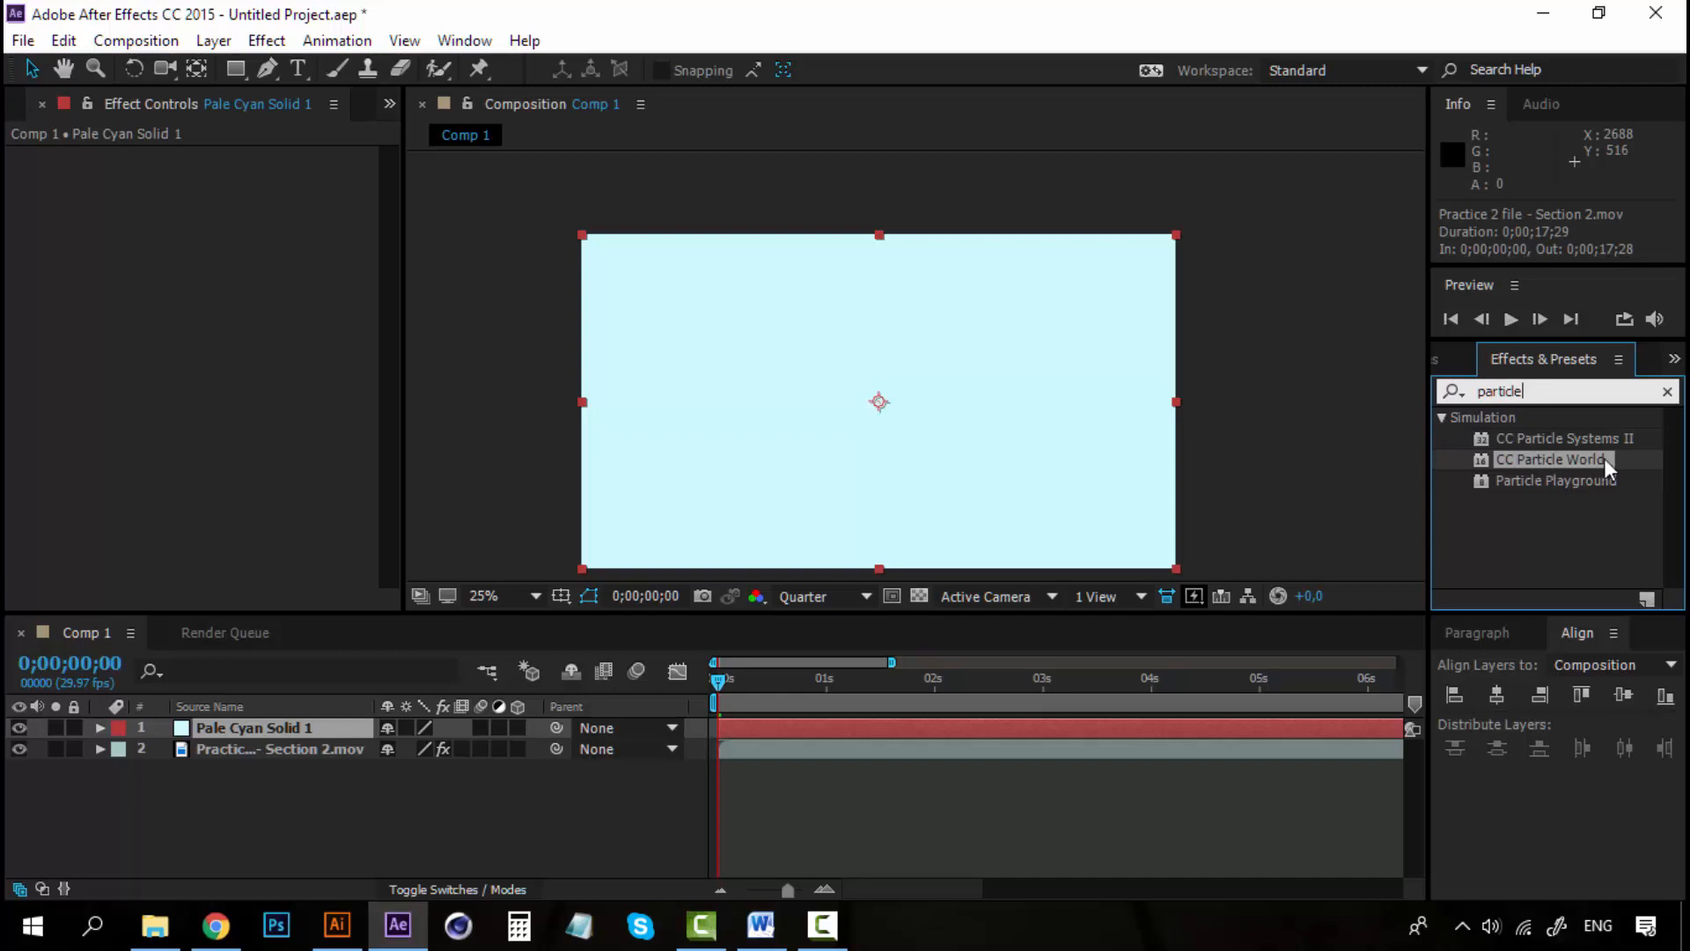
Apply CC Particle World to the solid and switch off its position, grid and axis box guides
double_click(1553, 460)
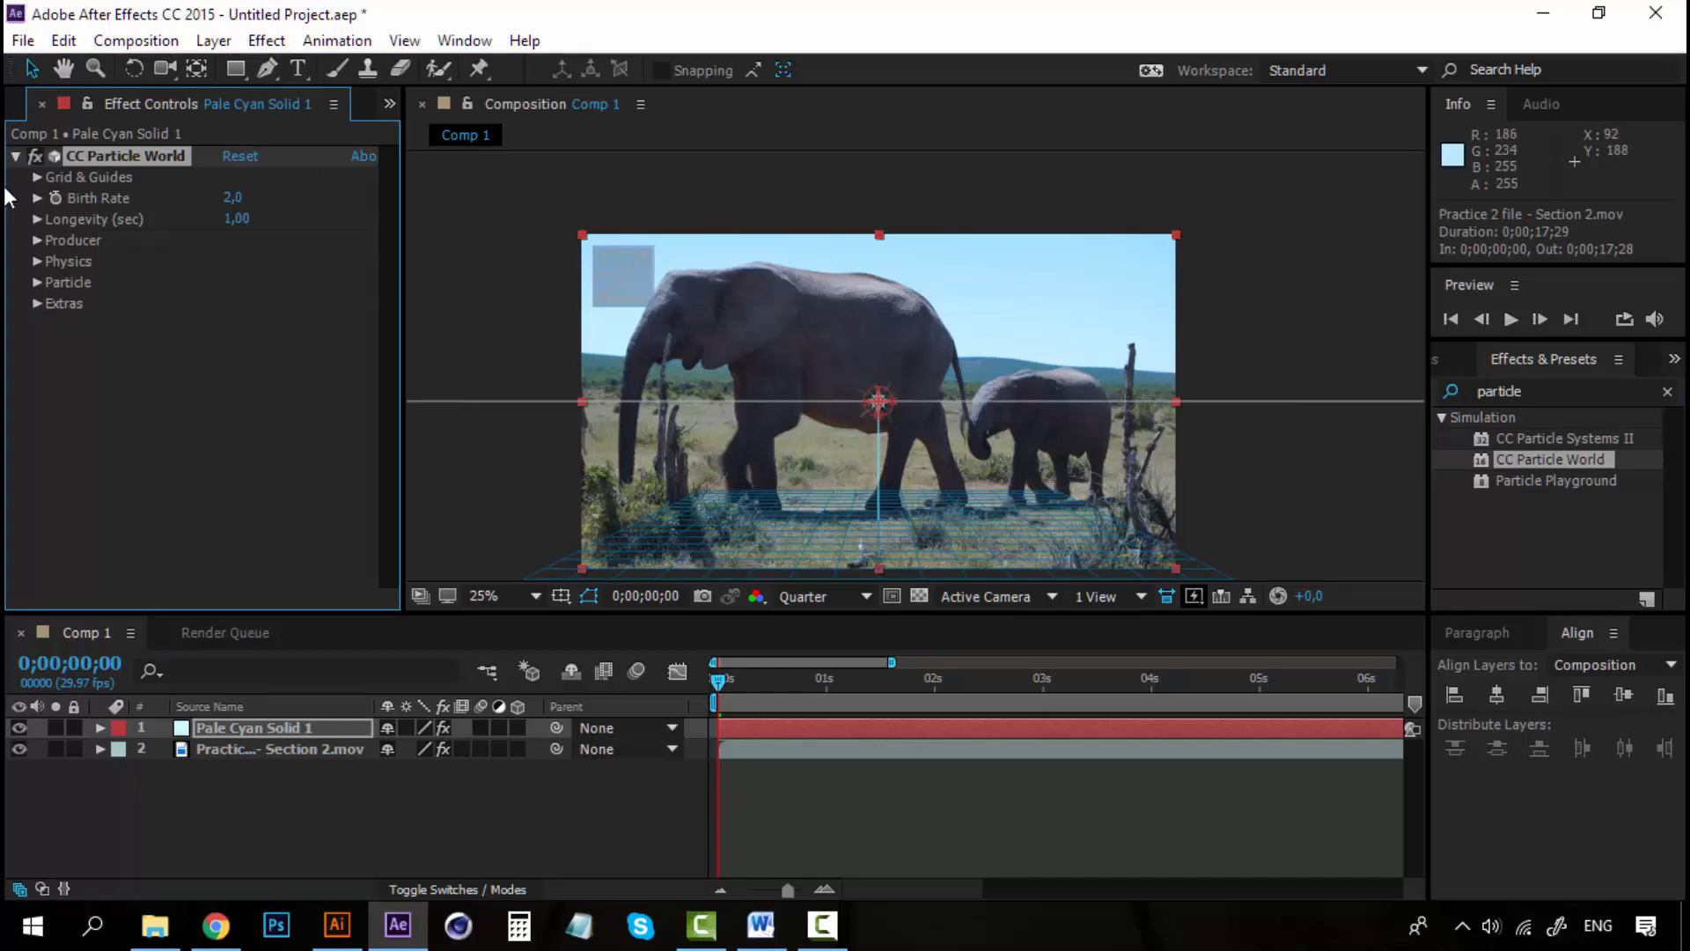
mouse_move(83, 185)
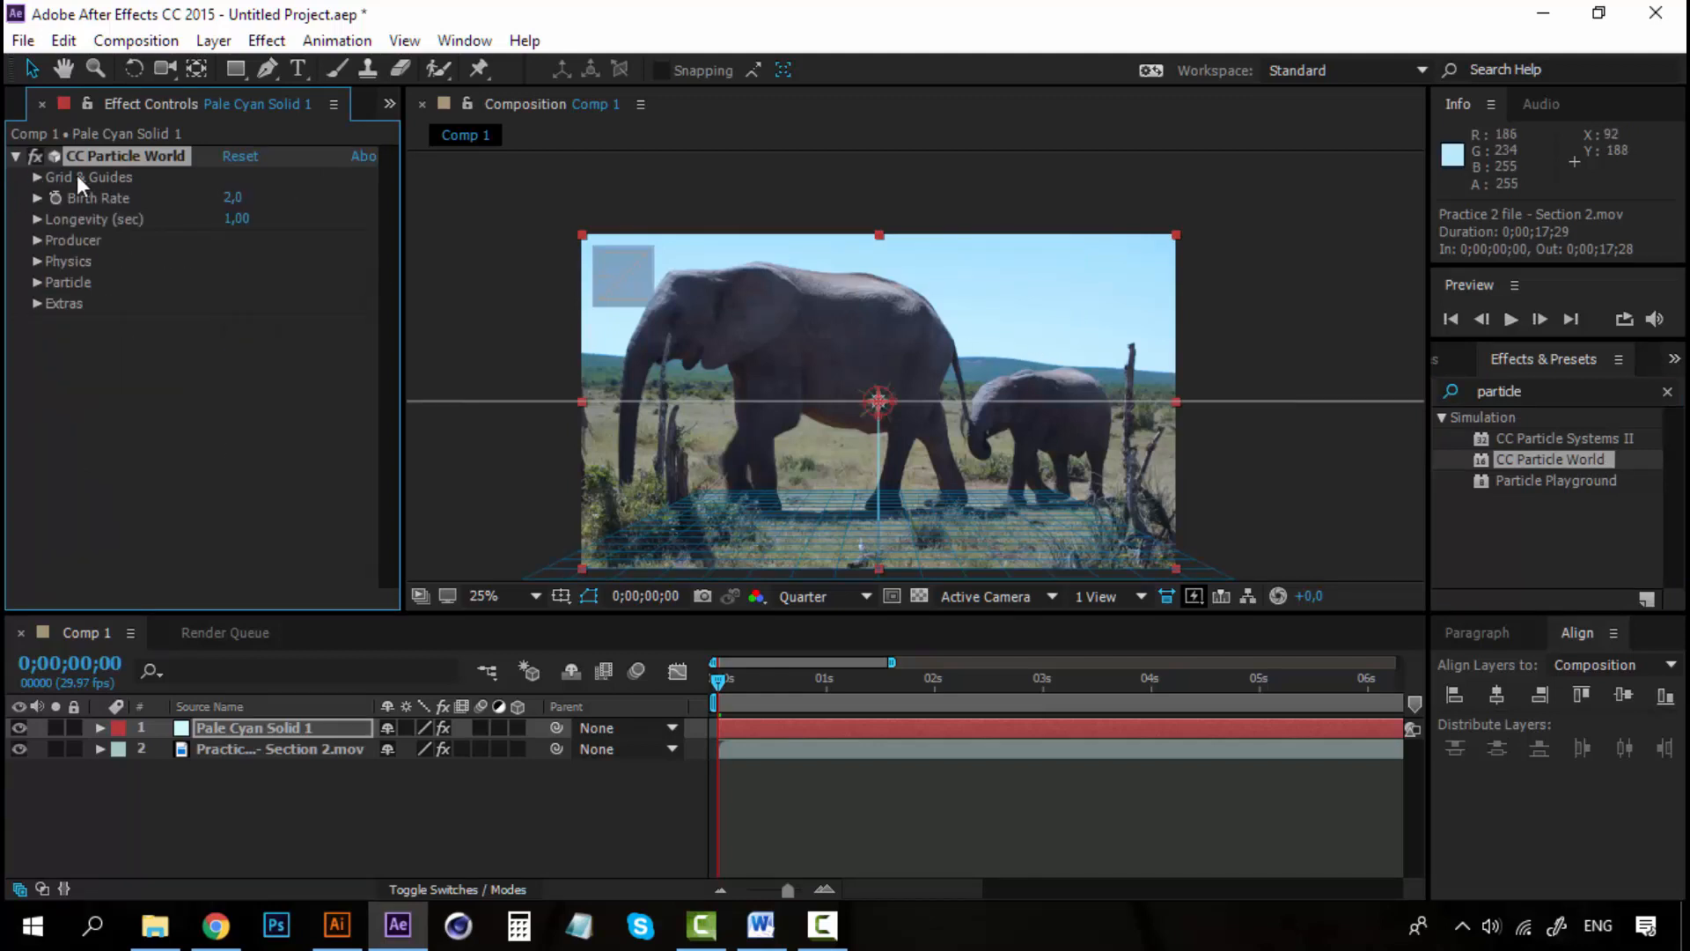
click(37, 176)
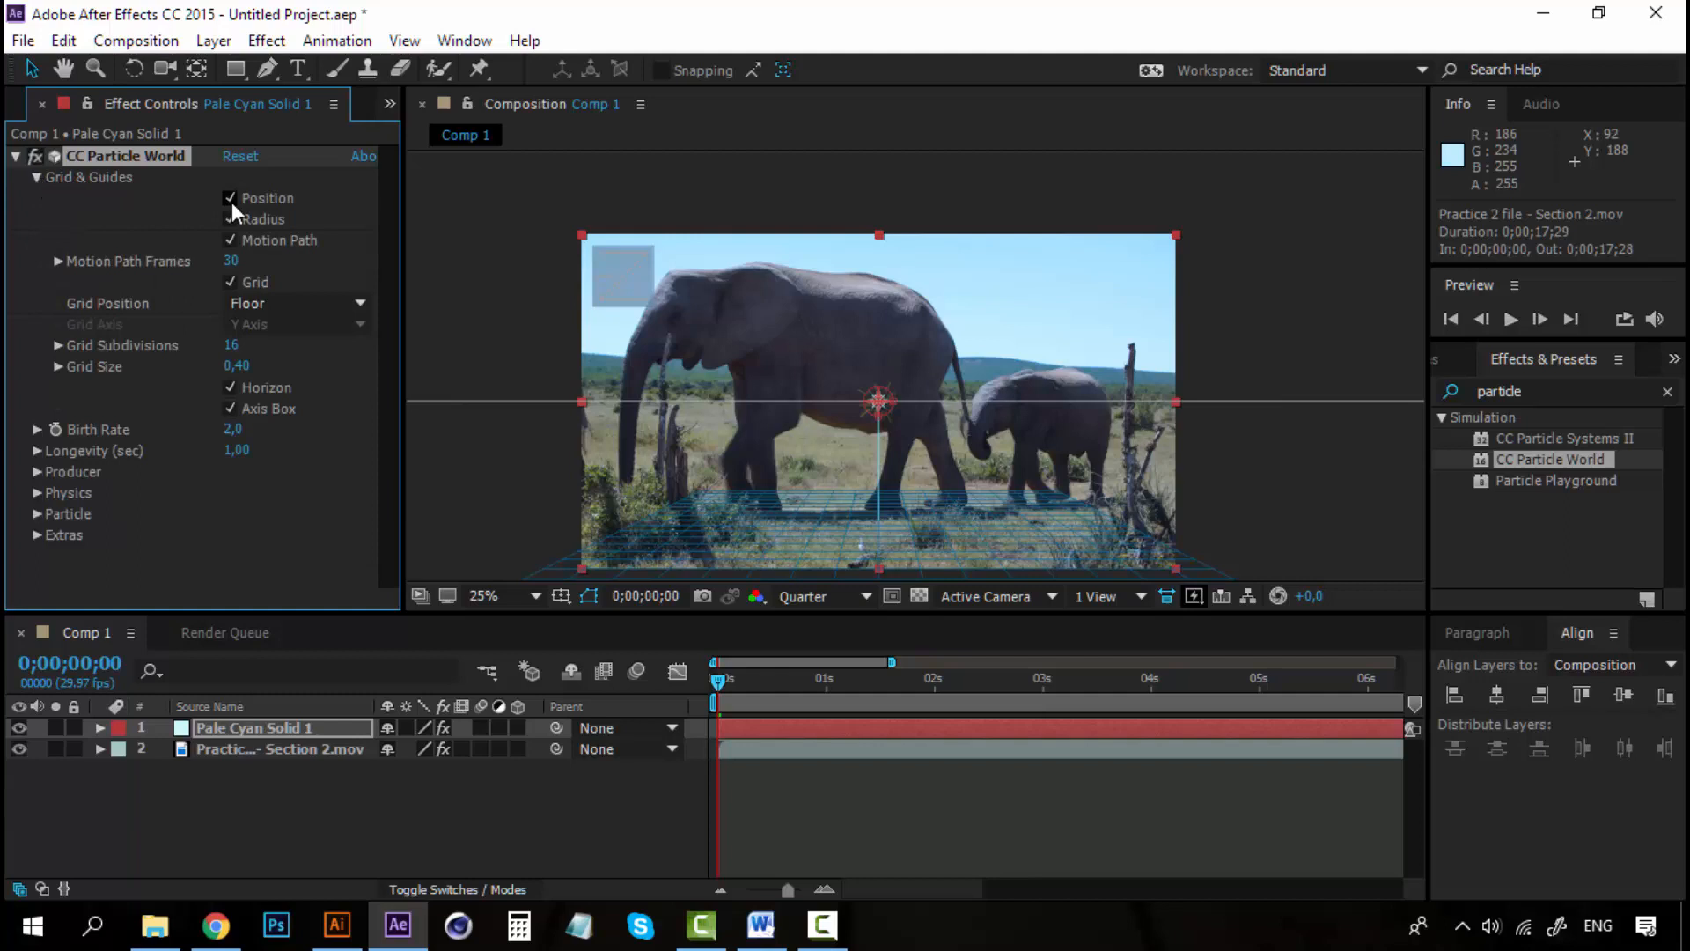
click(229, 218)
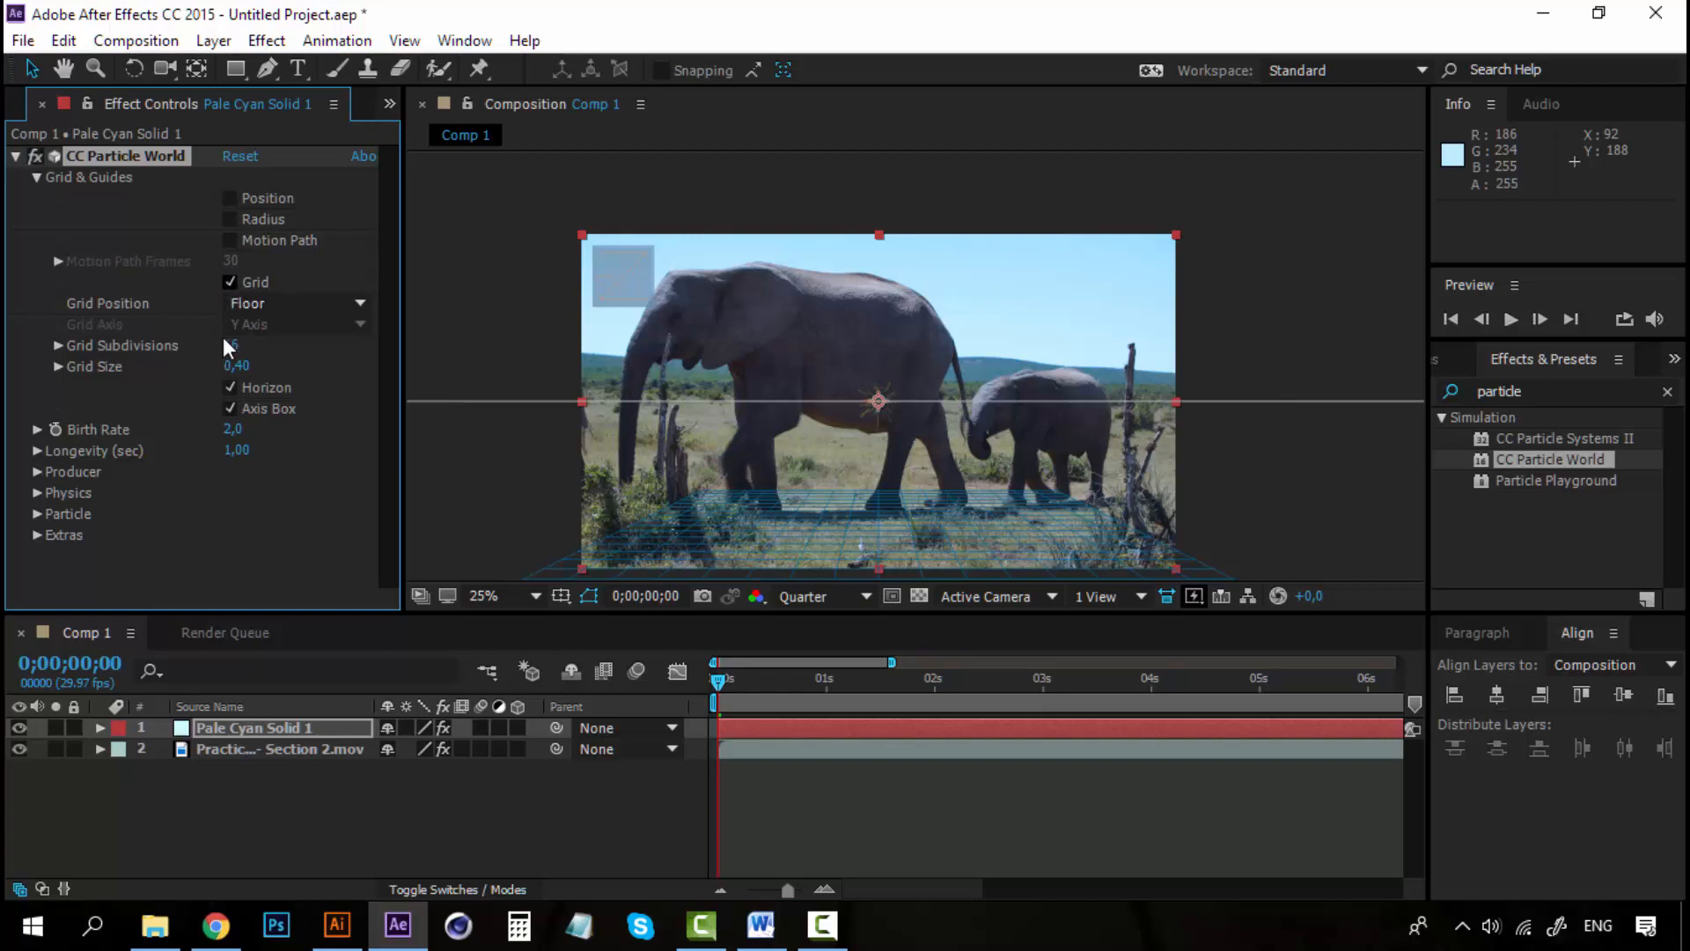
click(229, 282)
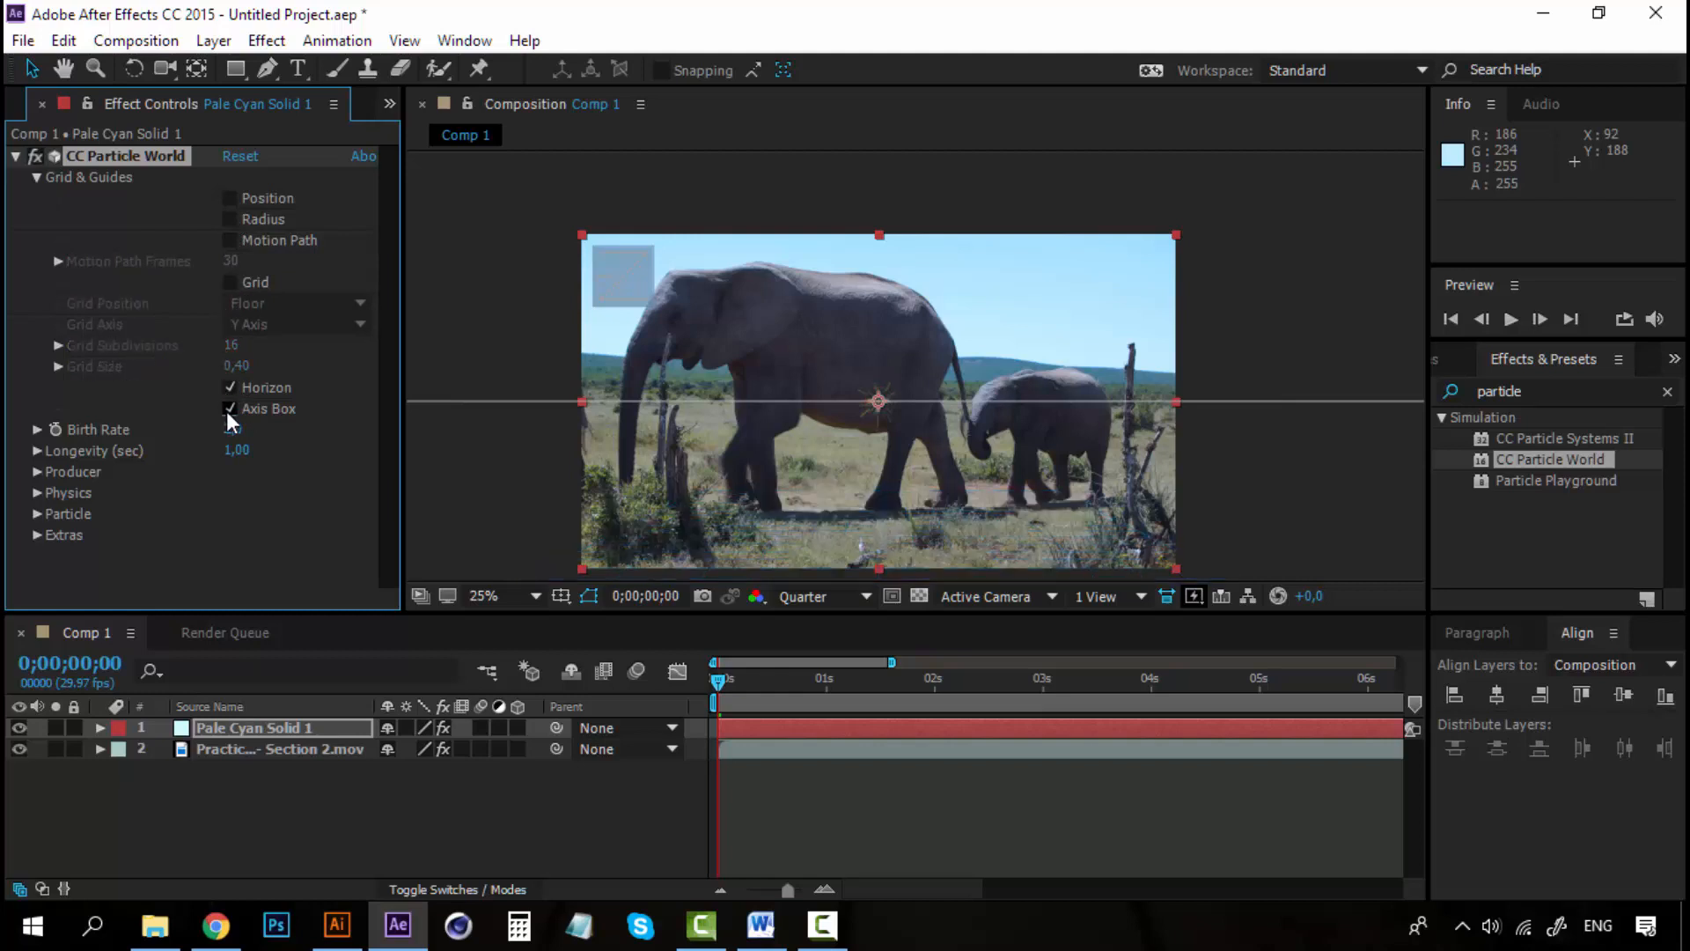
click(229, 409)
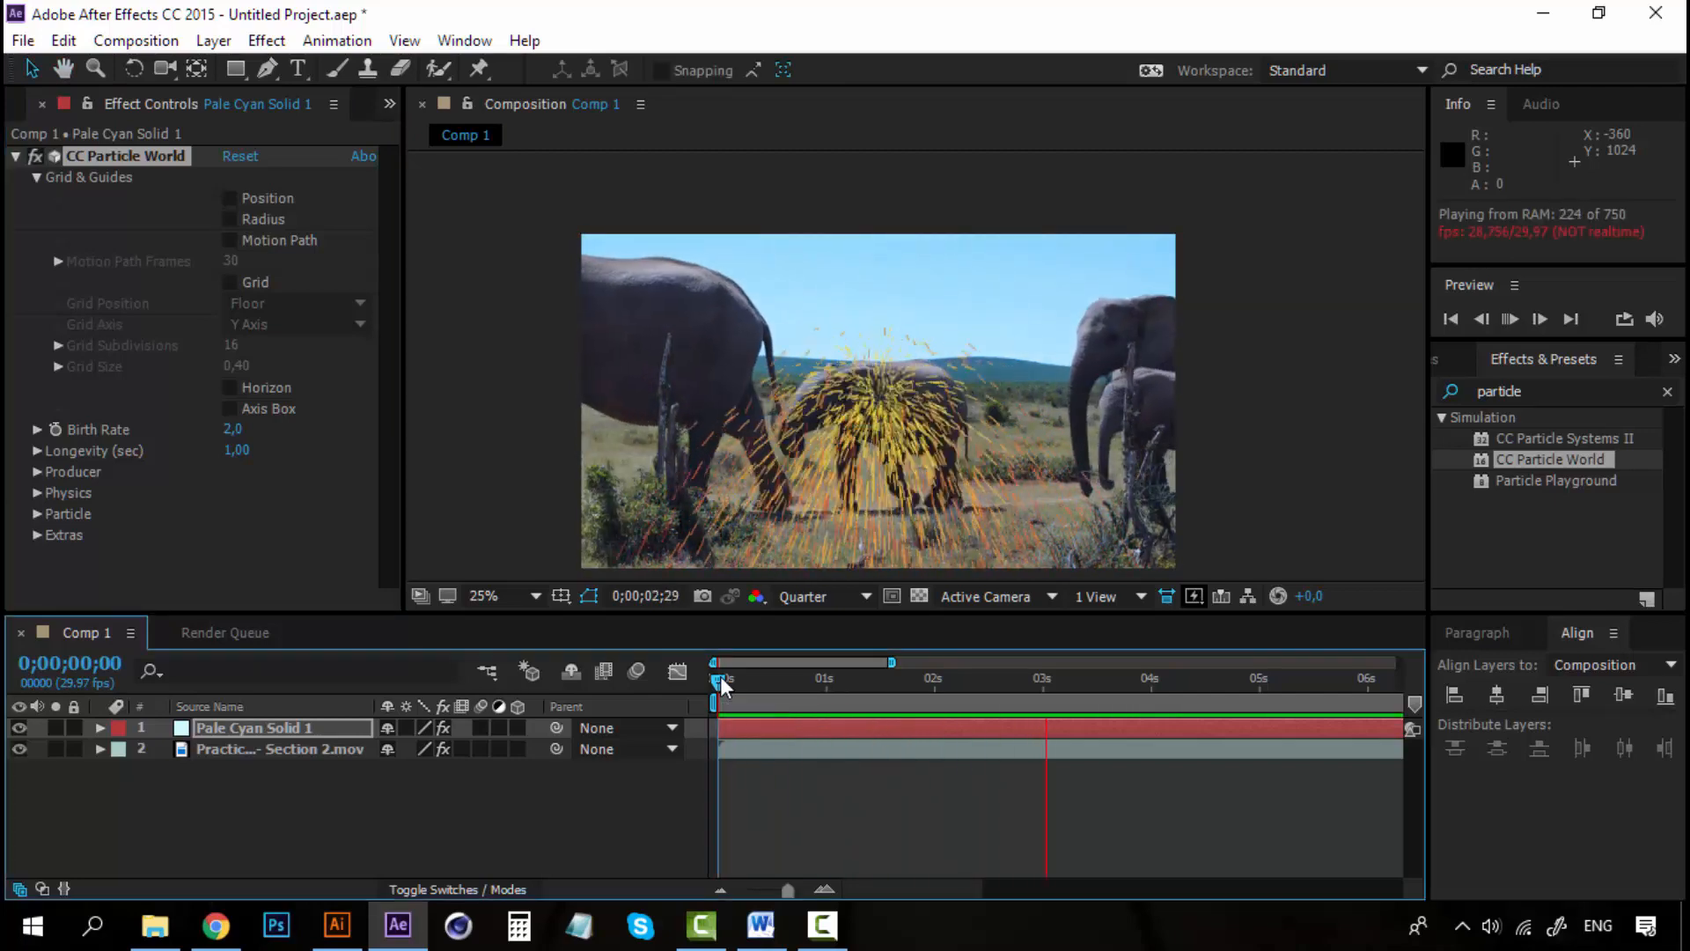
Fold away CC Particle World and select the pale cyan solid at the comp start
click(713, 677)
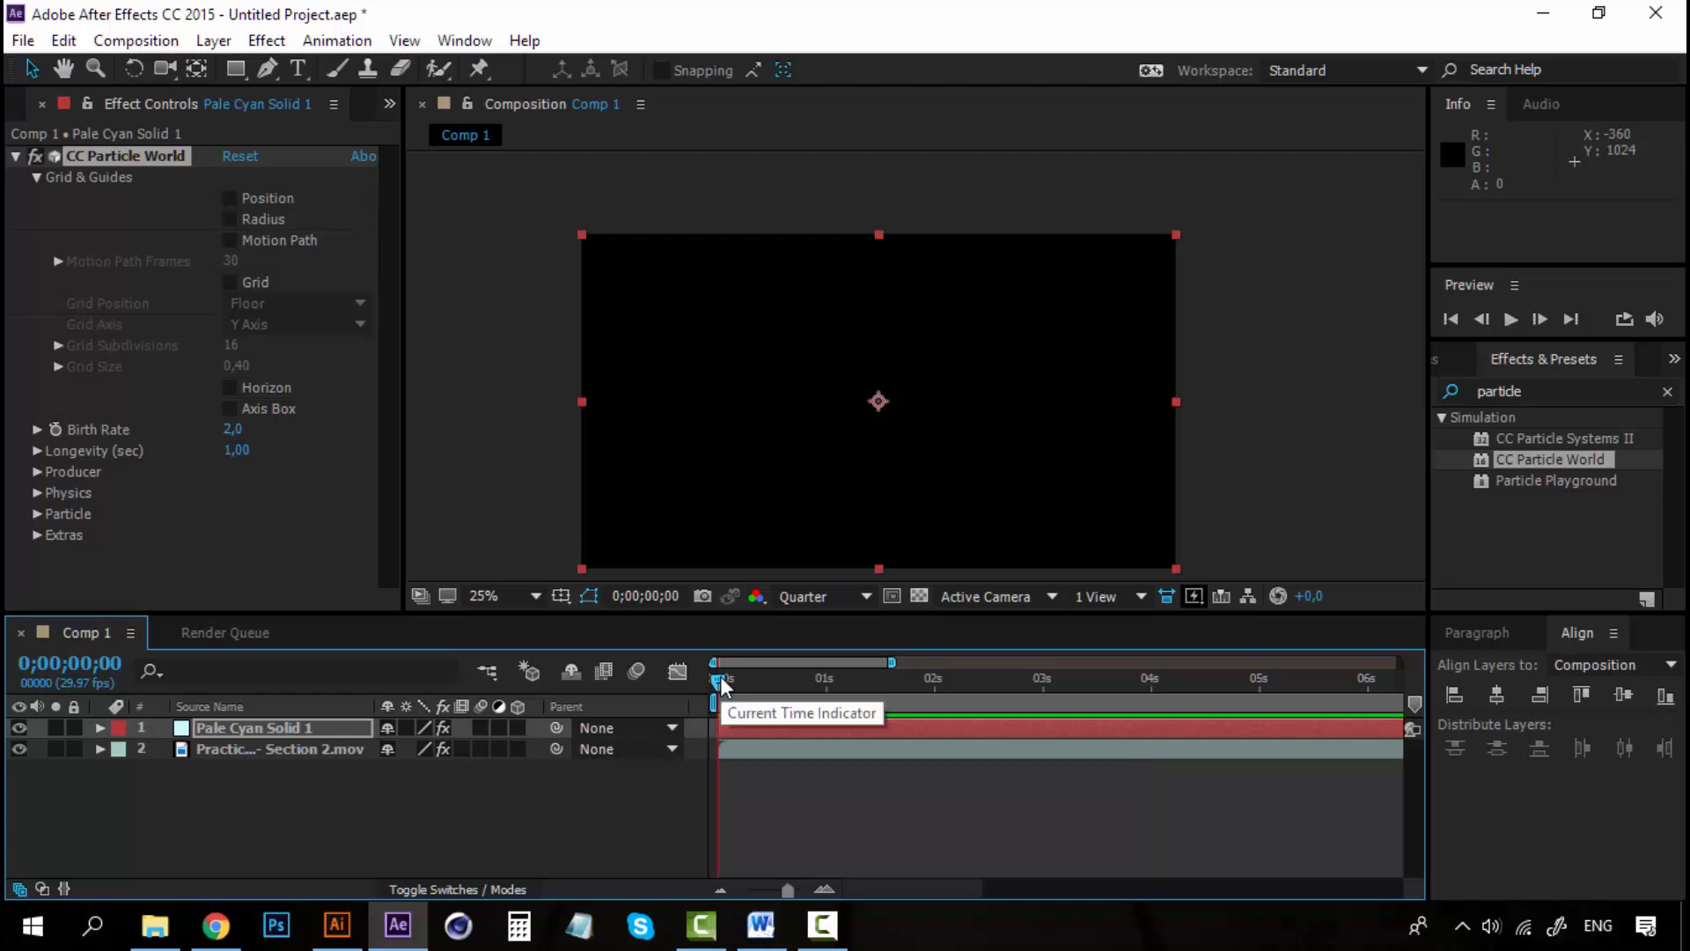
click(16, 155)
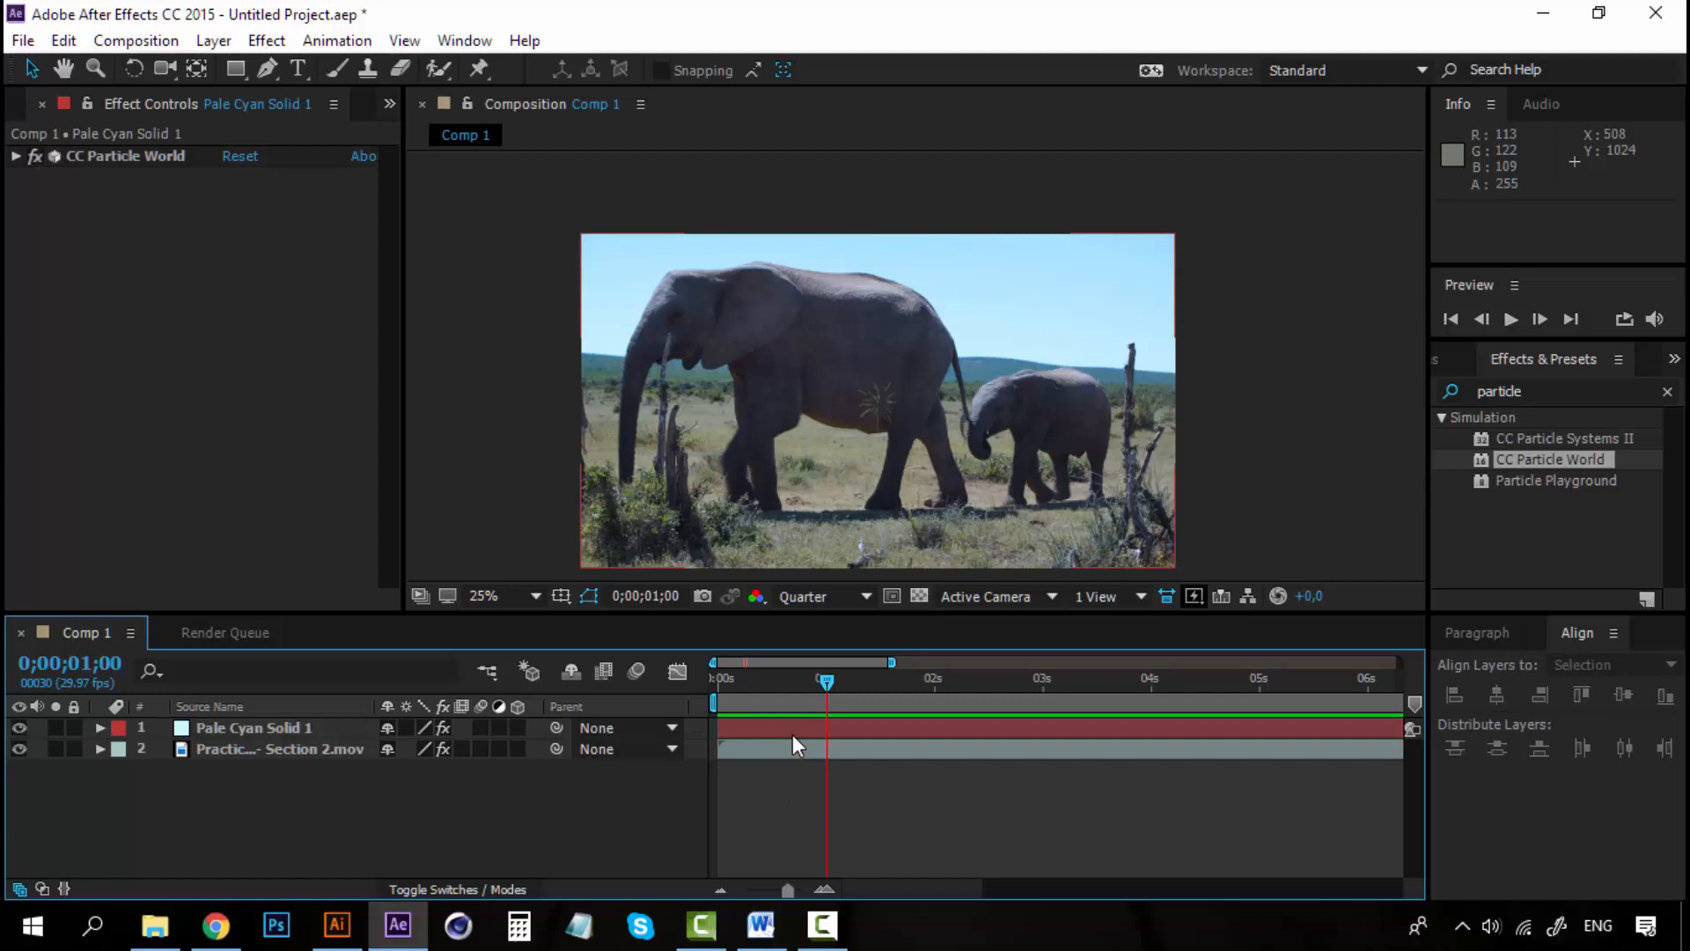
click(254, 727)
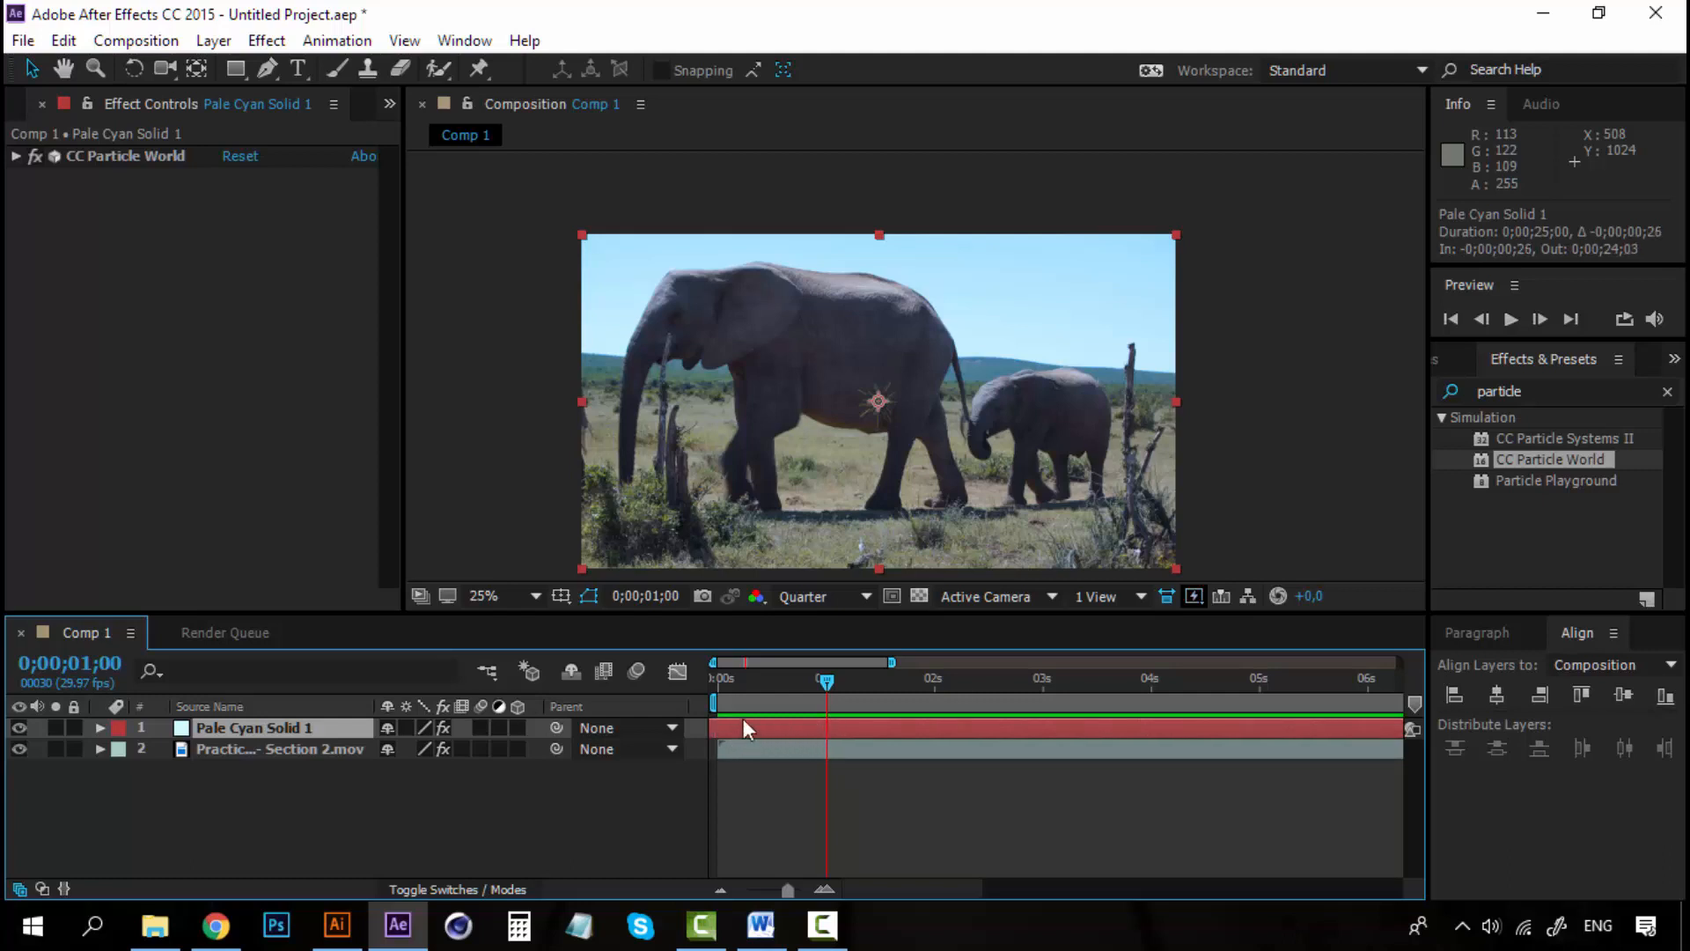
click(713, 680)
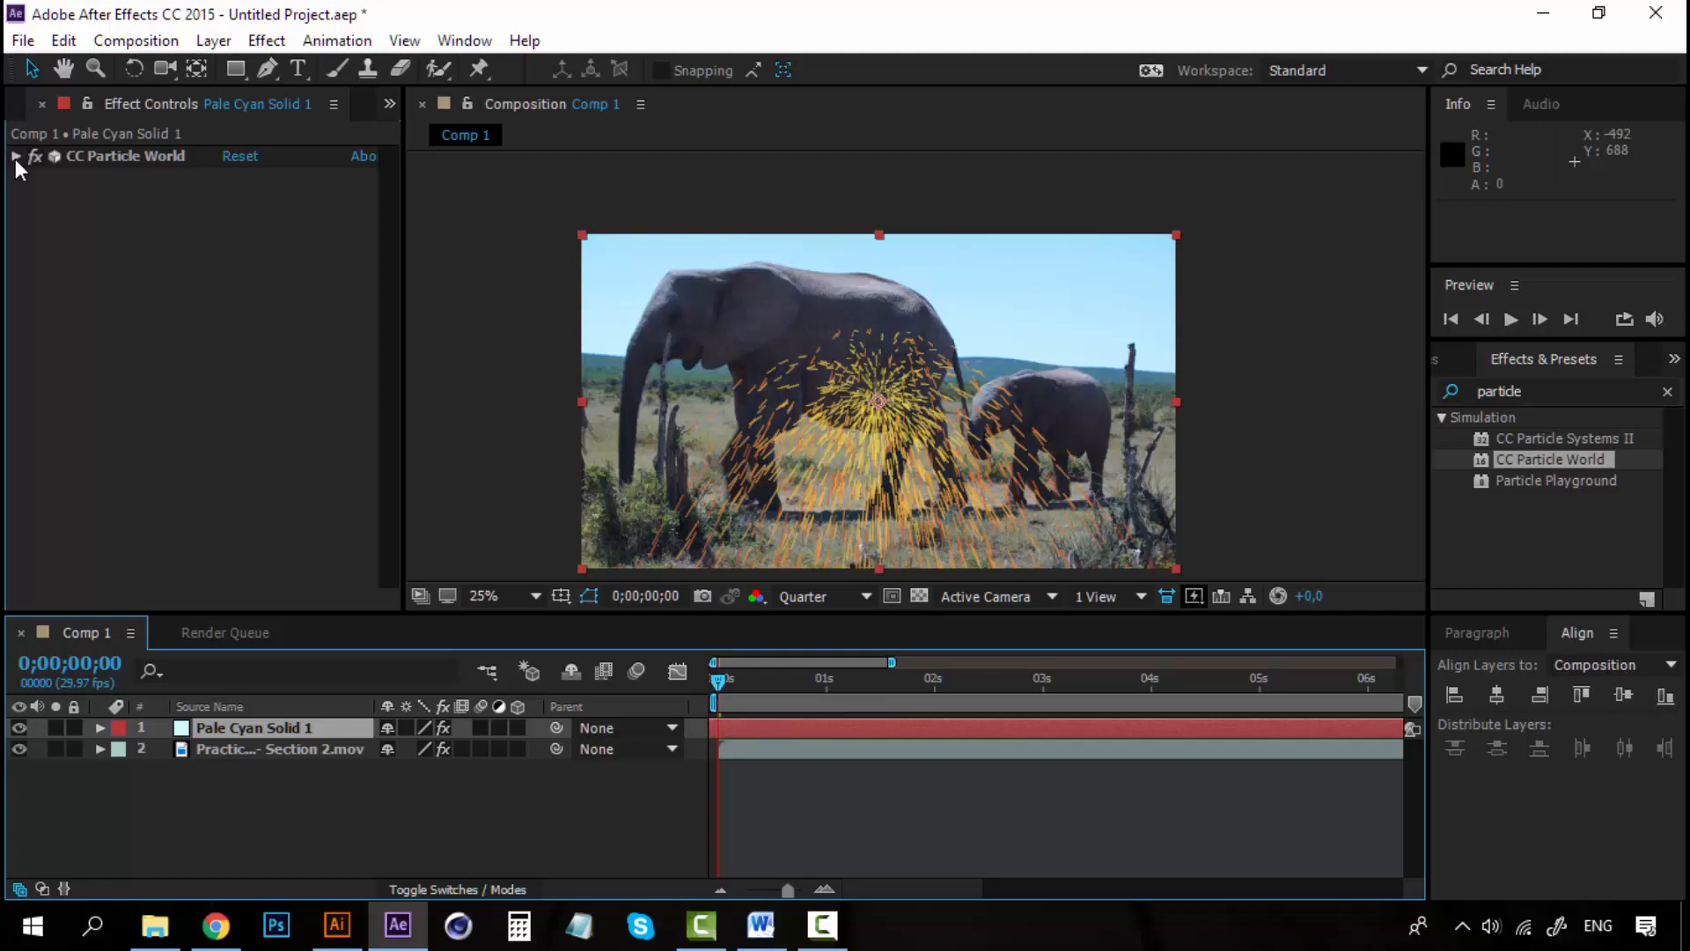
Widen the CC Particle World producer to Radius X 5.485 and Radius Y 5.025
click(16, 155)
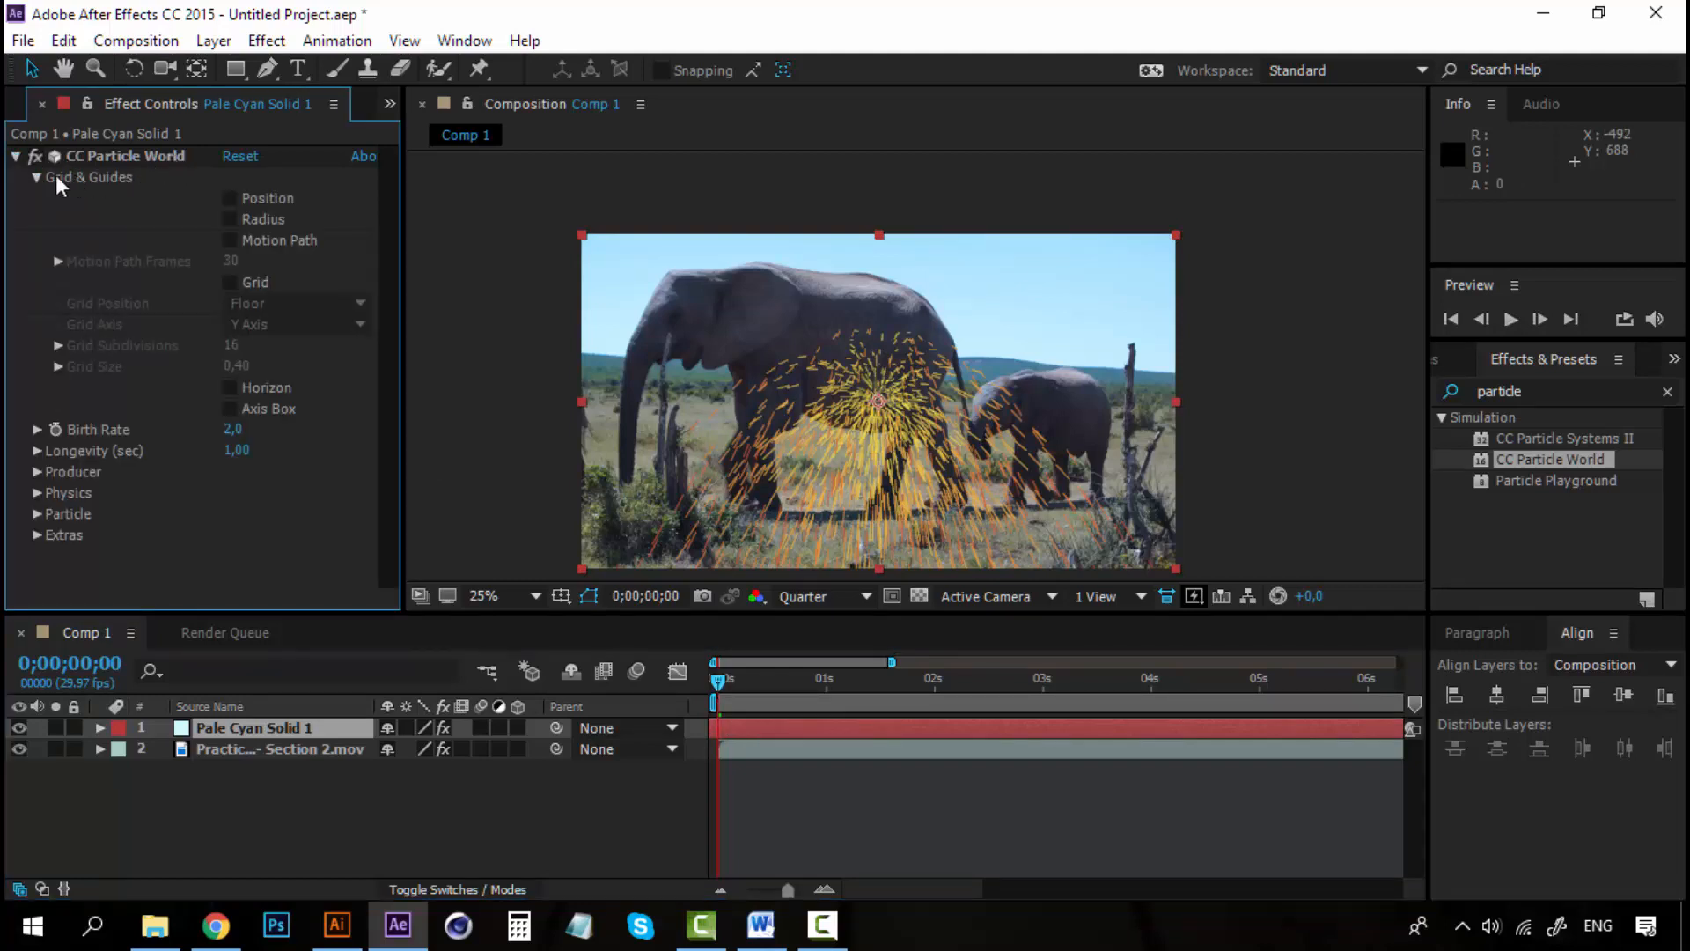
click(37, 176)
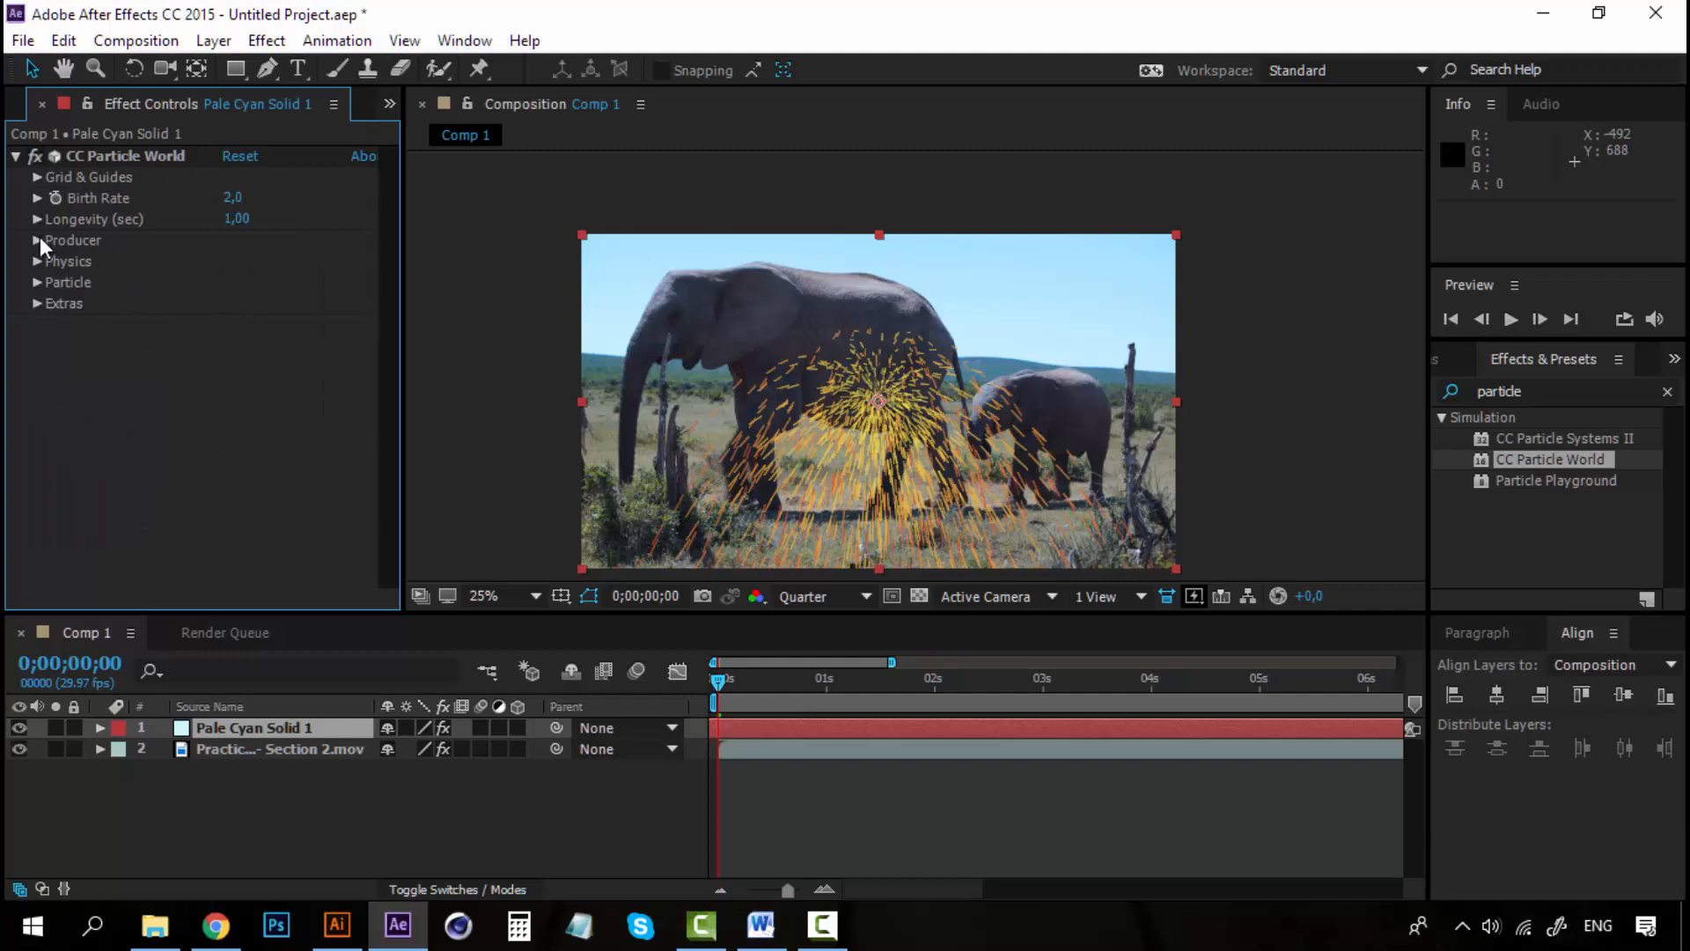
click(37, 239)
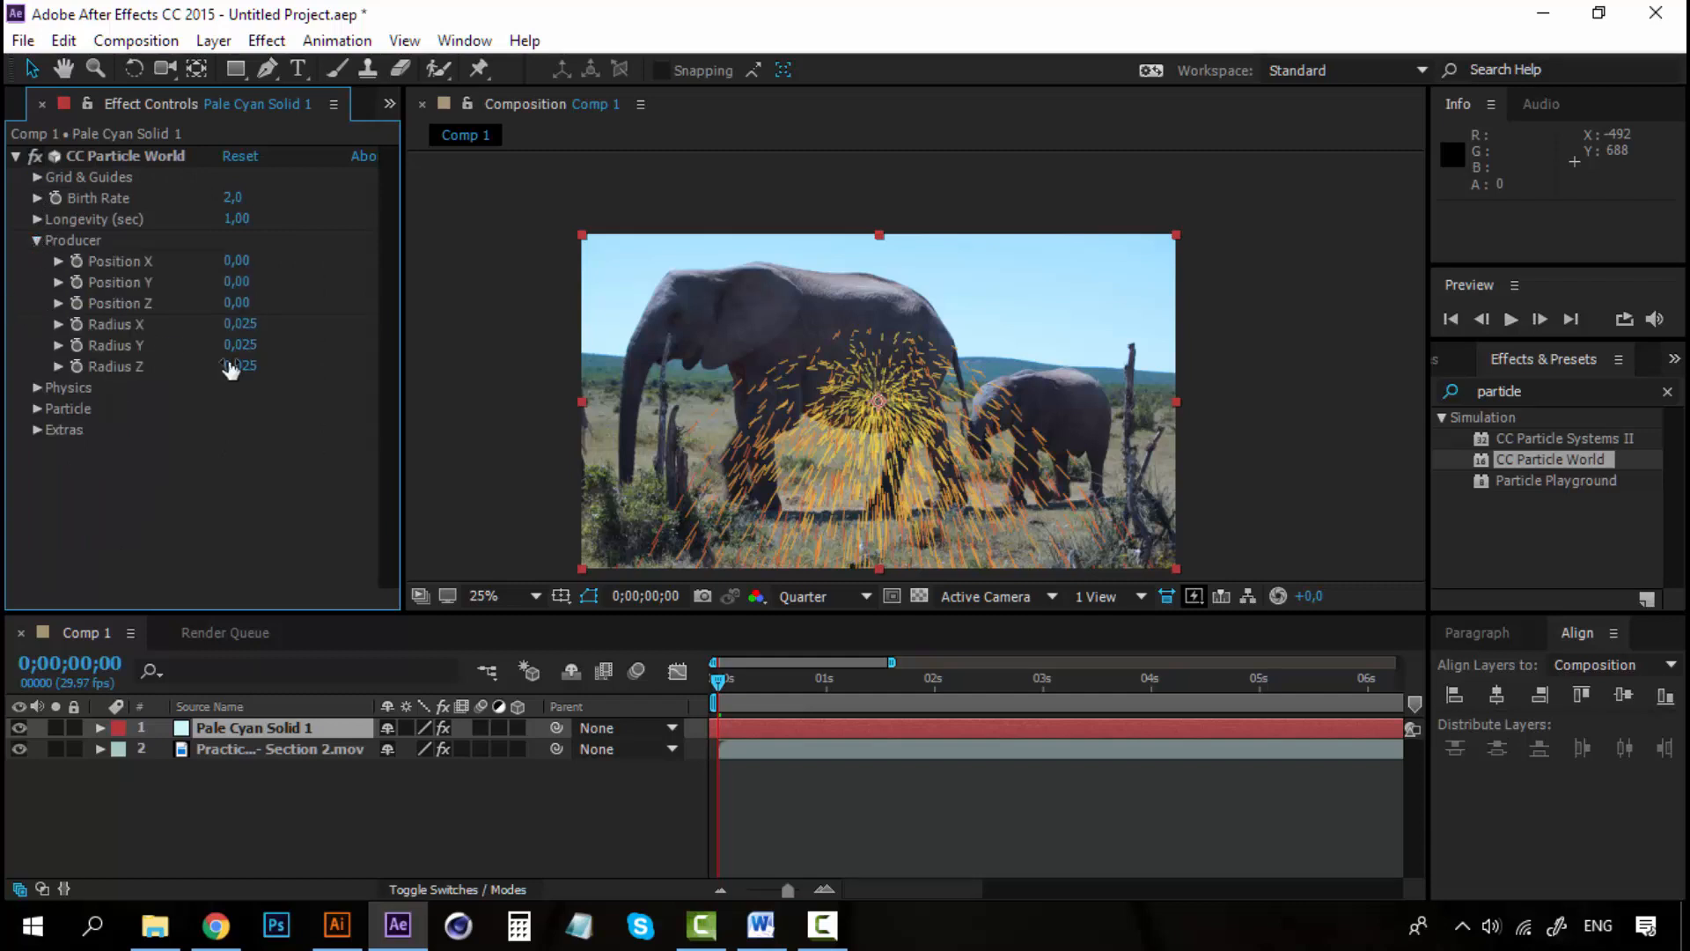
mouse_move(132, 336)
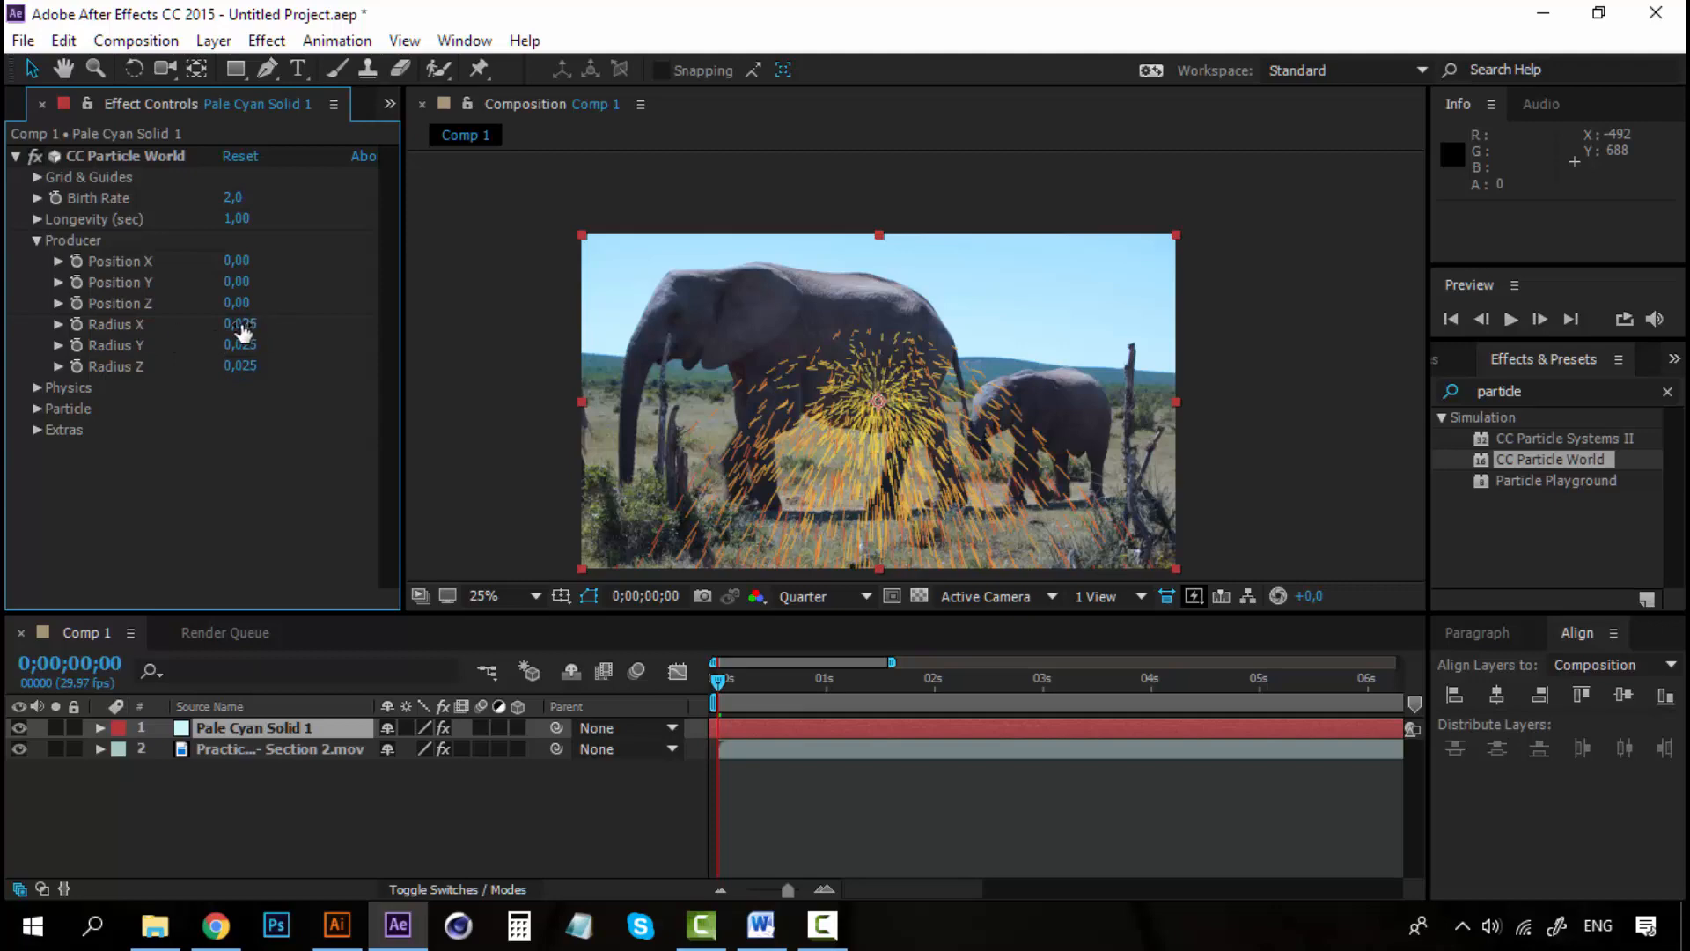
drag(240, 324, 270, 323)
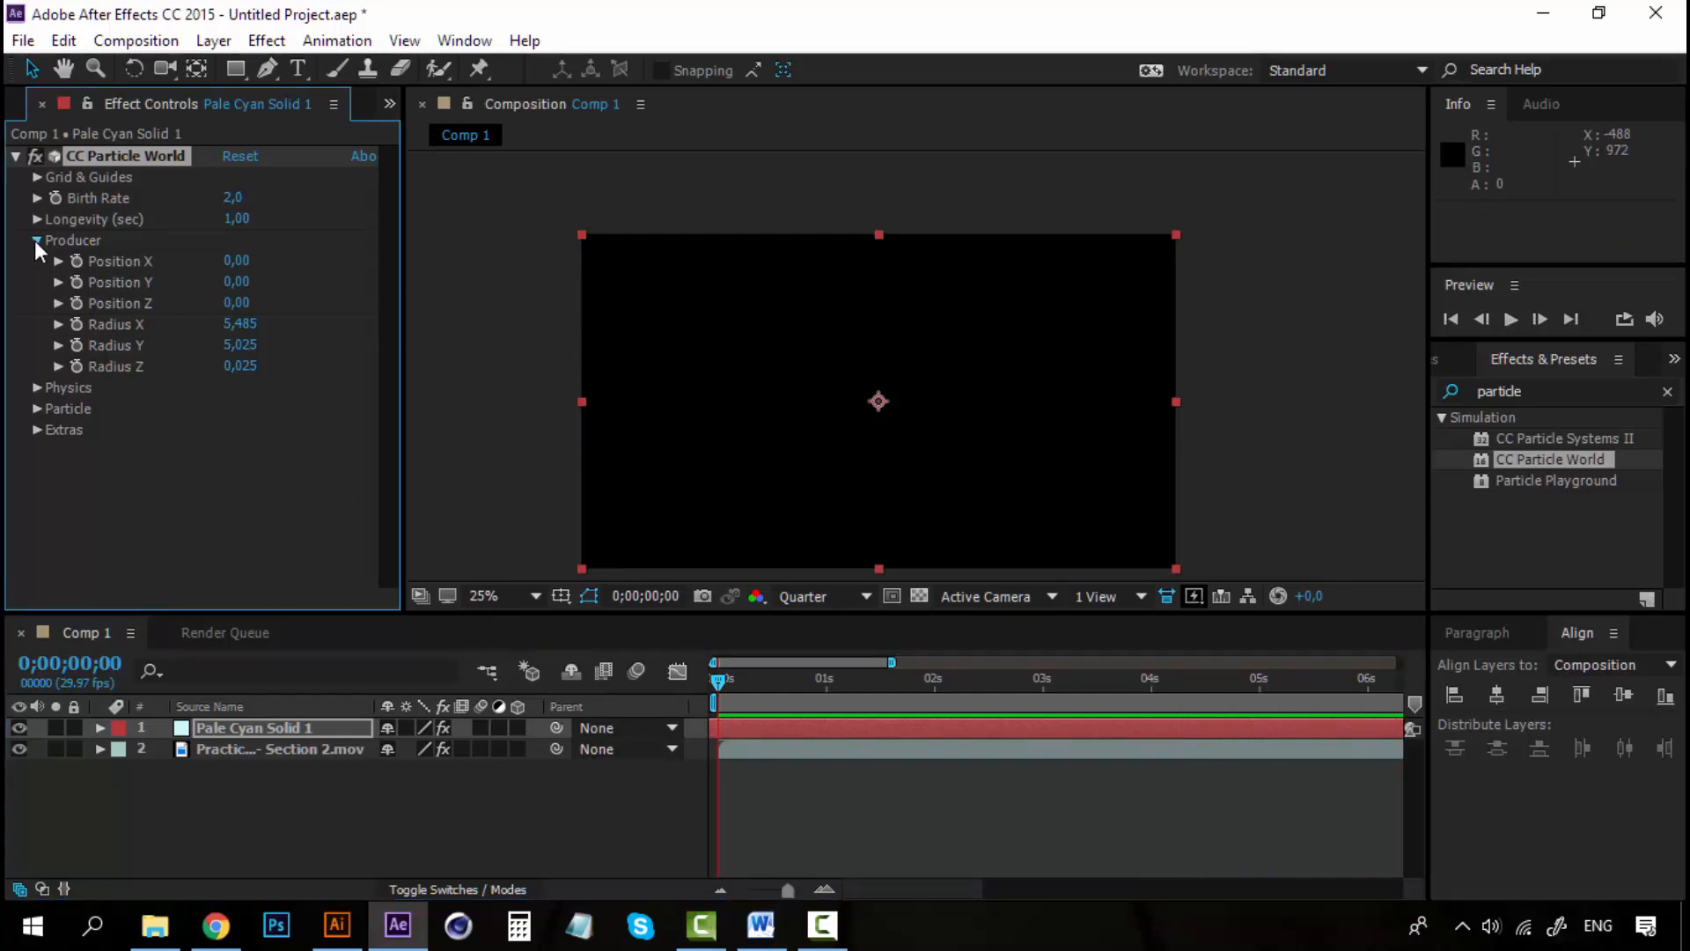
Set the particle Birth Color to pale cyan E3FAFF and Death Color to light blue 86E7FF
click(37, 240)
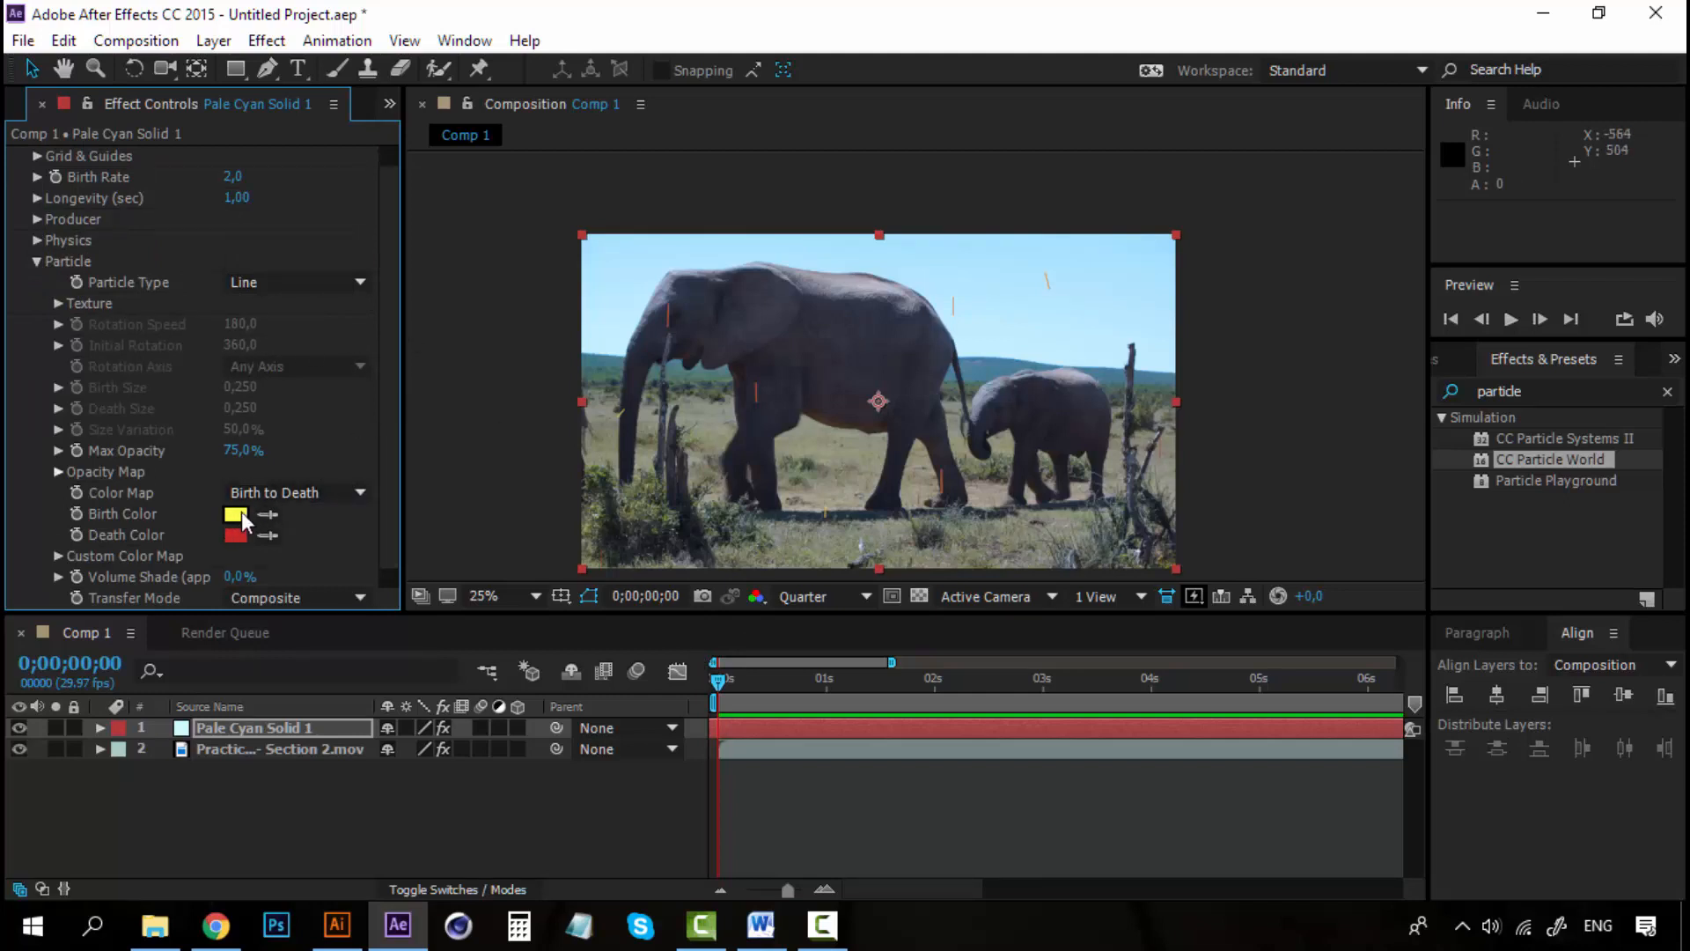
click(234, 514)
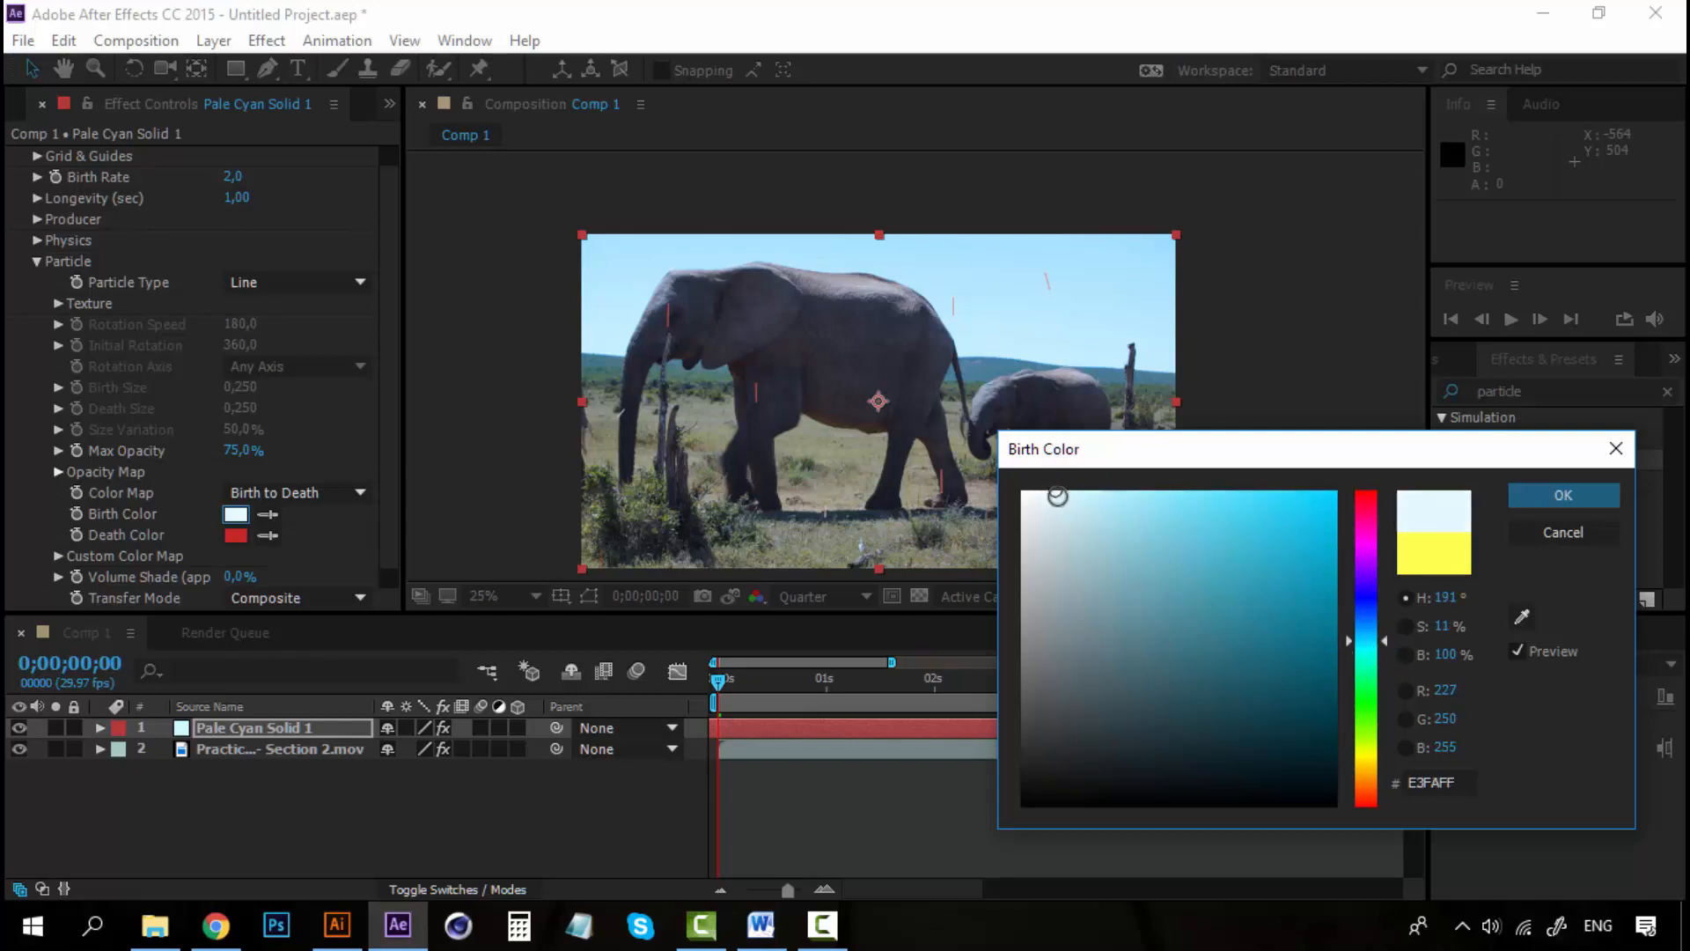
click(1562, 493)
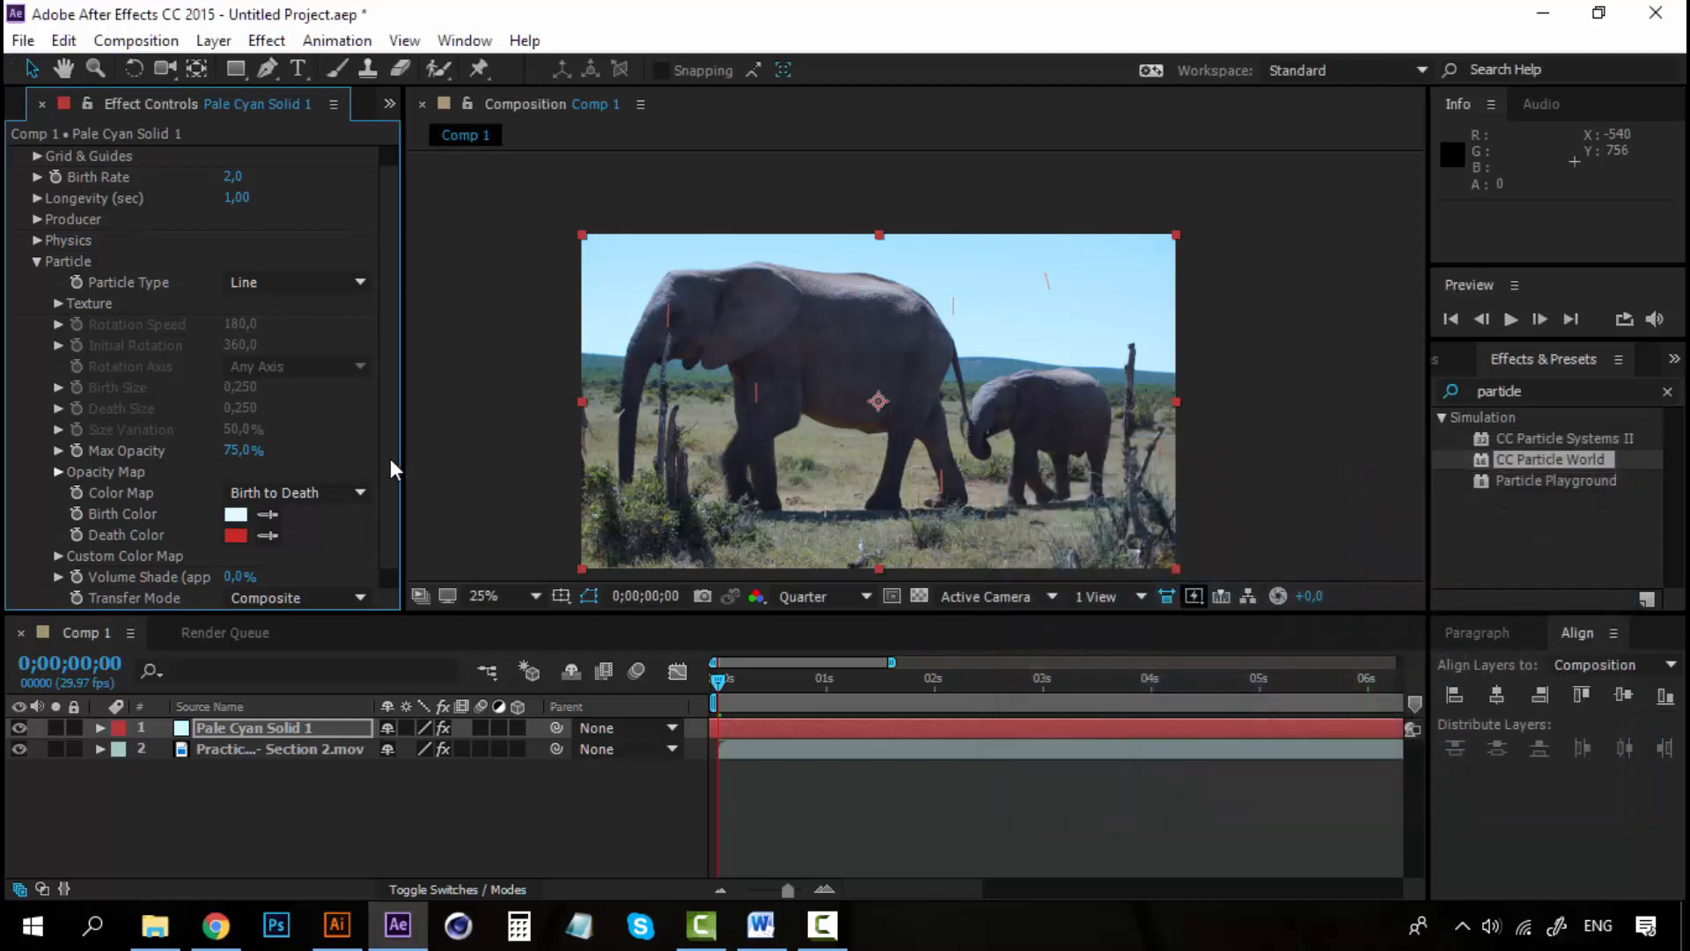
click(236, 536)
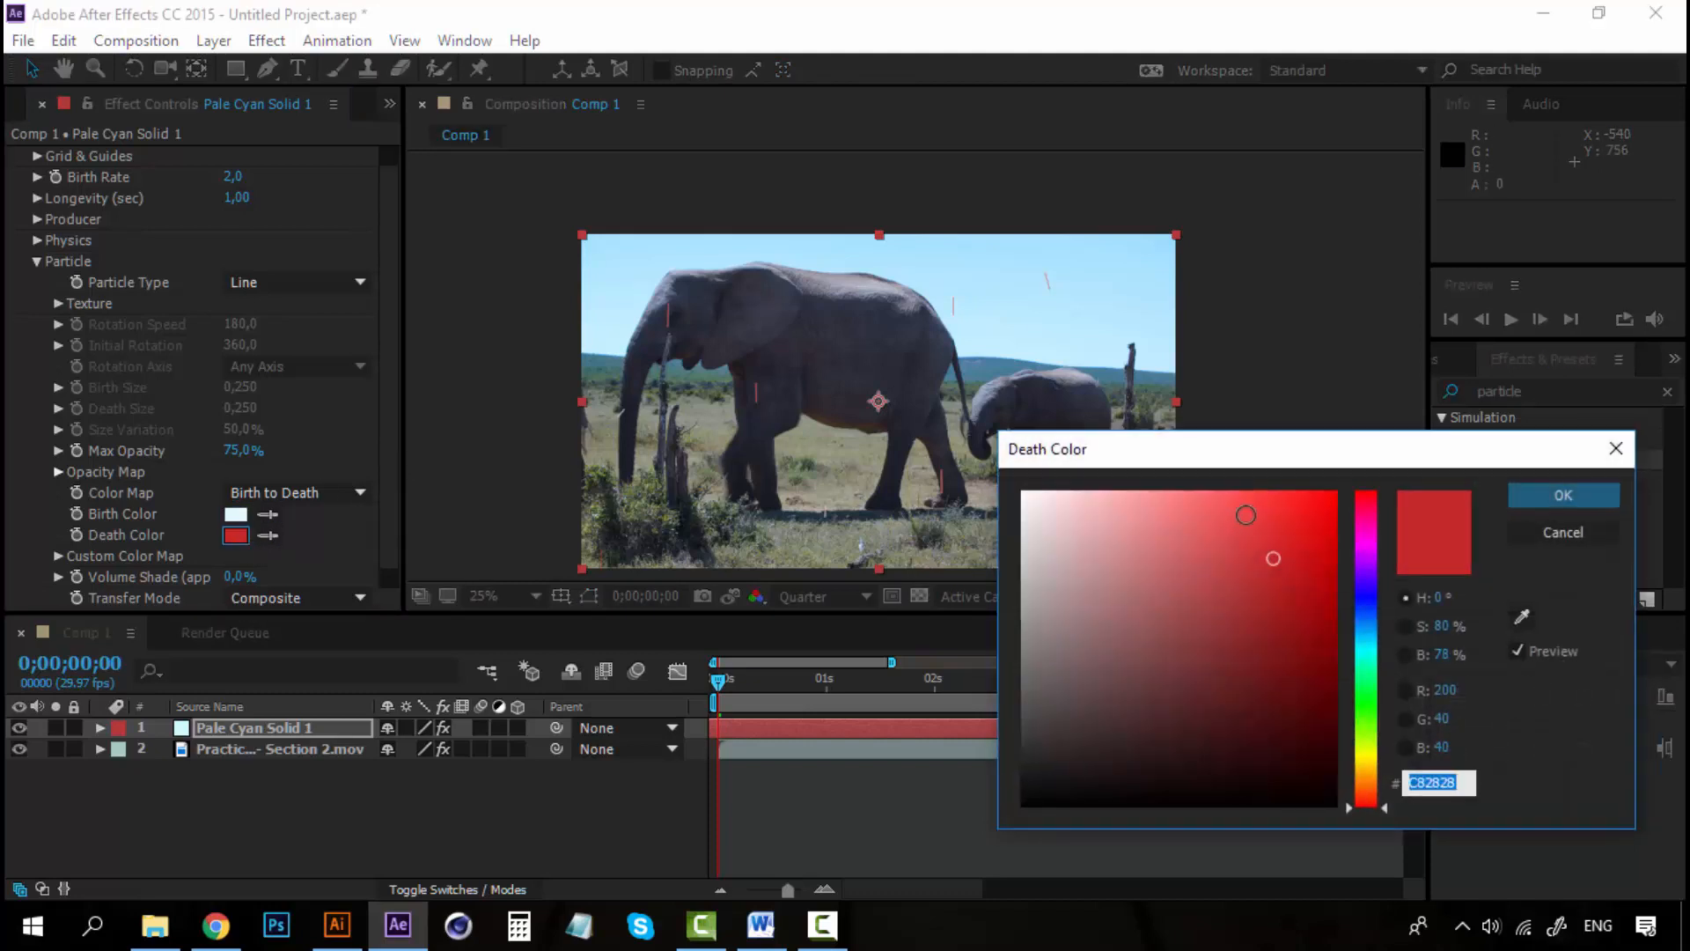
click(1366, 641)
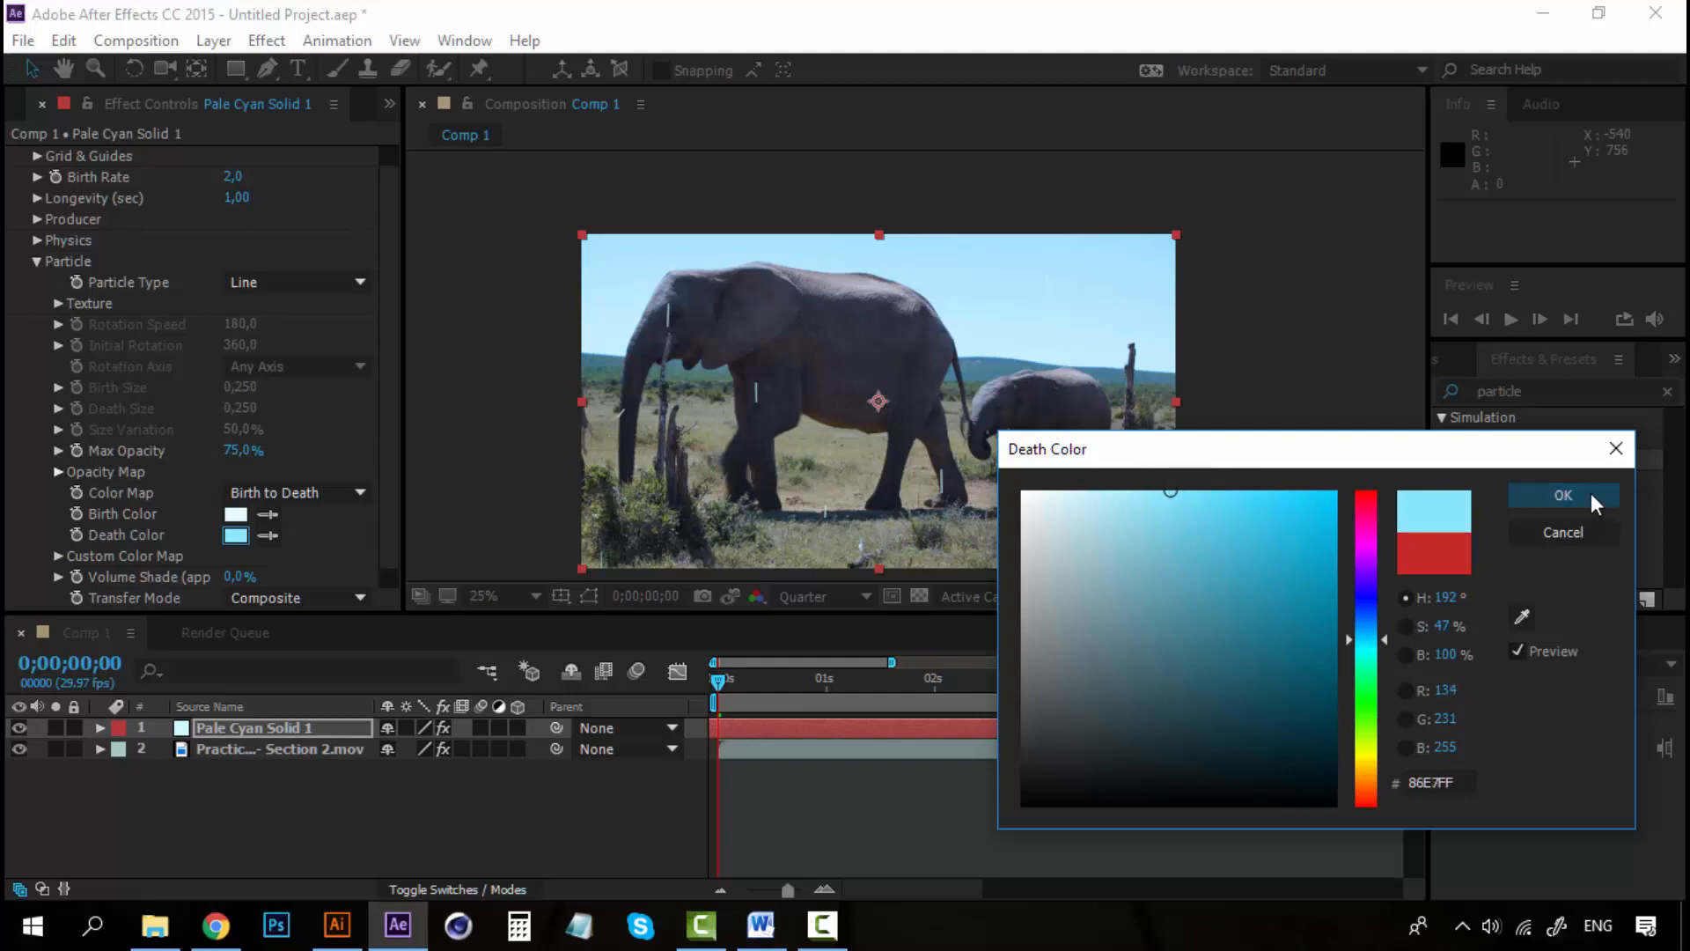
click(1562, 495)
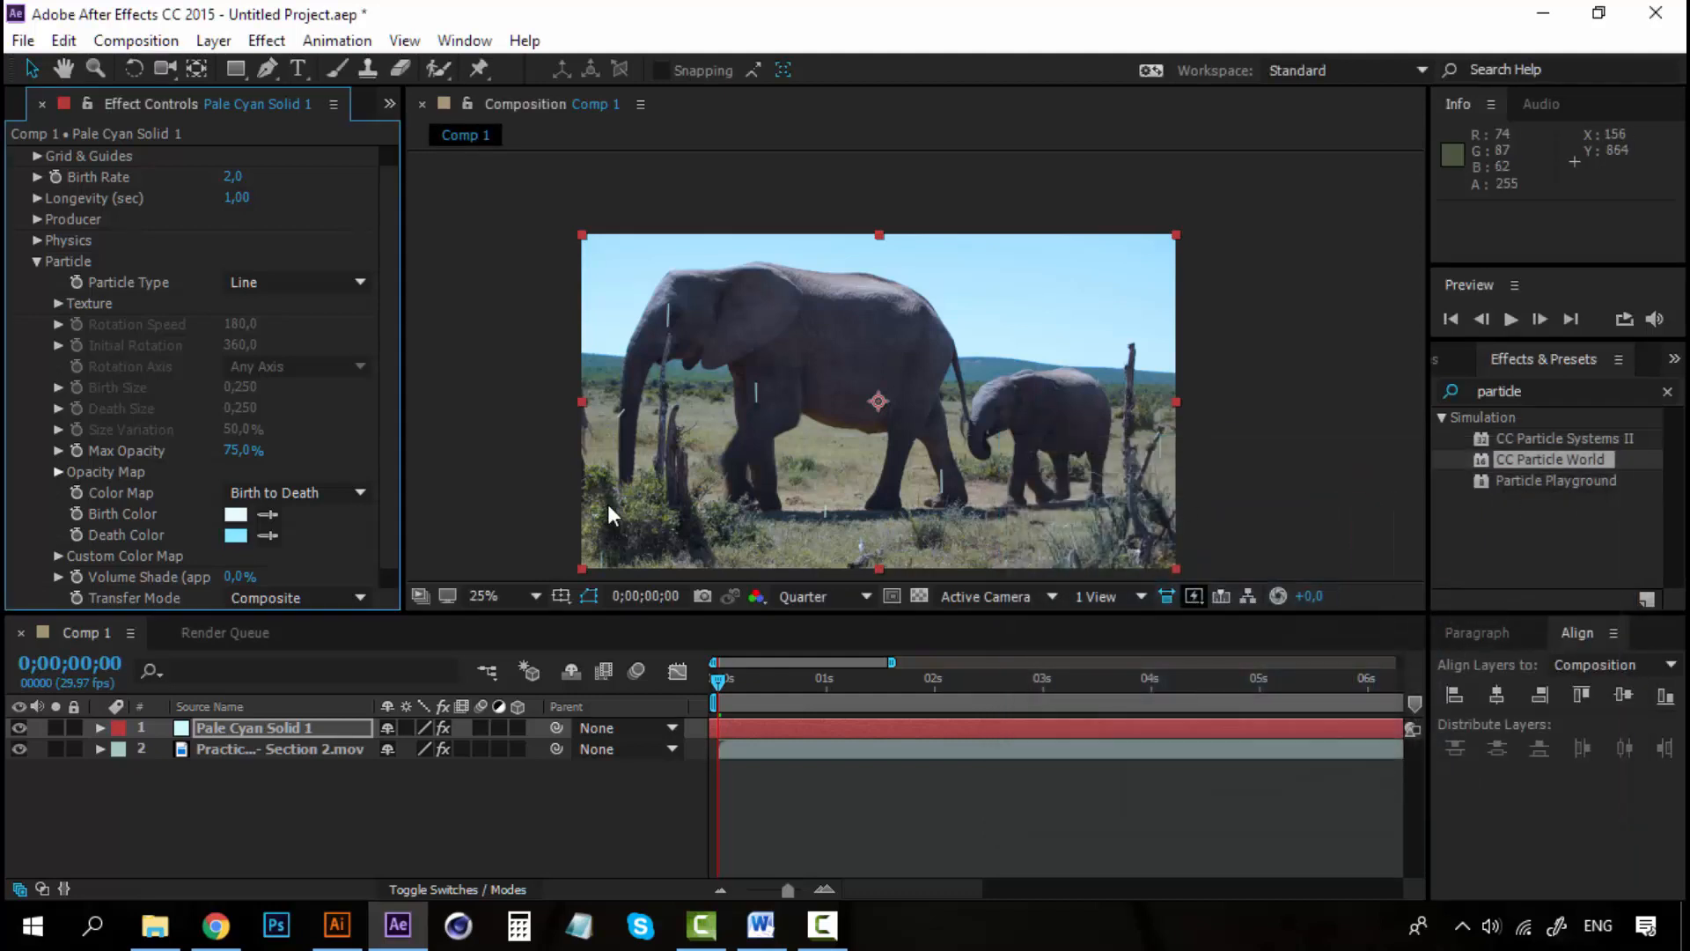
mouse_move(356, 521)
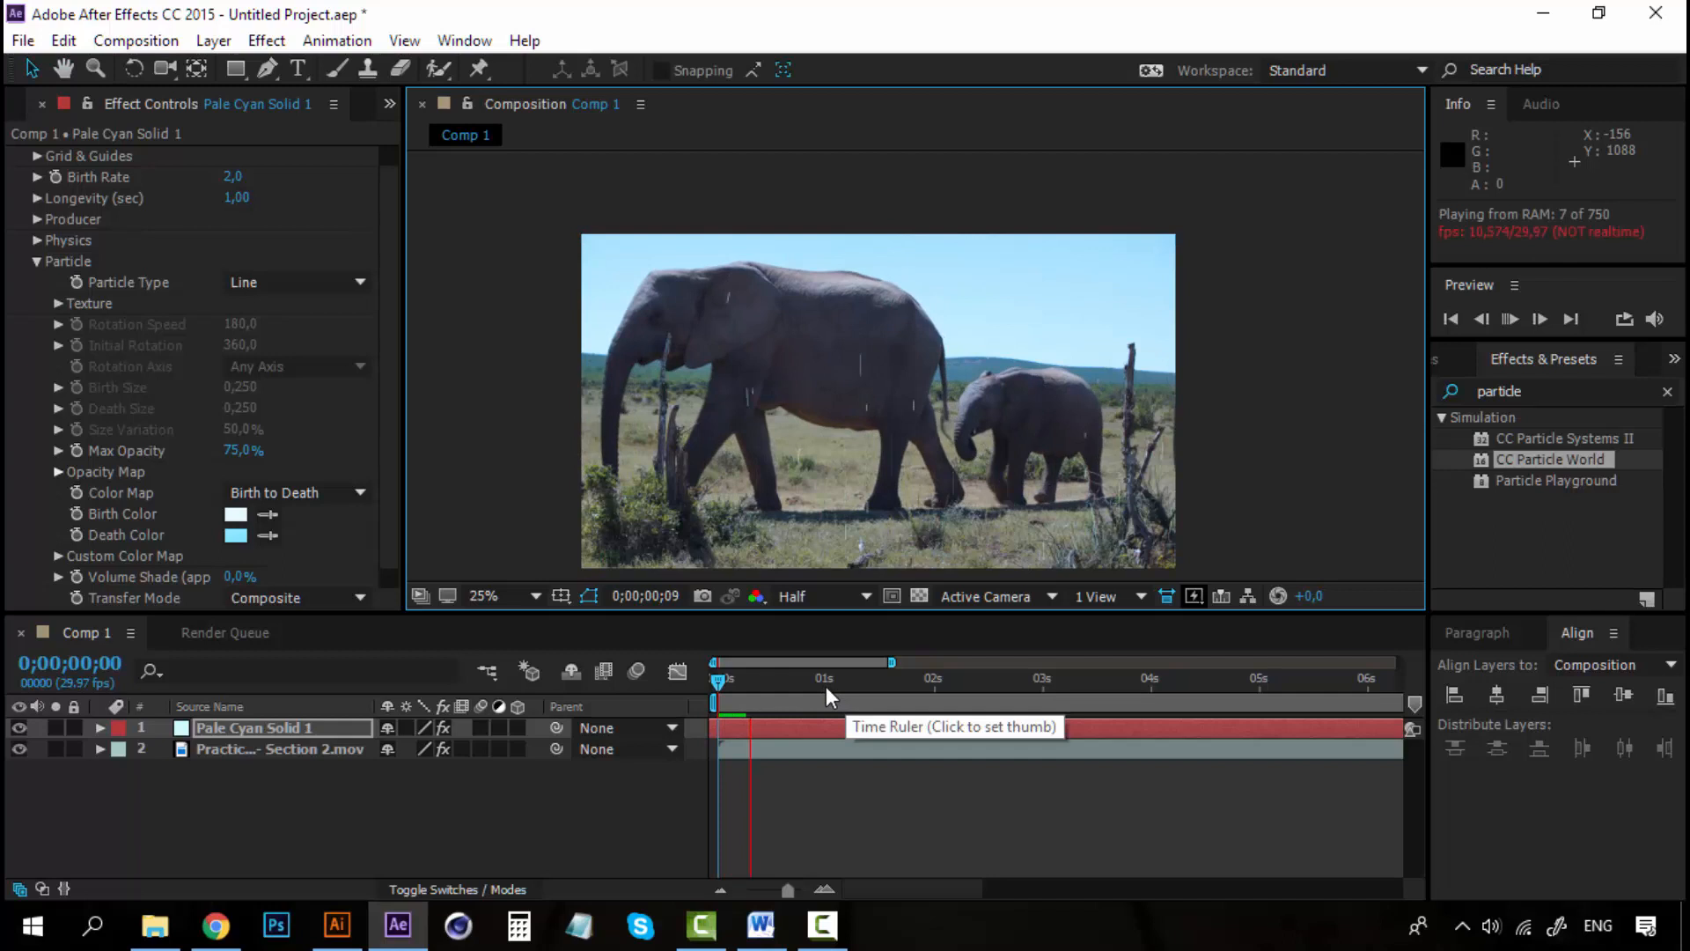
Lower the particles' Max Opacity from 75% to 50% and preview the rain
click(717, 679)
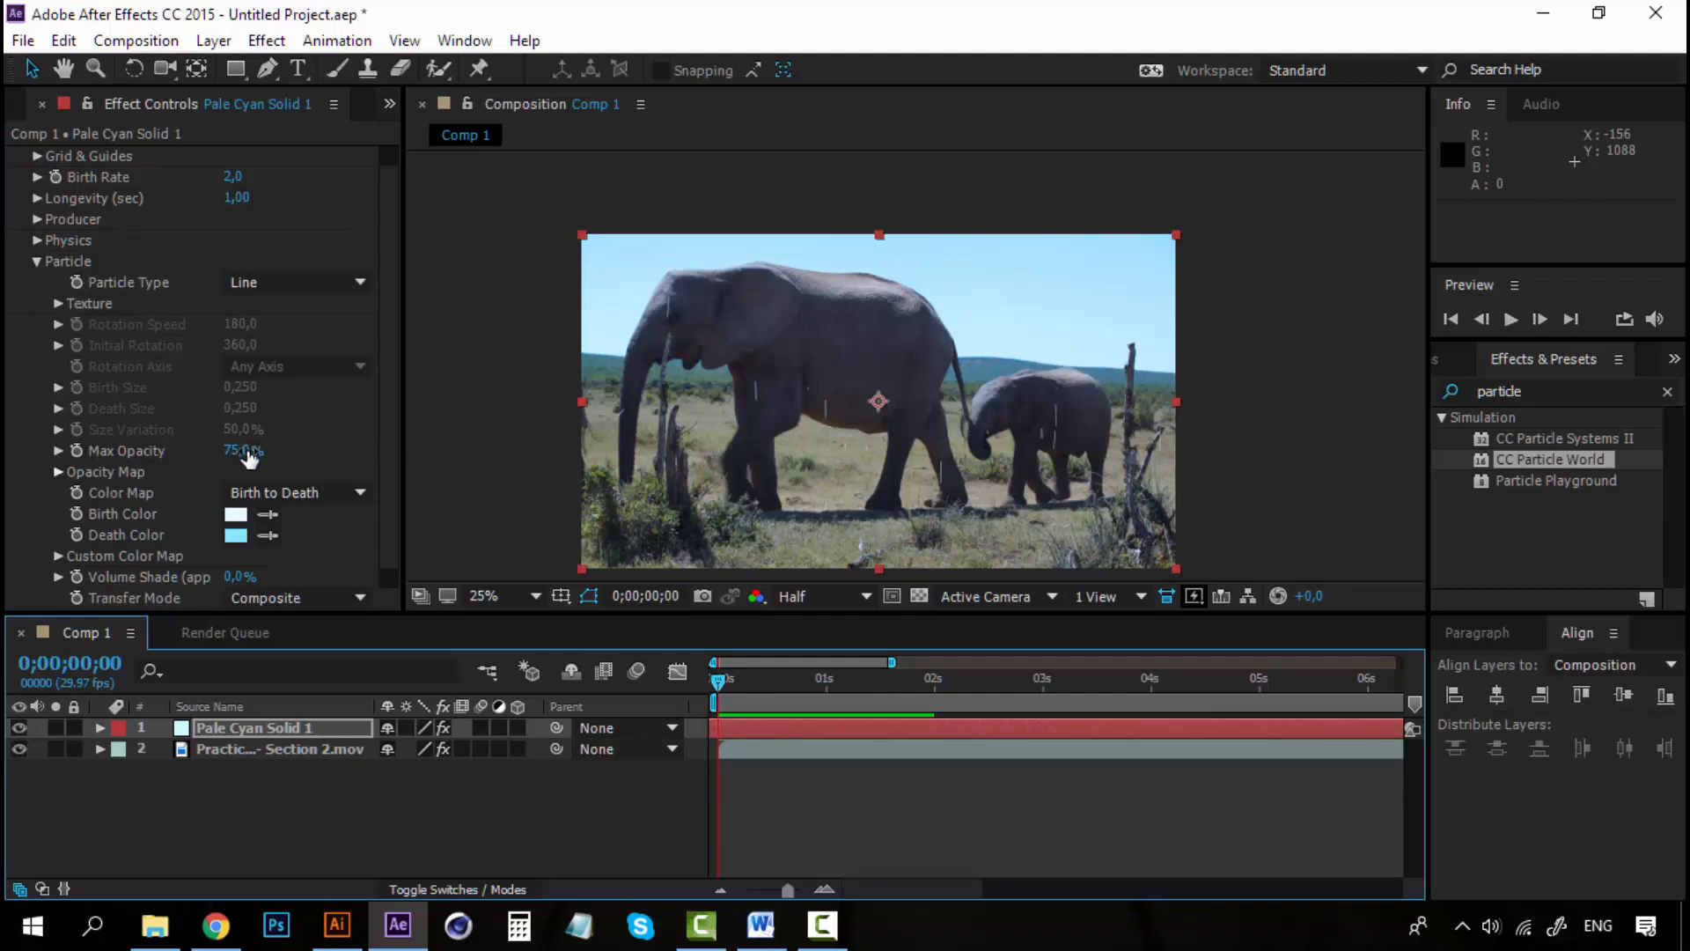
drag(248, 450, 224, 451)
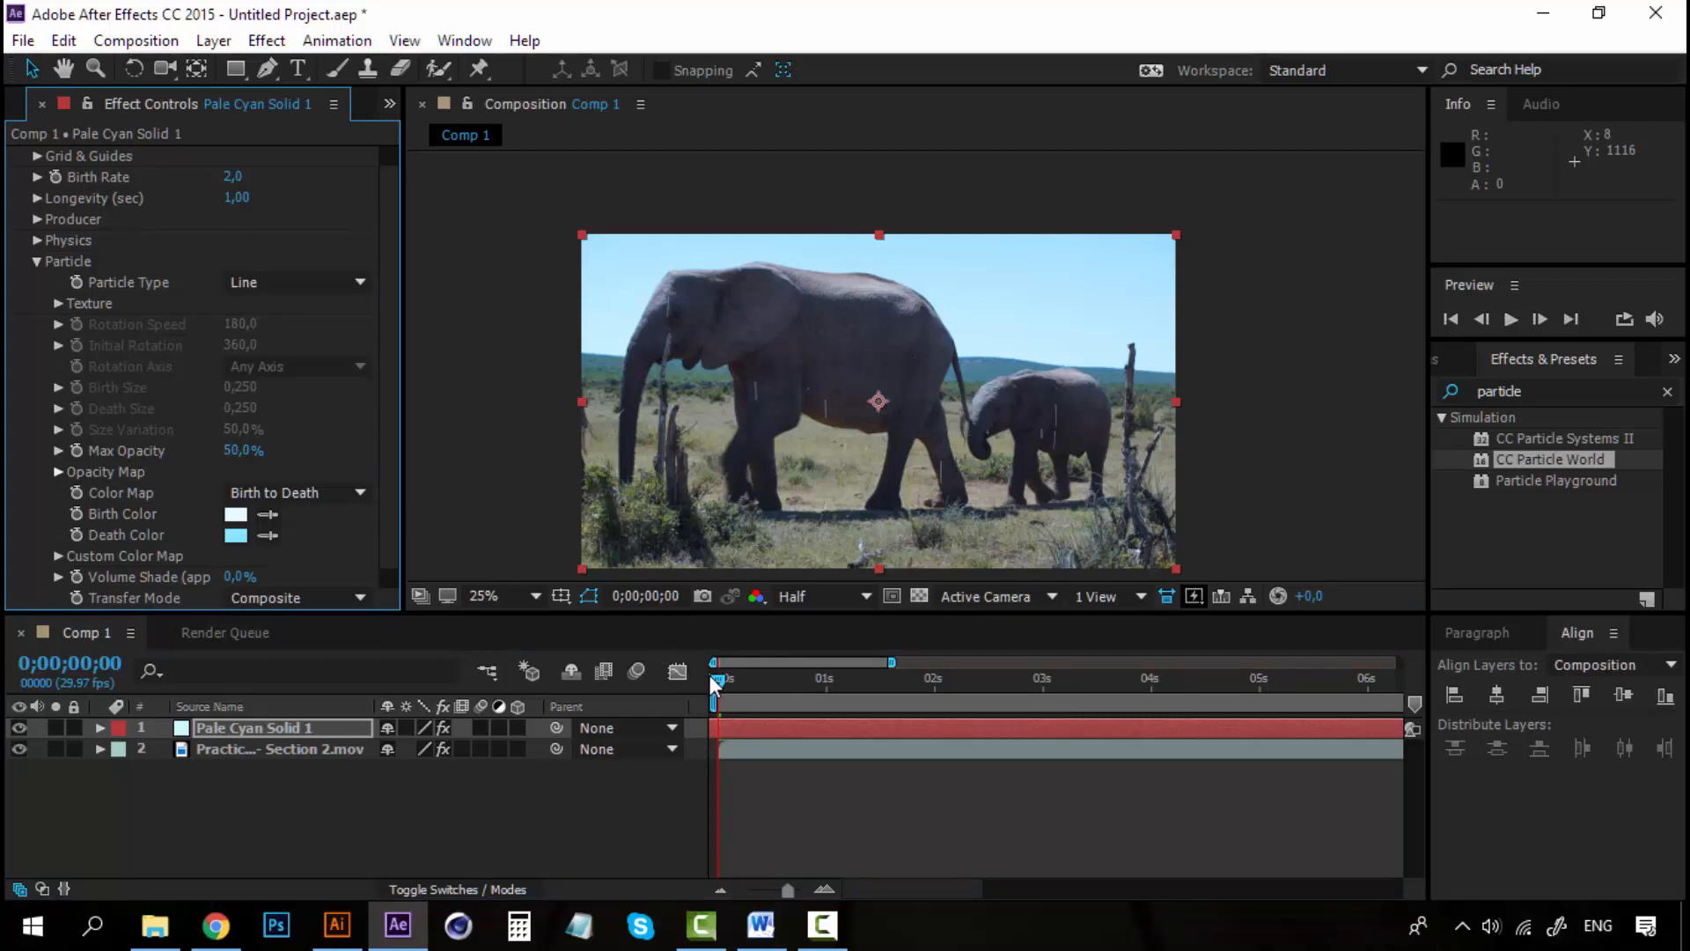
click(1510, 318)
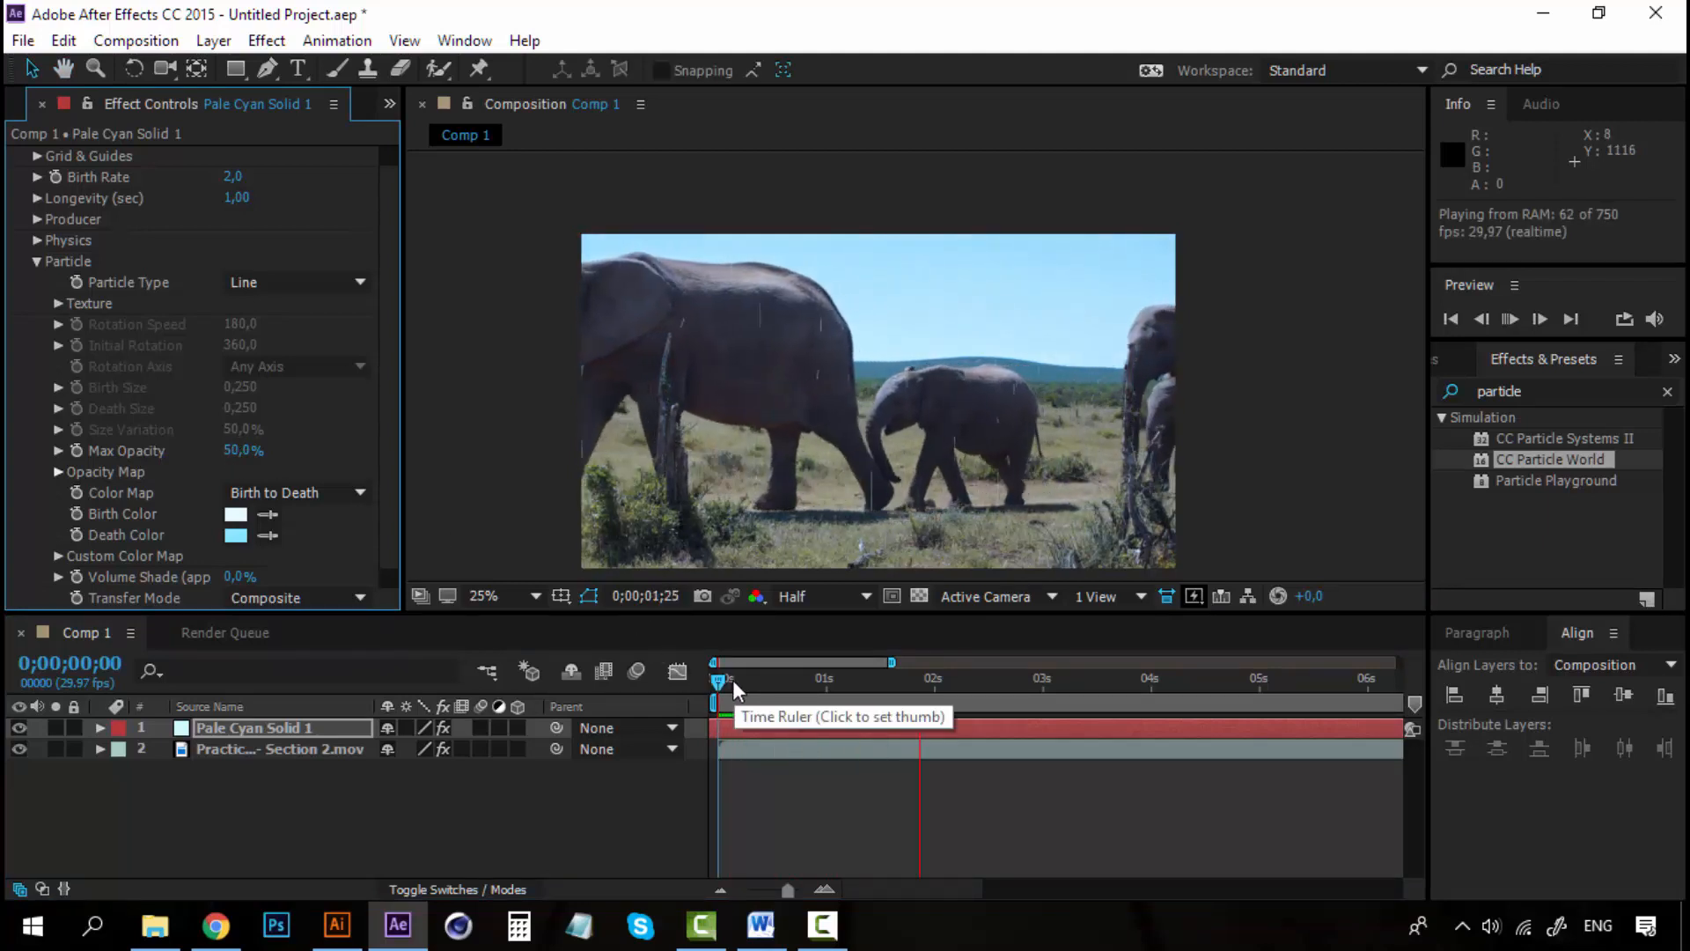
click(717, 677)
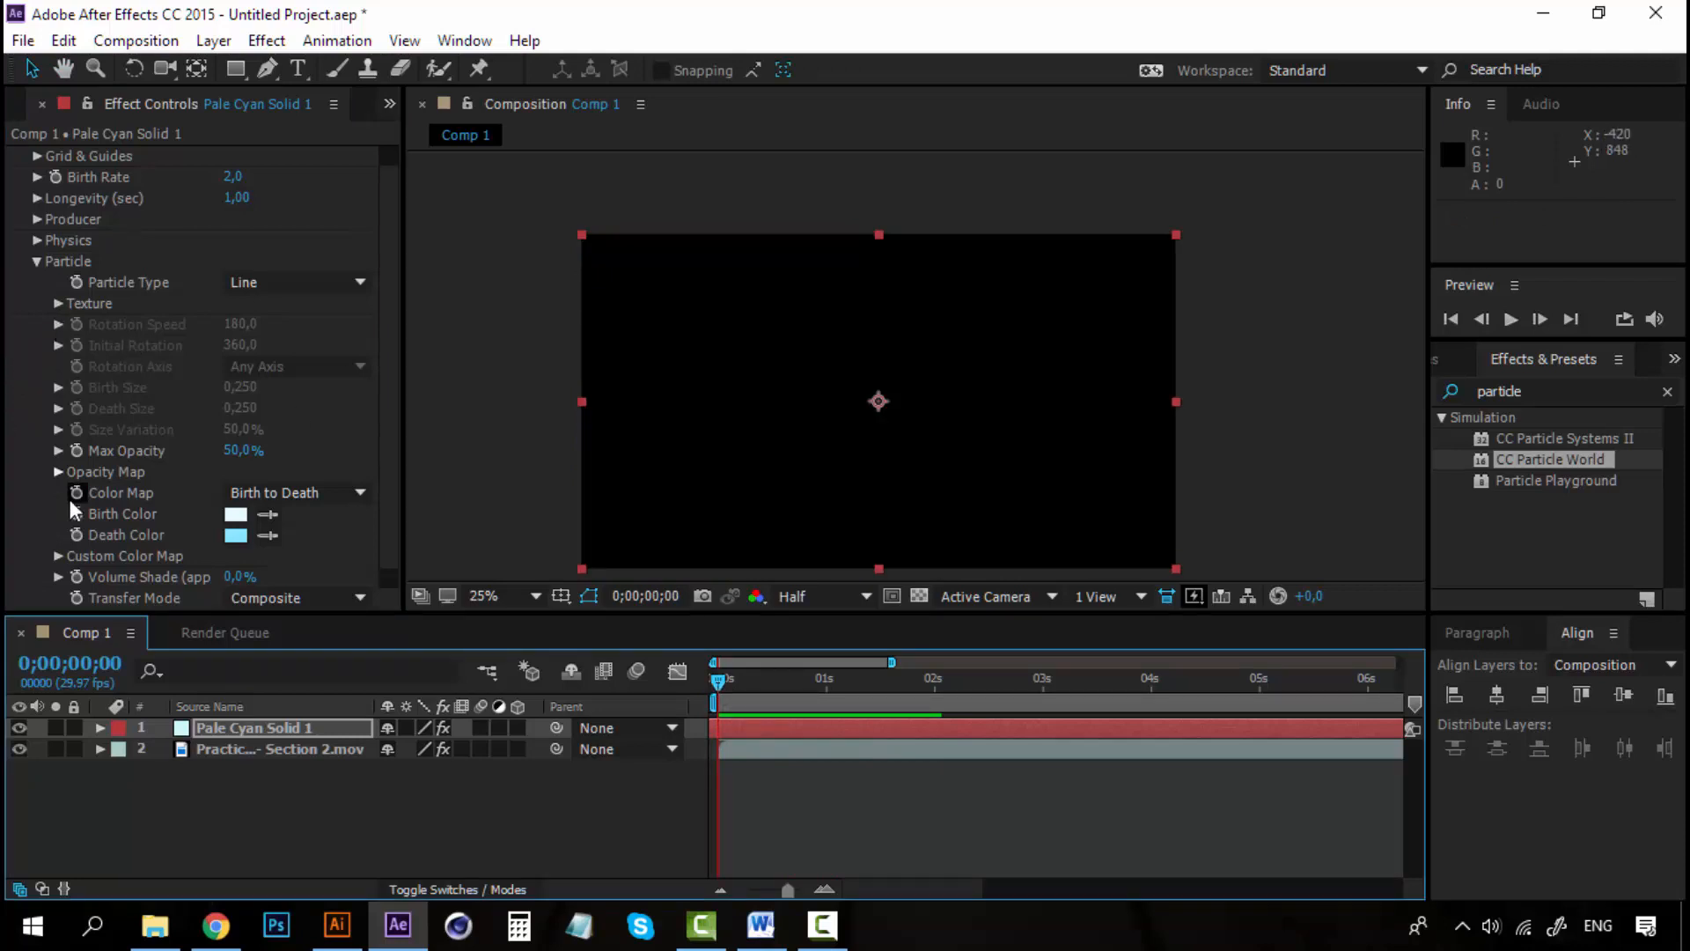
click(37, 261)
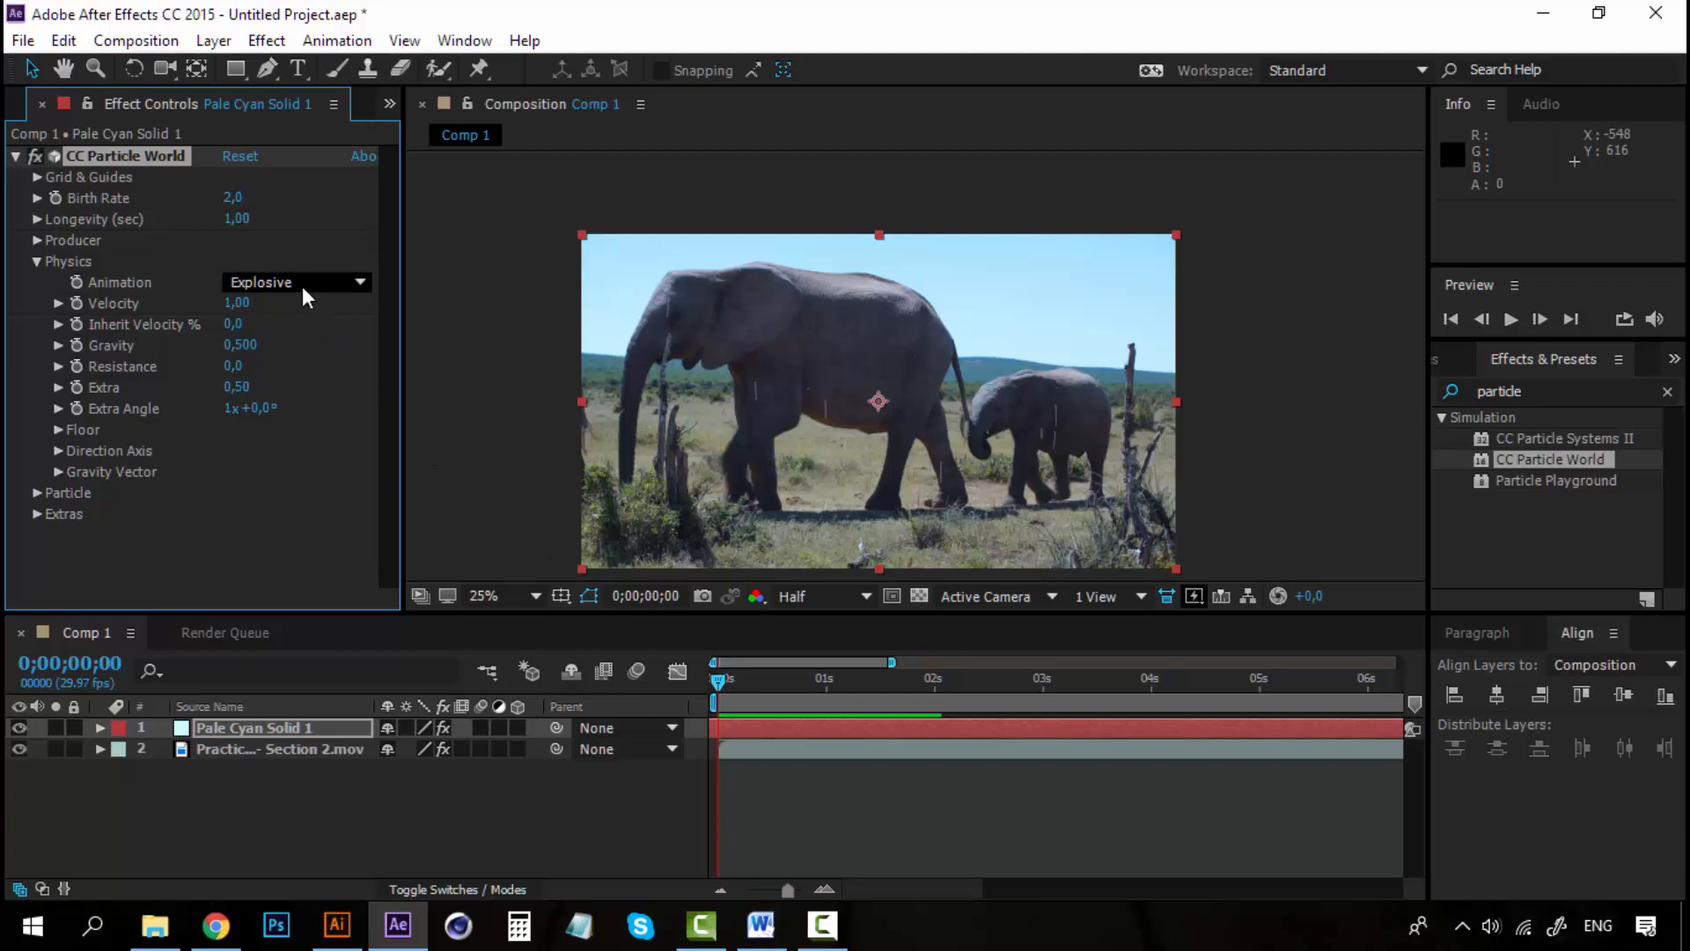
Set Physics Animation to Direction Axis and preview at Quarter resolution
click(296, 282)
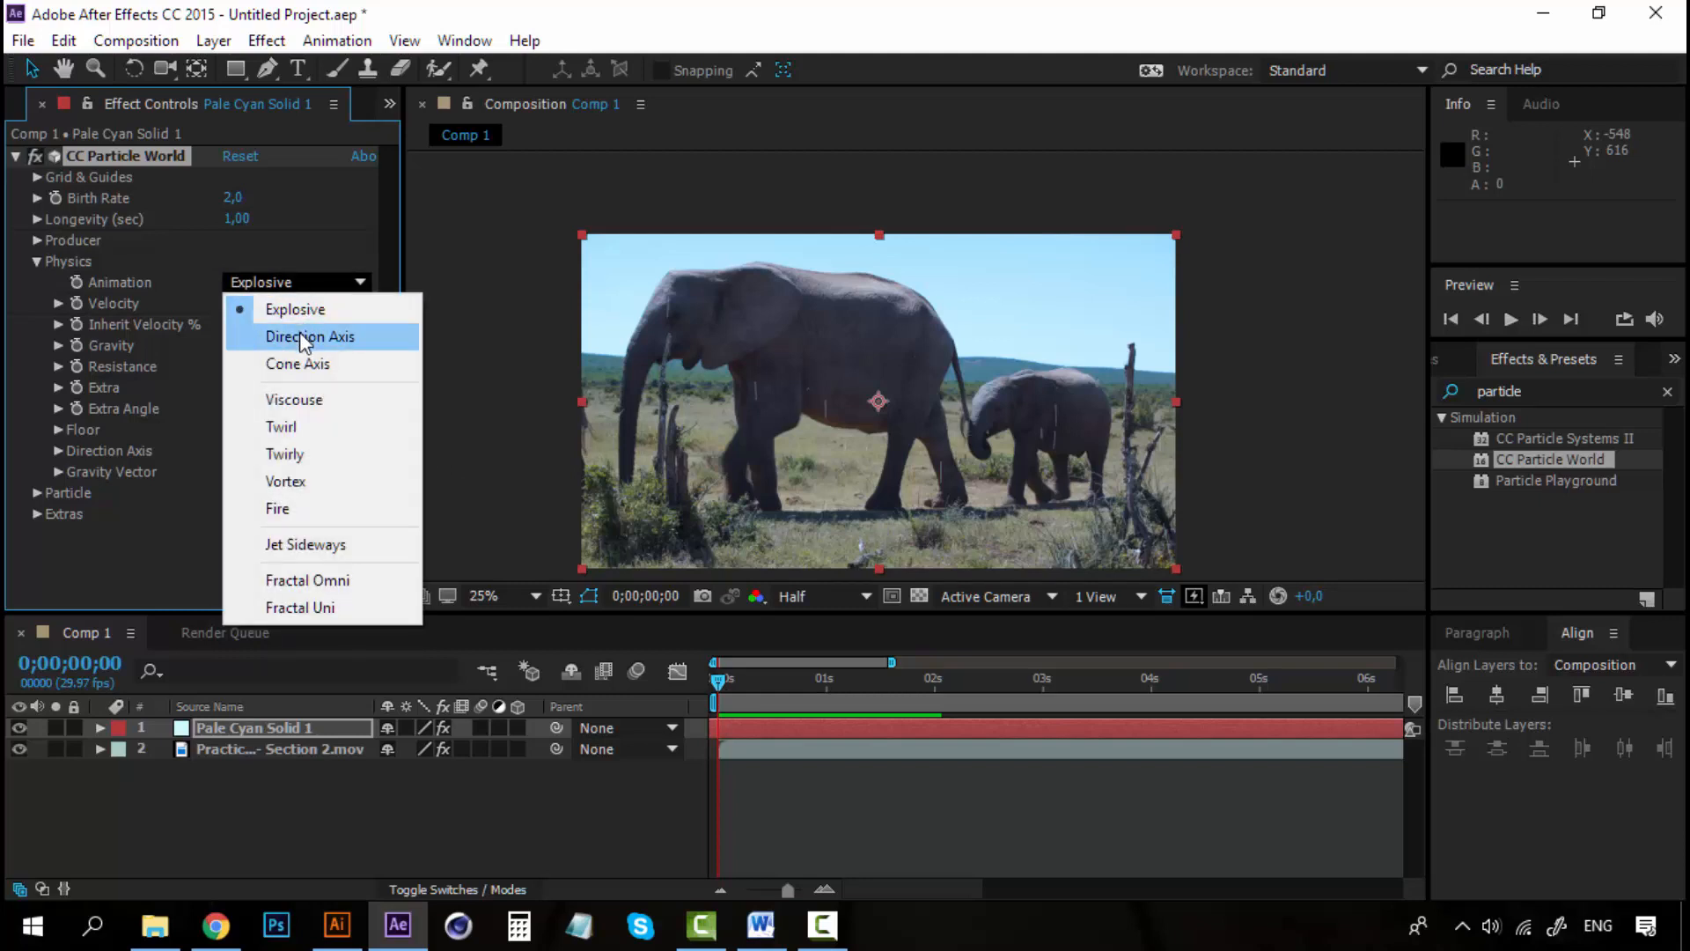
click(310, 336)
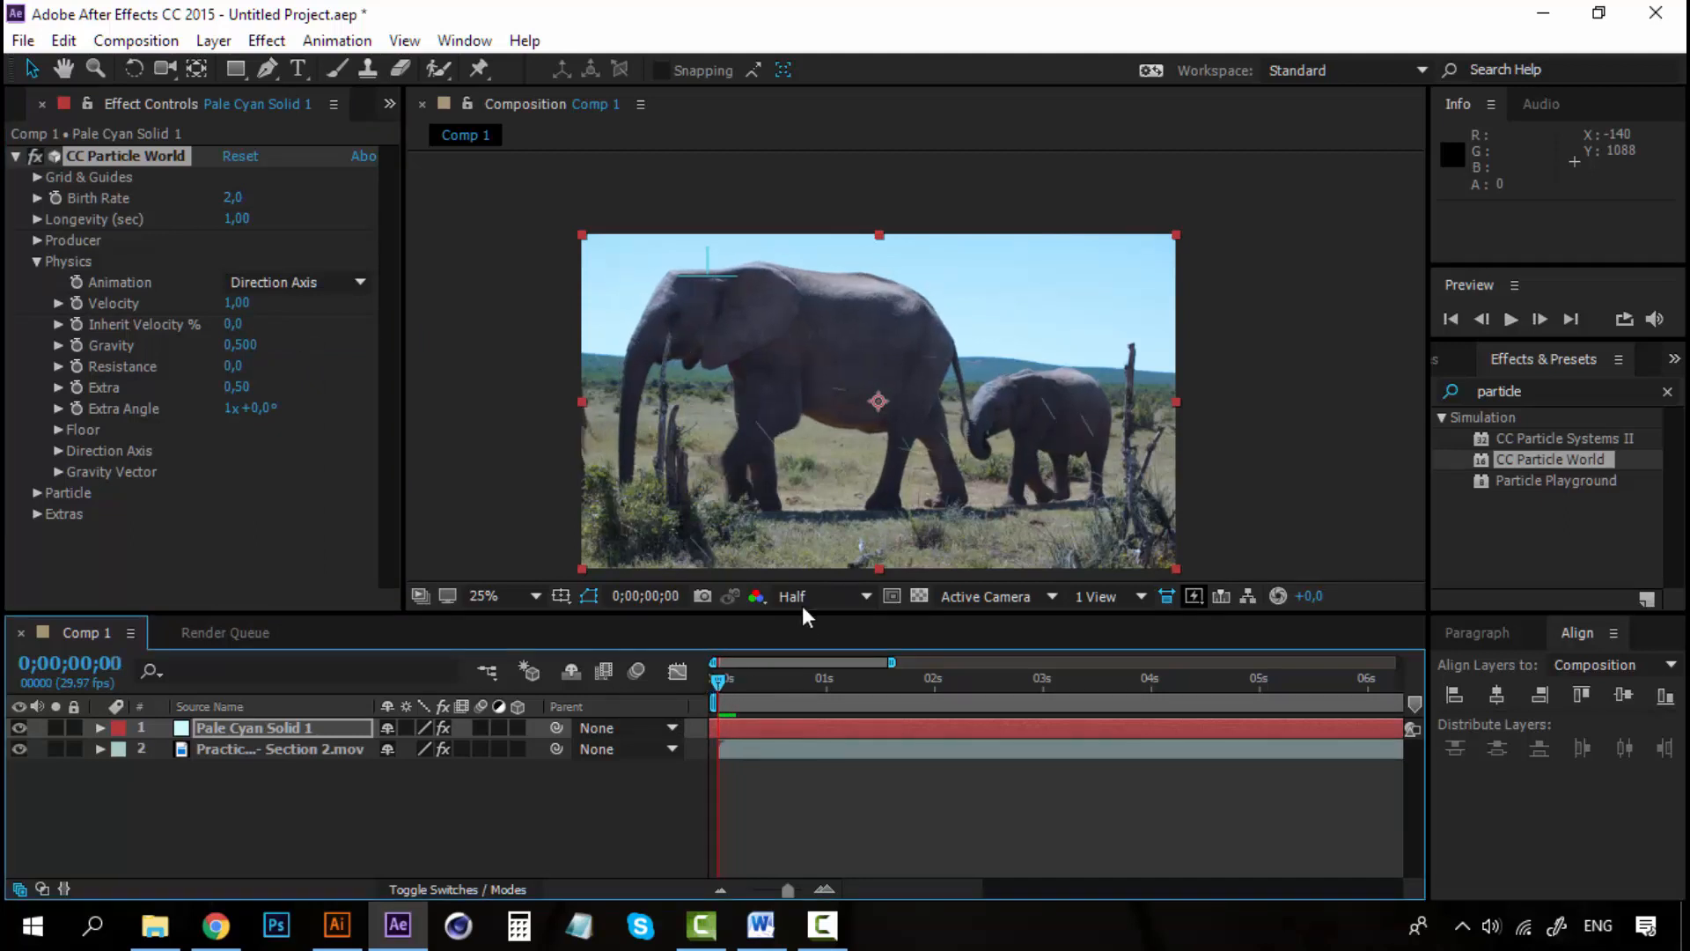
click(822, 596)
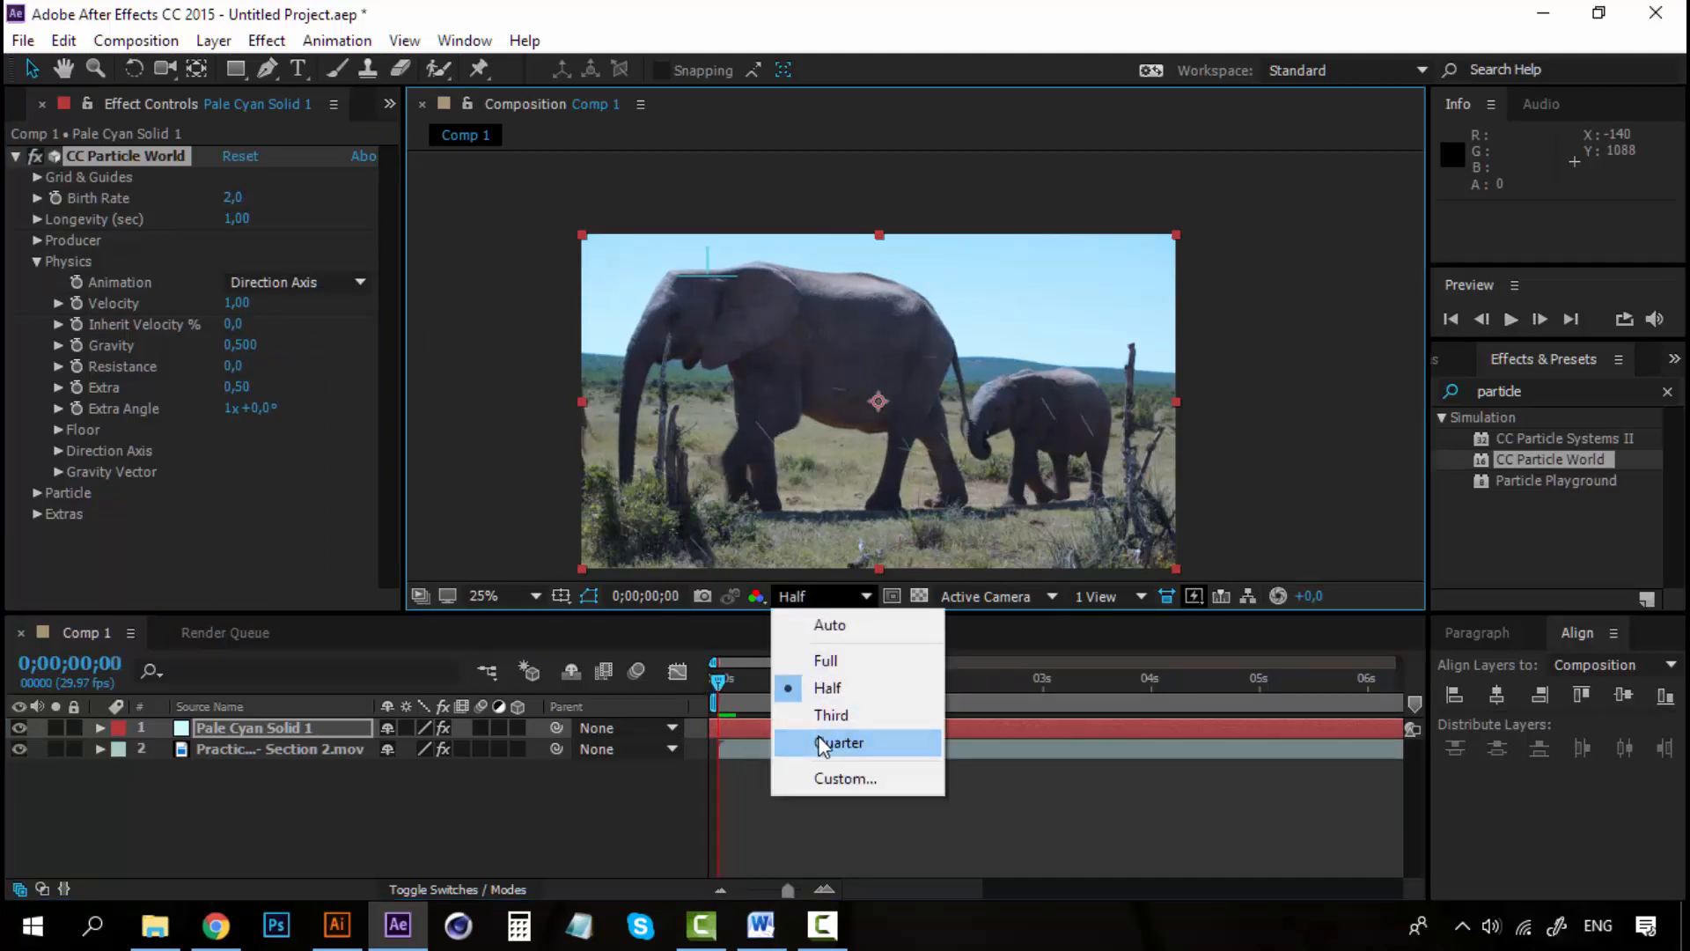
click(844, 742)
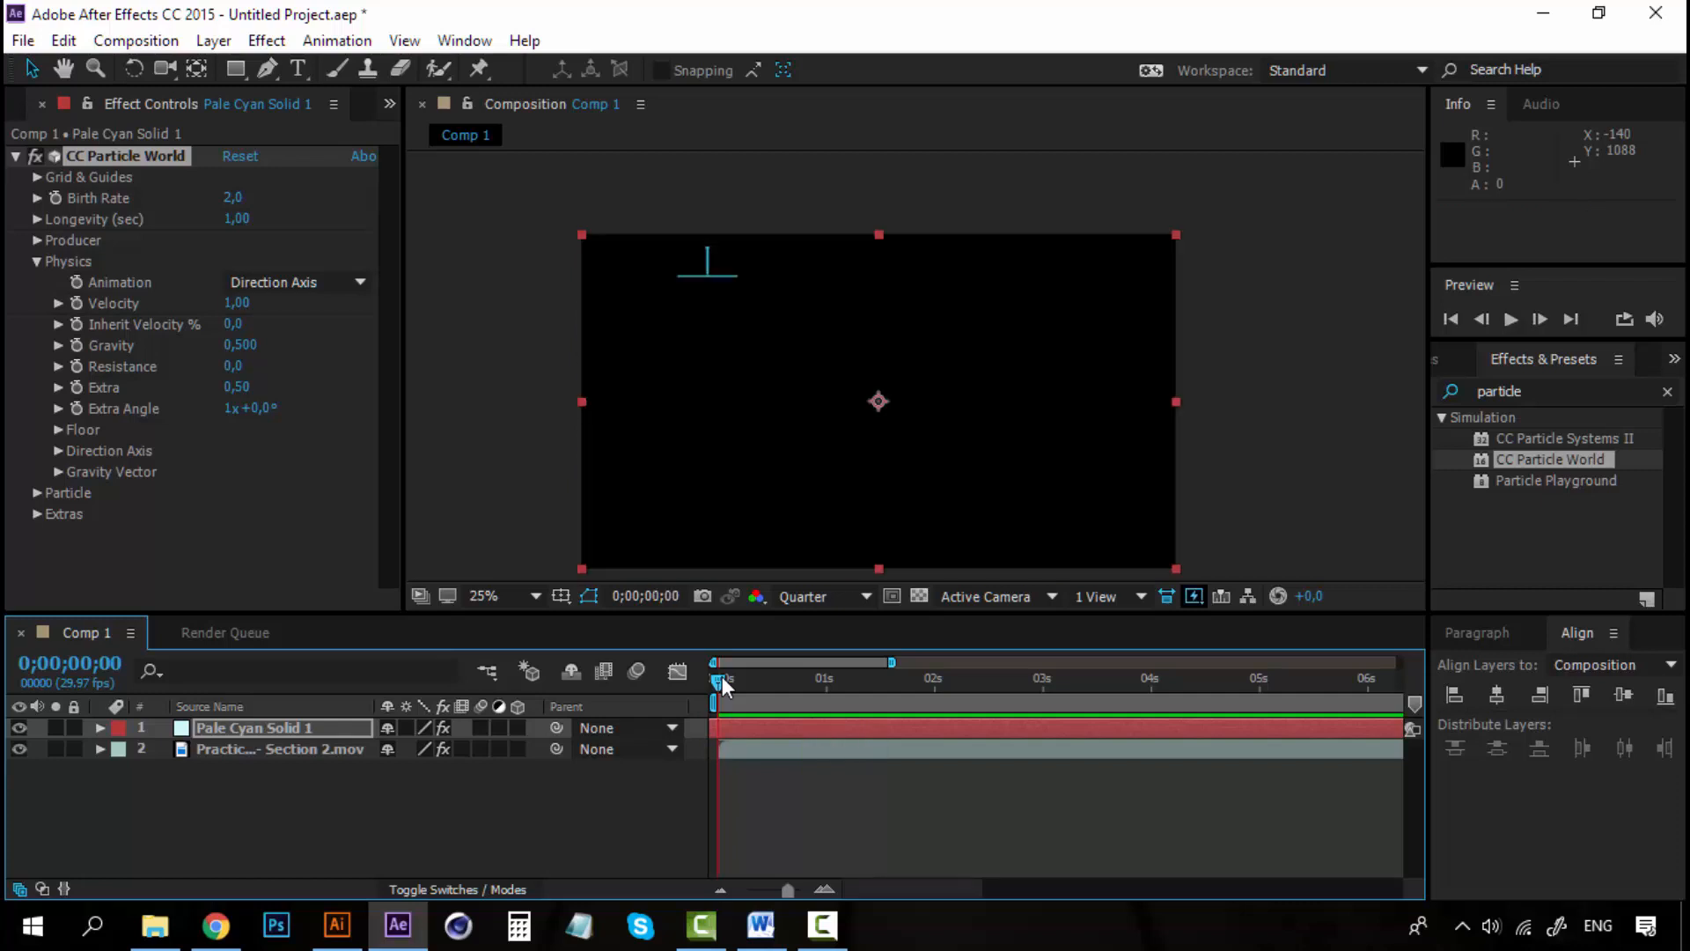
At frame 10, set Extra Angle to 278° and Extra to 0.01, then return to frame 0
drag(712, 662, 756, 662)
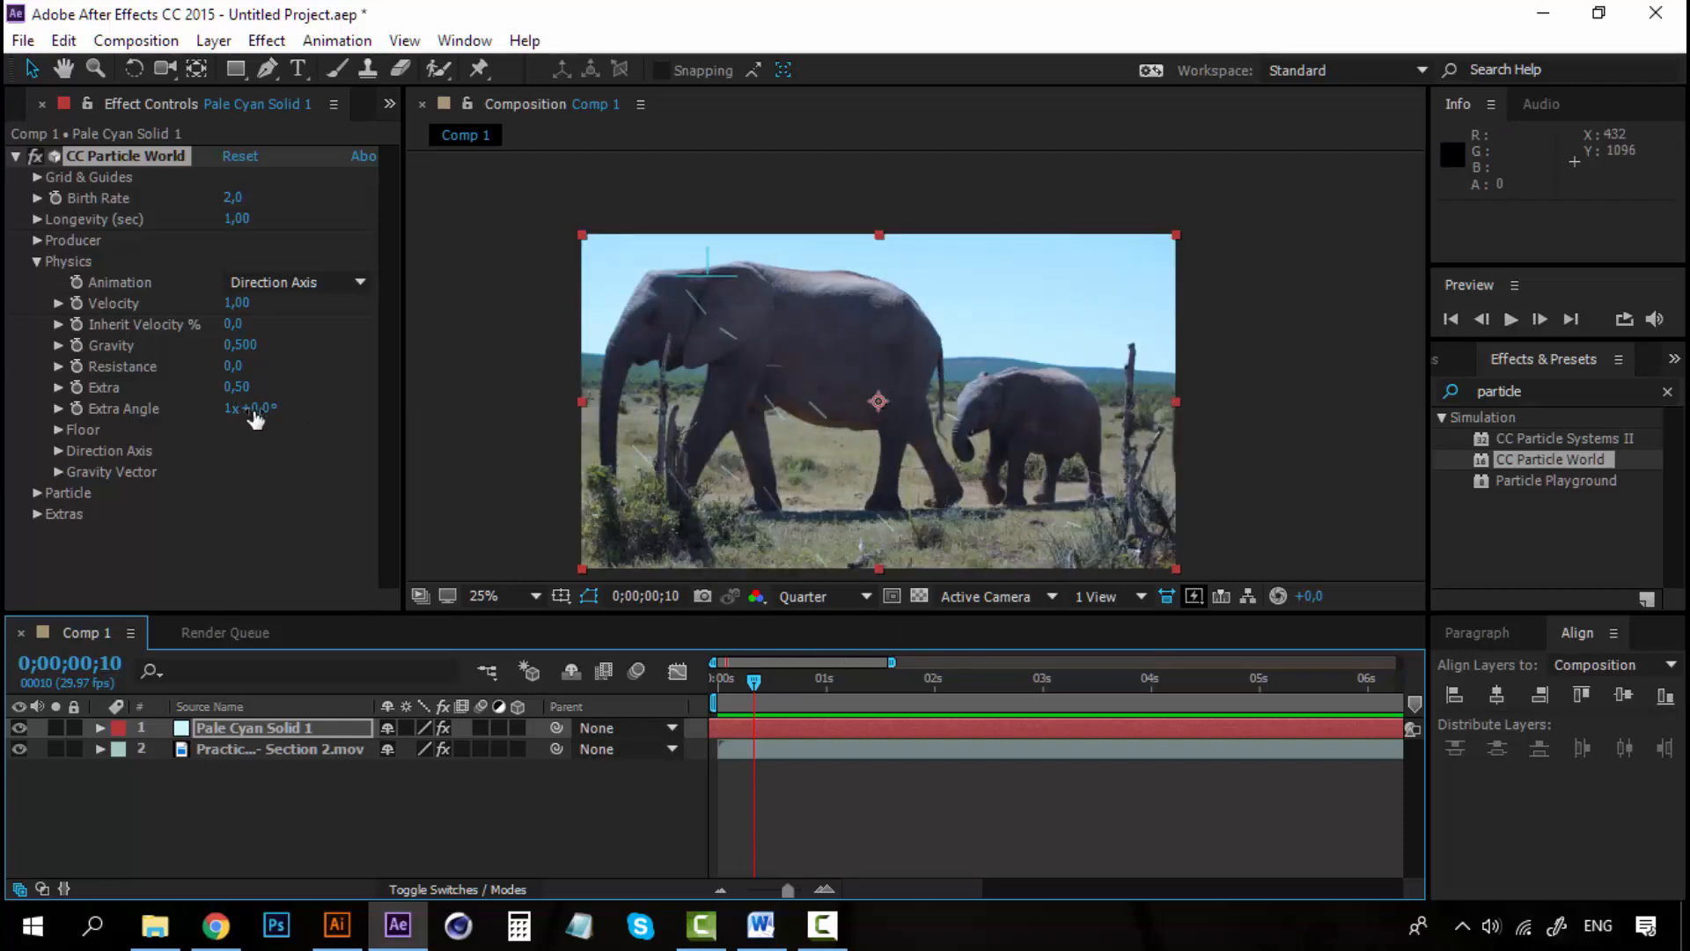
drag(253, 407, 275, 407)
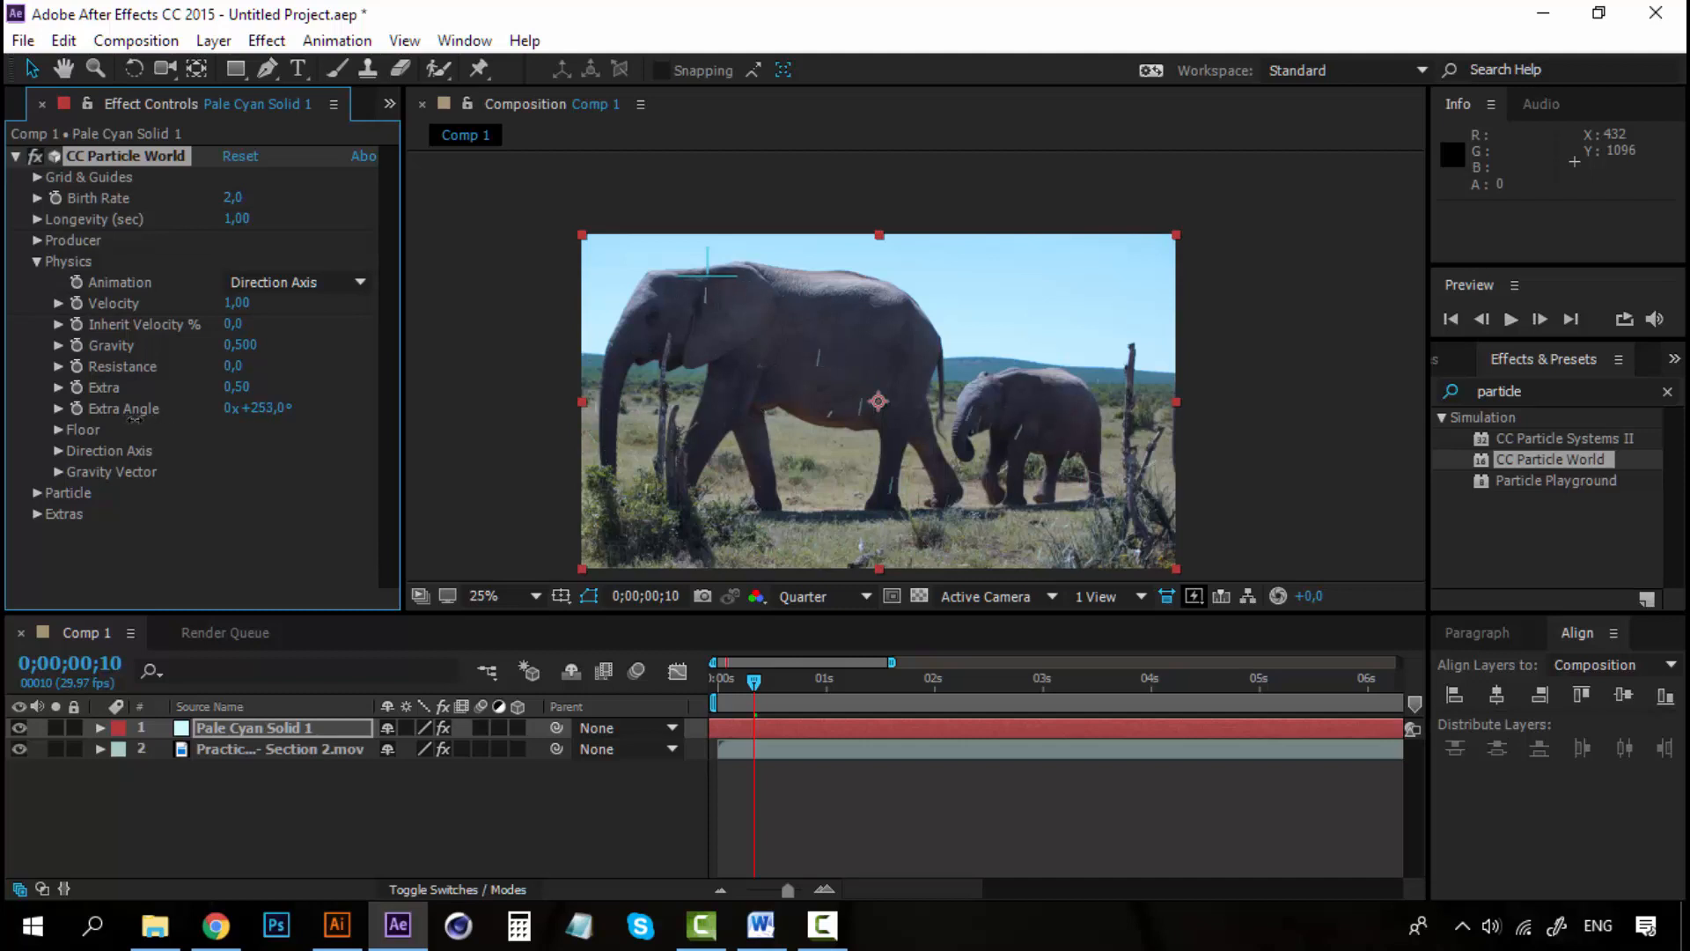
drag(259, 406, 280, 407)
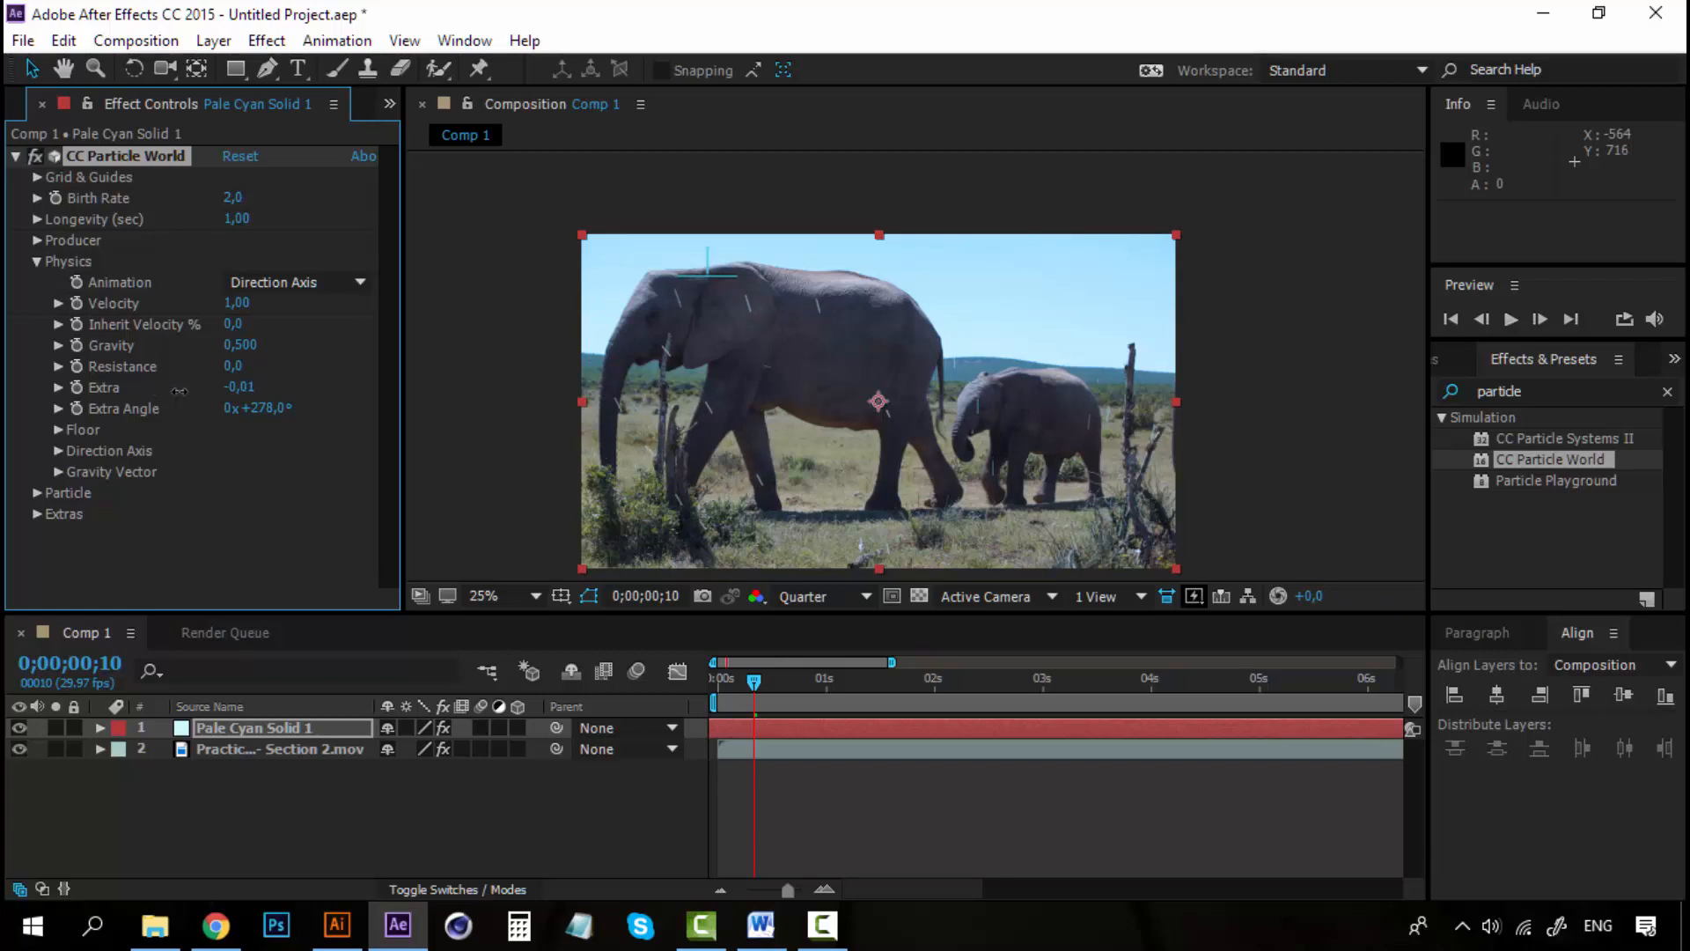
click(1512, 318)
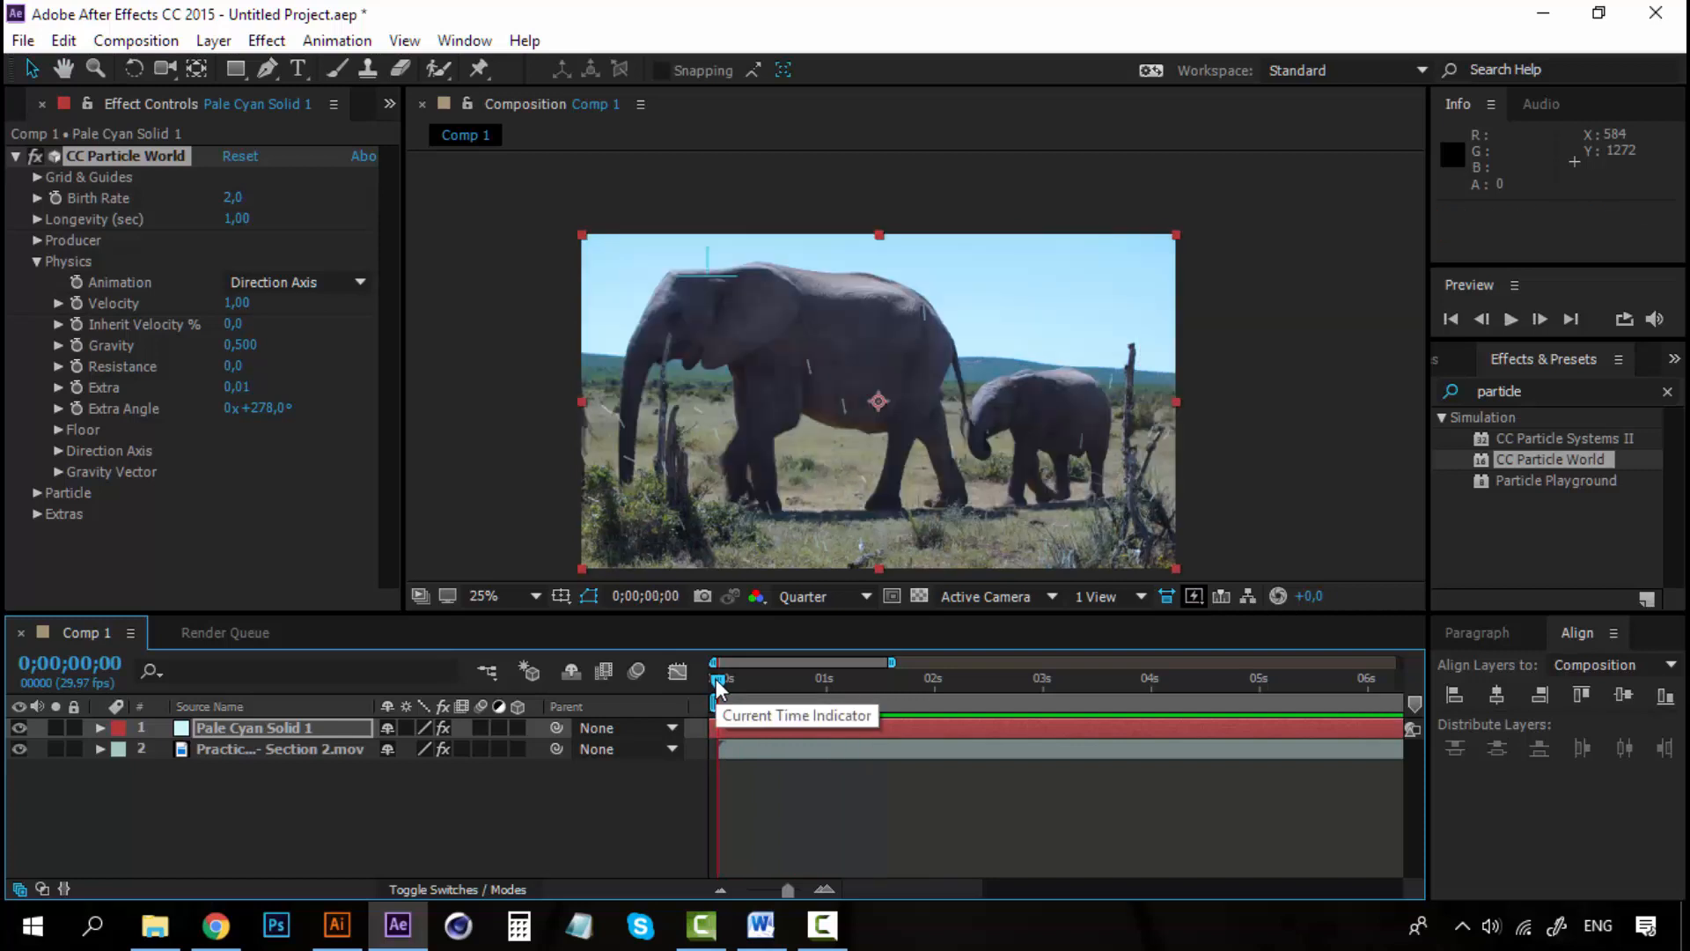
click(1510, 319)
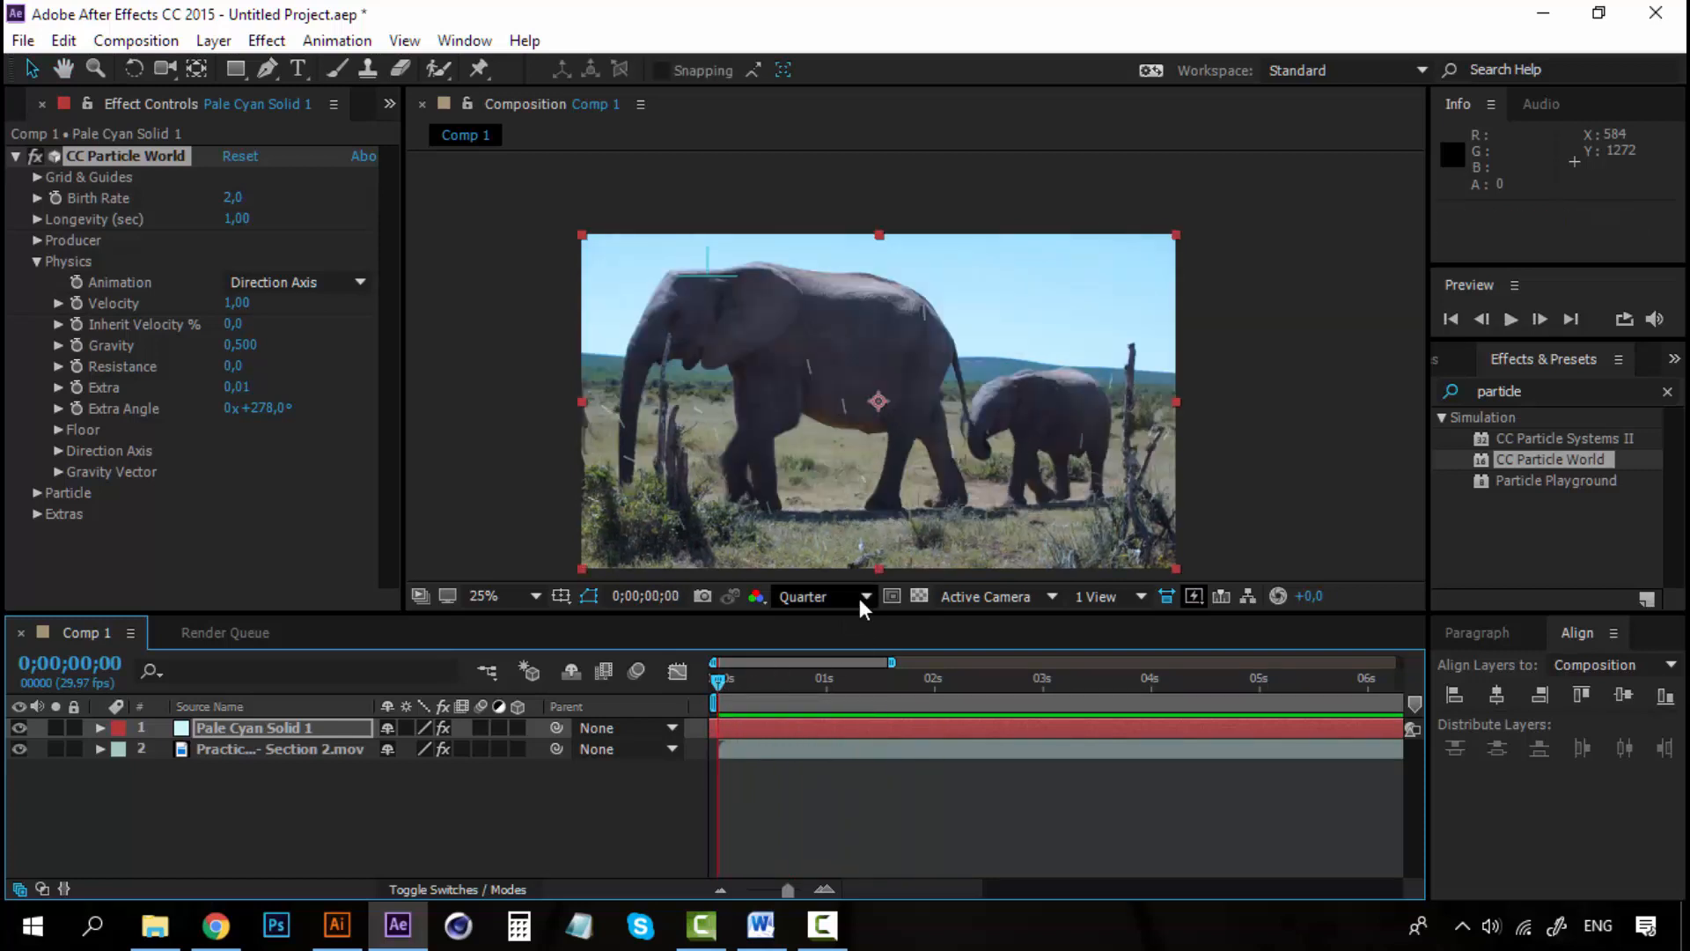
click(822, 596)
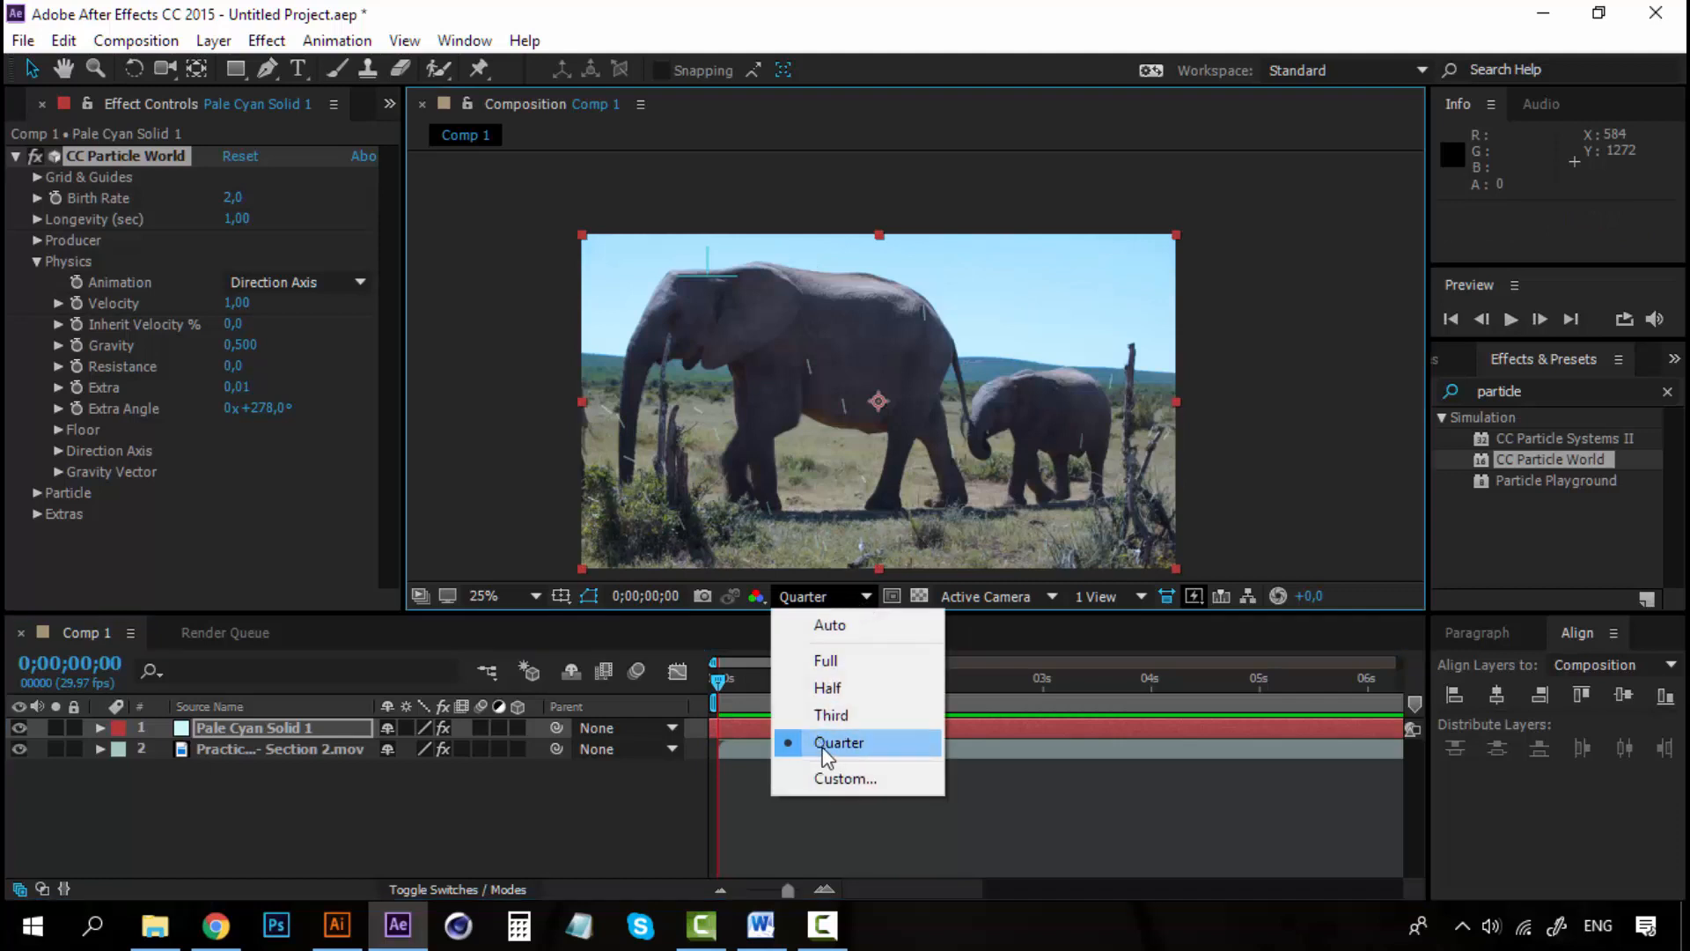
Switch the viewer resolution from Quarter to Full and return to the first frame
click(838, 743)
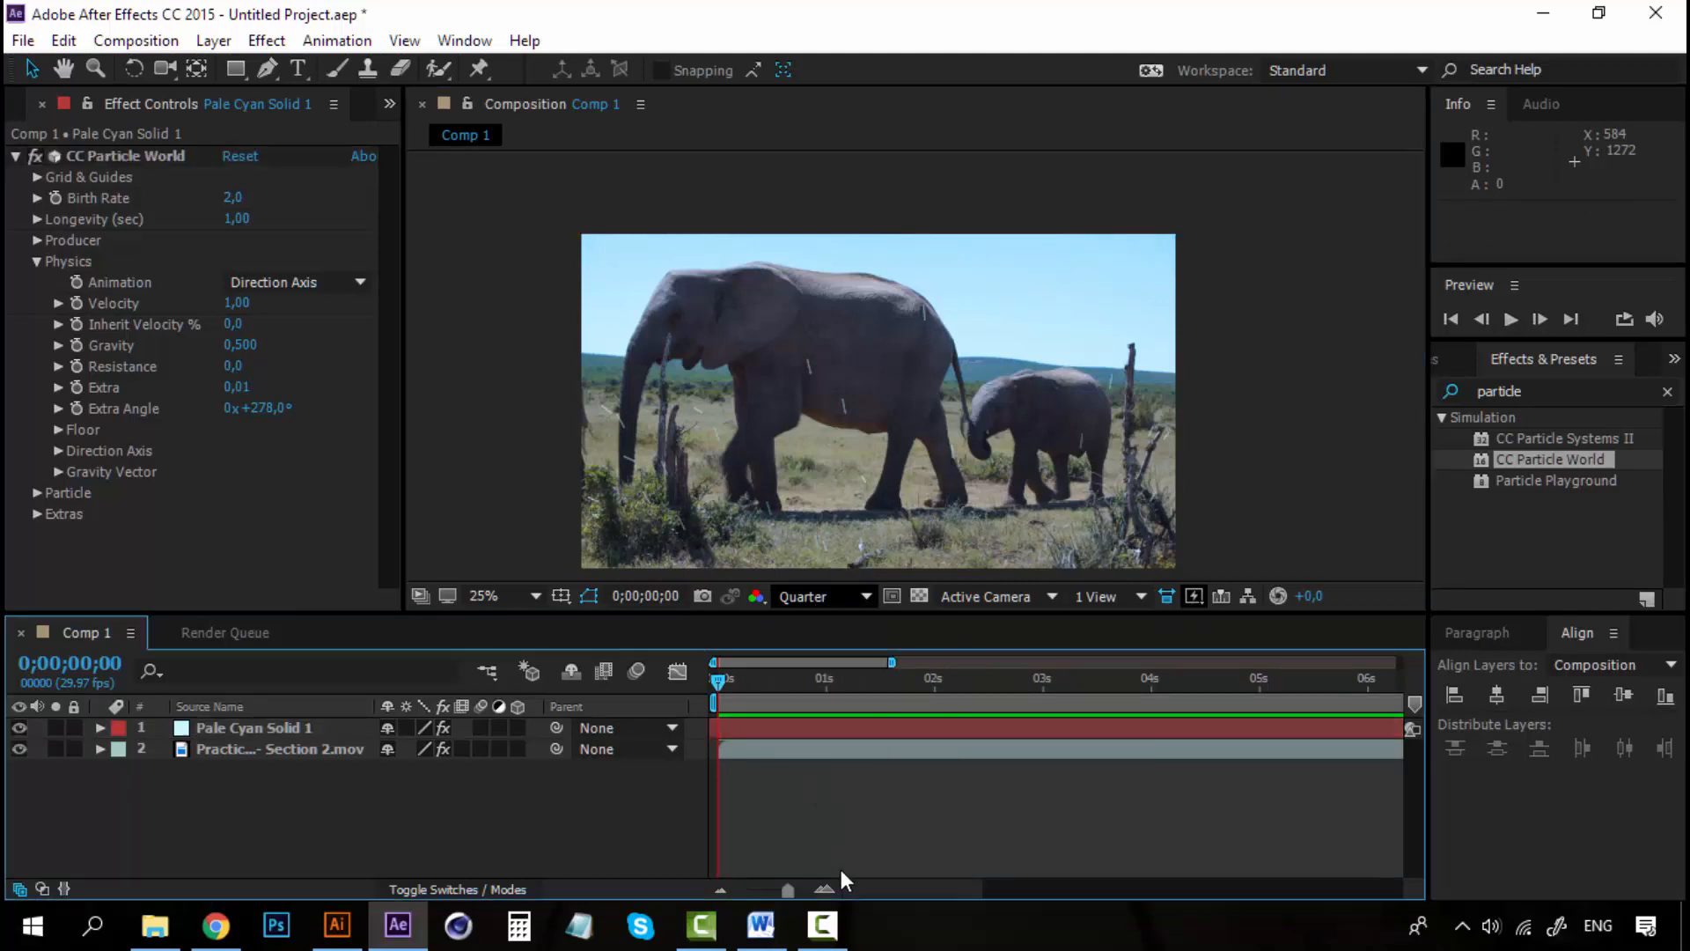
click(819, 597)
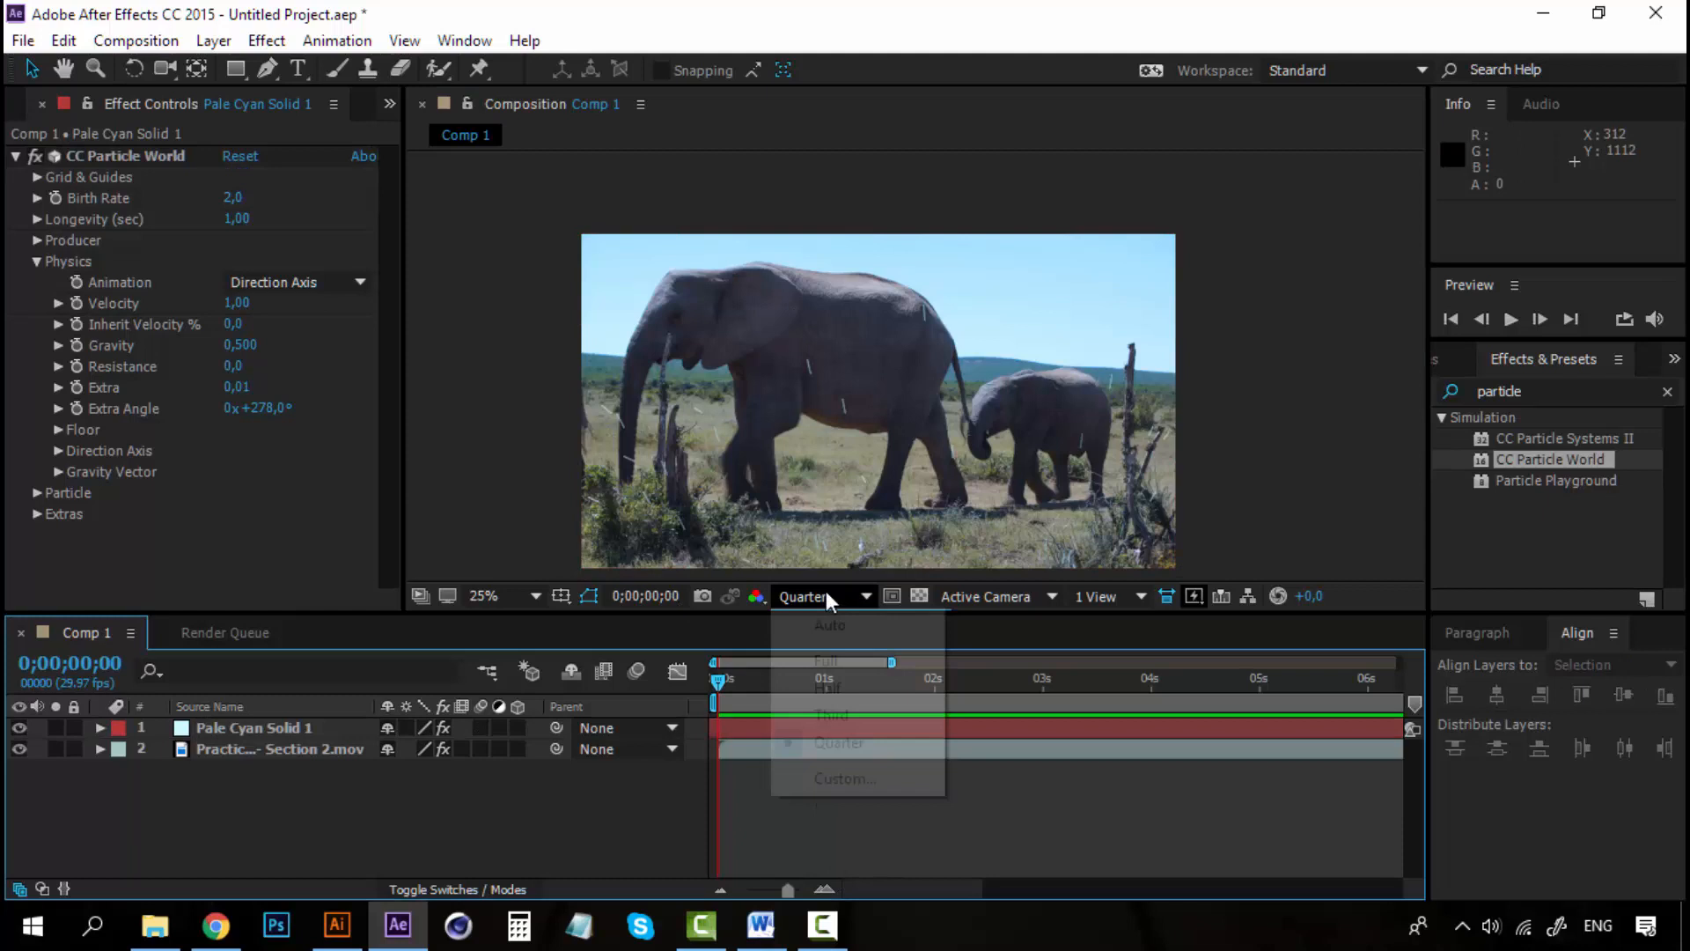
click(824, 660)
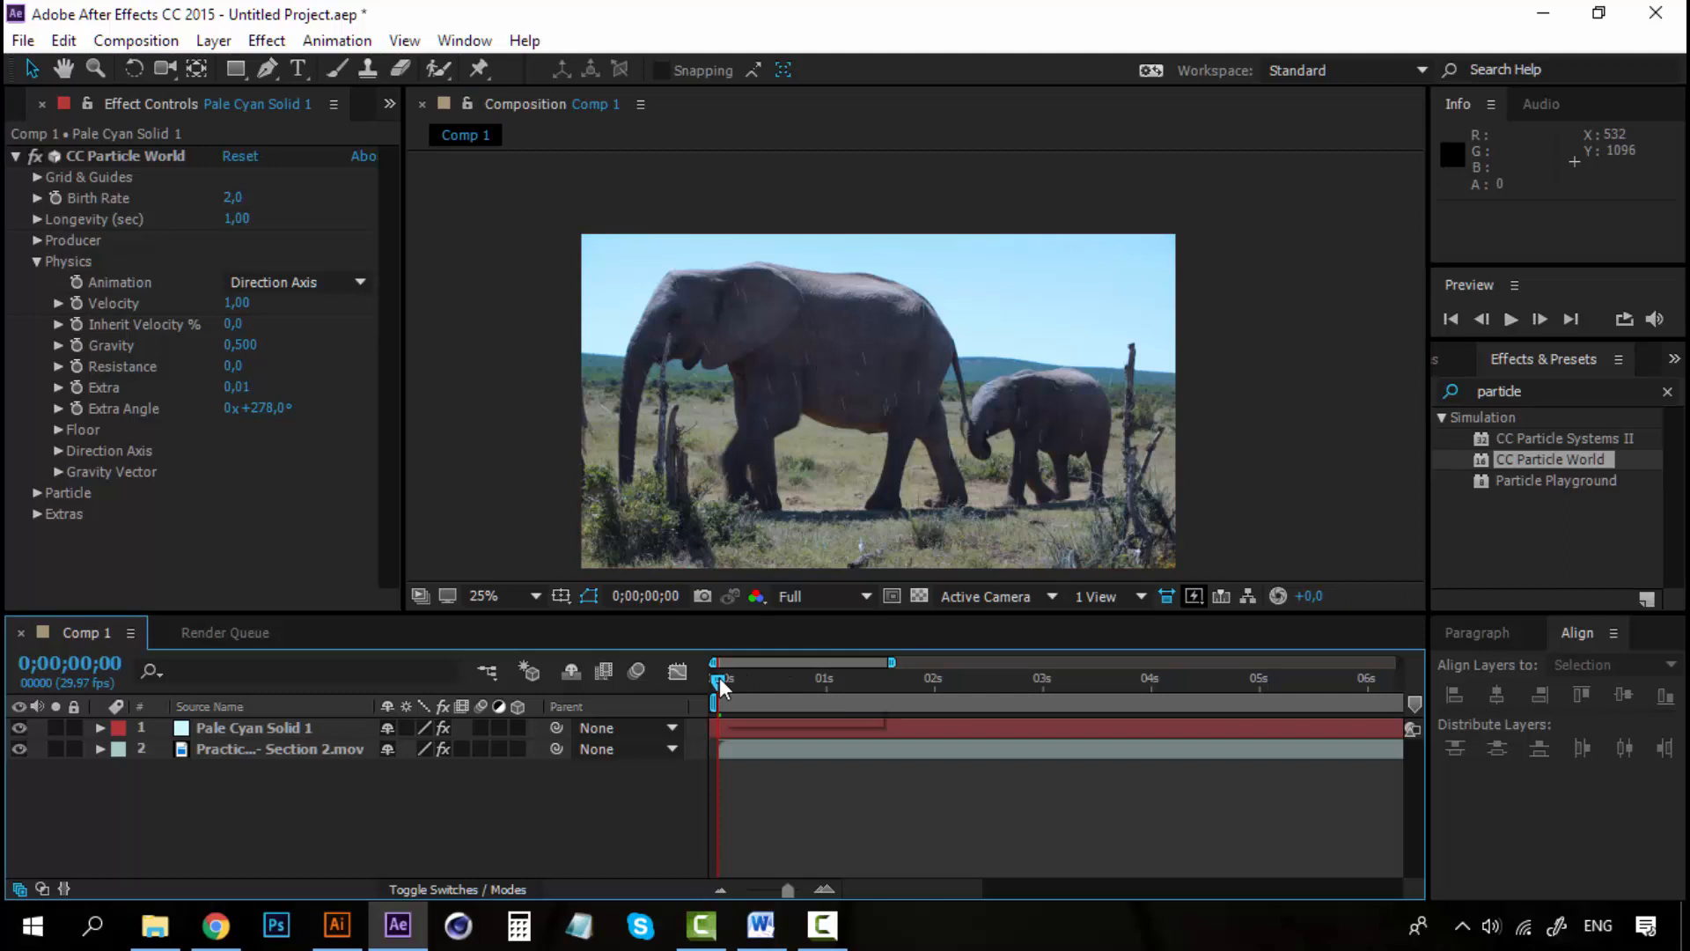
click(1511, 319)
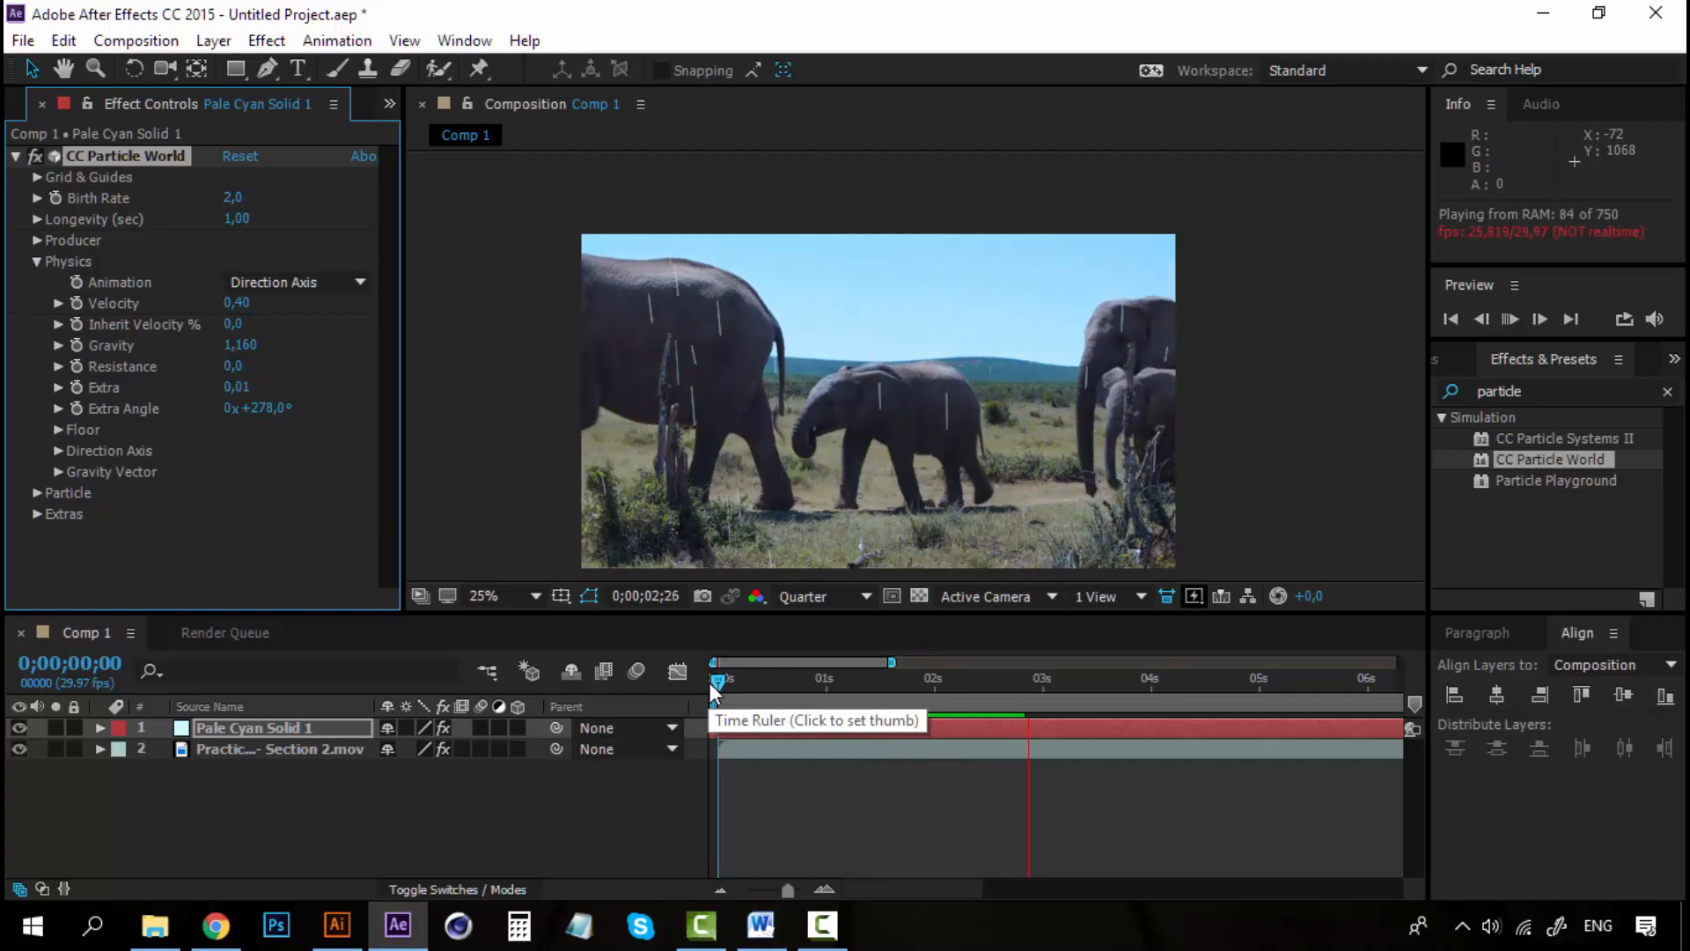
Lower Birth Rate to 1.0 with Velocity 0.40 and Gravity 1.160, previewing from frame 0
click(713, 678)
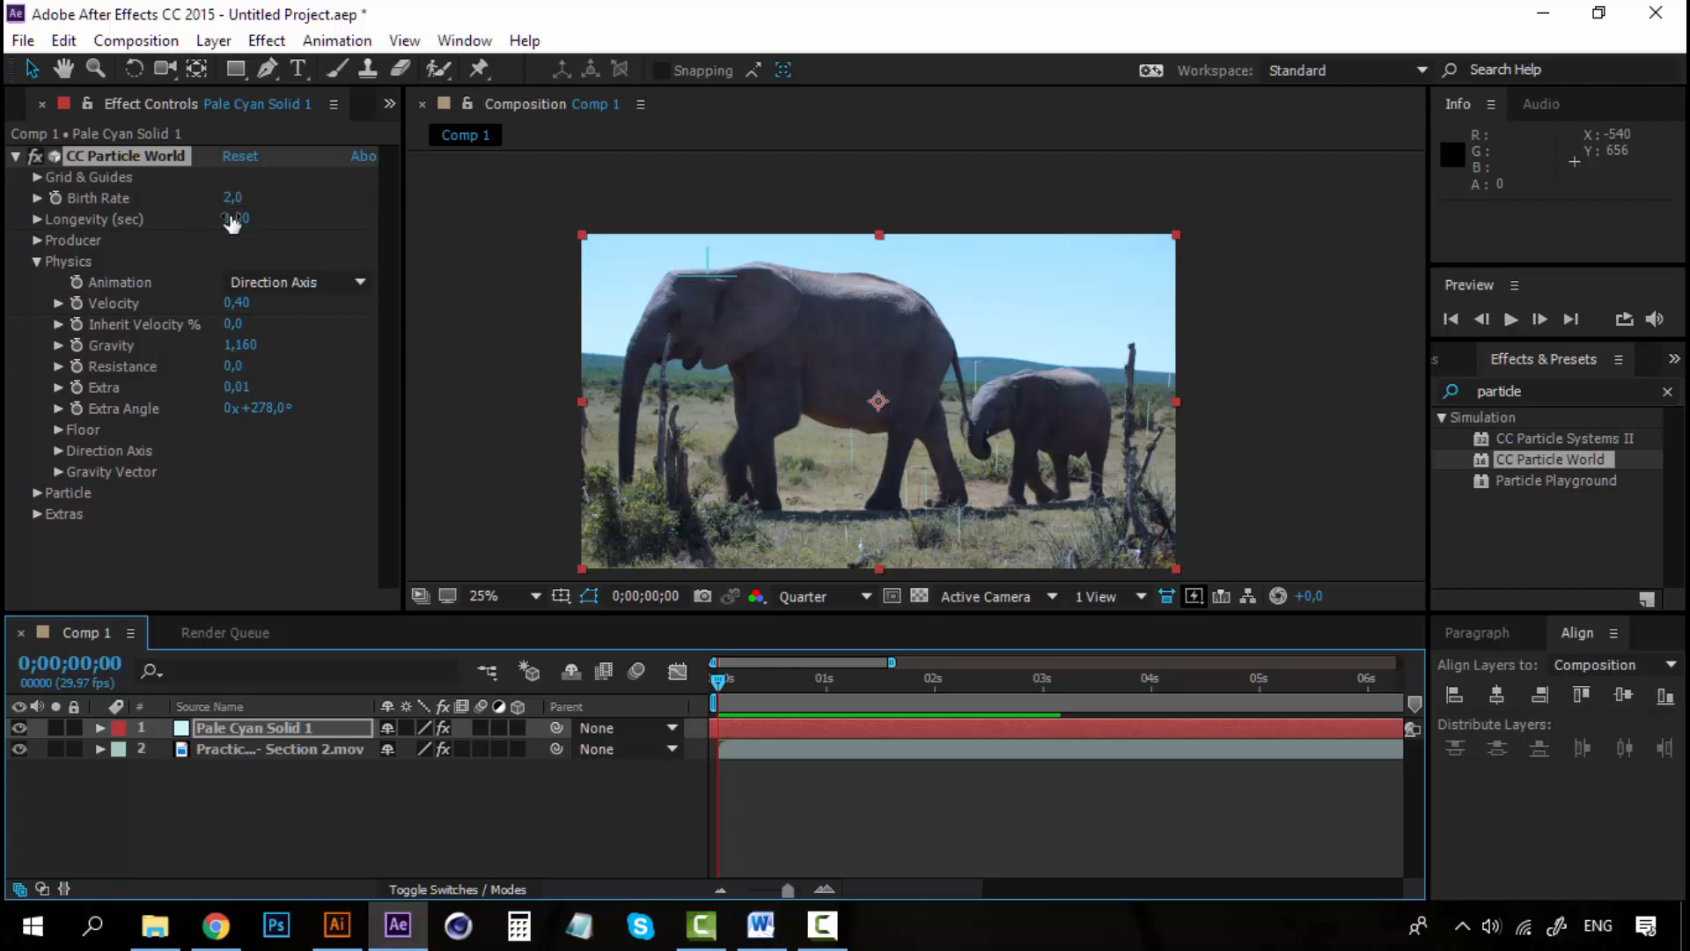
click(232, 198)
text(1)
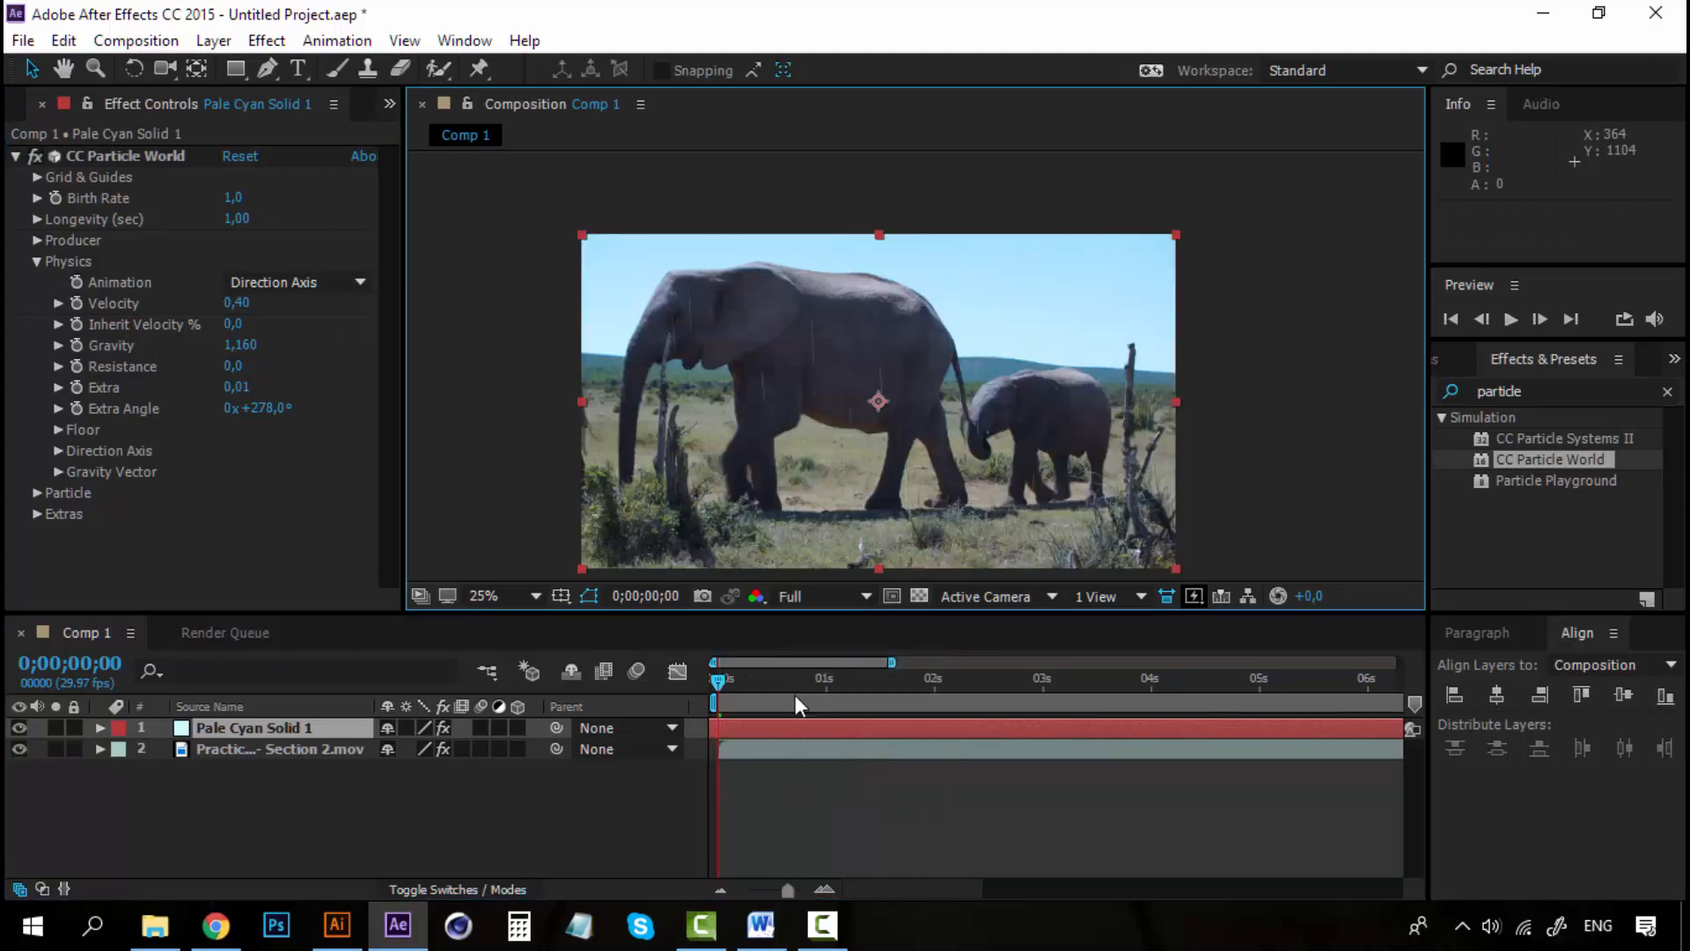
click(1511, 319)
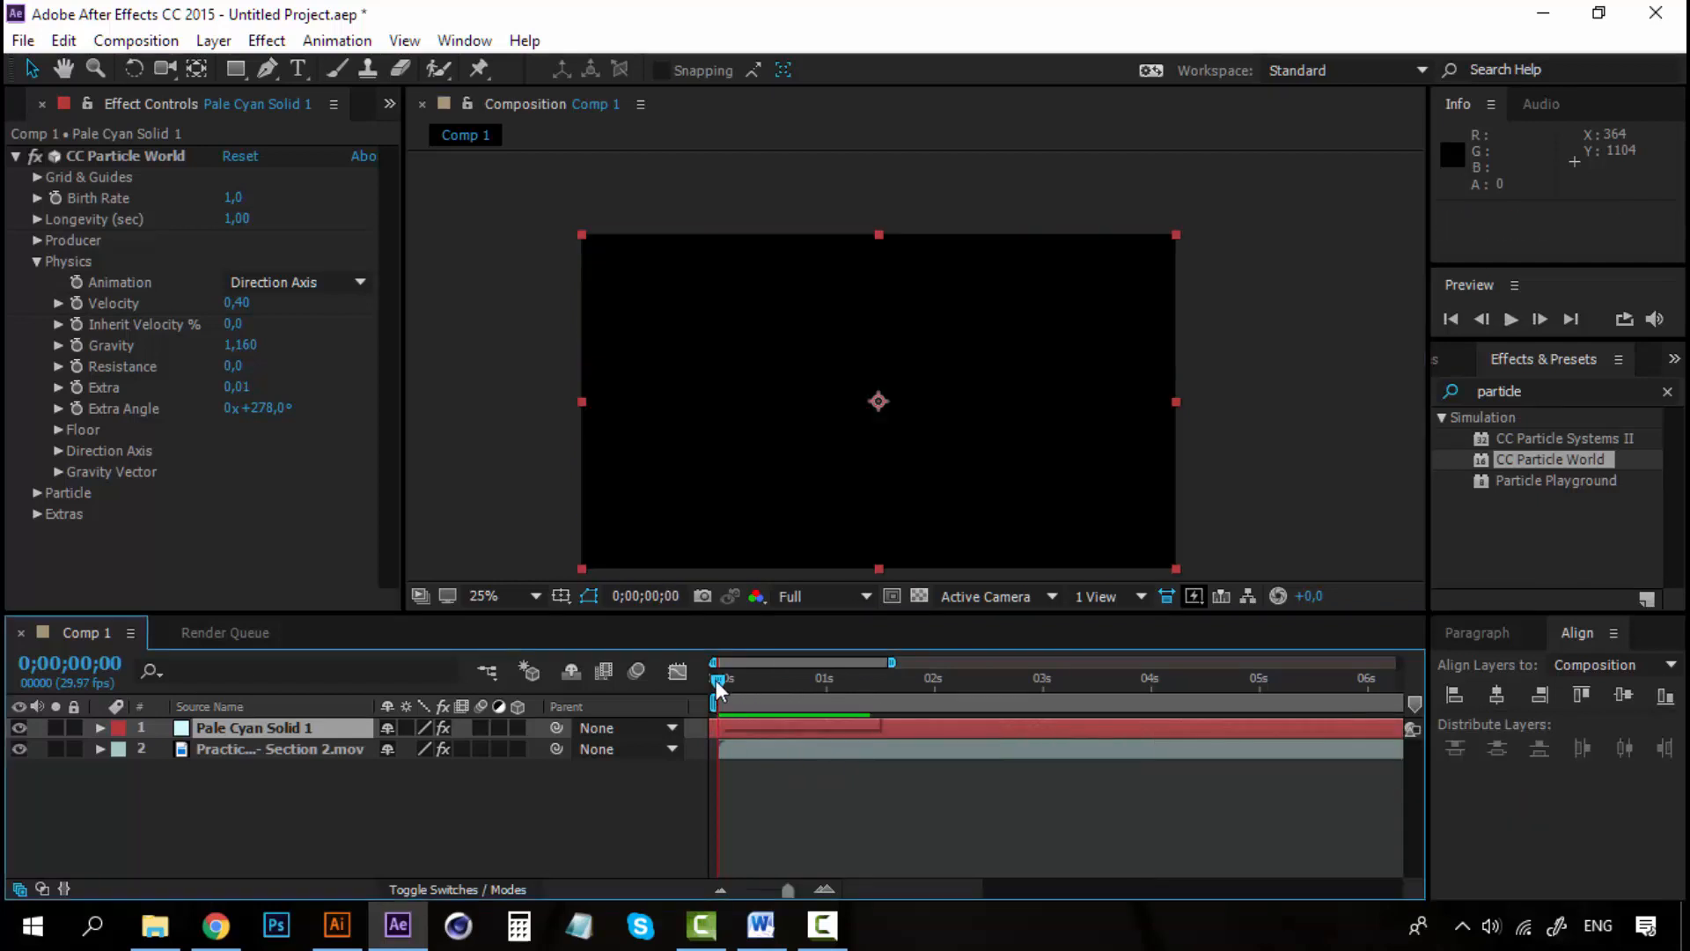
click(726, 676)
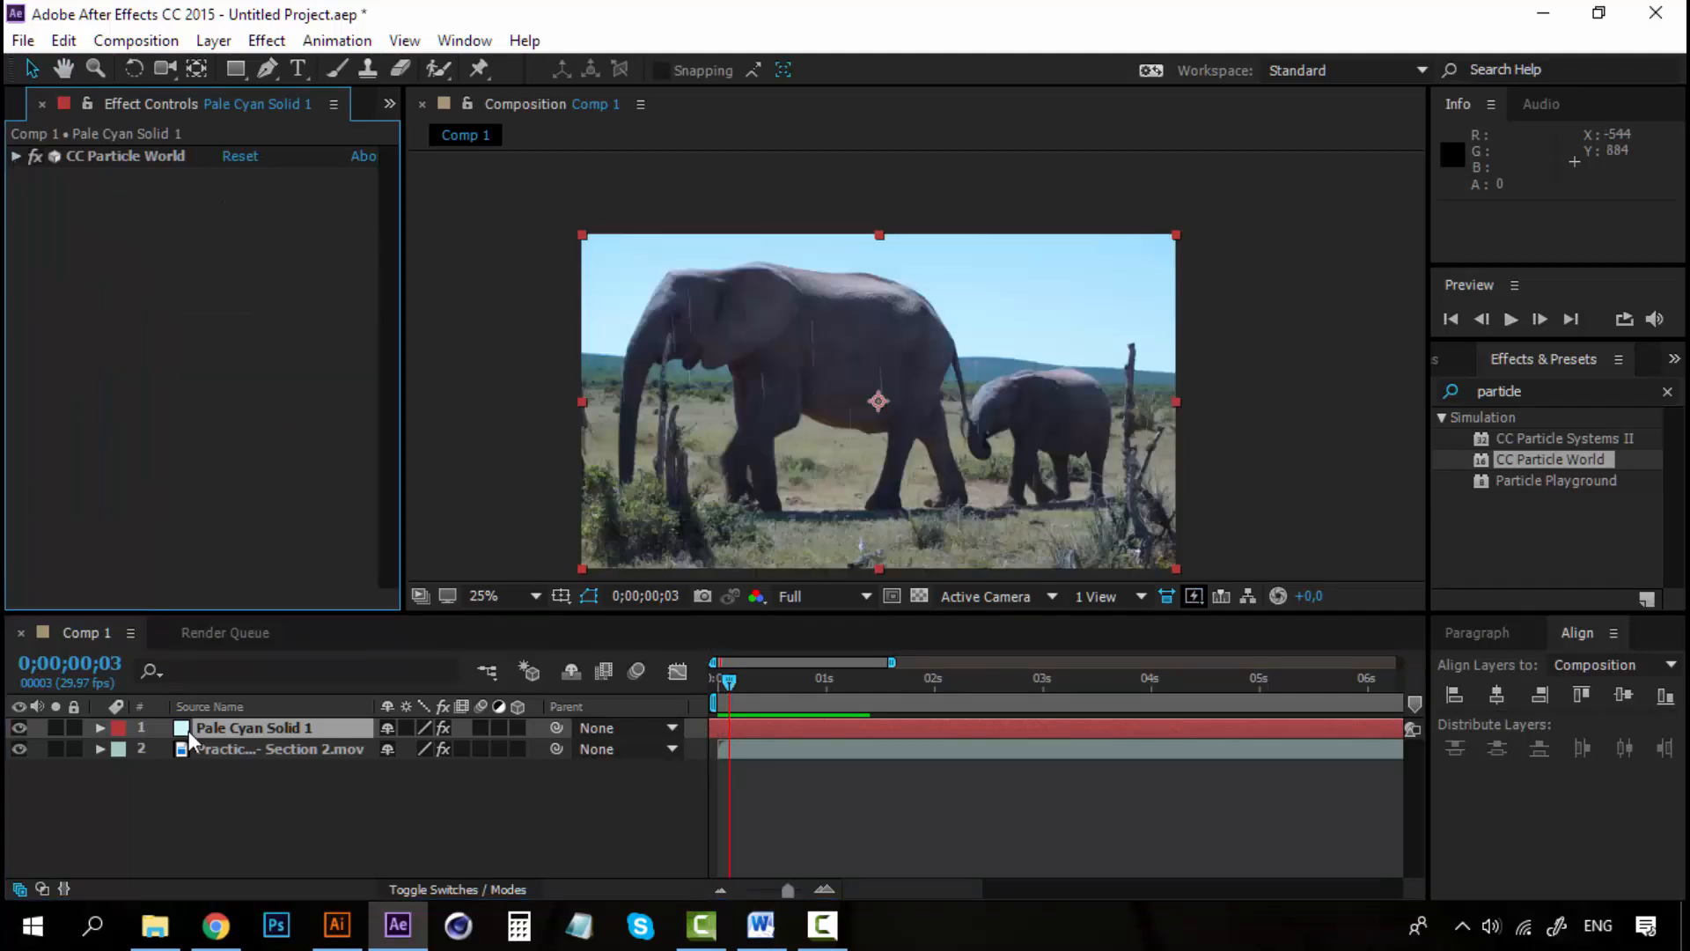
mouse_move(266, 41)
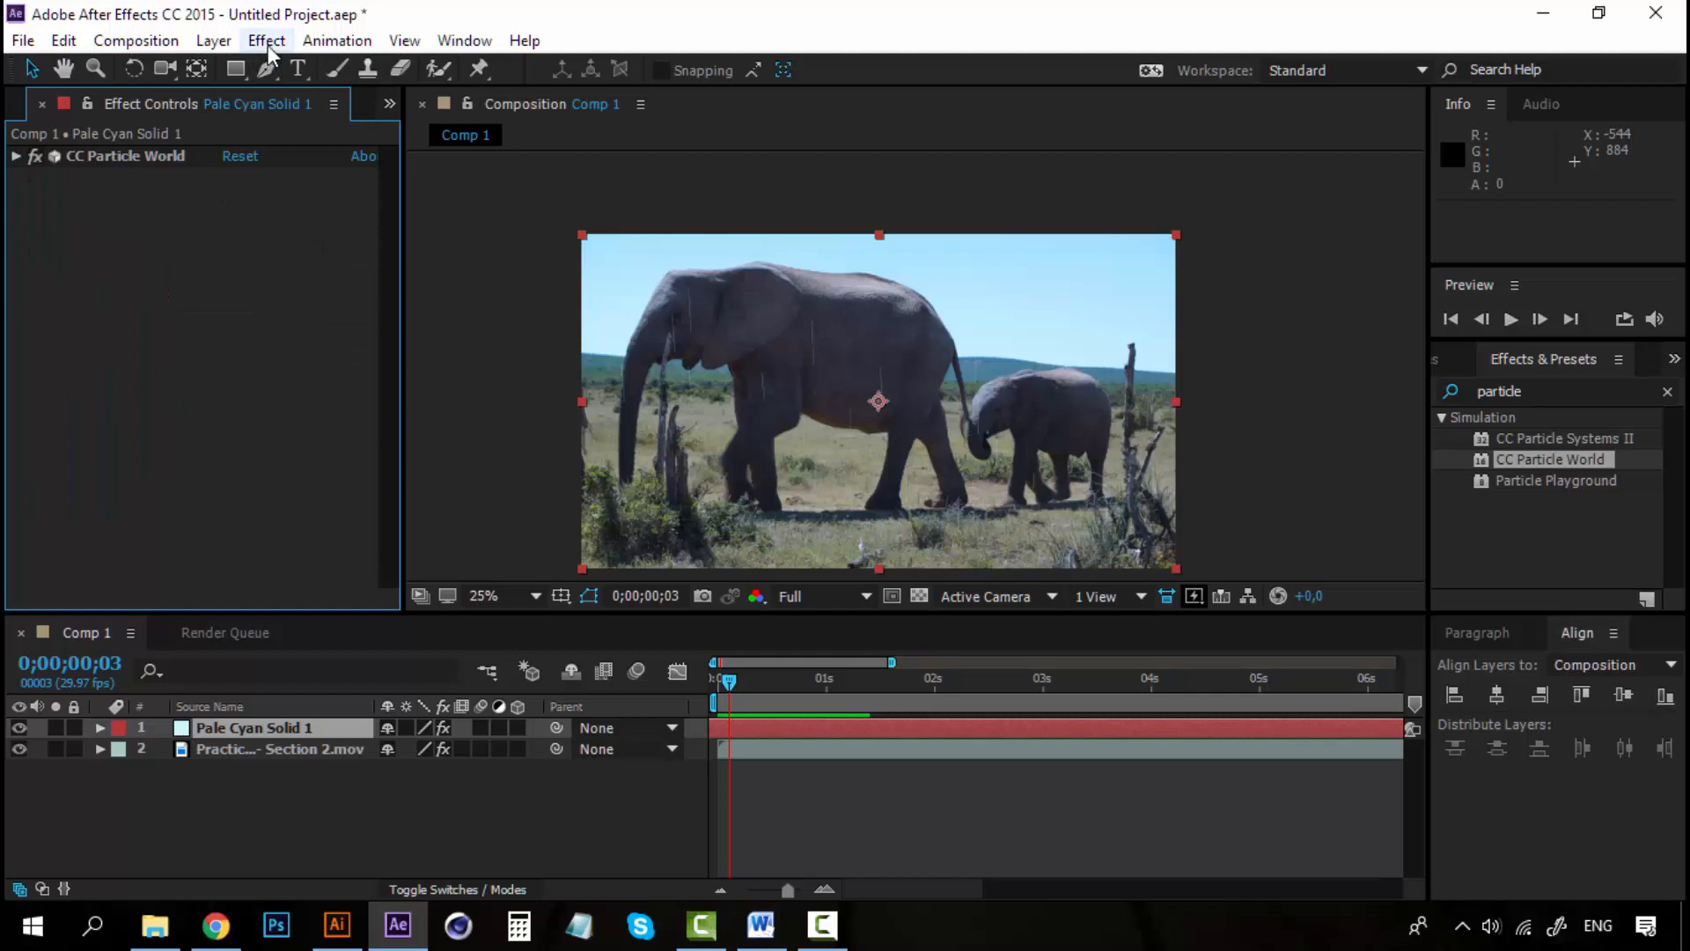
Add a Gaussian Blur with Blurriness 3.0 to the rain solid and return near the start
click(265, 41)
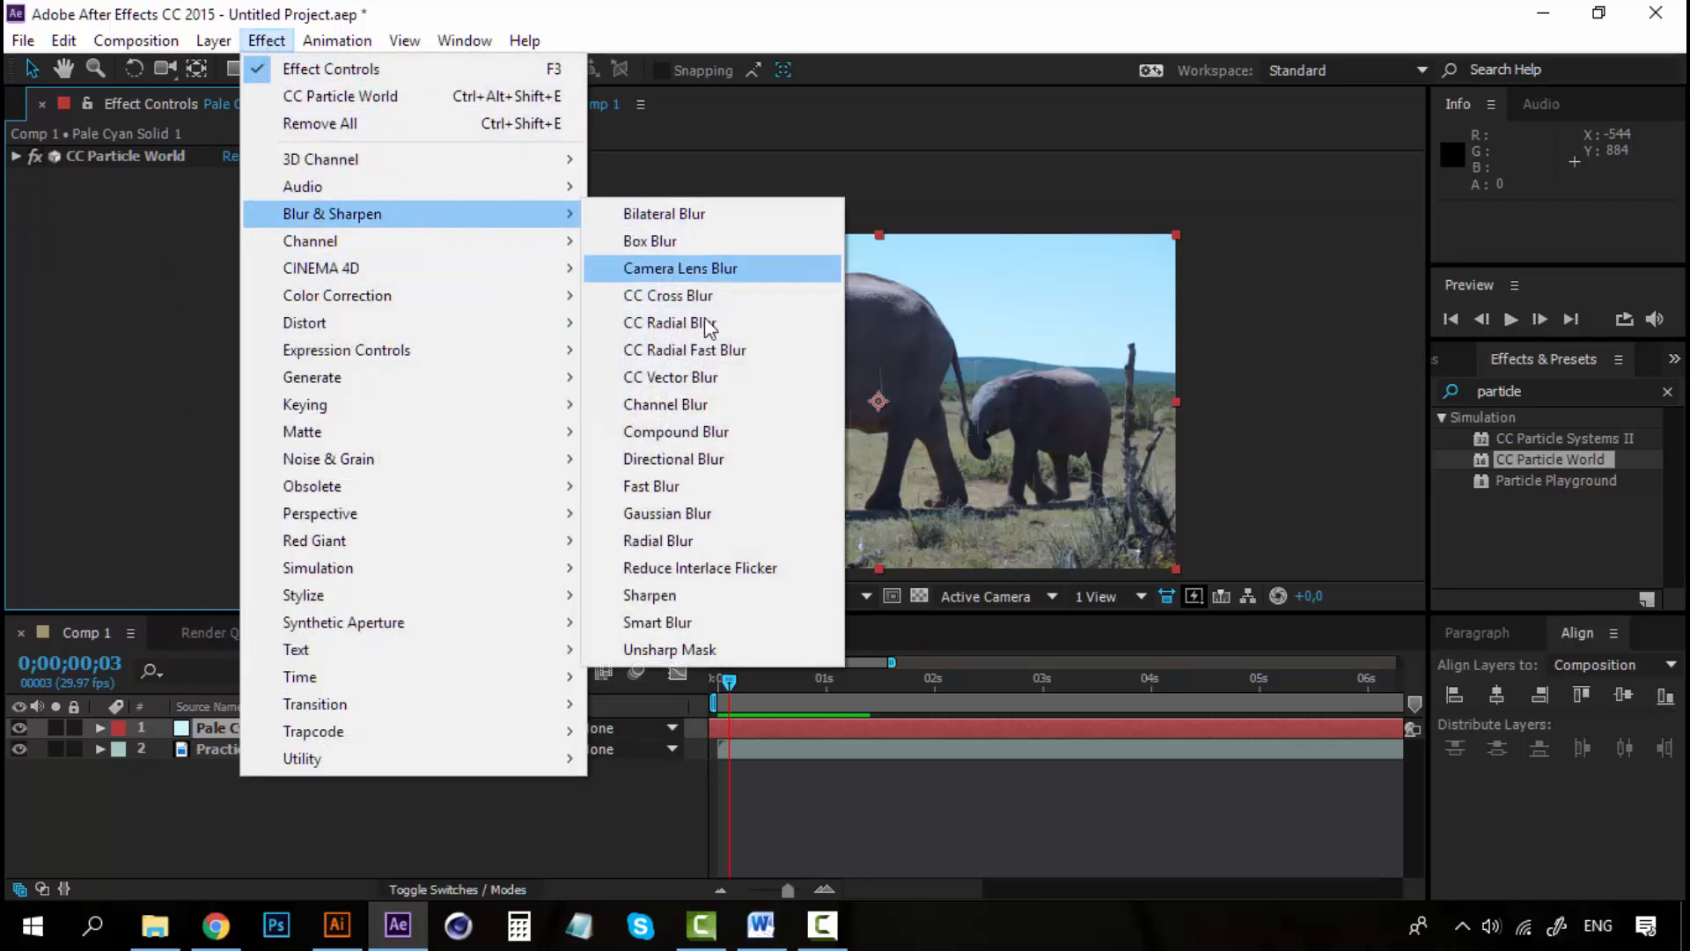
click(668, 513)
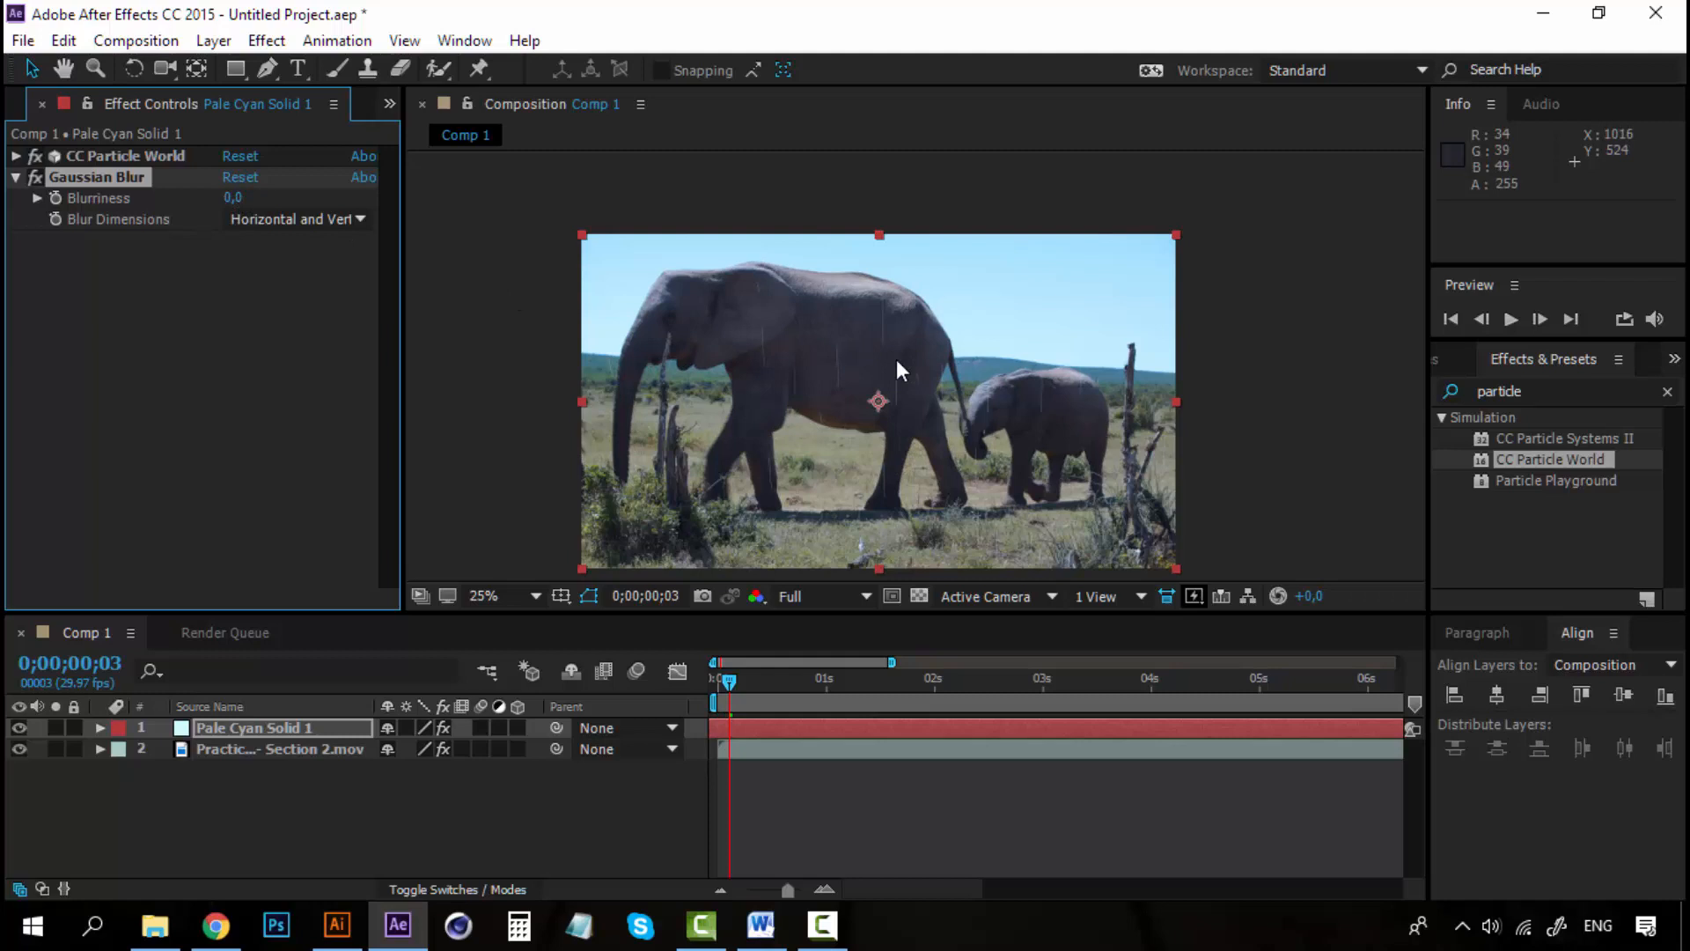
mouse_move(842, 366)
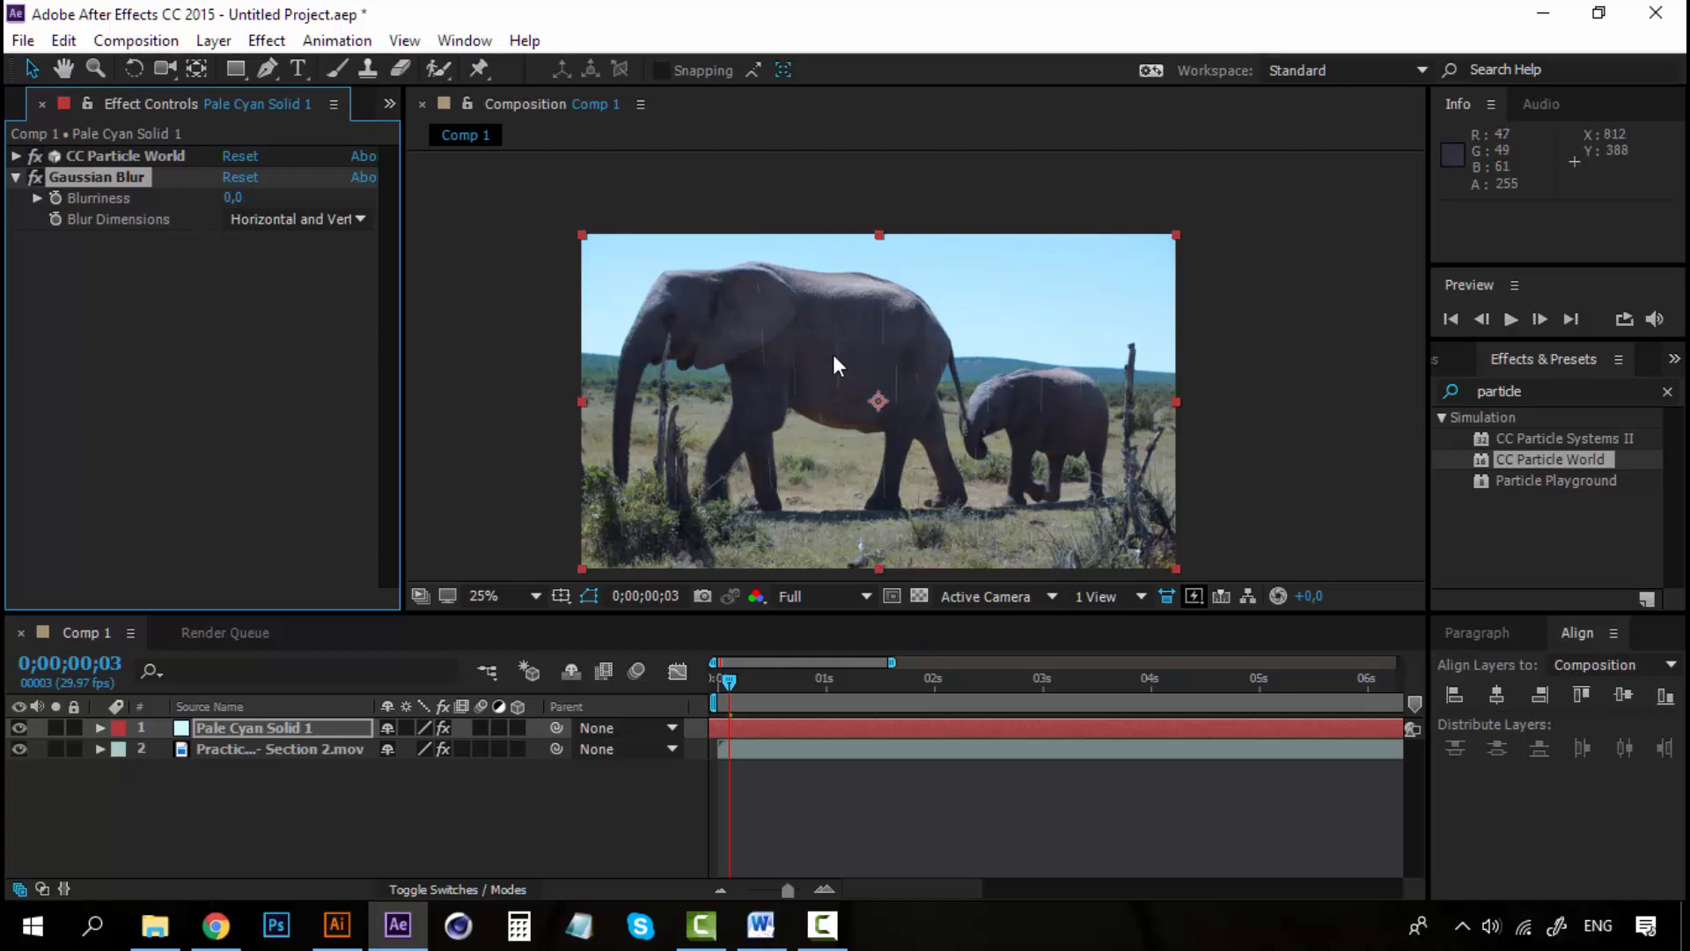
mouse_move(933, 433)
text(3)
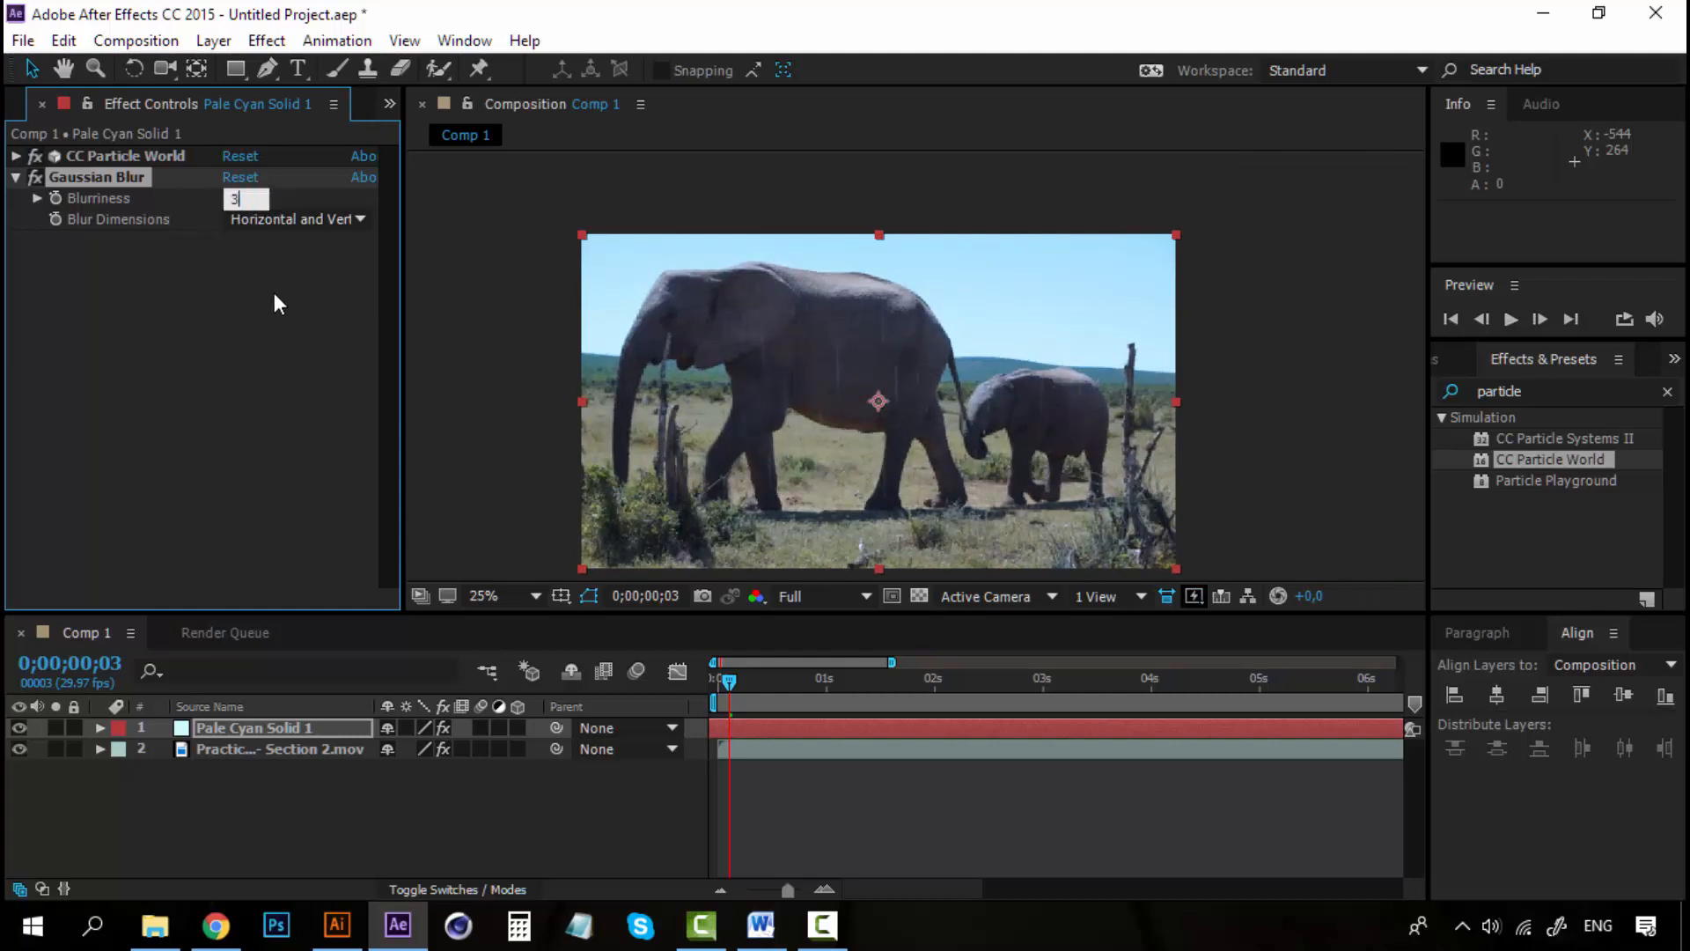
key(Enter)
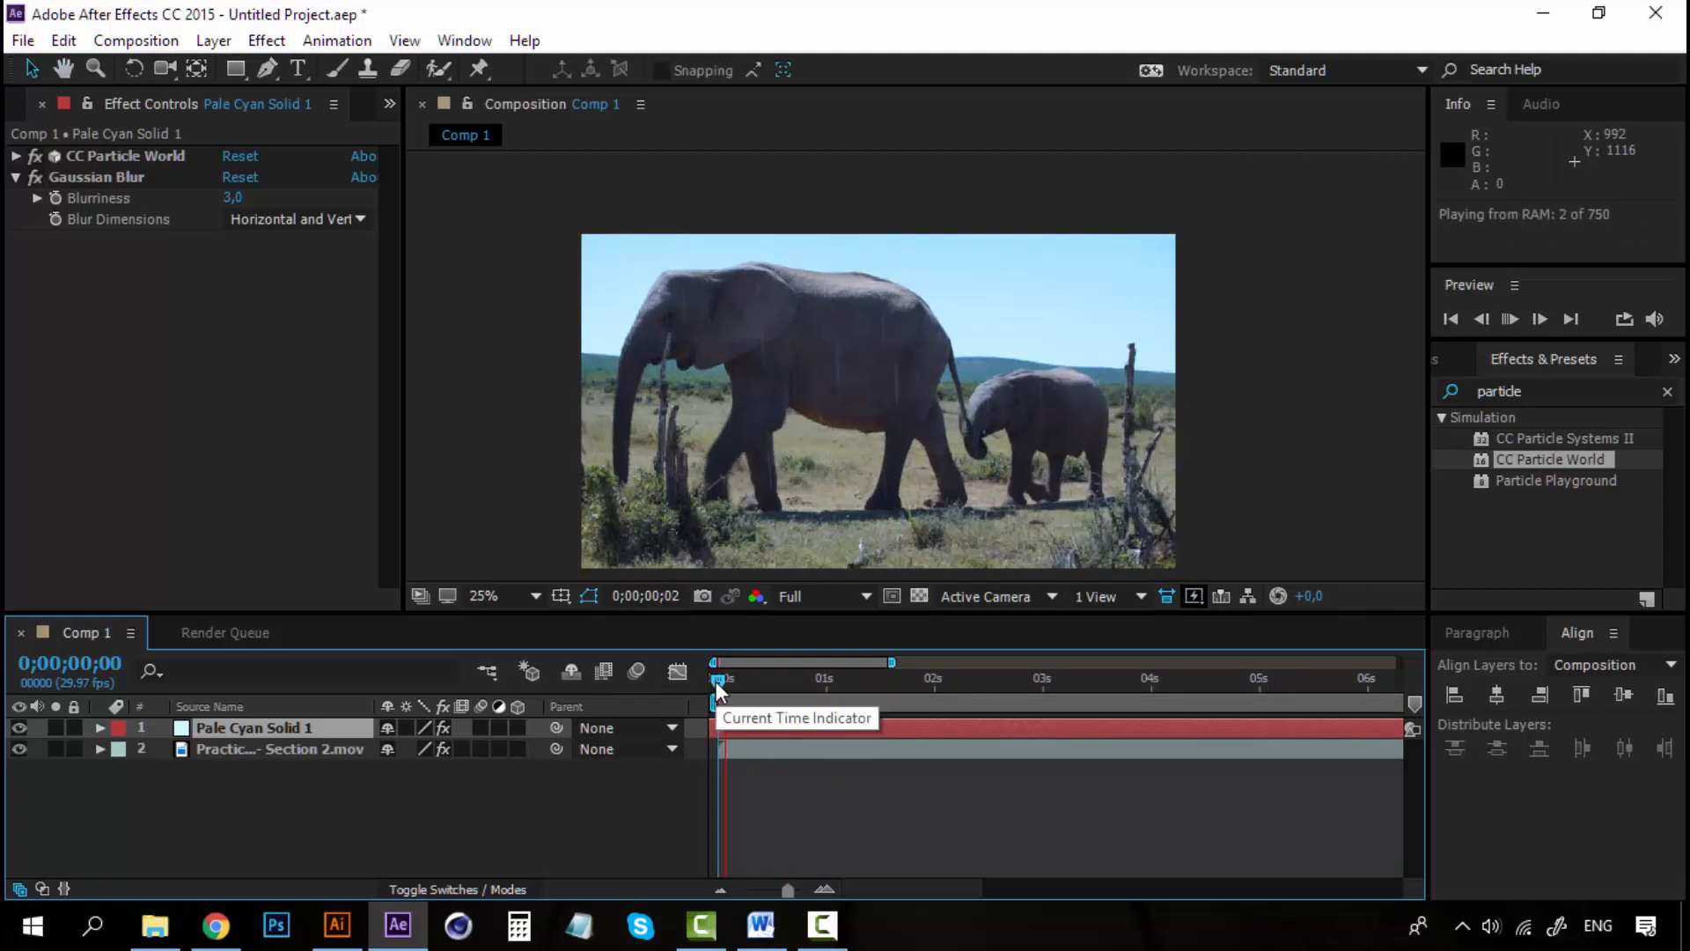
click(721, 680)
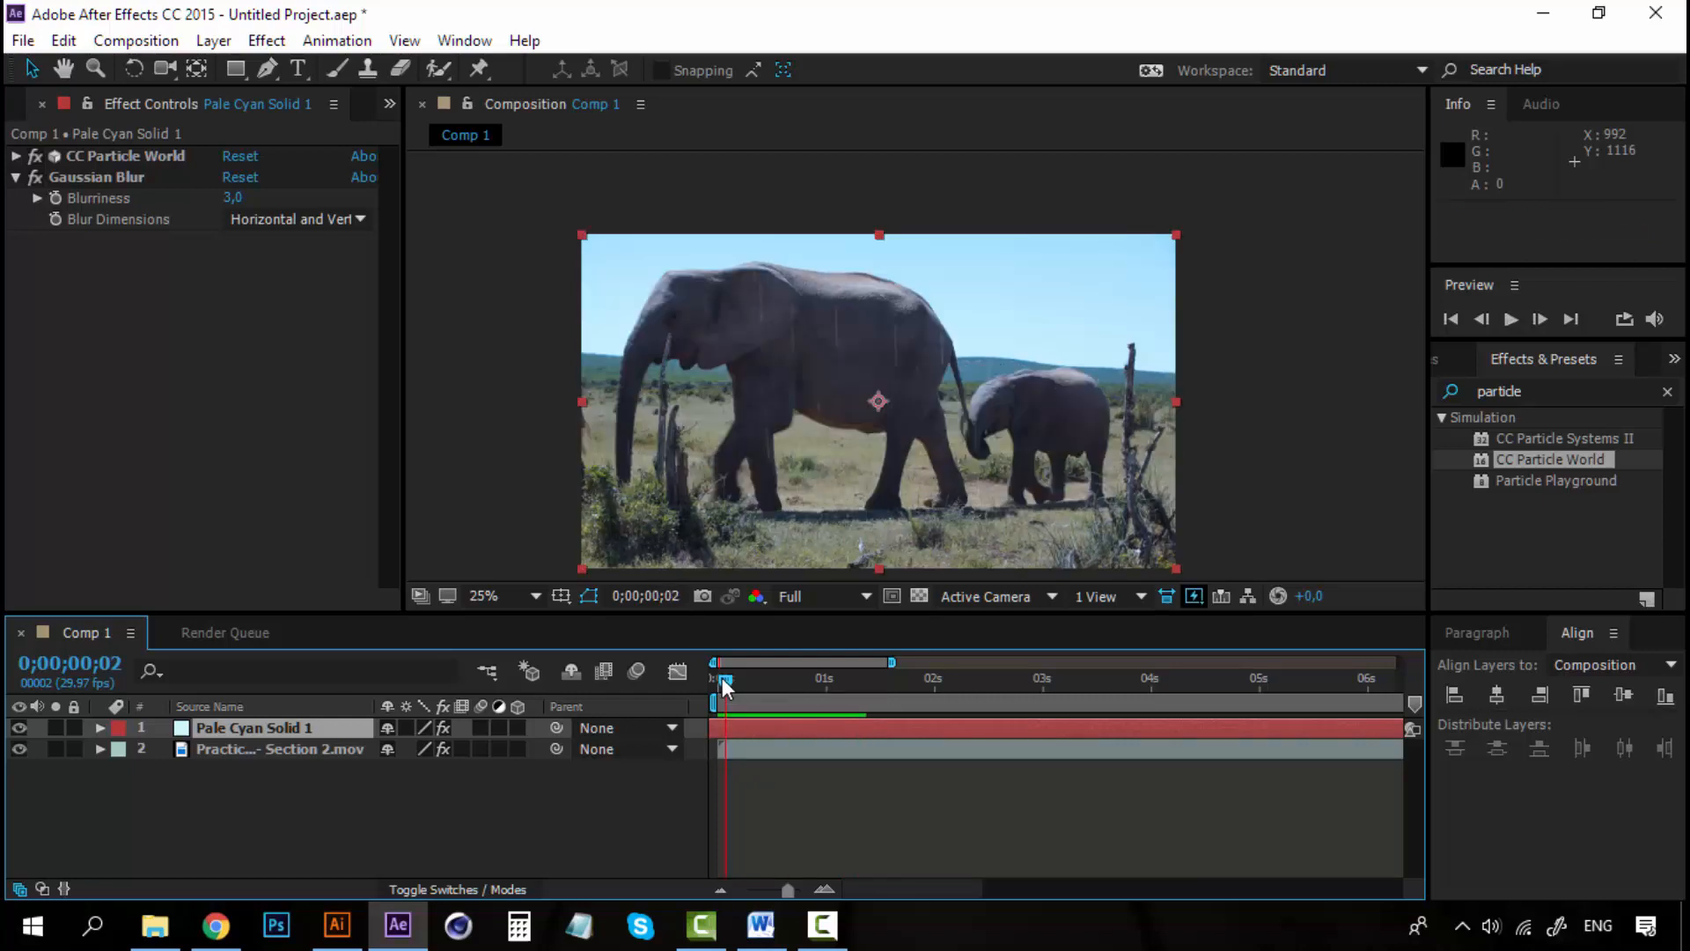
Rename the pale cyan solid layer to 'Rain' and select the elephant footage layer
right_click(255, 727)
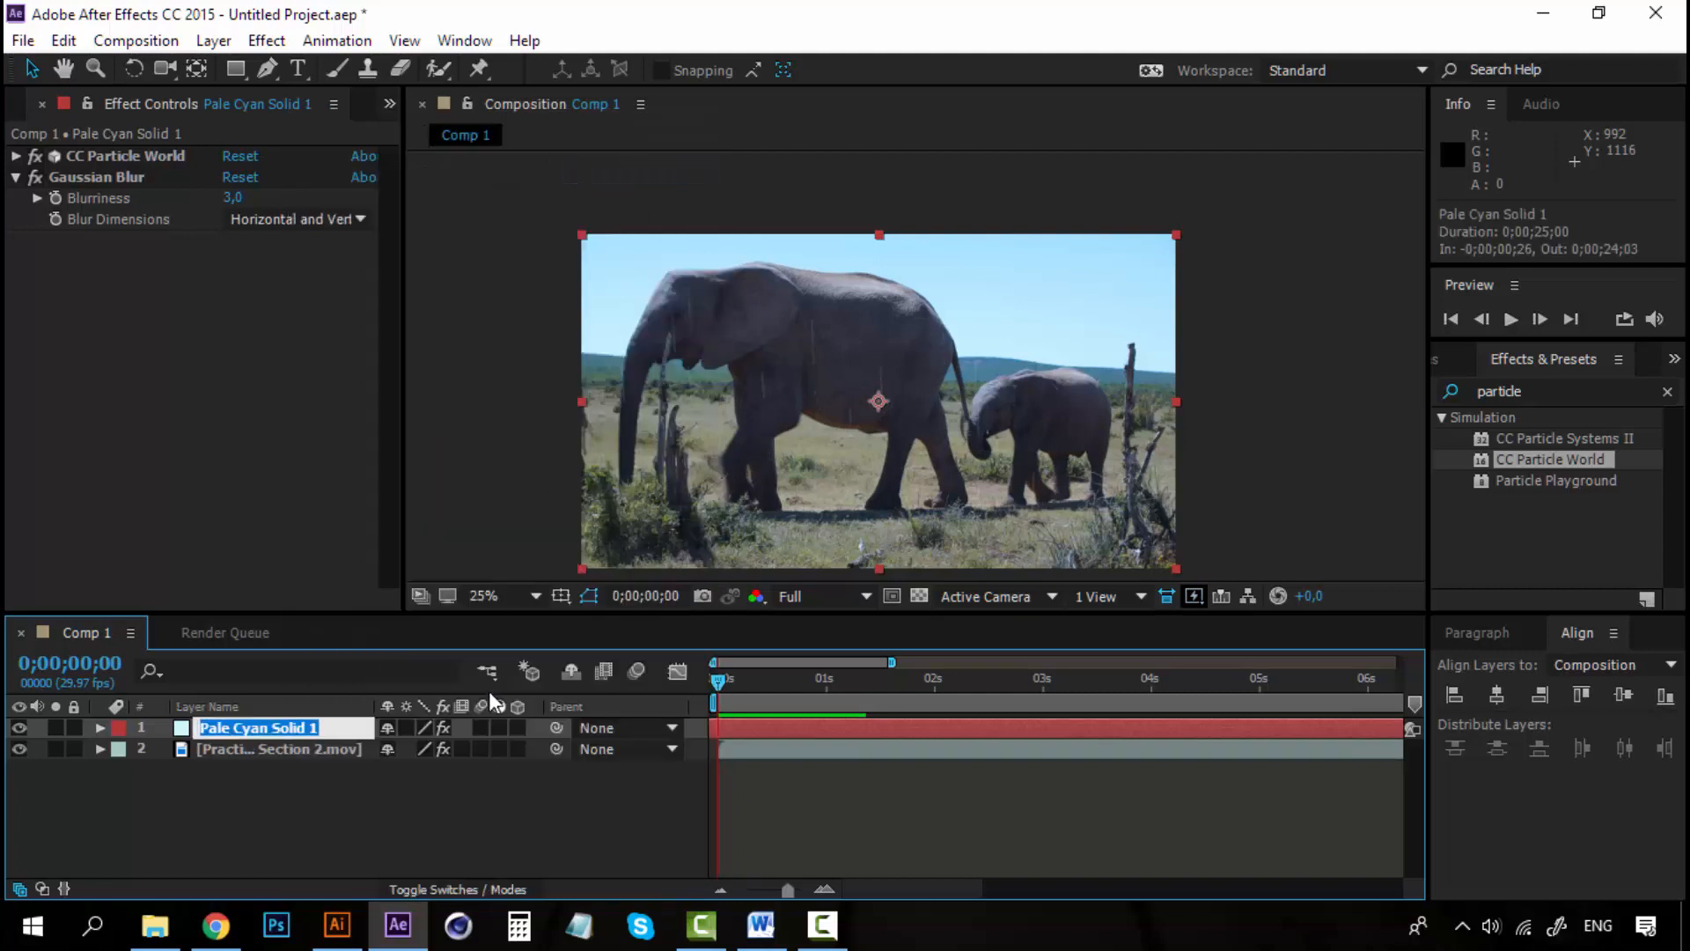
text(Rain)
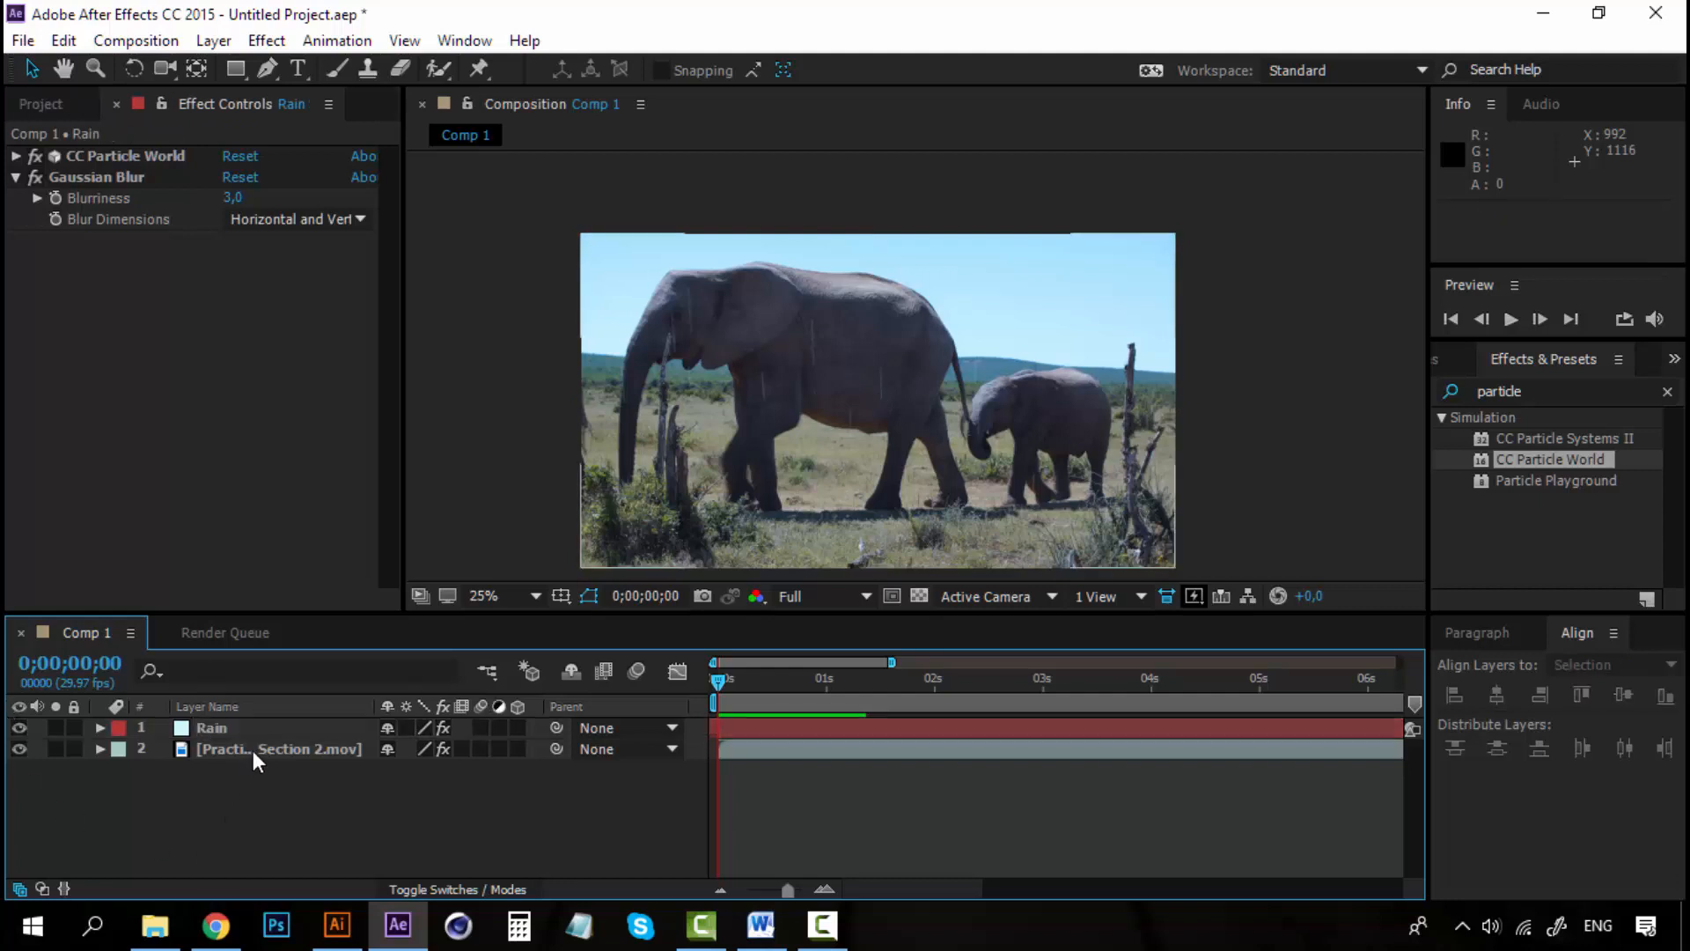
click(278, 748)
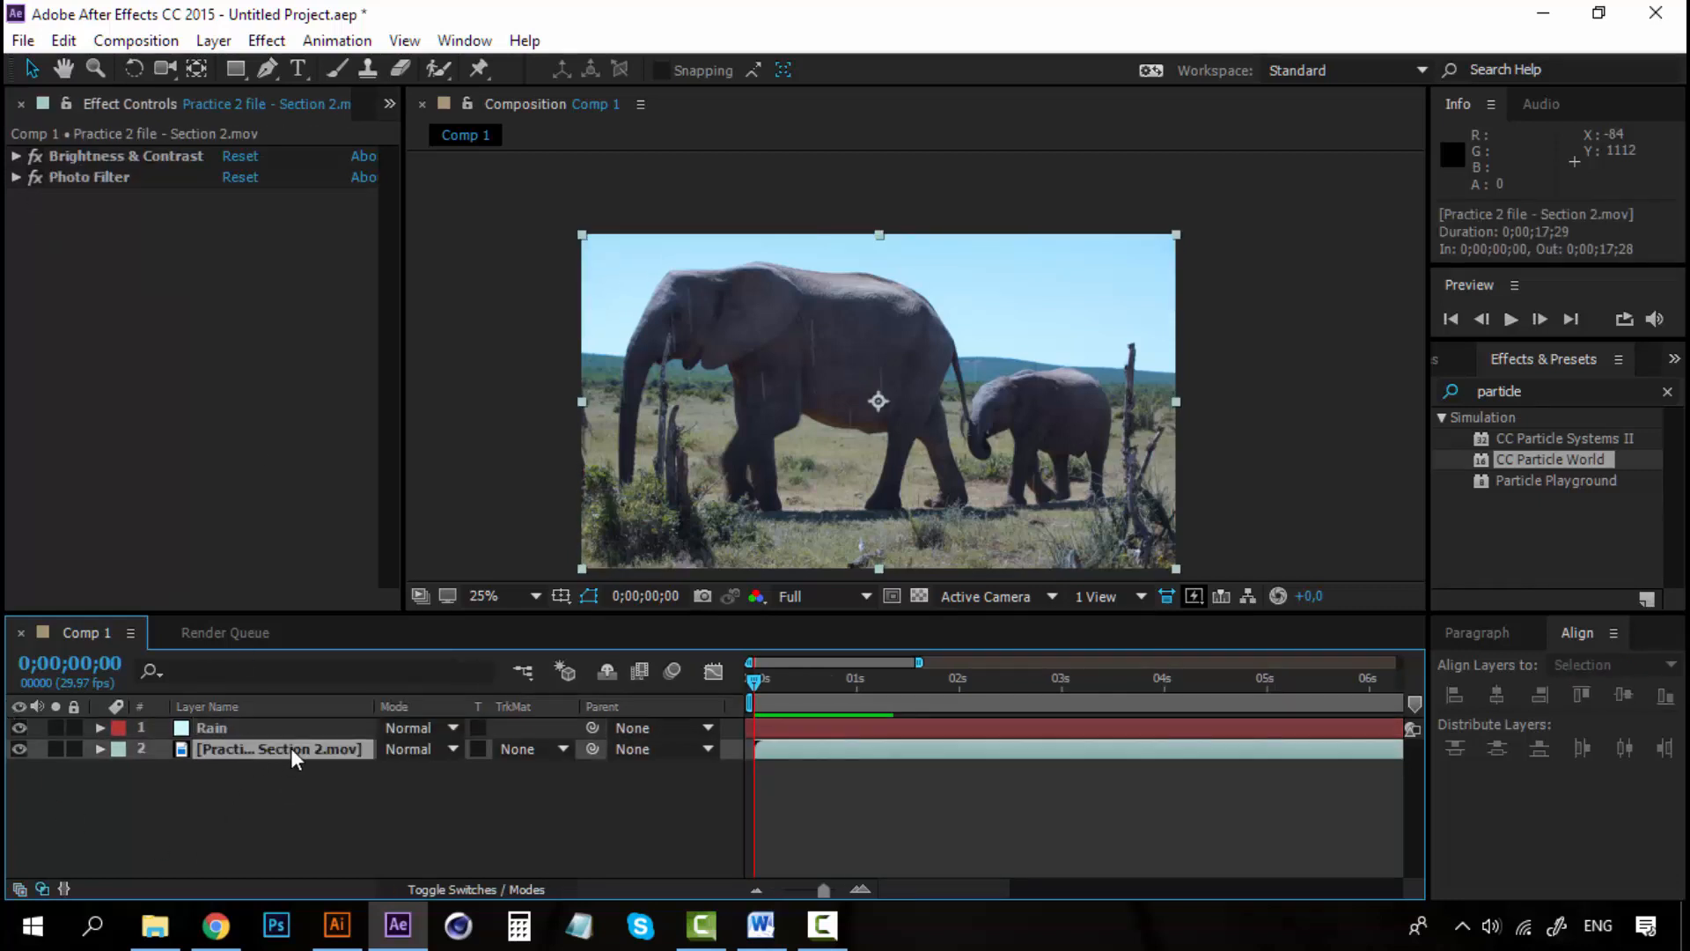
Add Grain to the elephant footage with Viewing Mode Final Output and Intensity 2.0
click(1605, 666)
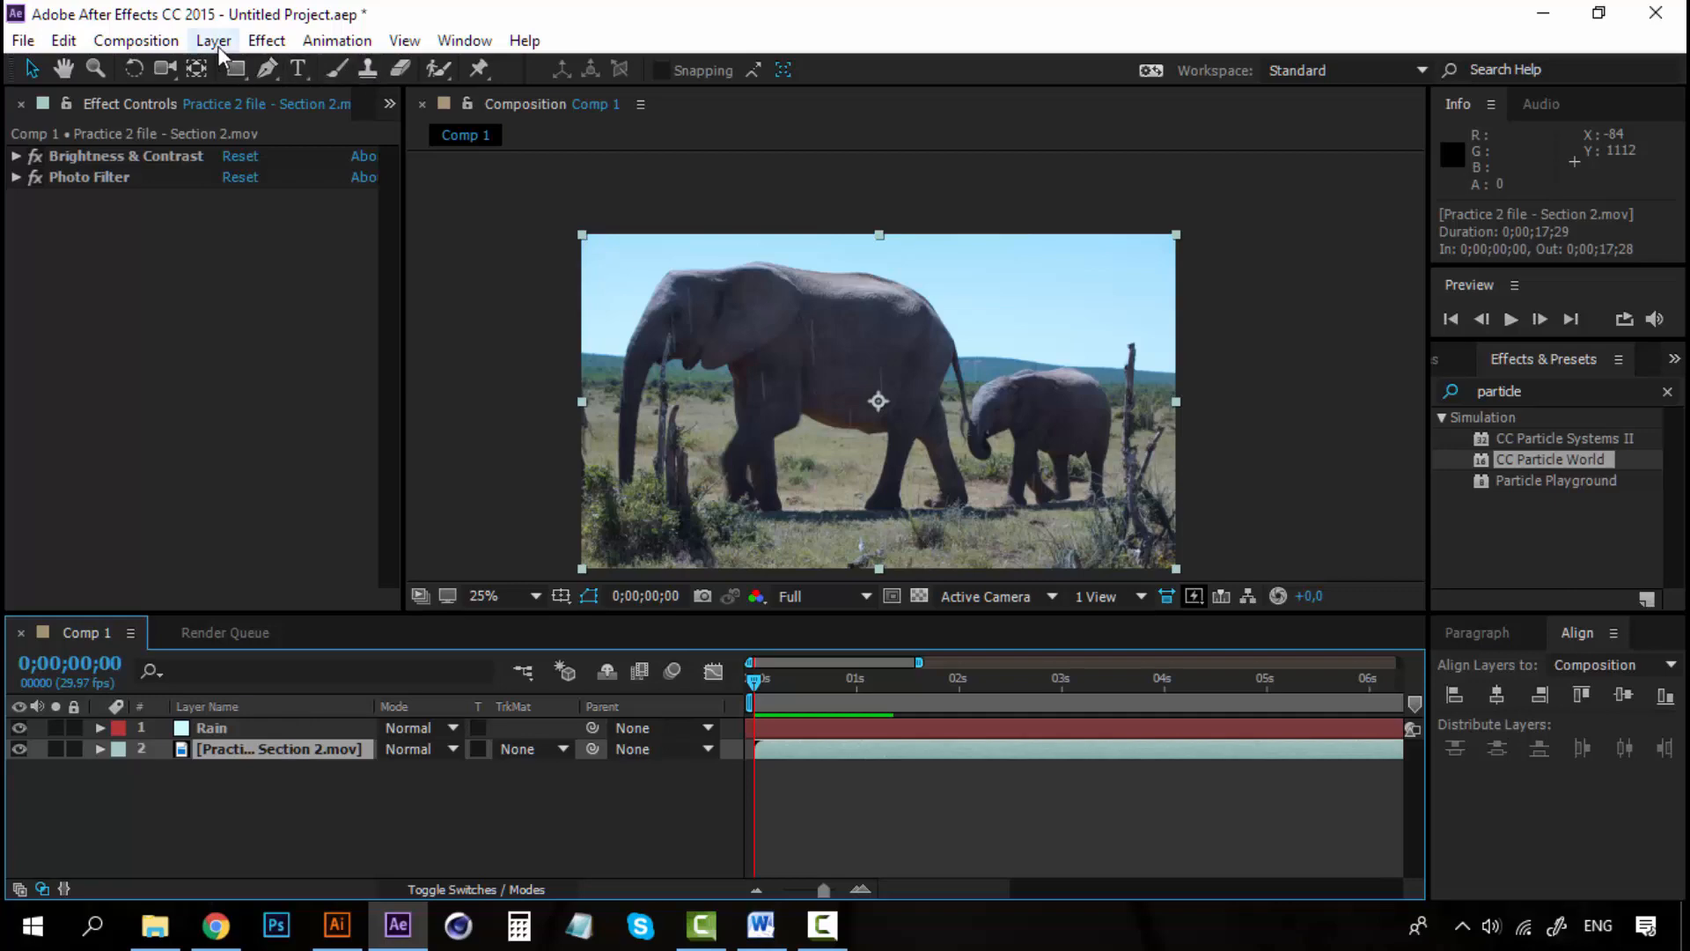
click(265, 40)
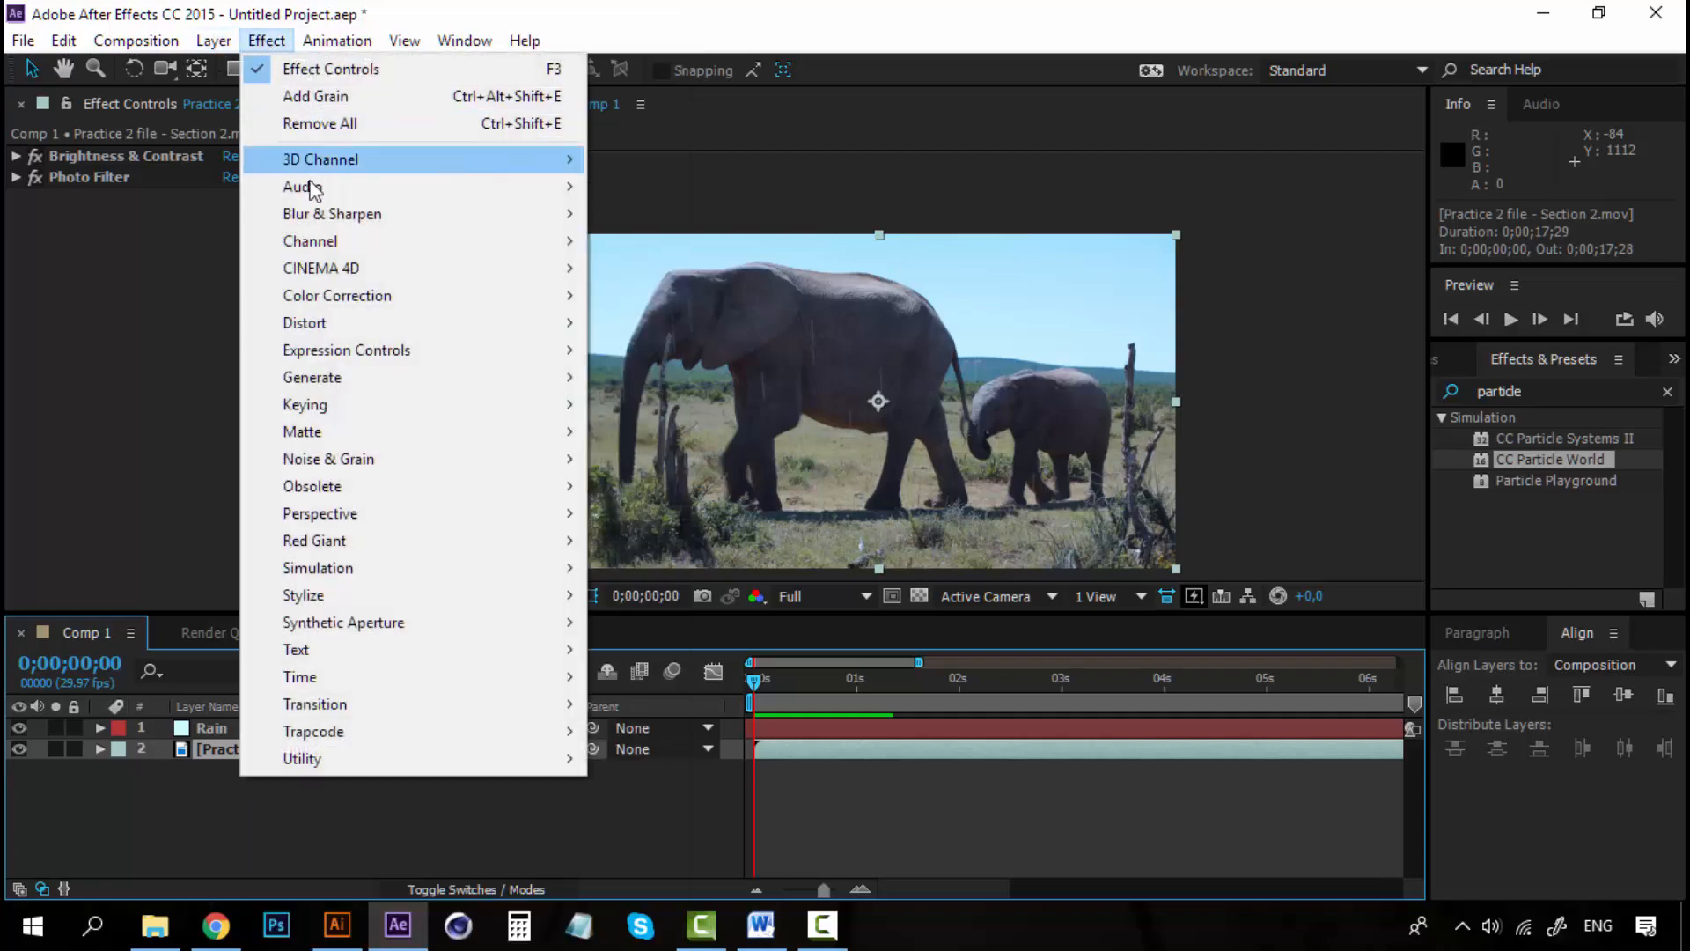
mouse_move(329, 457)
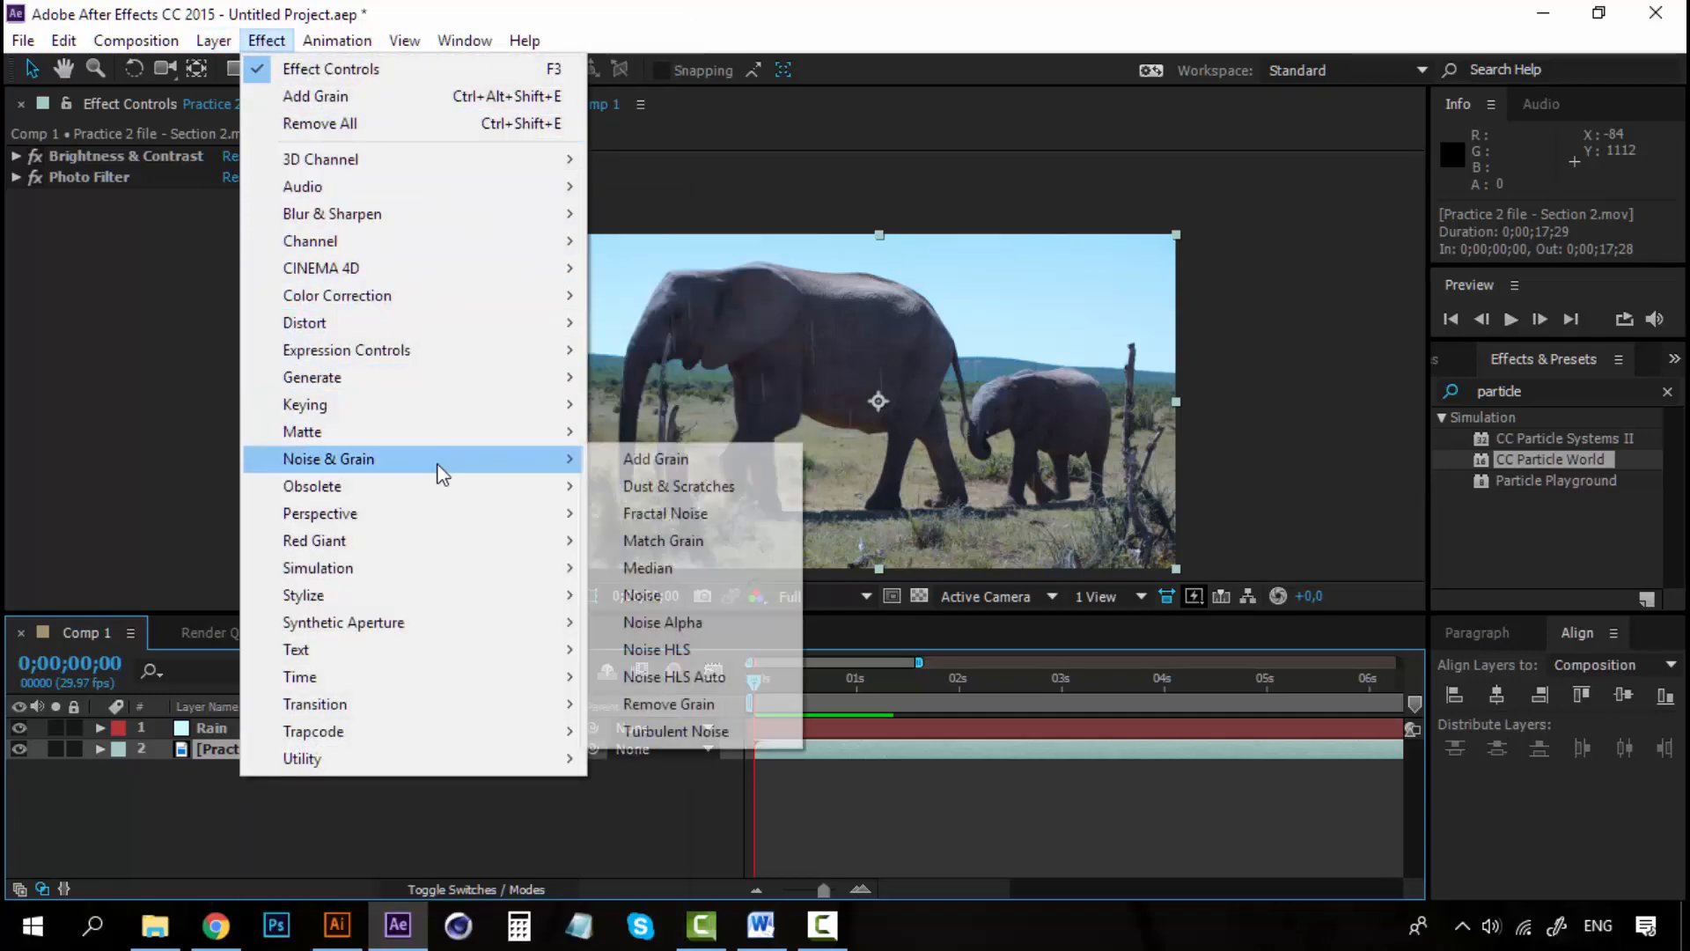
click(655, 458)
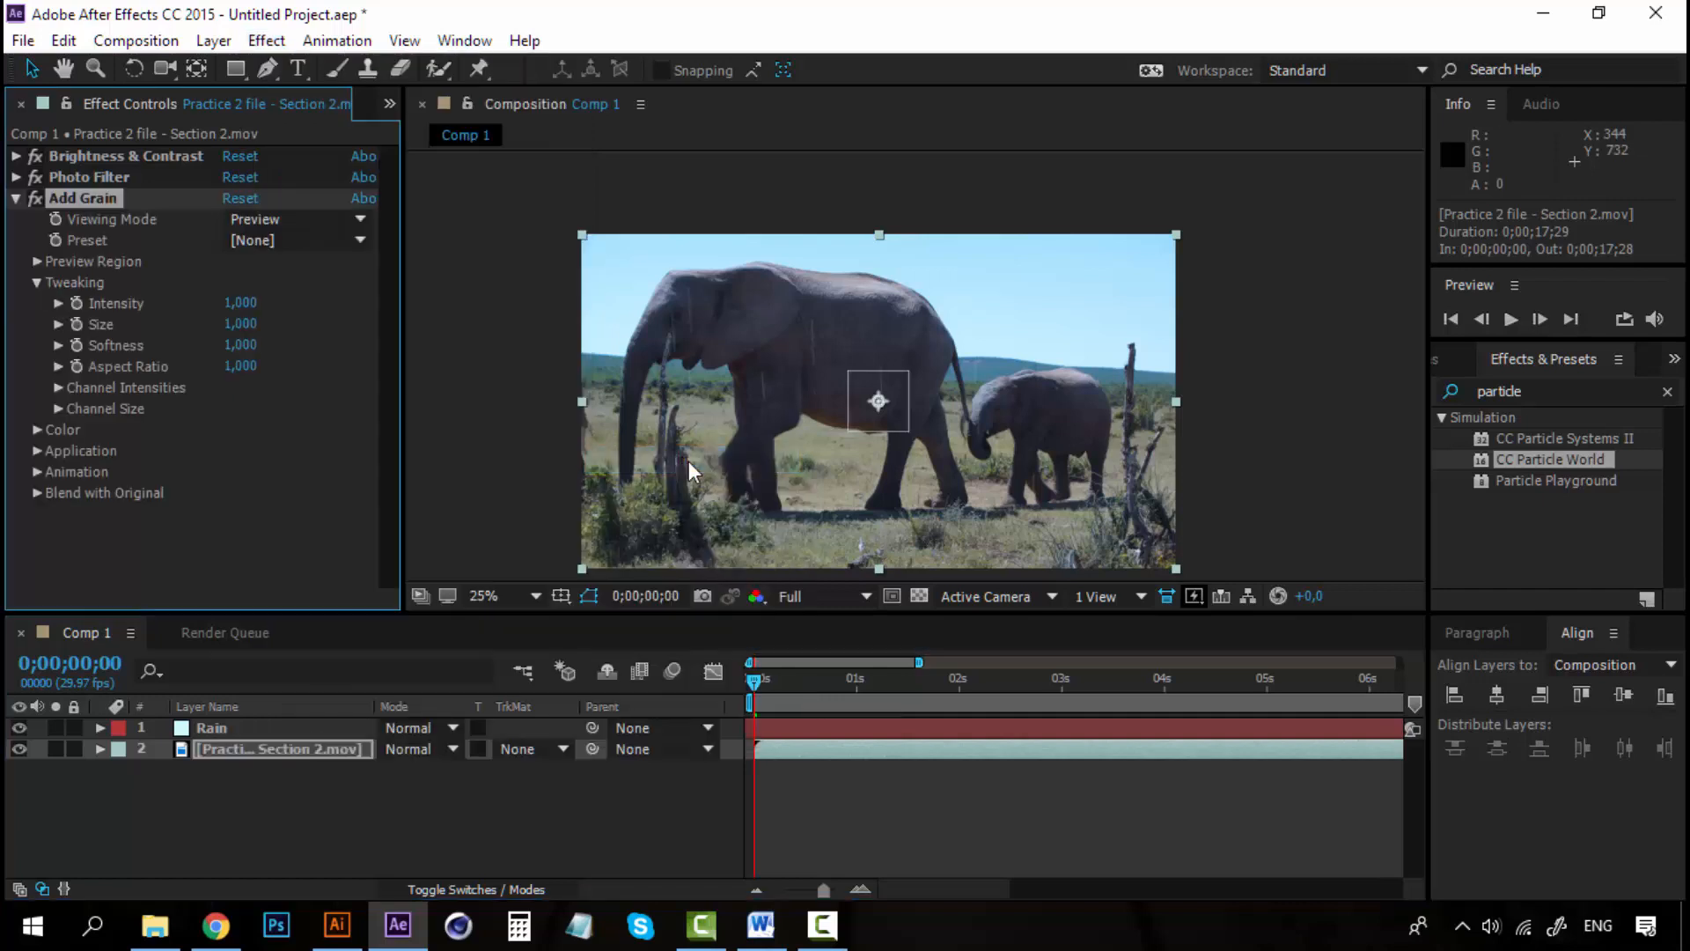
mouse_move(179, 239)
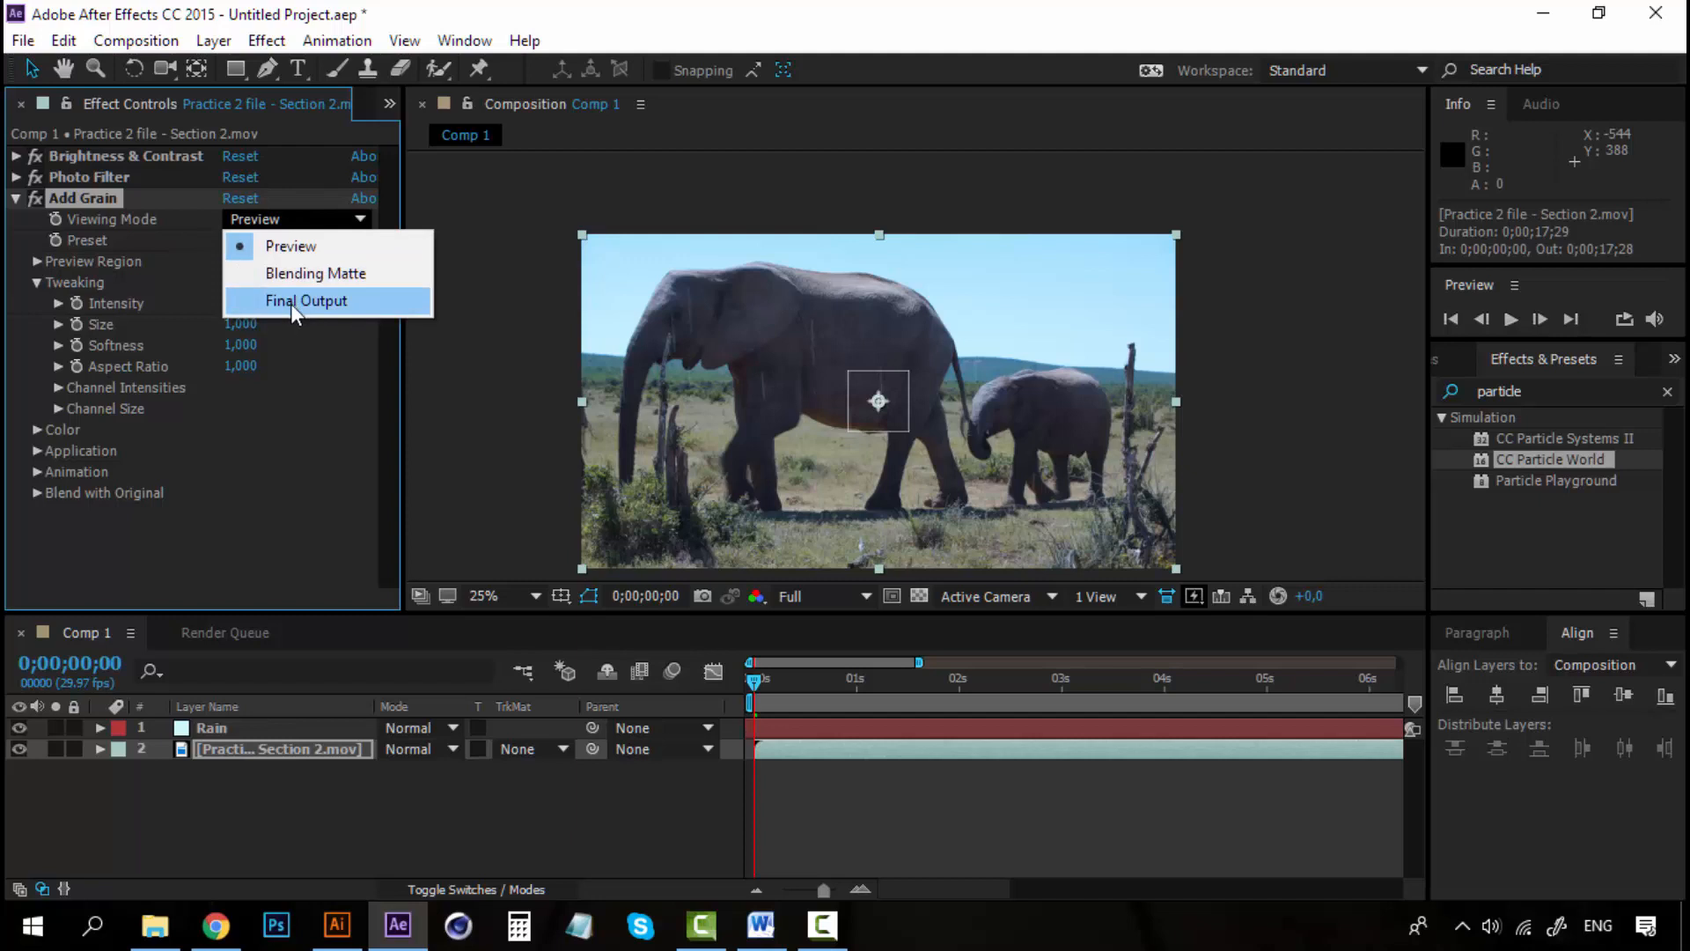
click(306, 301)
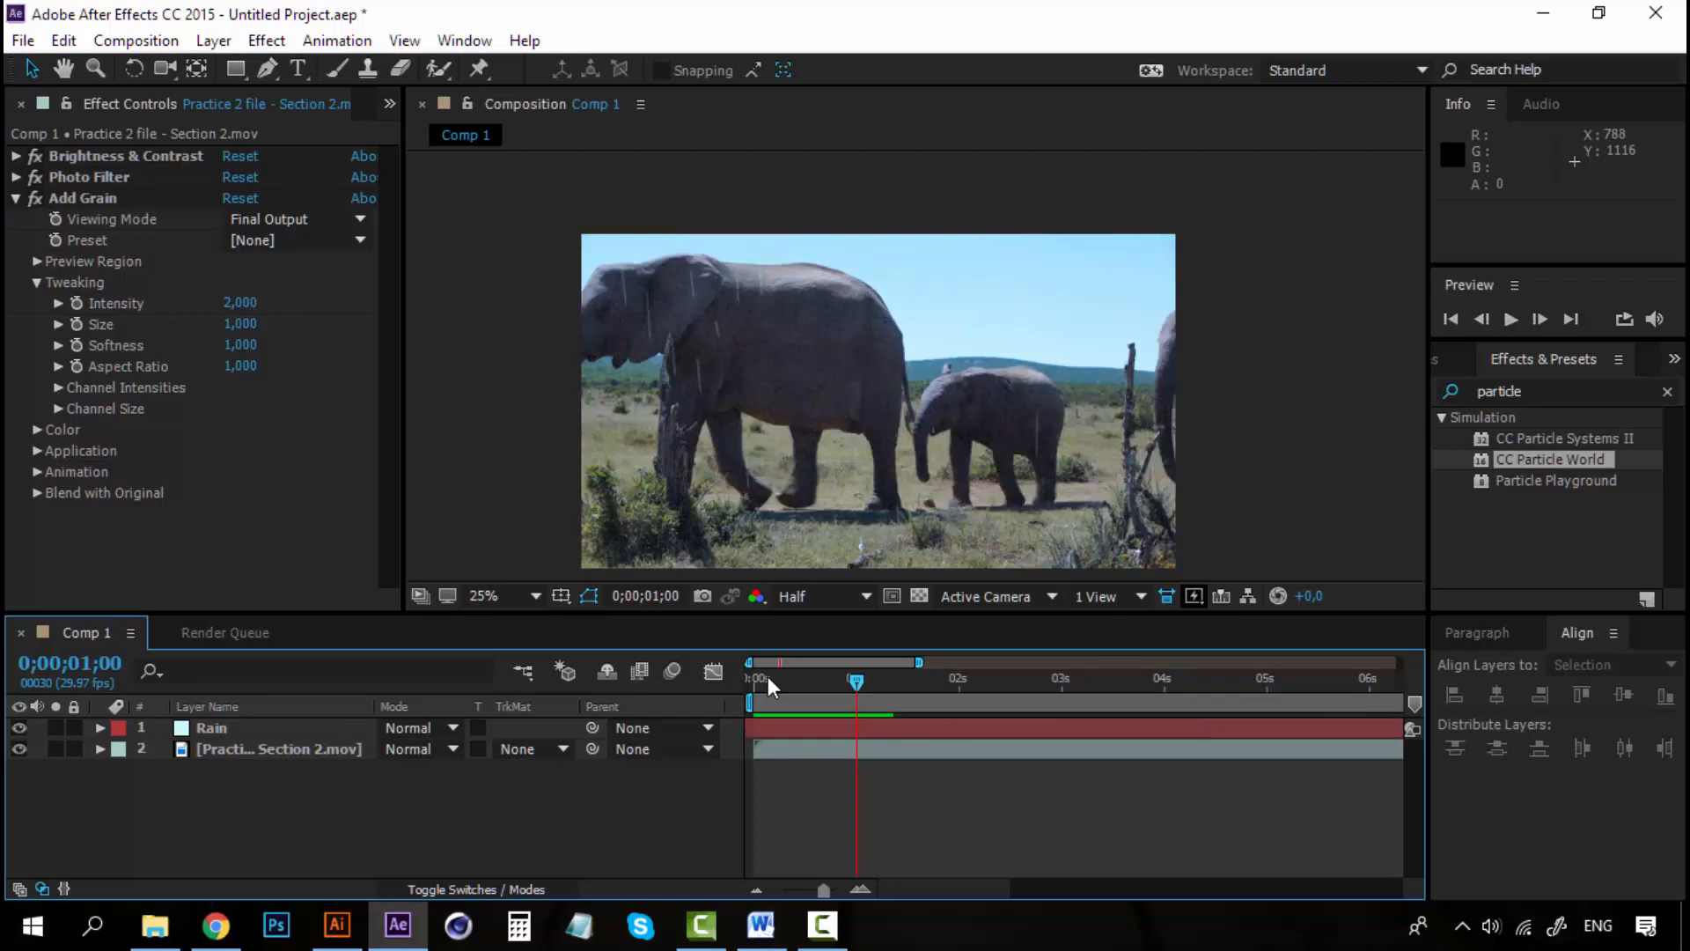
click(17, 199)
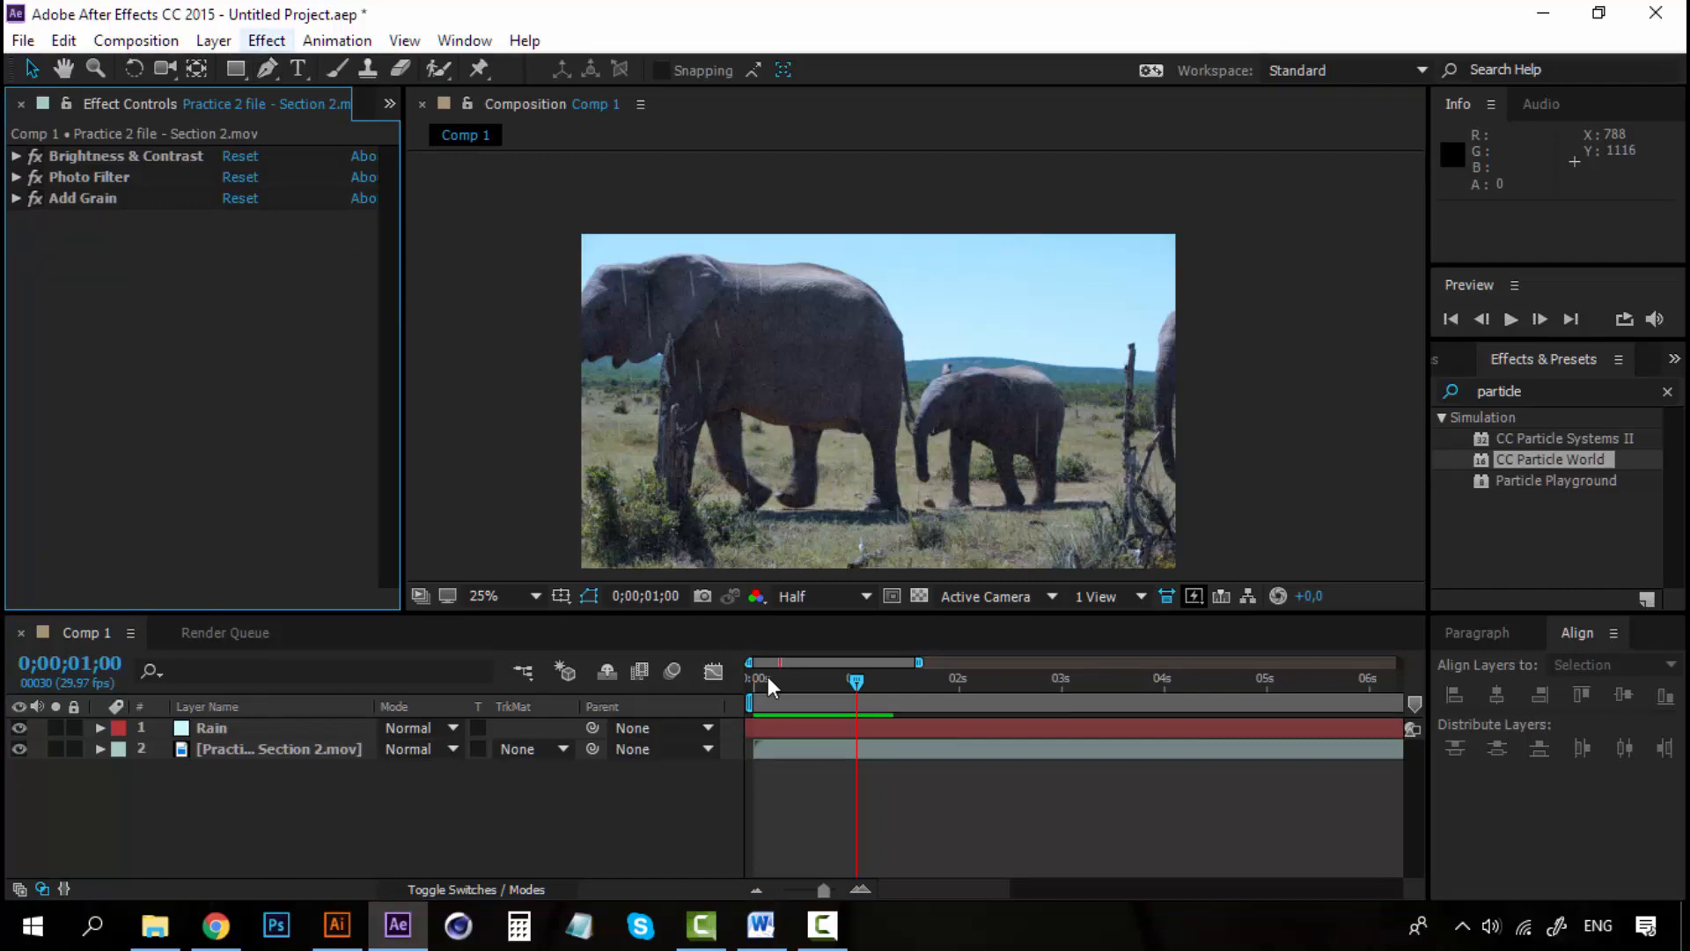
click(279, 748)
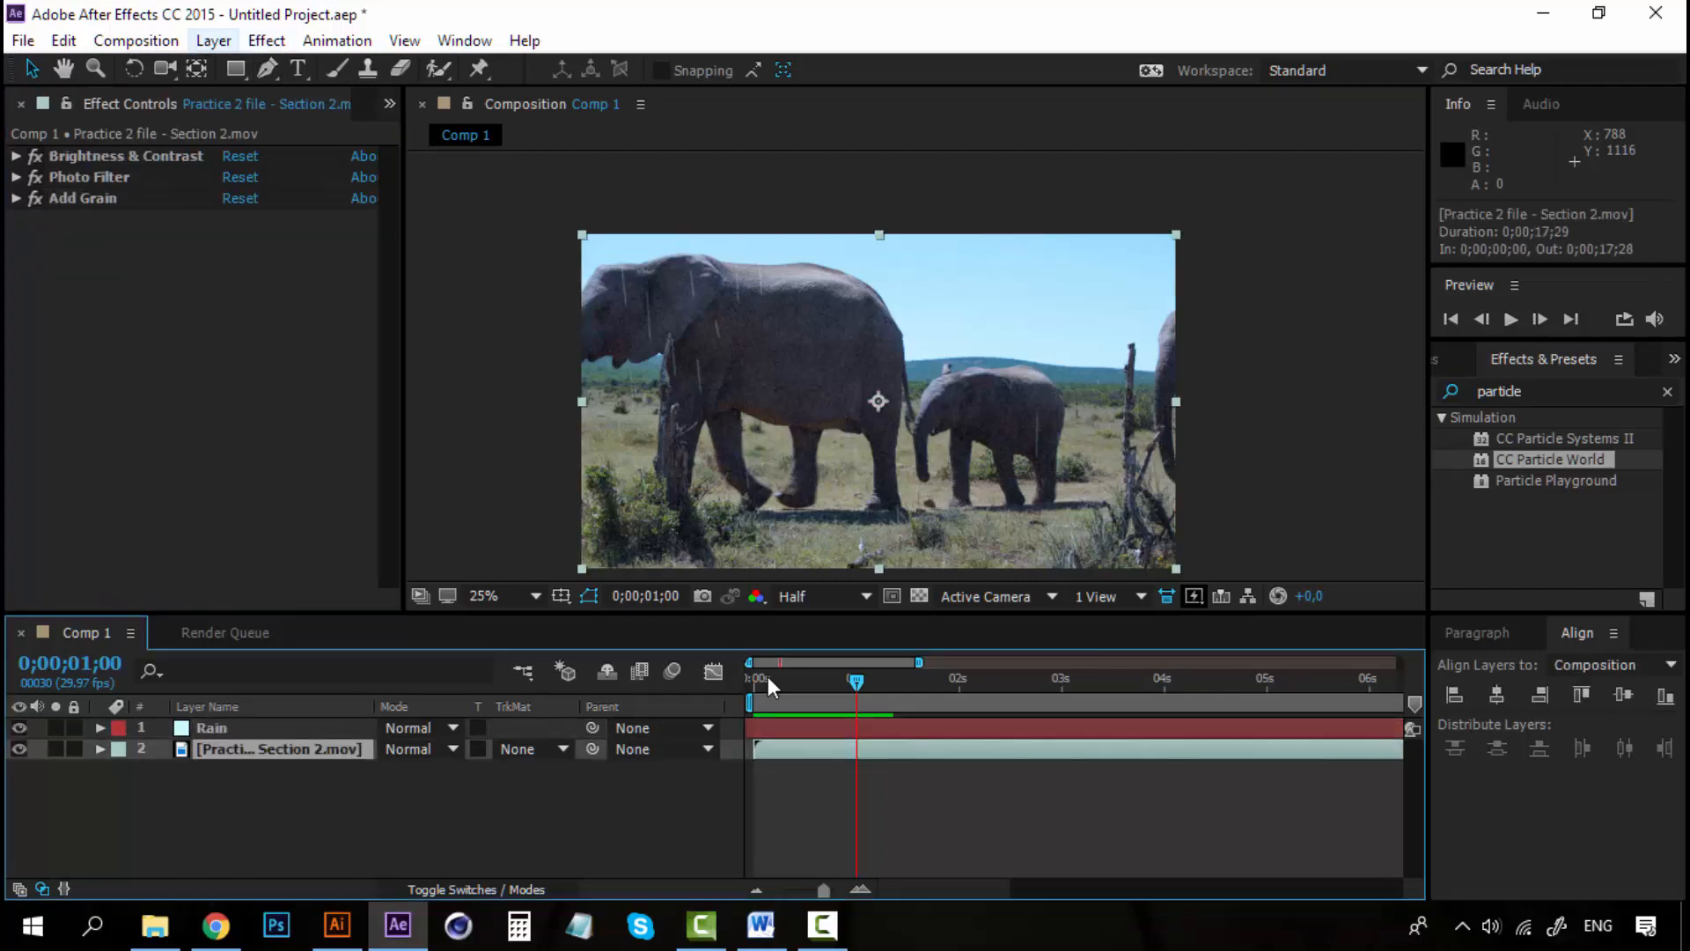
Add a Gaussian Blur (blurriness 0.0) to the footage and expand its timeline properties
click(265, 41)
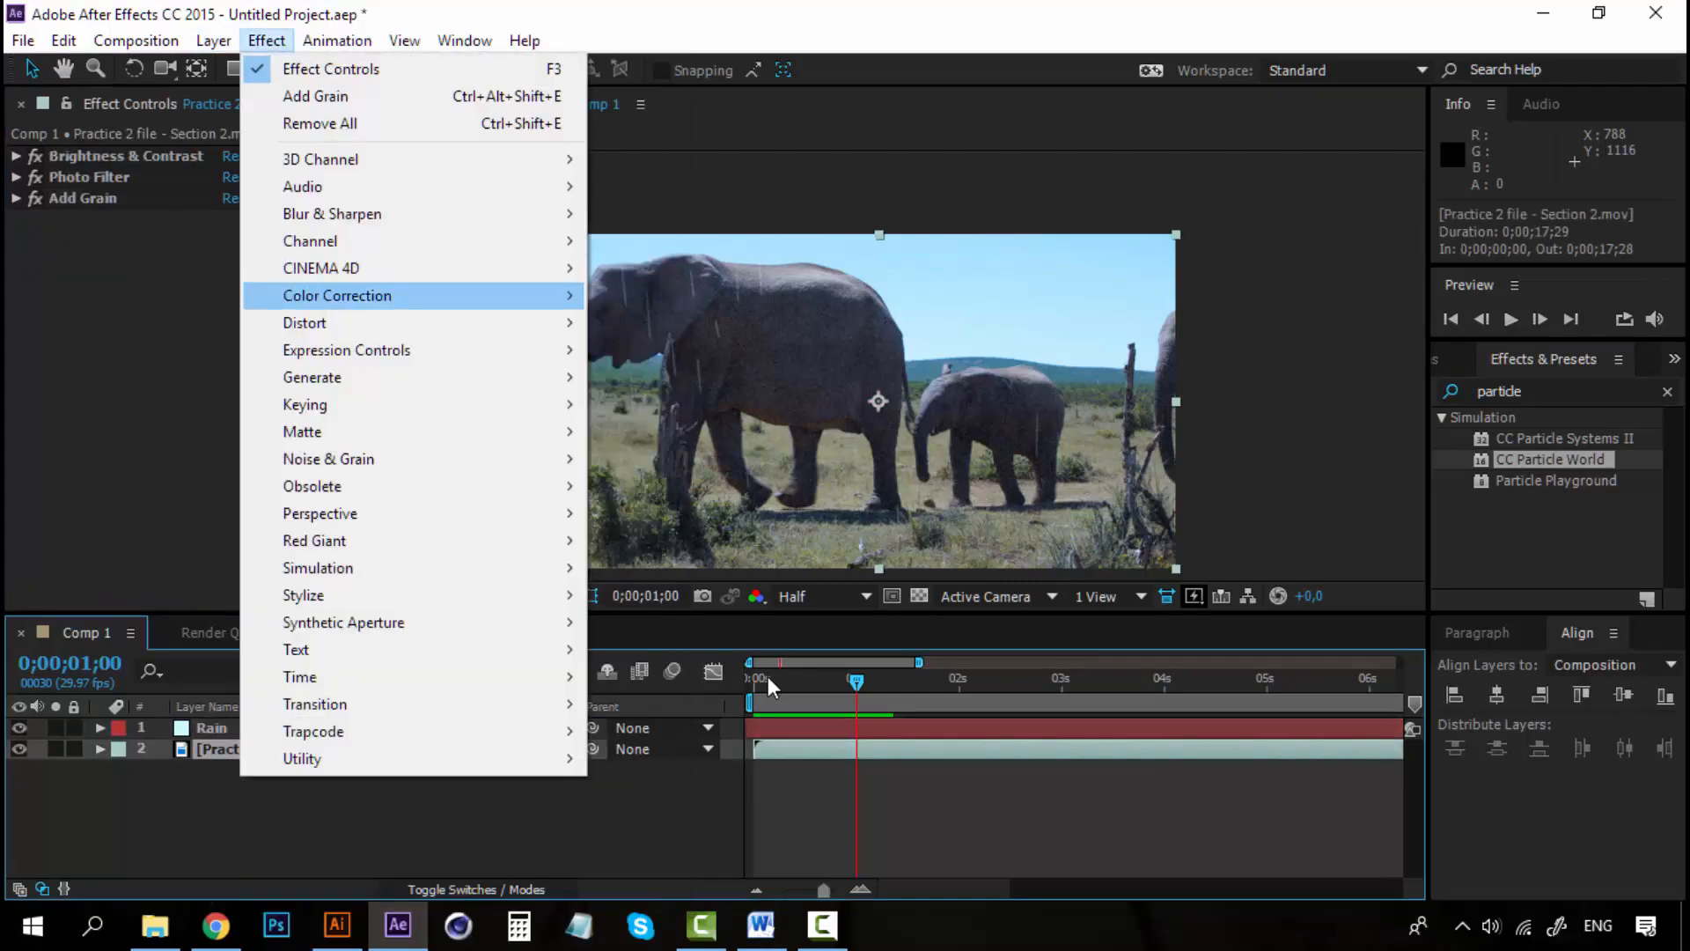
mouse_move(332, 213)
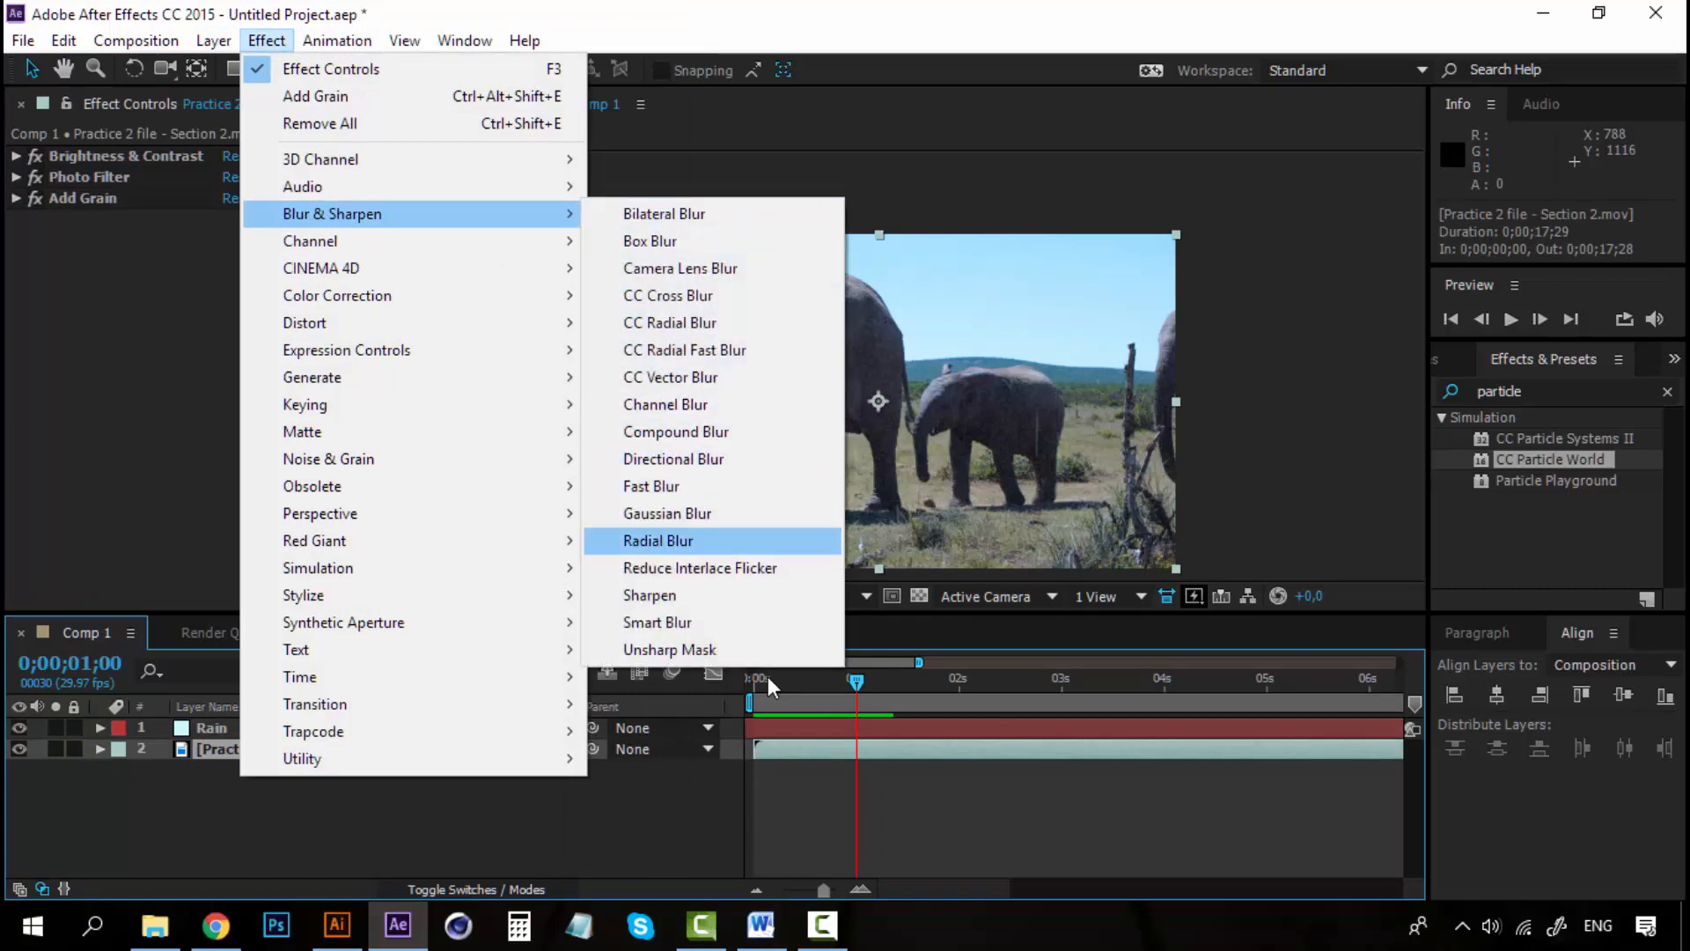
click(666, 512)
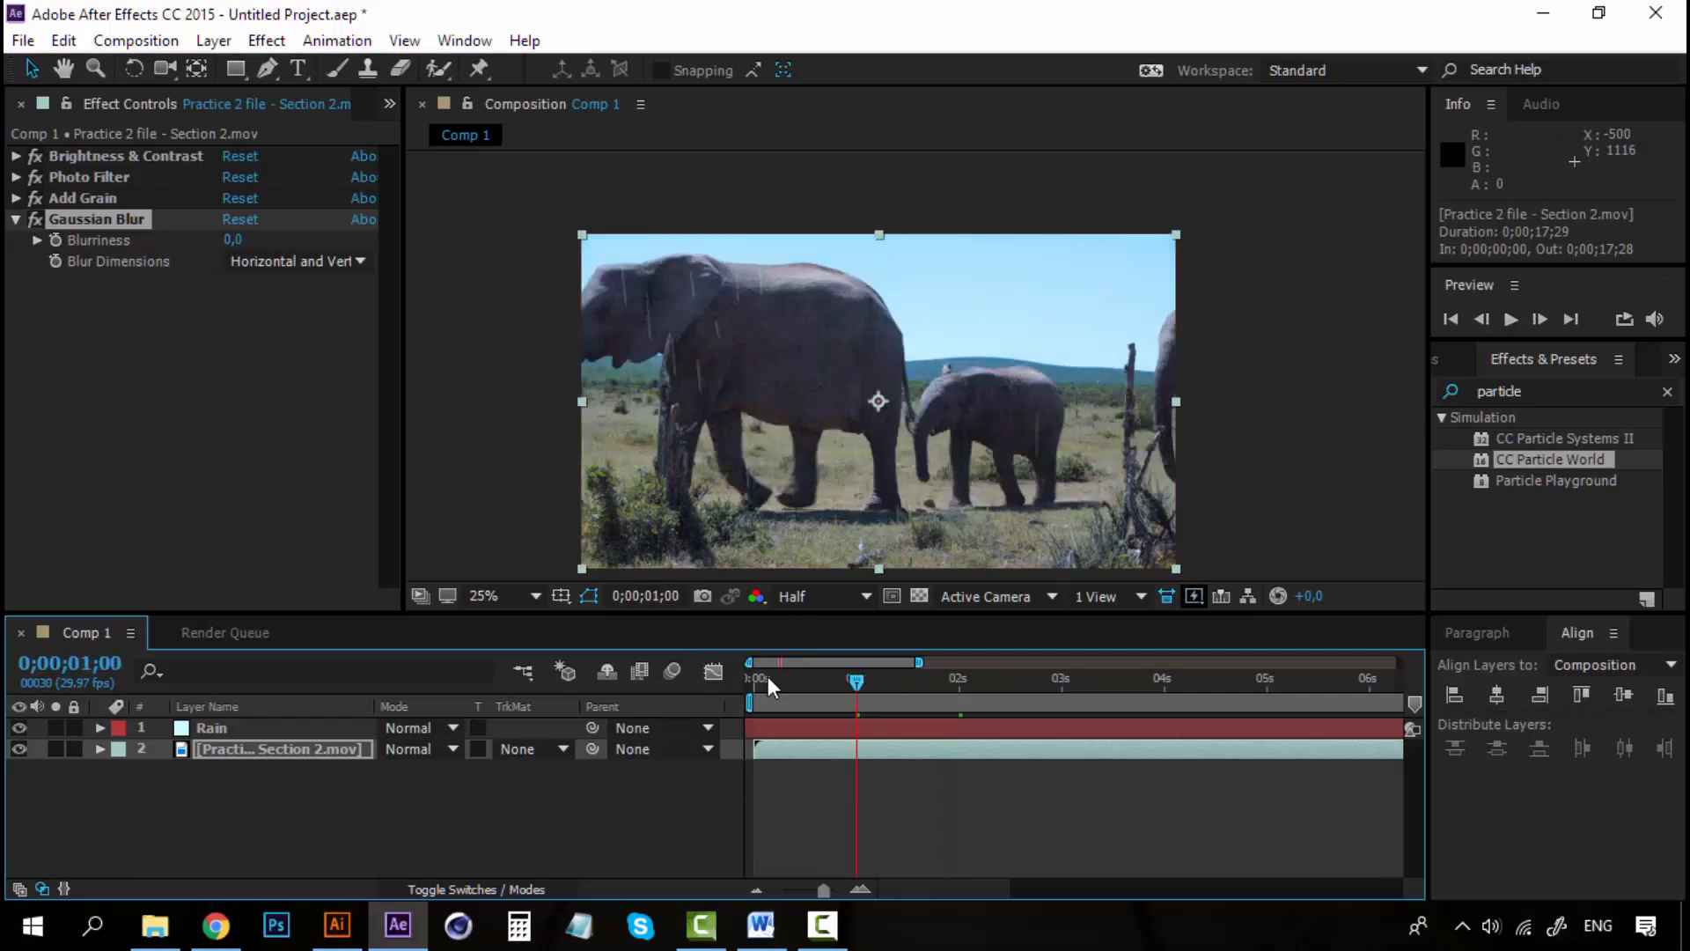
click(99, 748)
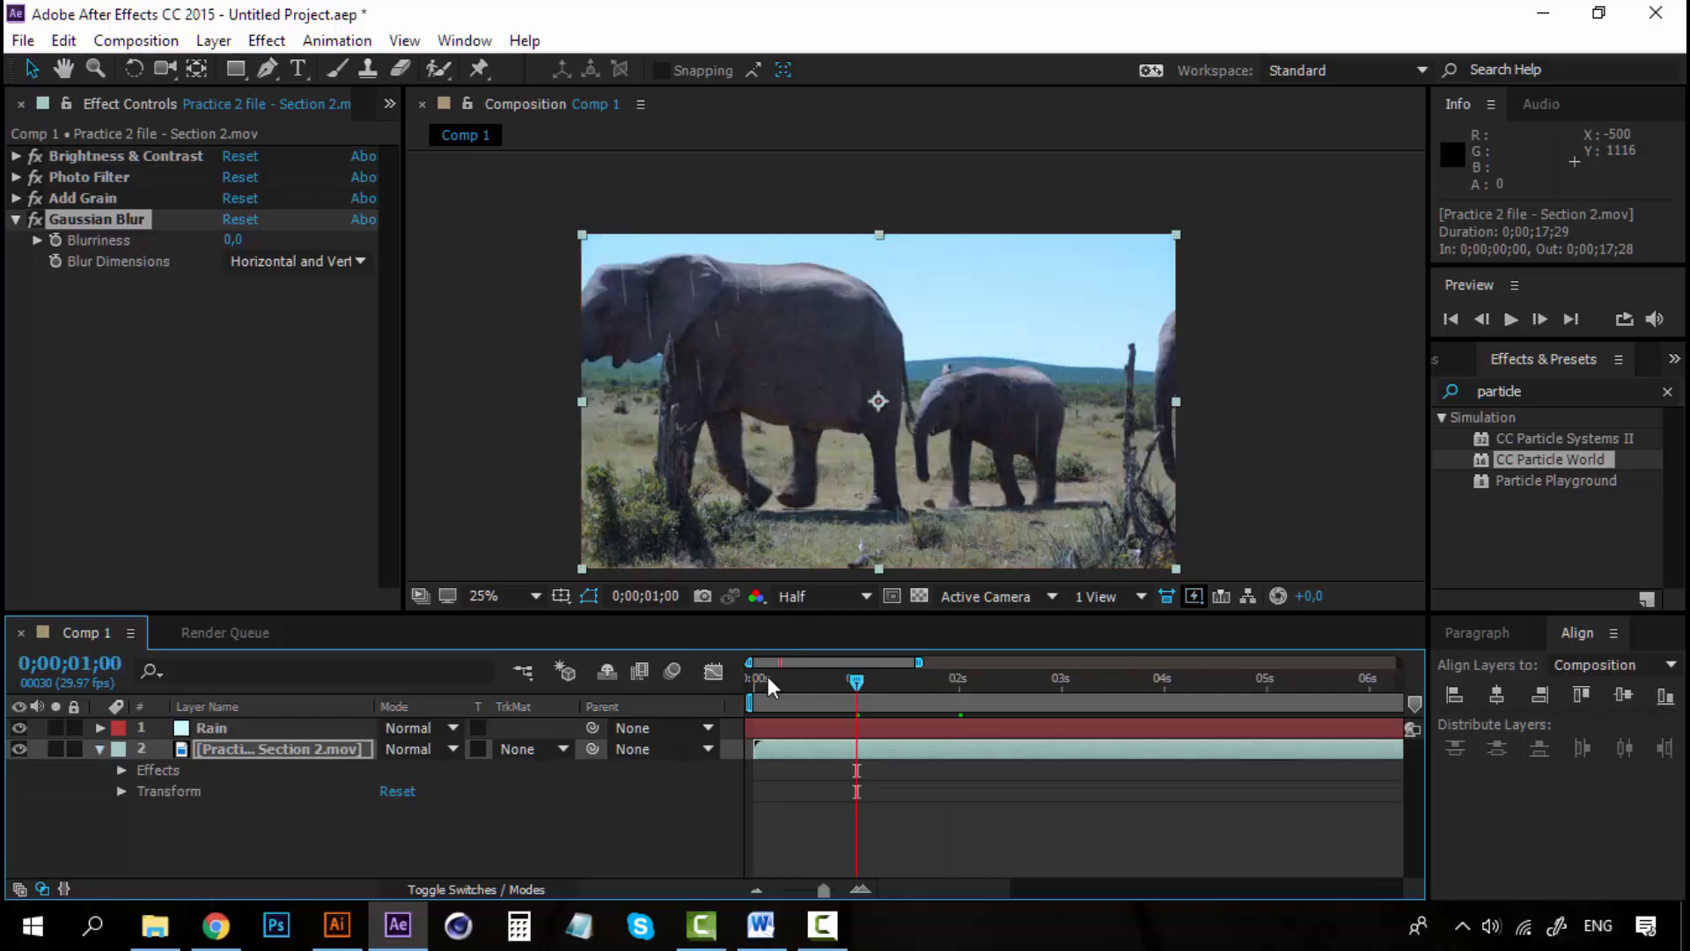
Keyframe footage Blurriness: 0 at start, 25.5 at 1 s, 35 at 2 s, then scrub to check
click(121, 769)
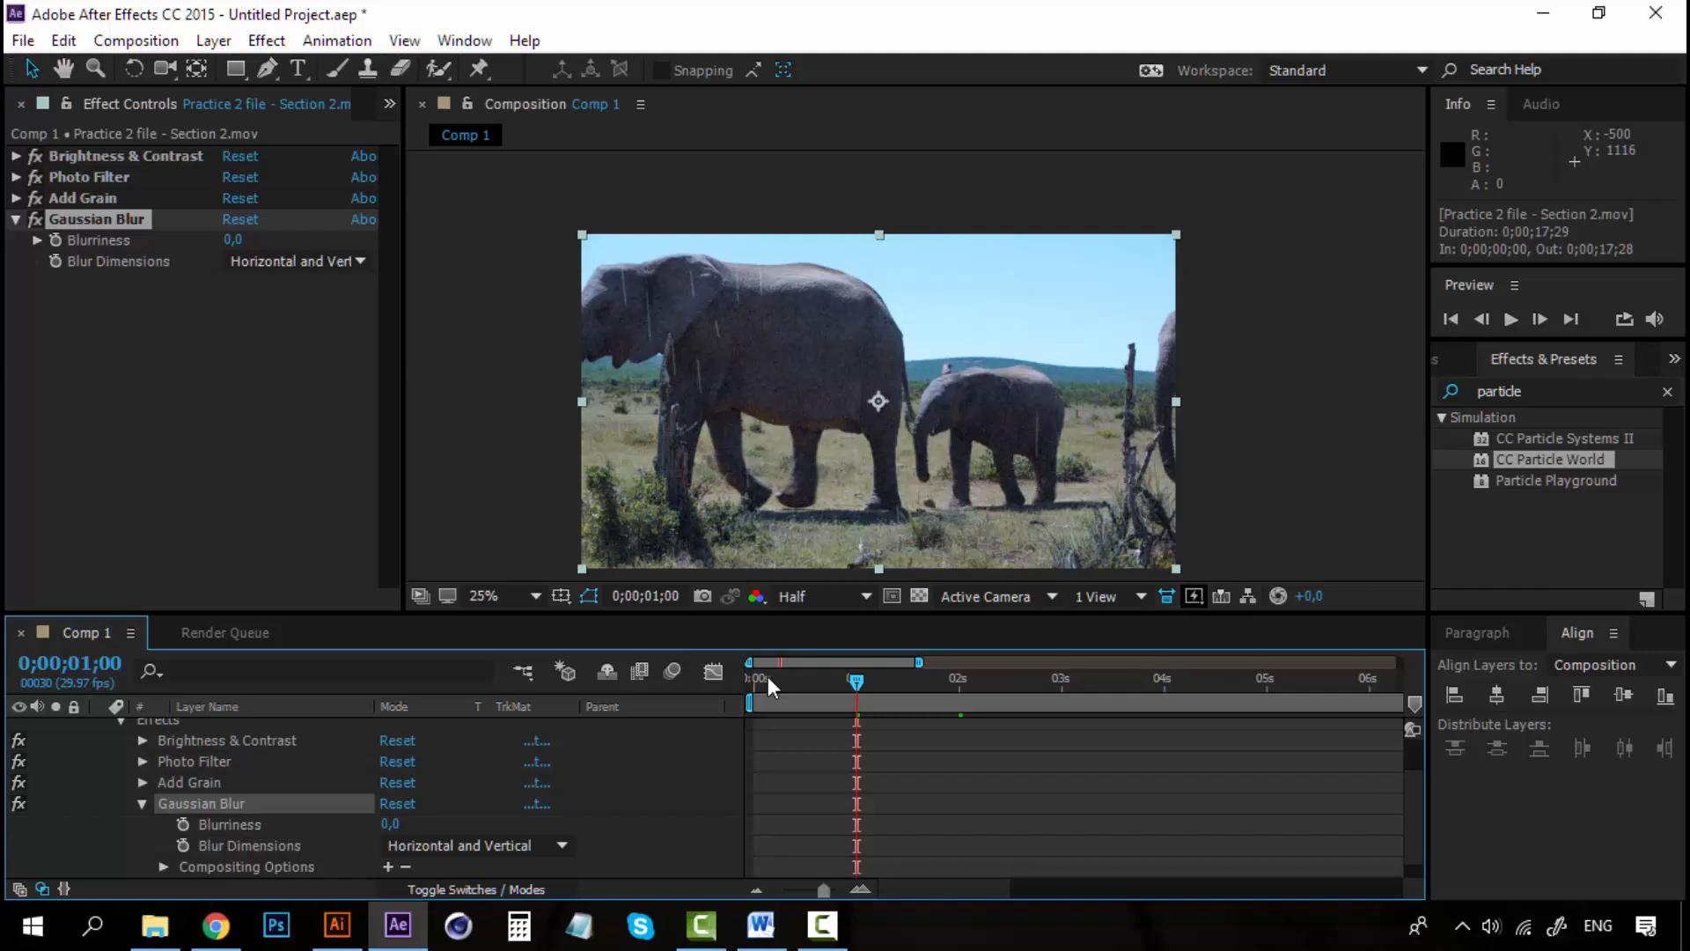
mouse_move(182, 824)
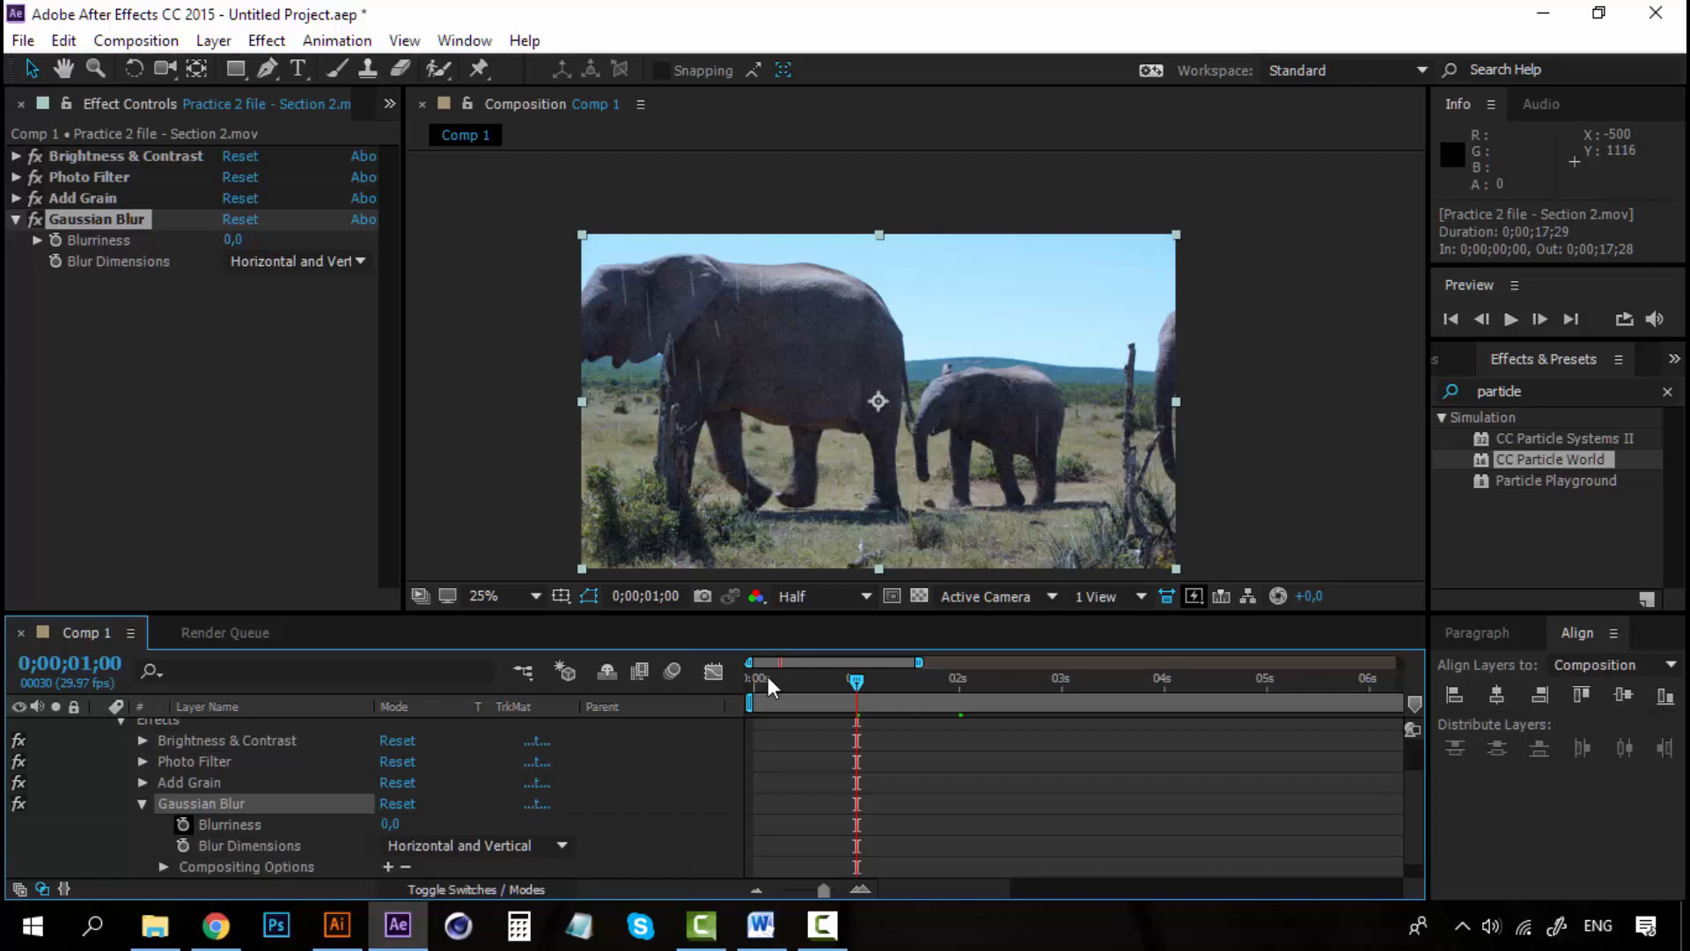
click(181, 824)
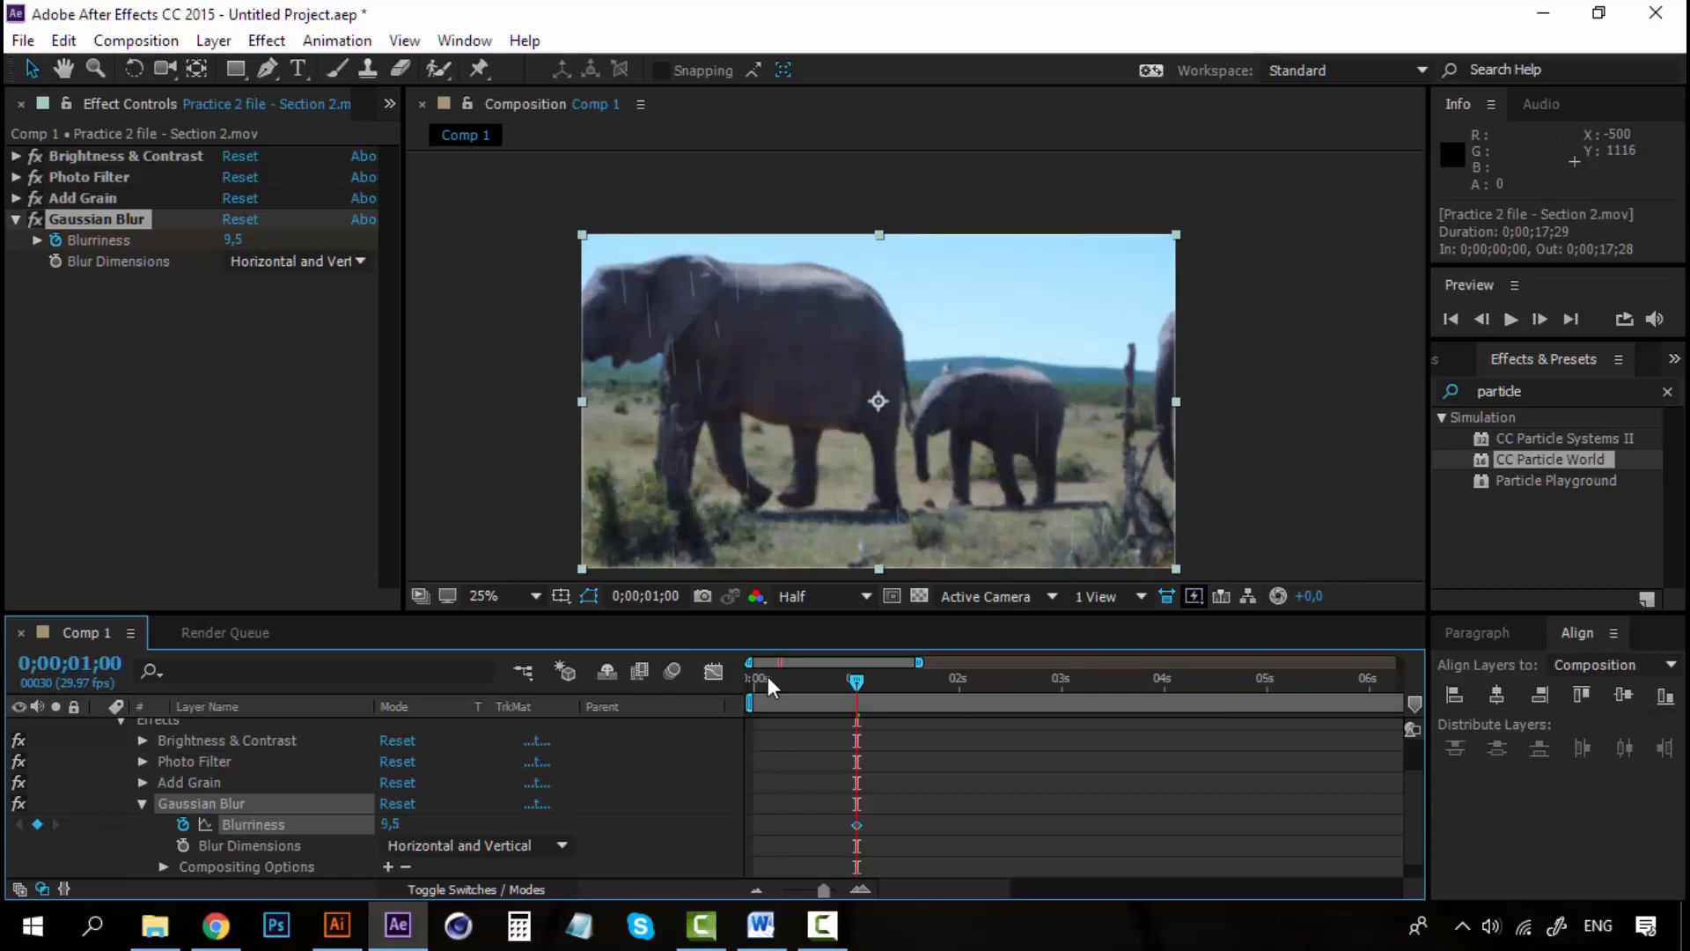
text(25,5)
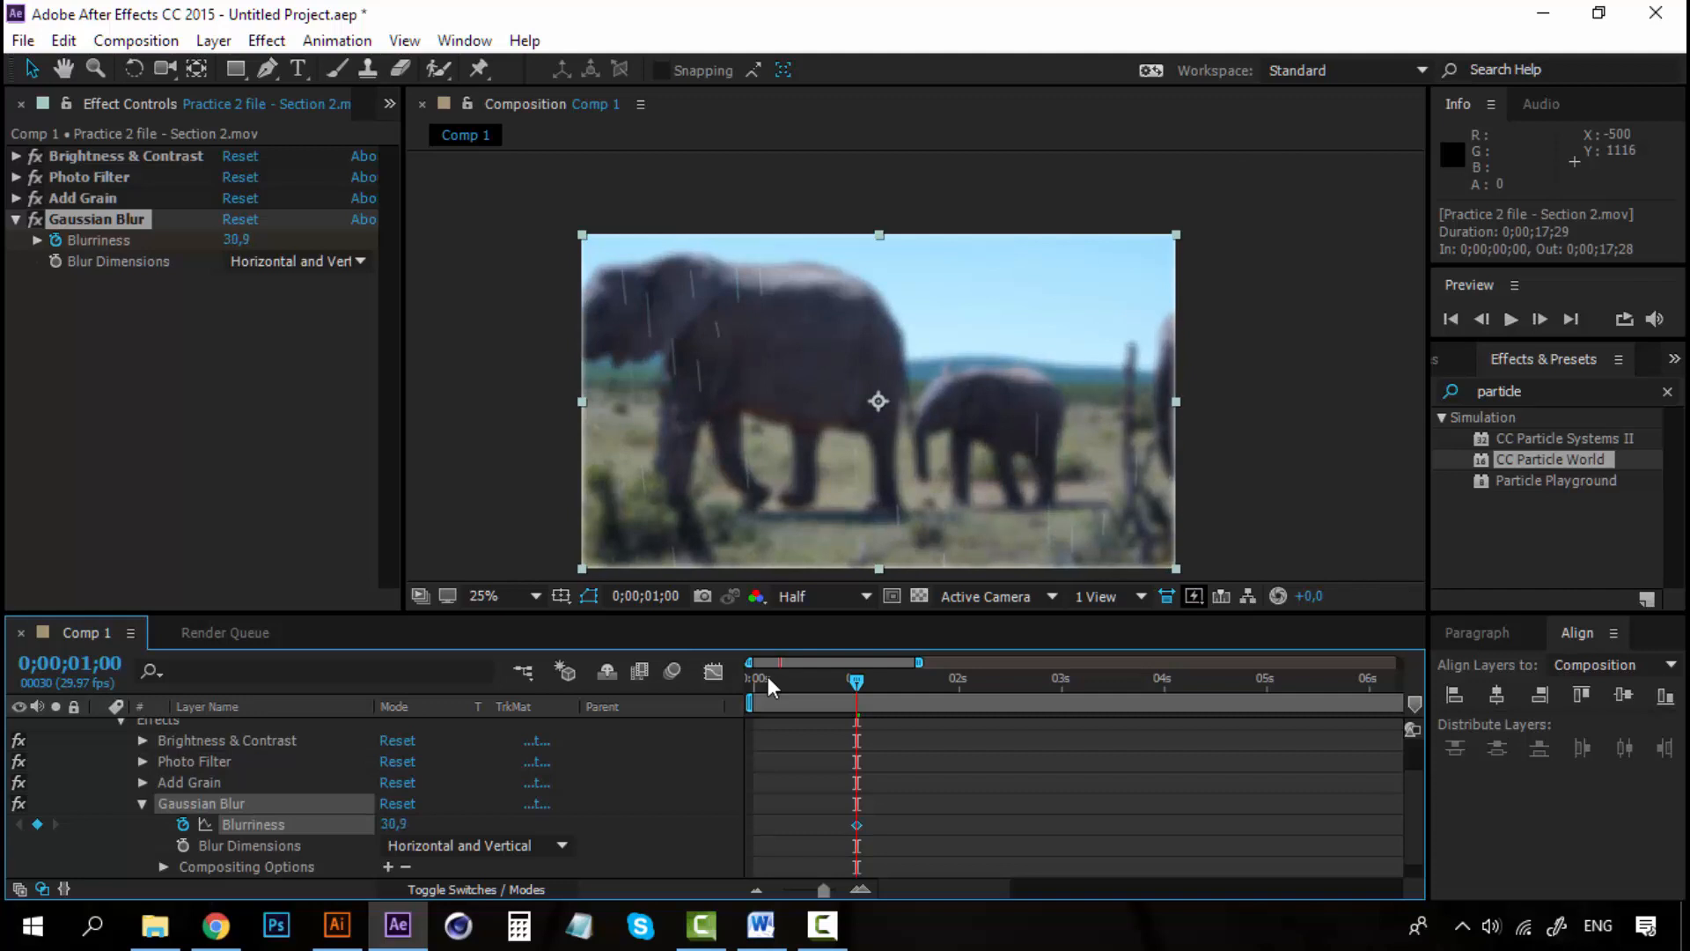
text(35)
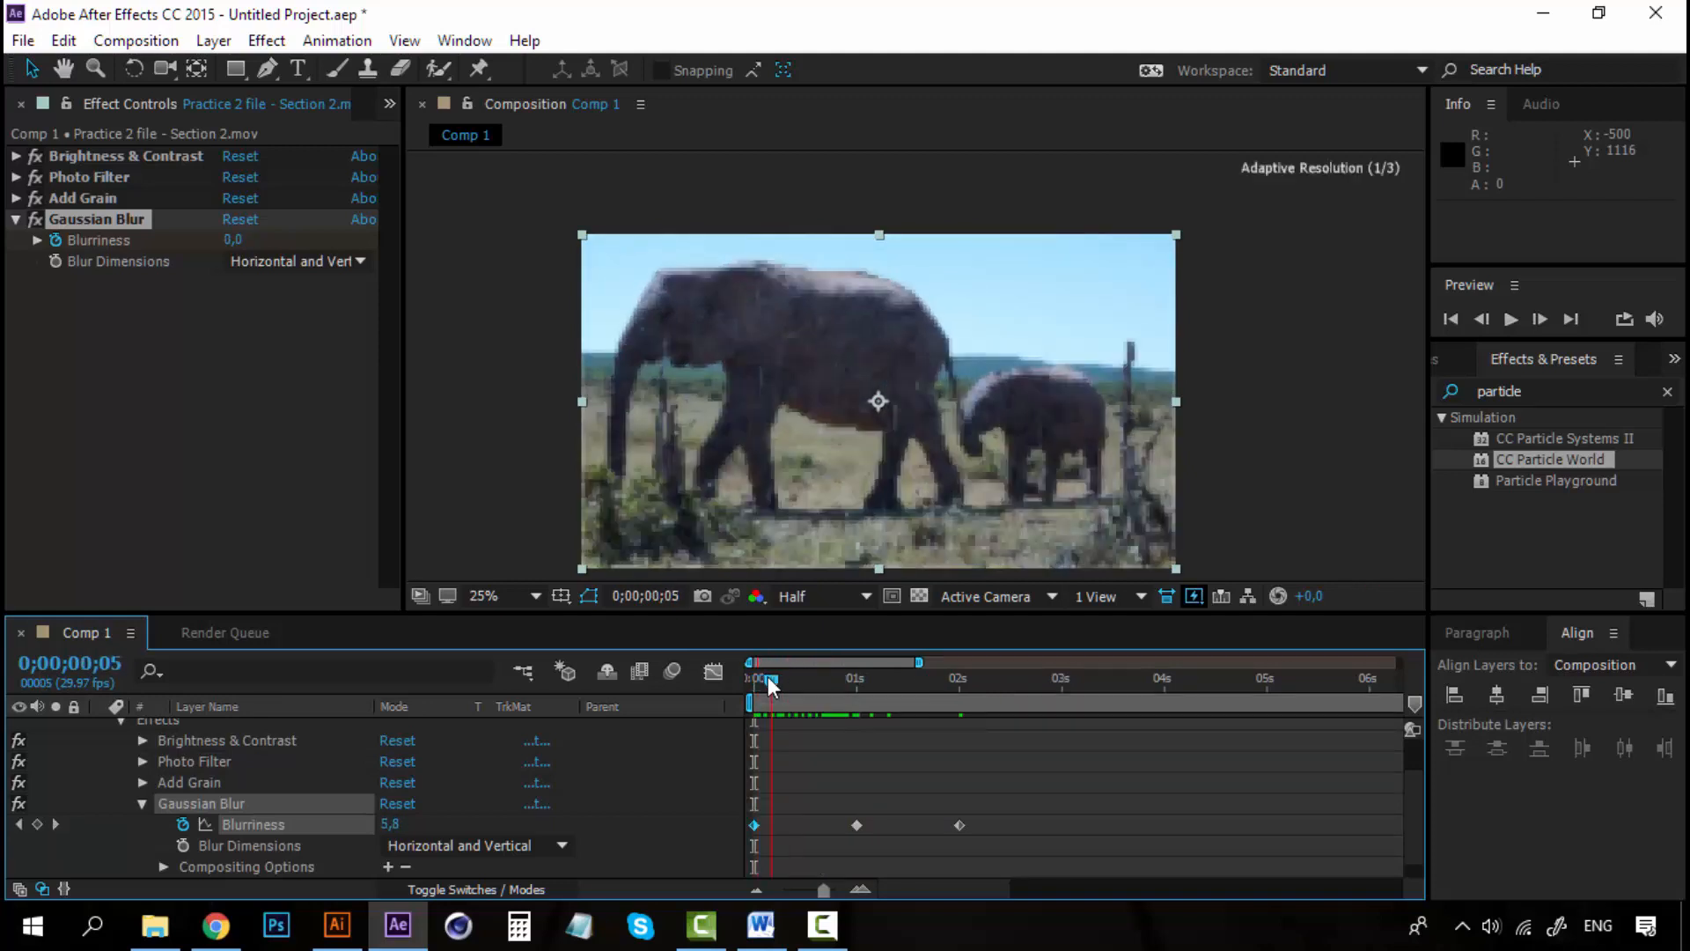
drag(770, 681, 891, 681)
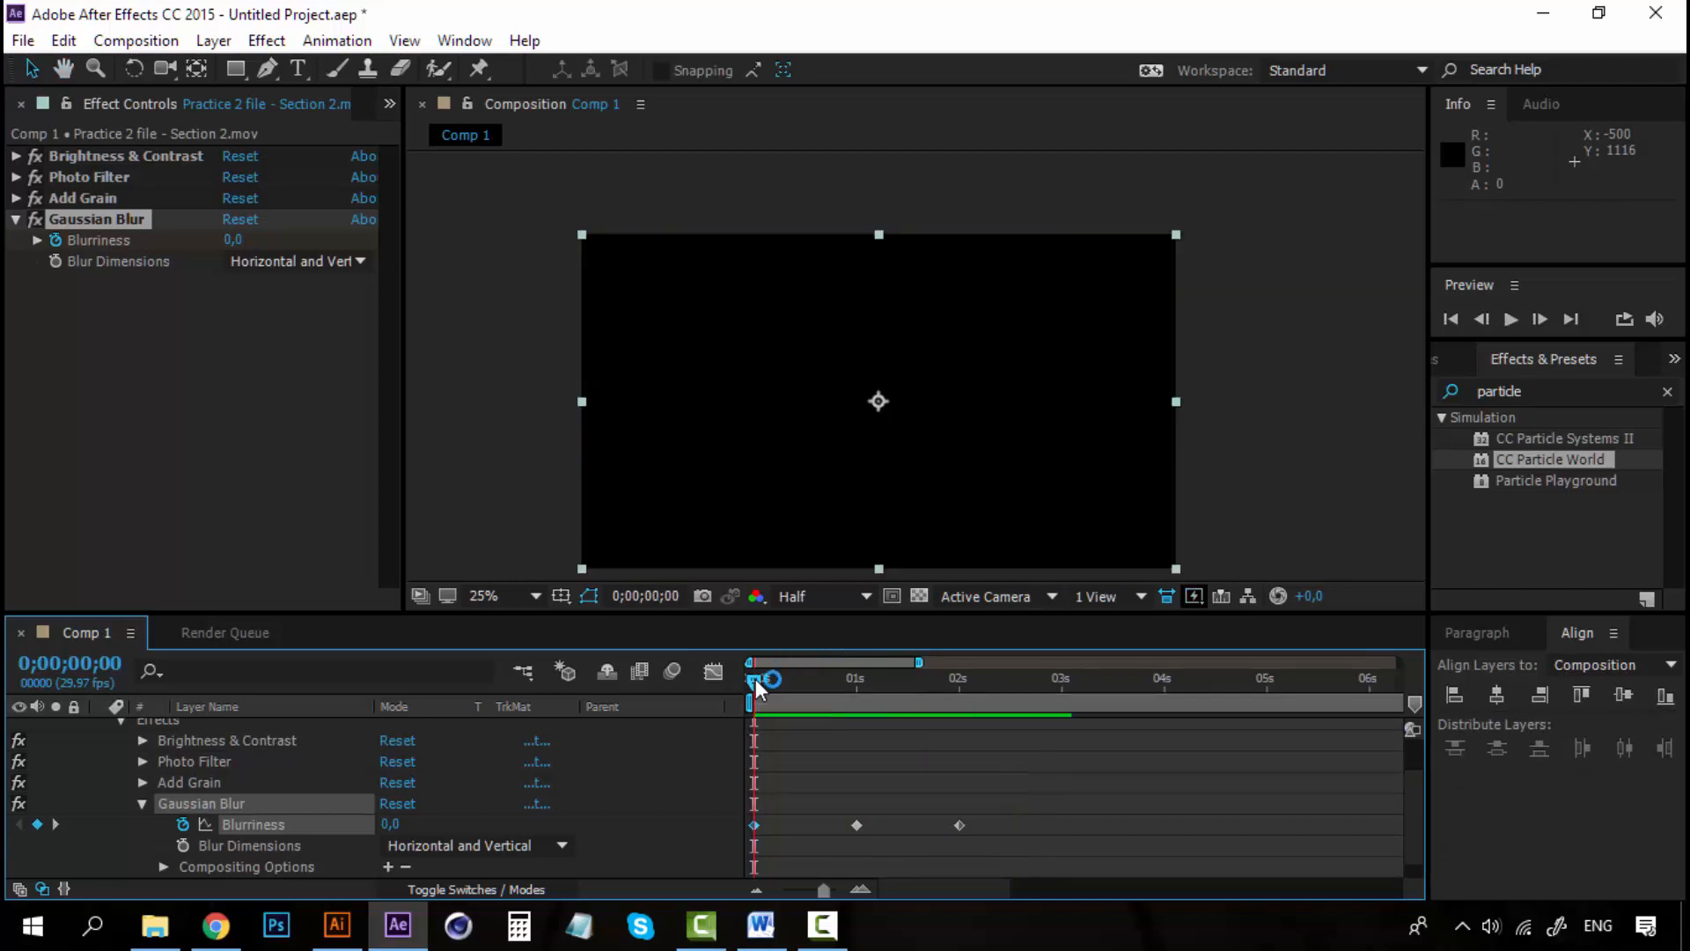
click(1511, 319)
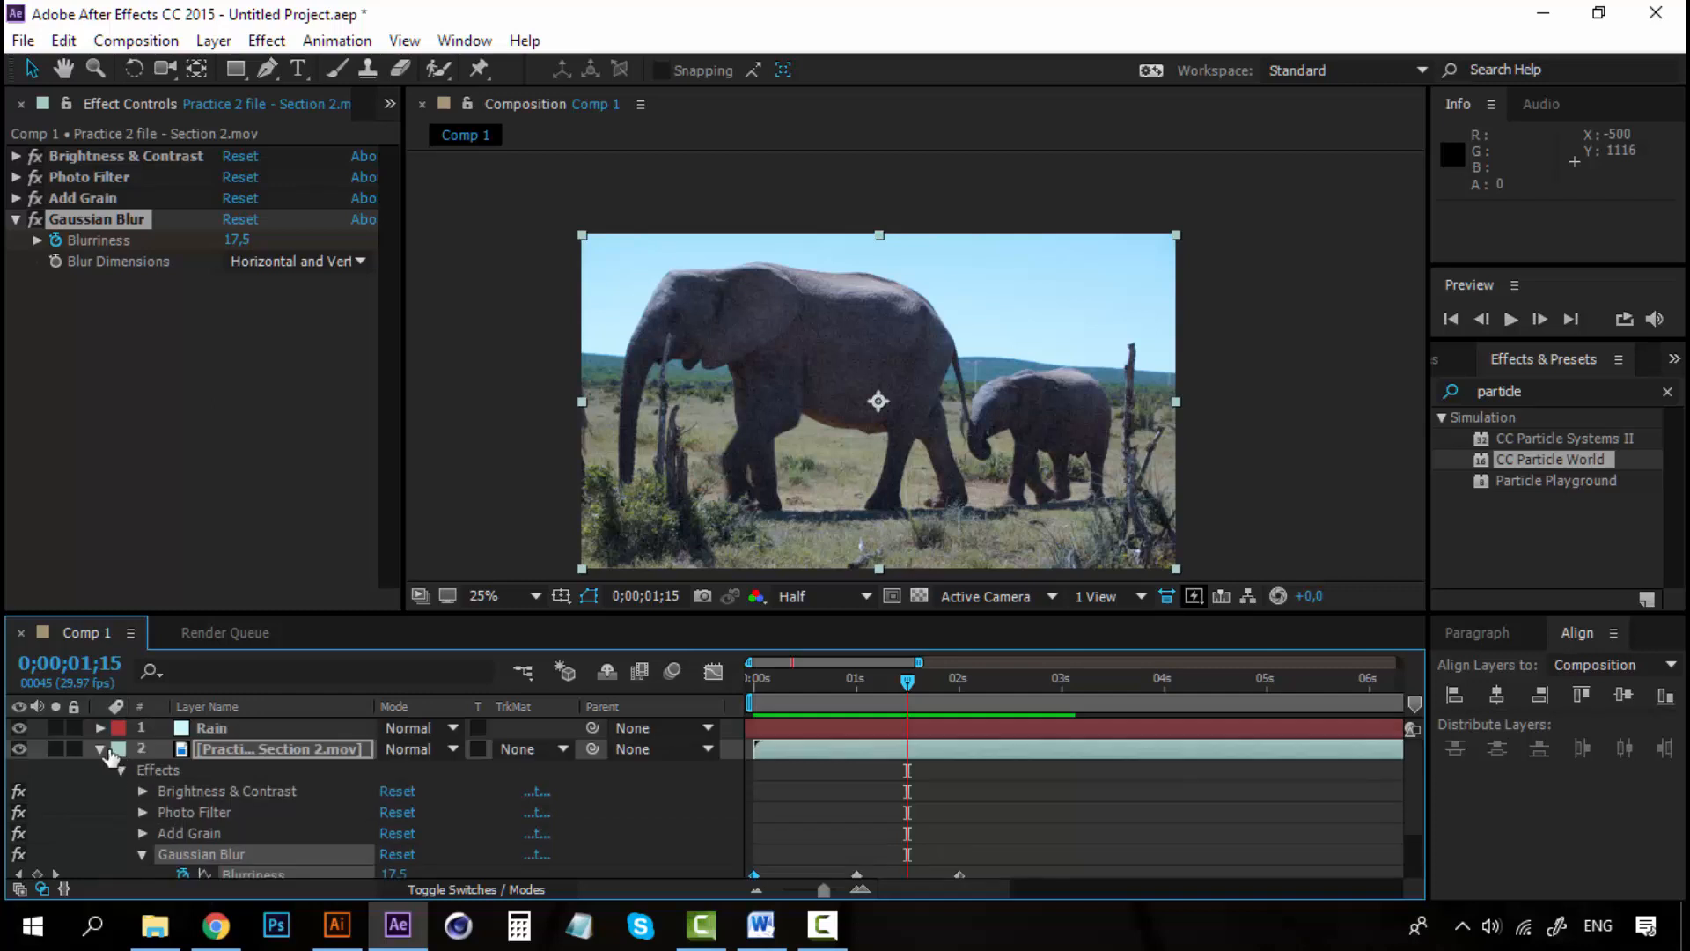
click(107, 750)
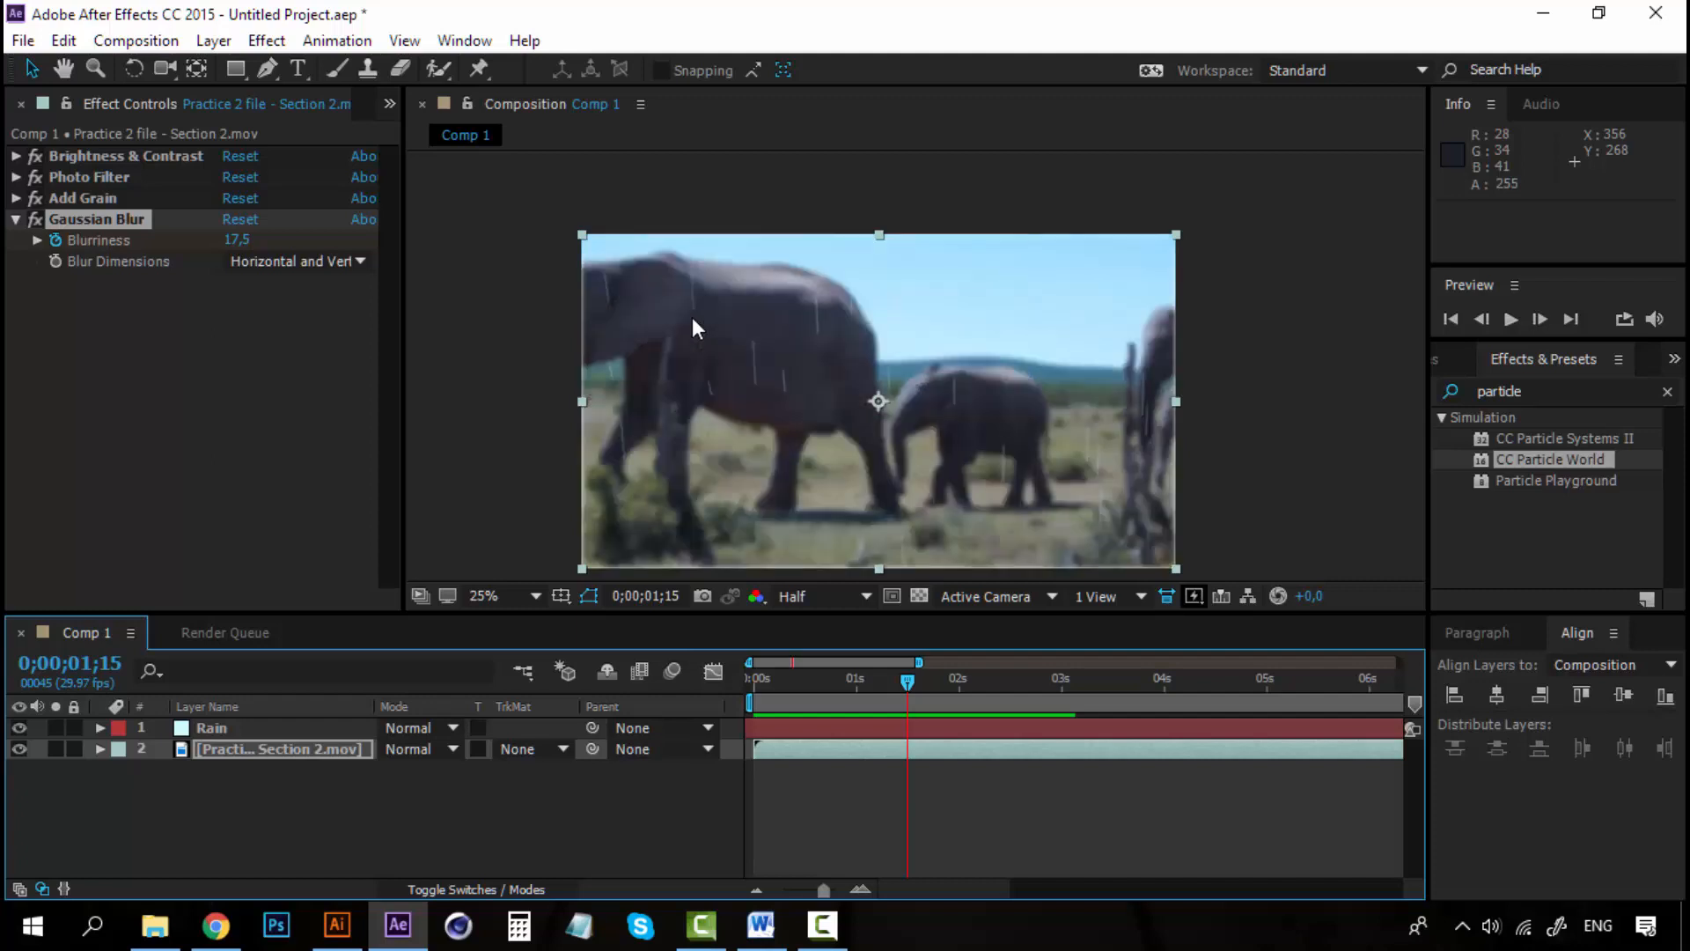
mouse_move(493, 407)
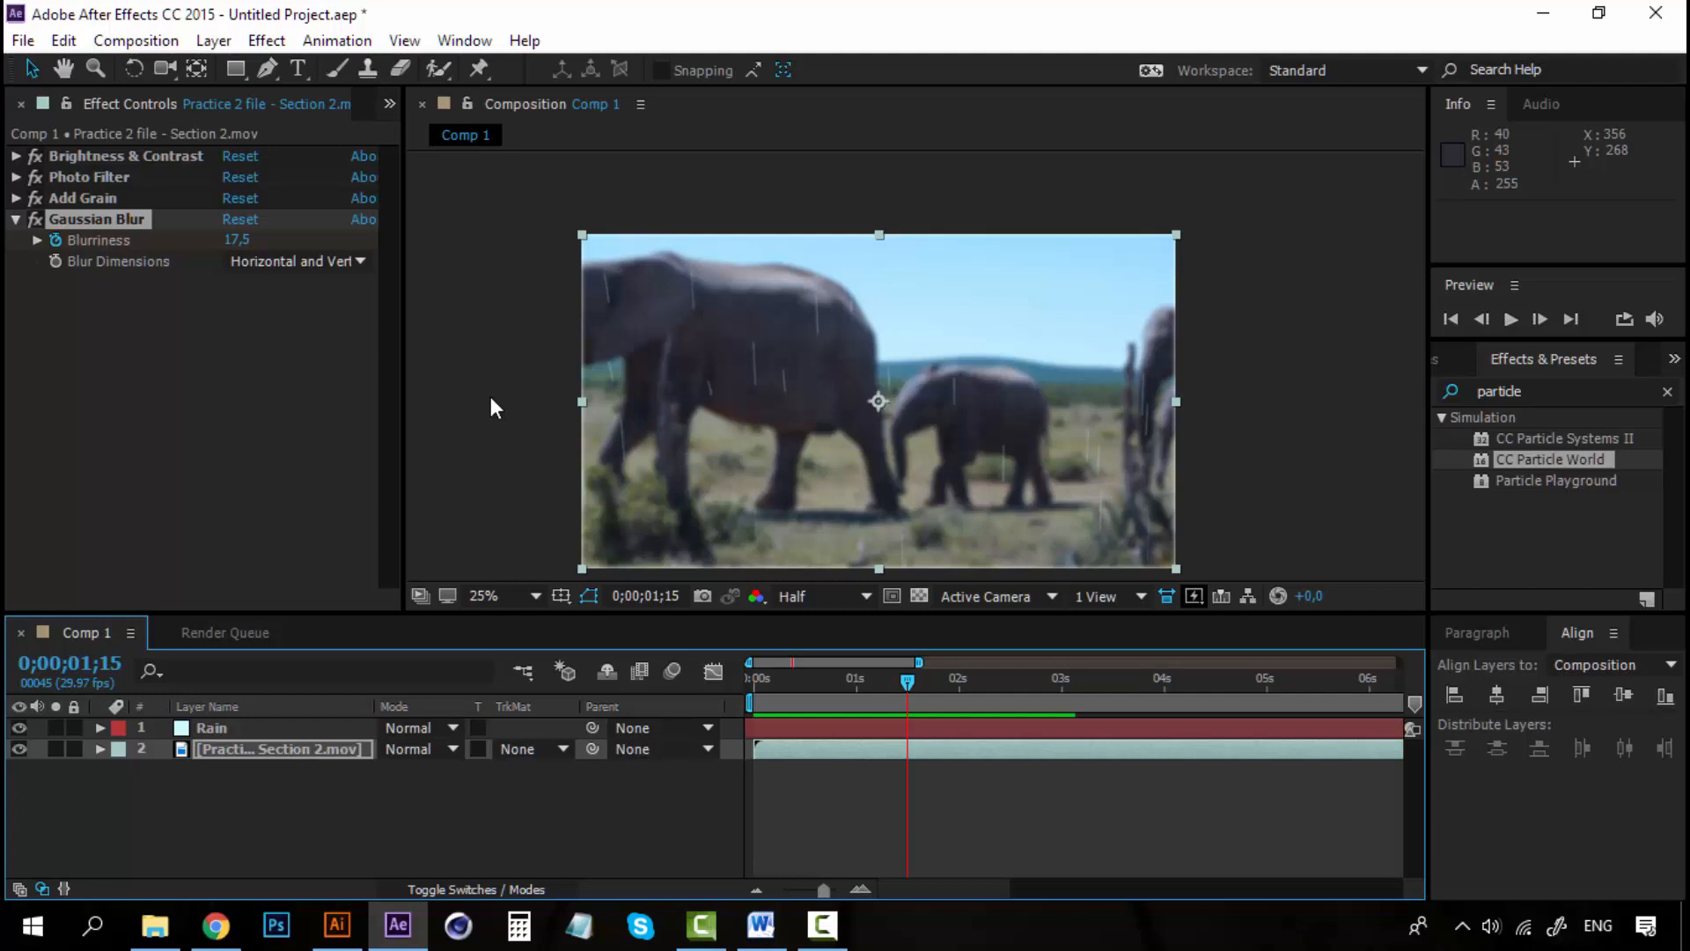
mouse_move(1283, 417)
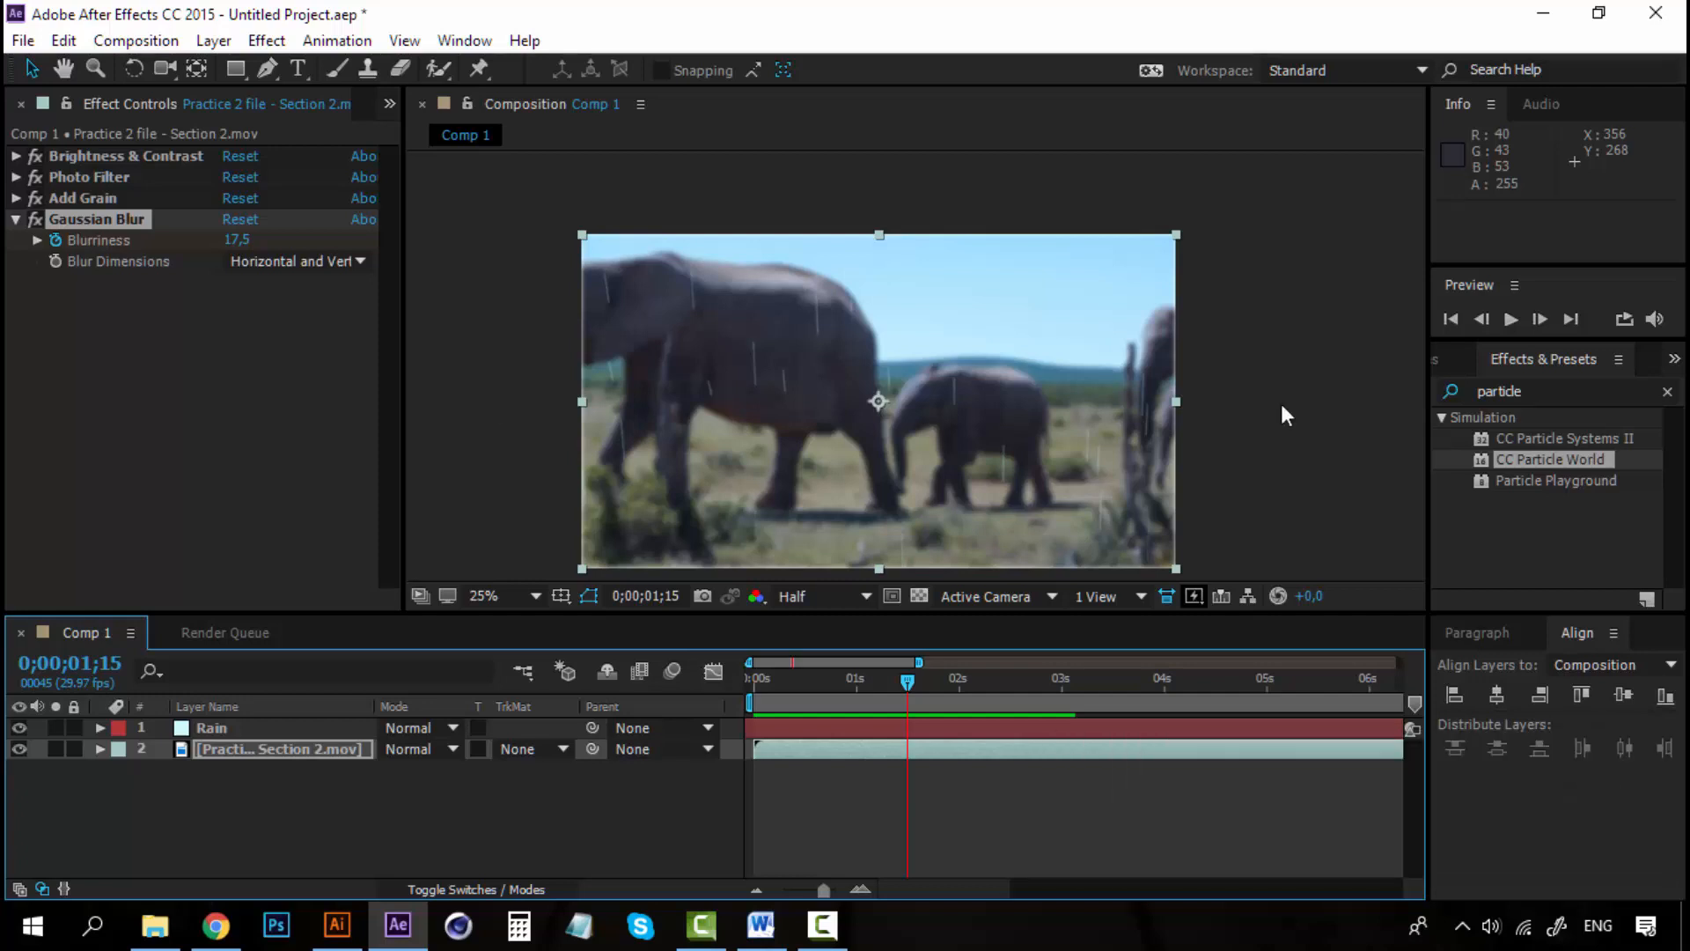